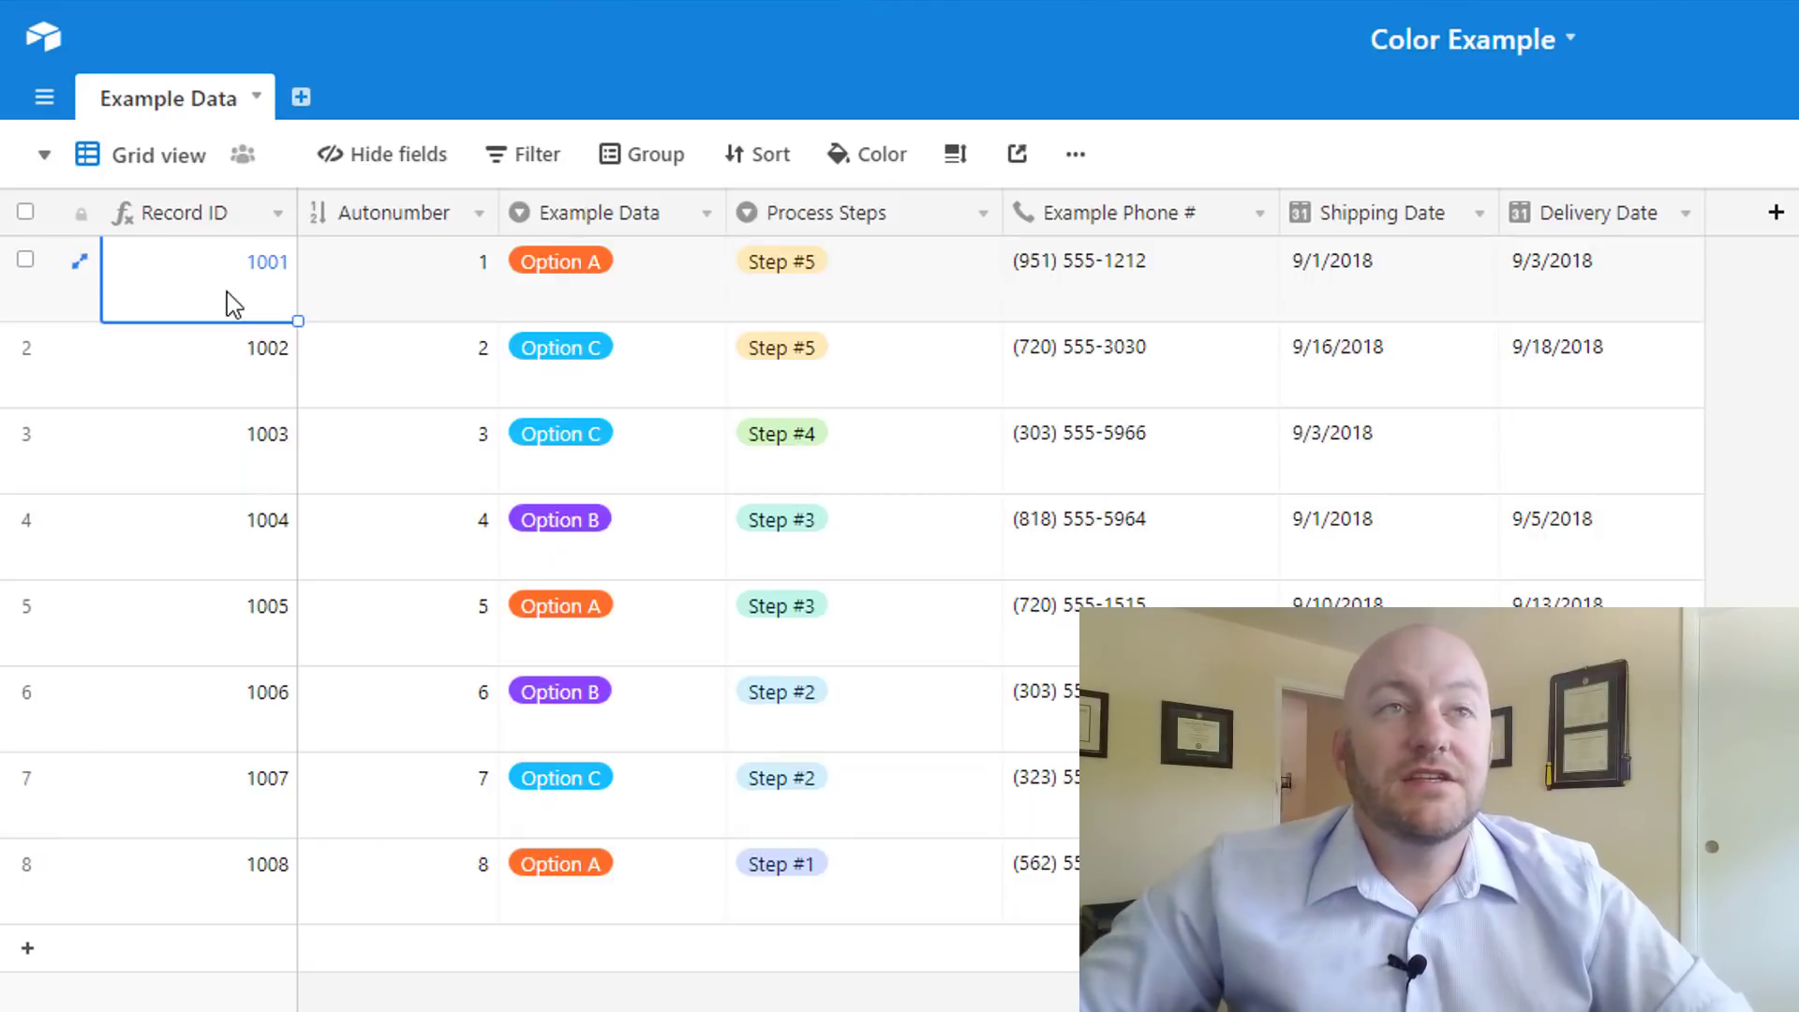
{"action": "mouse_move", "coordinate": [1050, 371]}
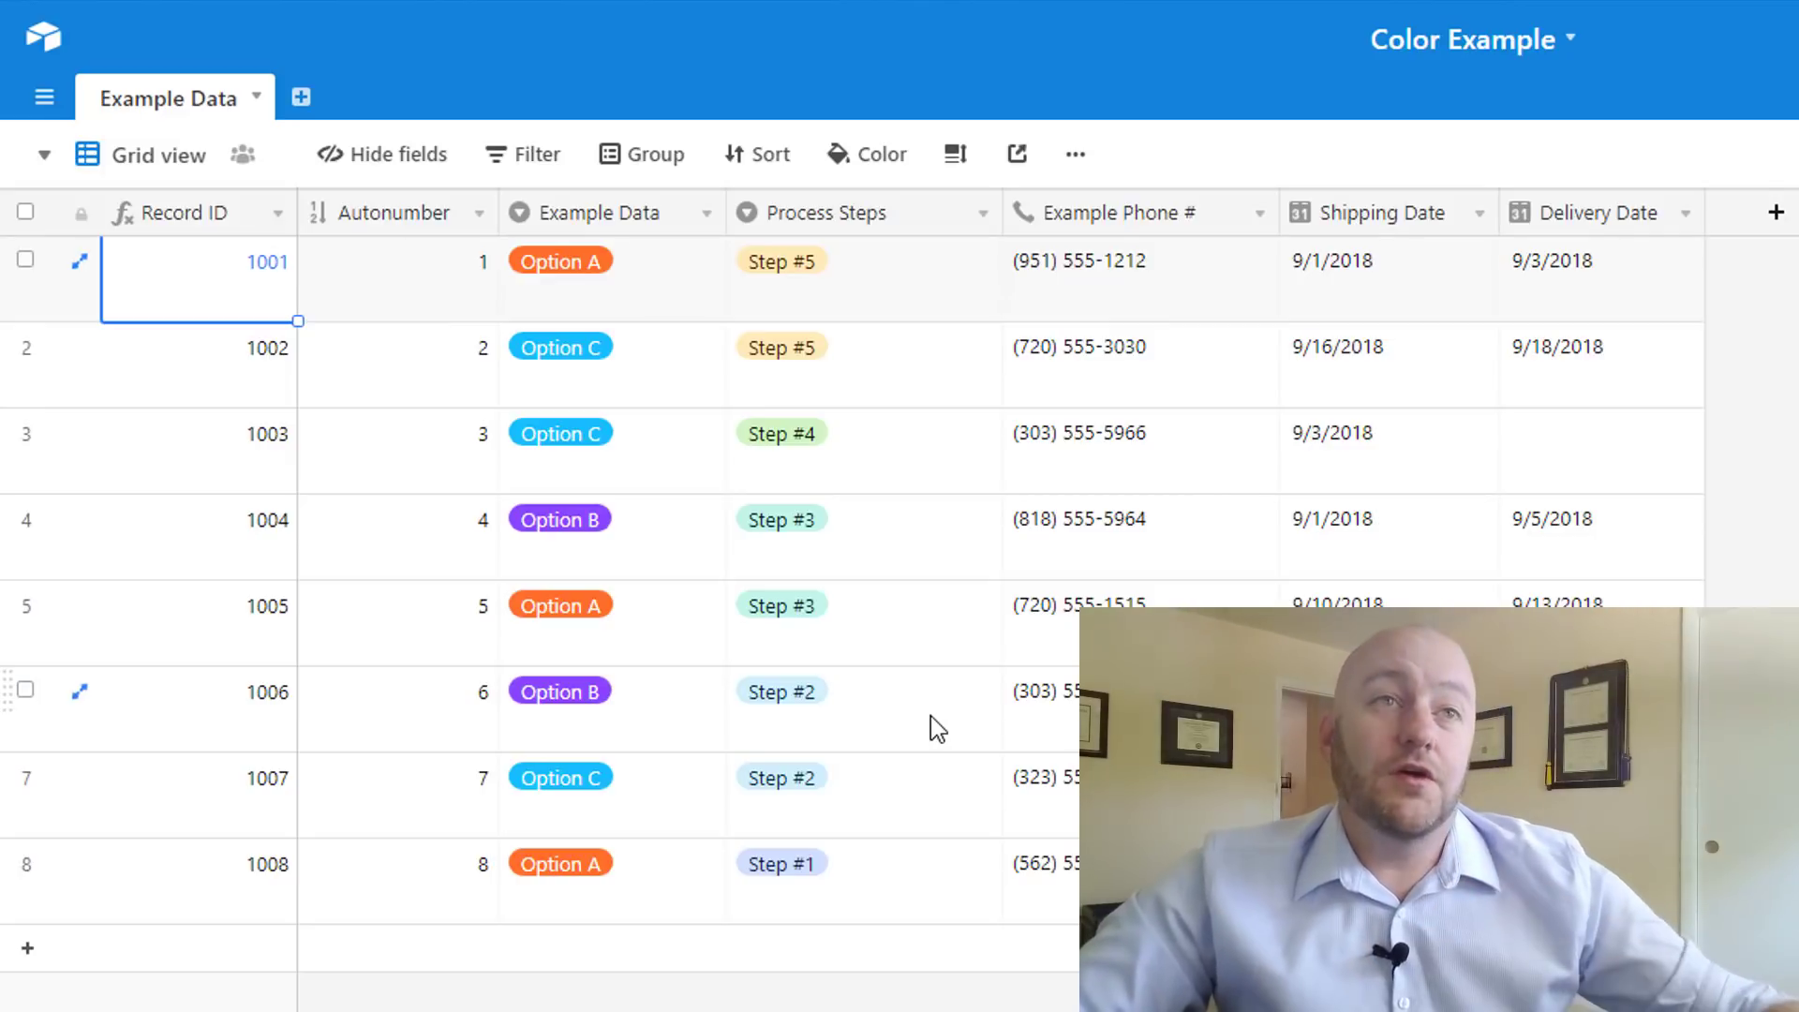
{"action": "mouse_move", "coordinate": [836, 404]}
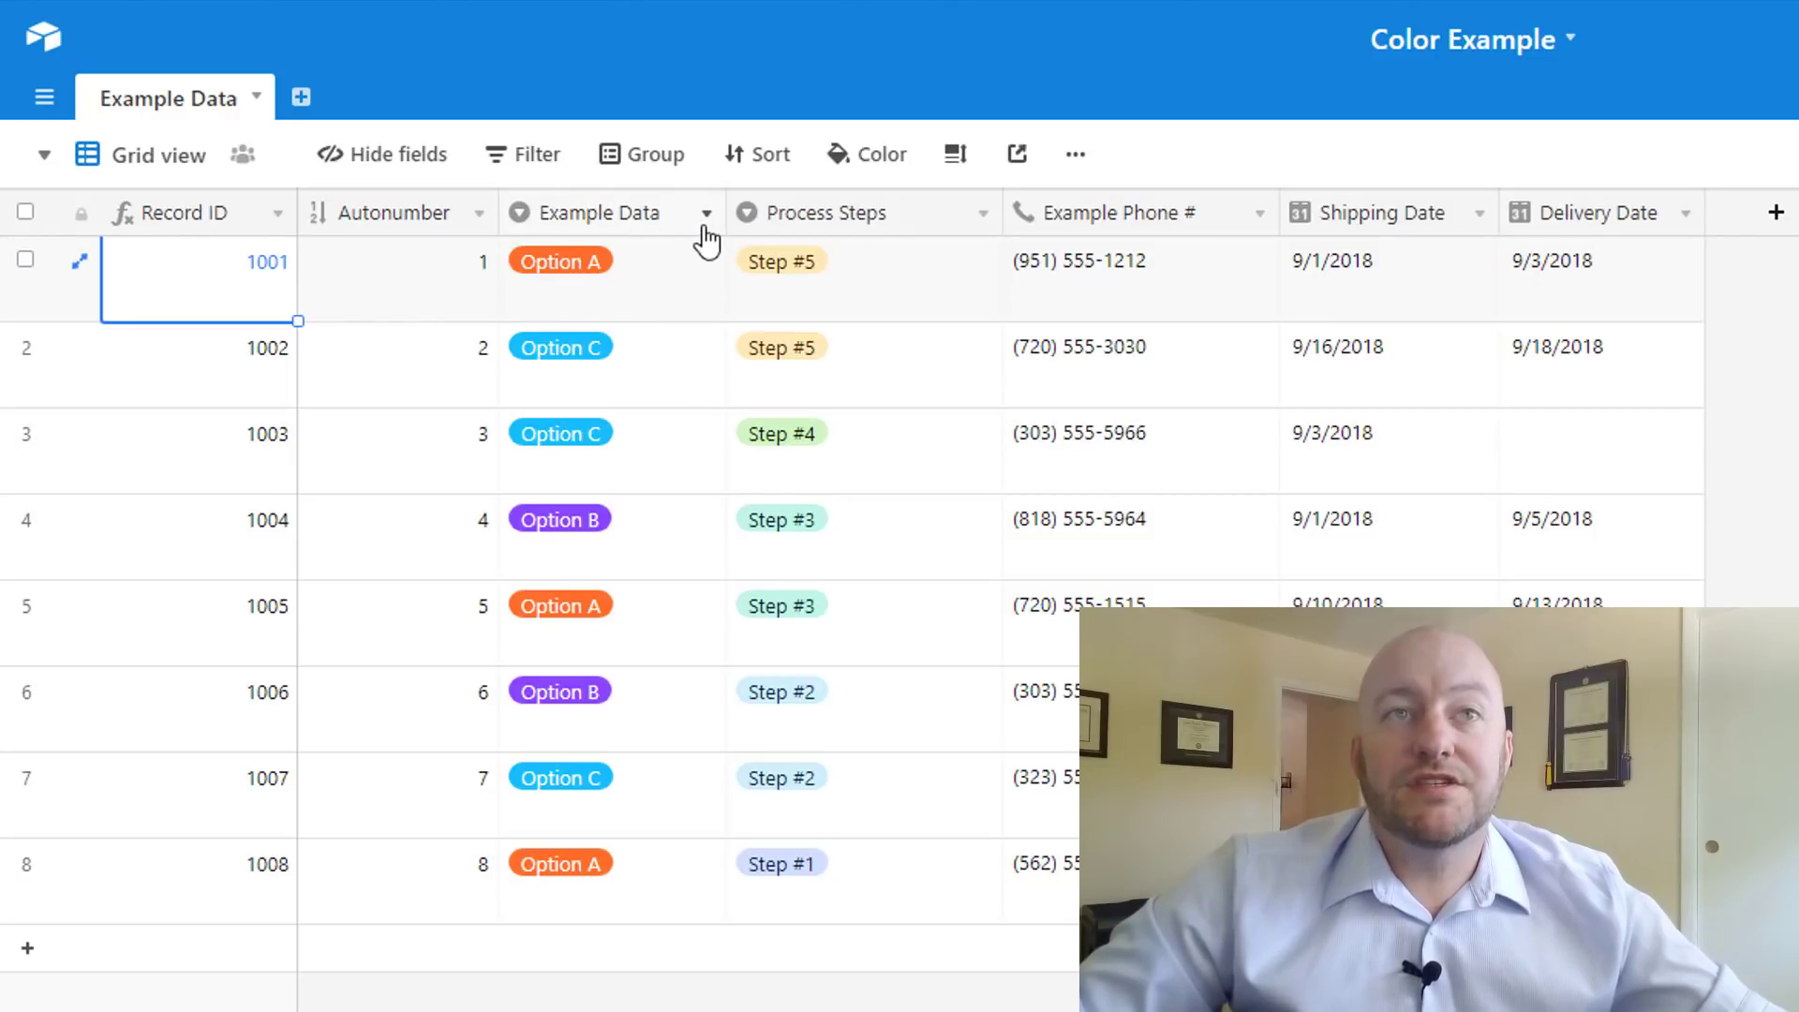
{"action": "mouse_move", "coordinate": [717, 401]}
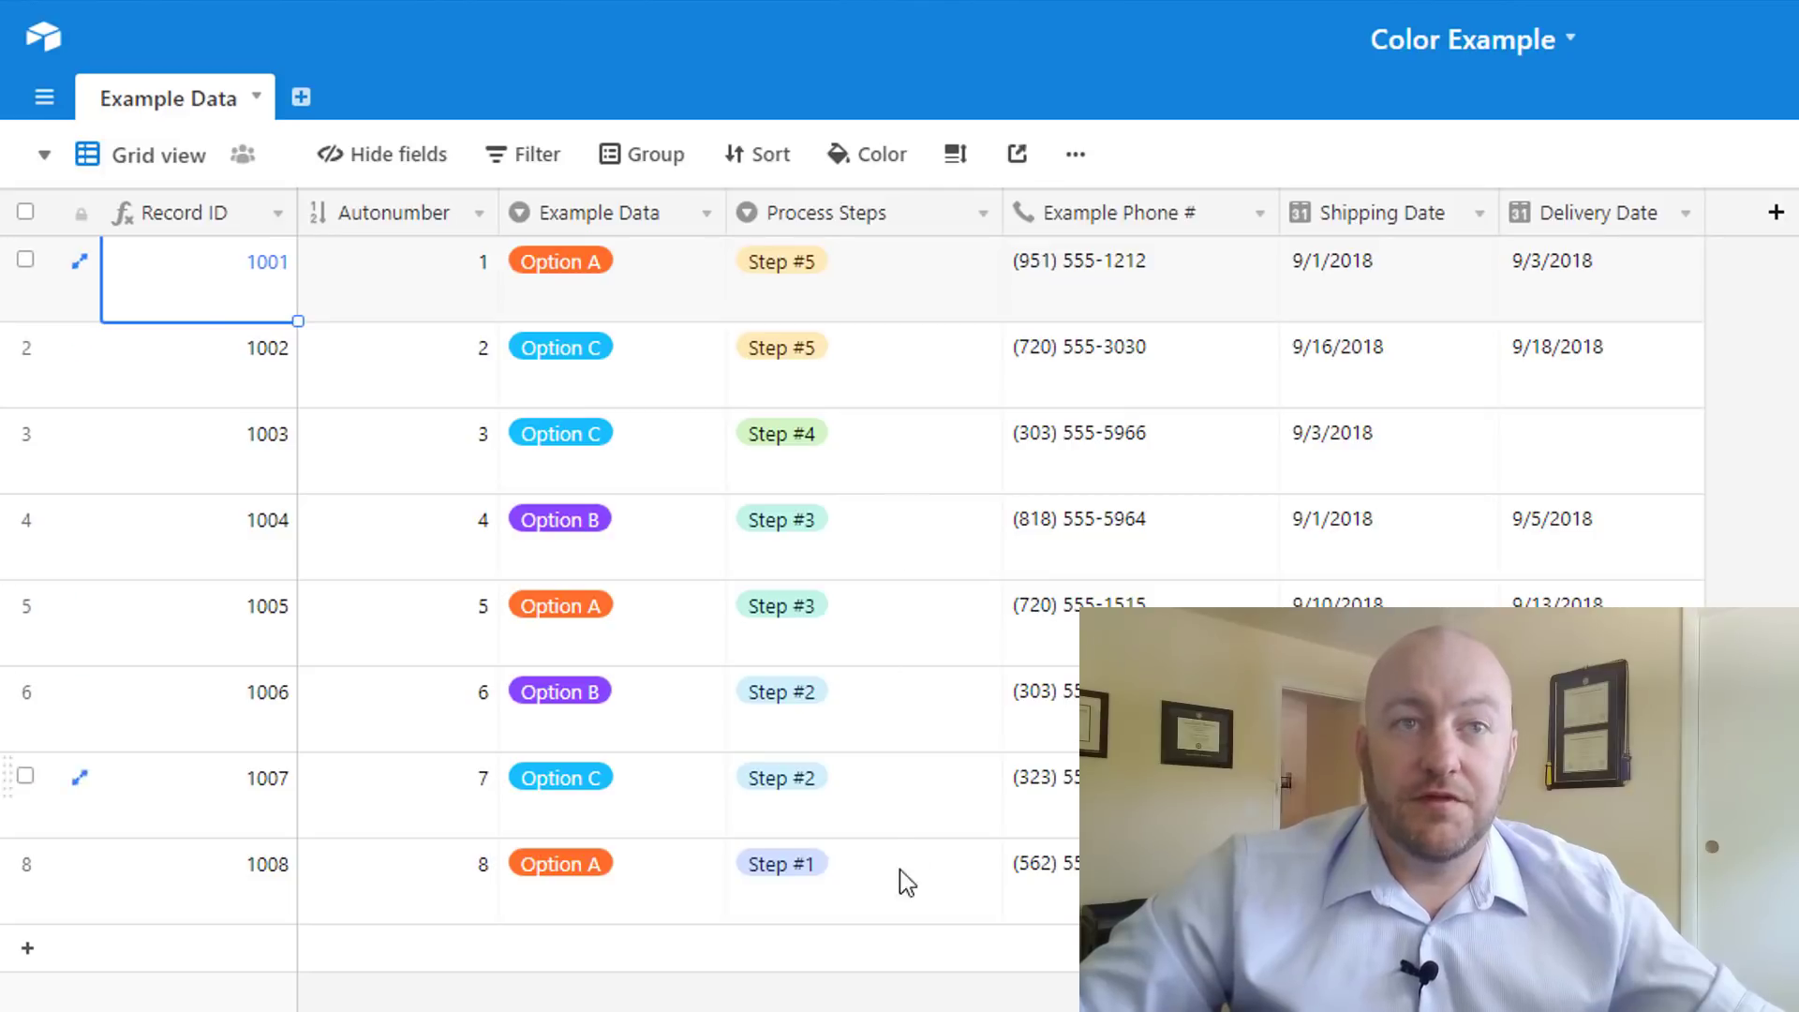
{"action": "mouse_move", "coordinate": [894, 228]}
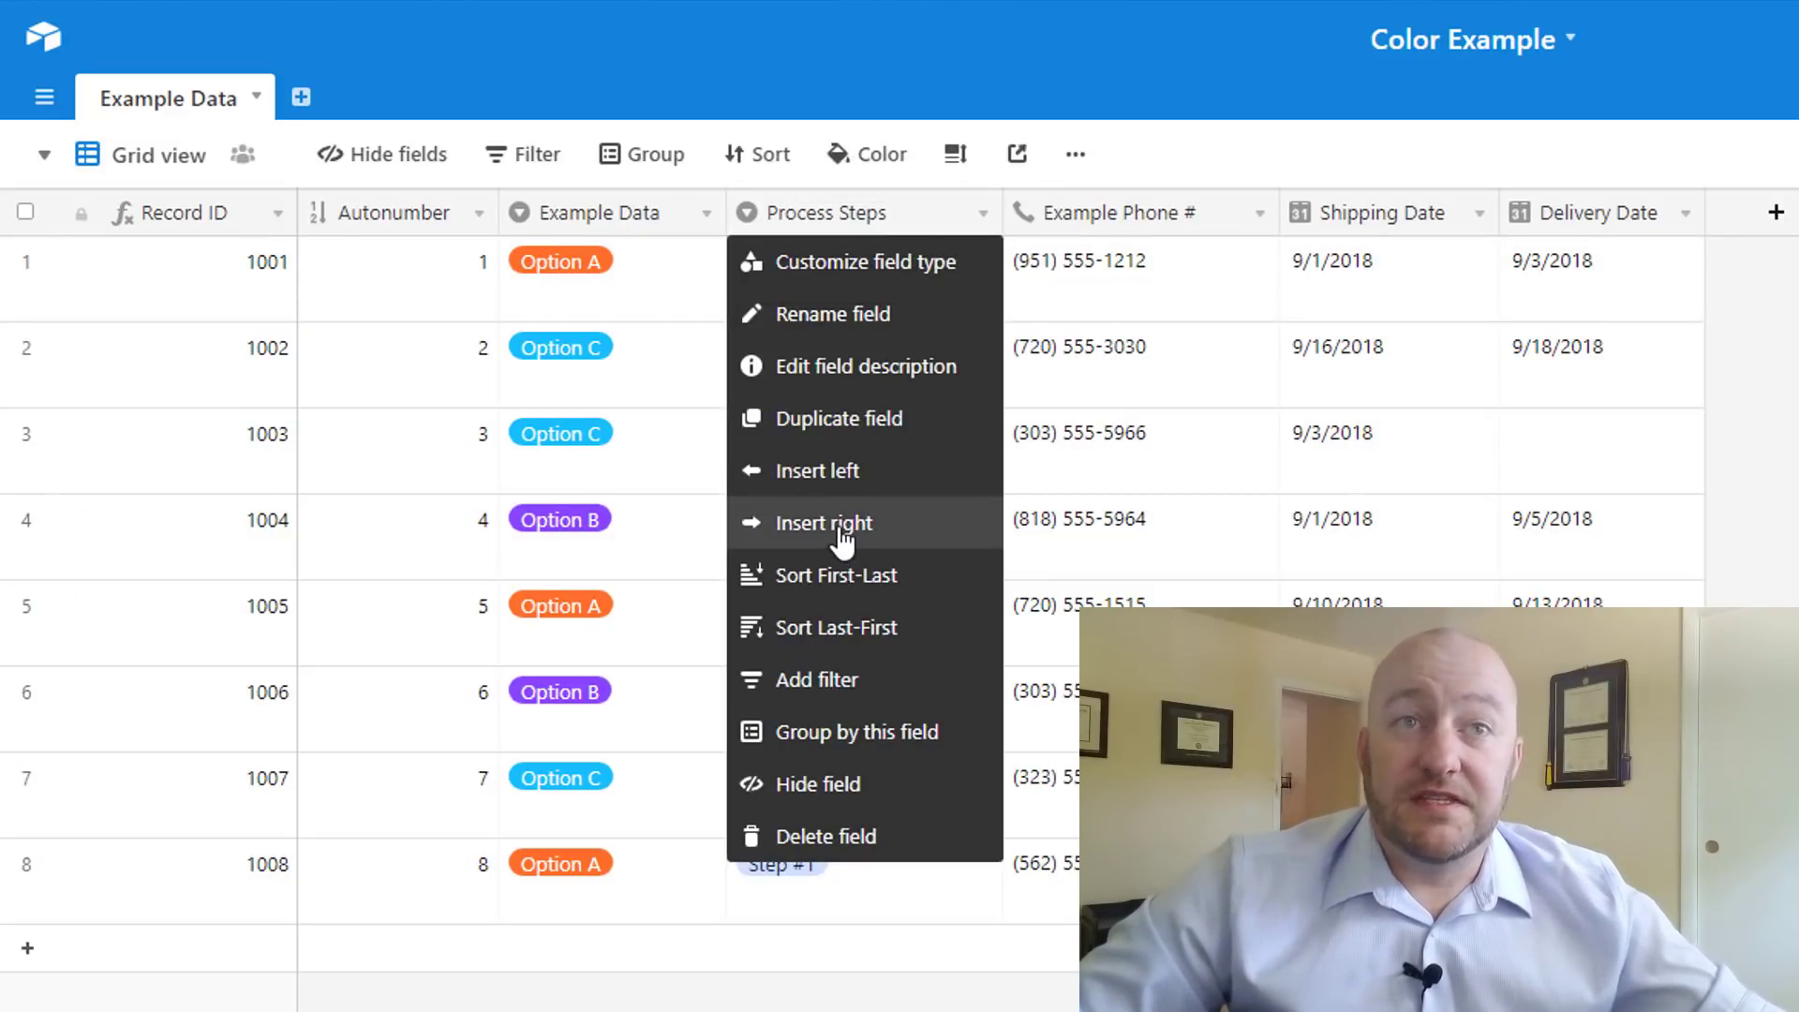
Insert a Color single select field right of Process Steps with red RED and blue BLUE options, saved
{"action": "left_click", "coordinate": [820, 522]}
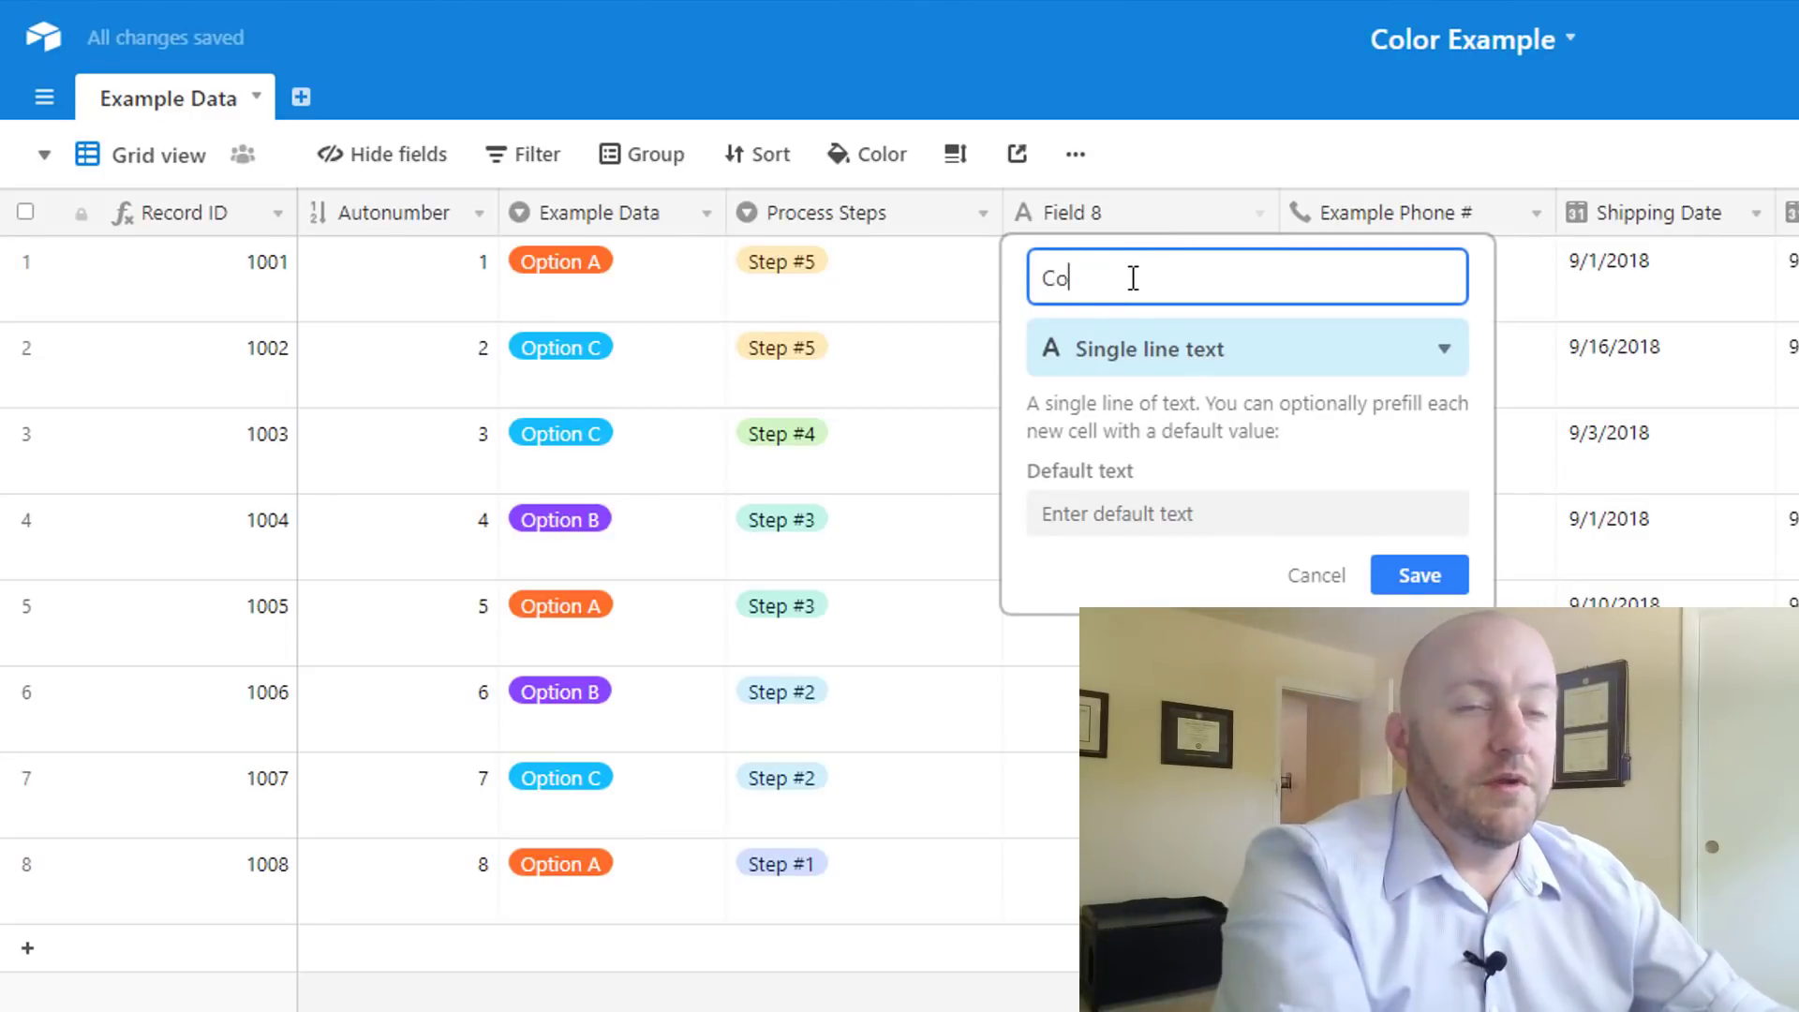
{"action": "left_click", "coordinate": [1244, 349]}
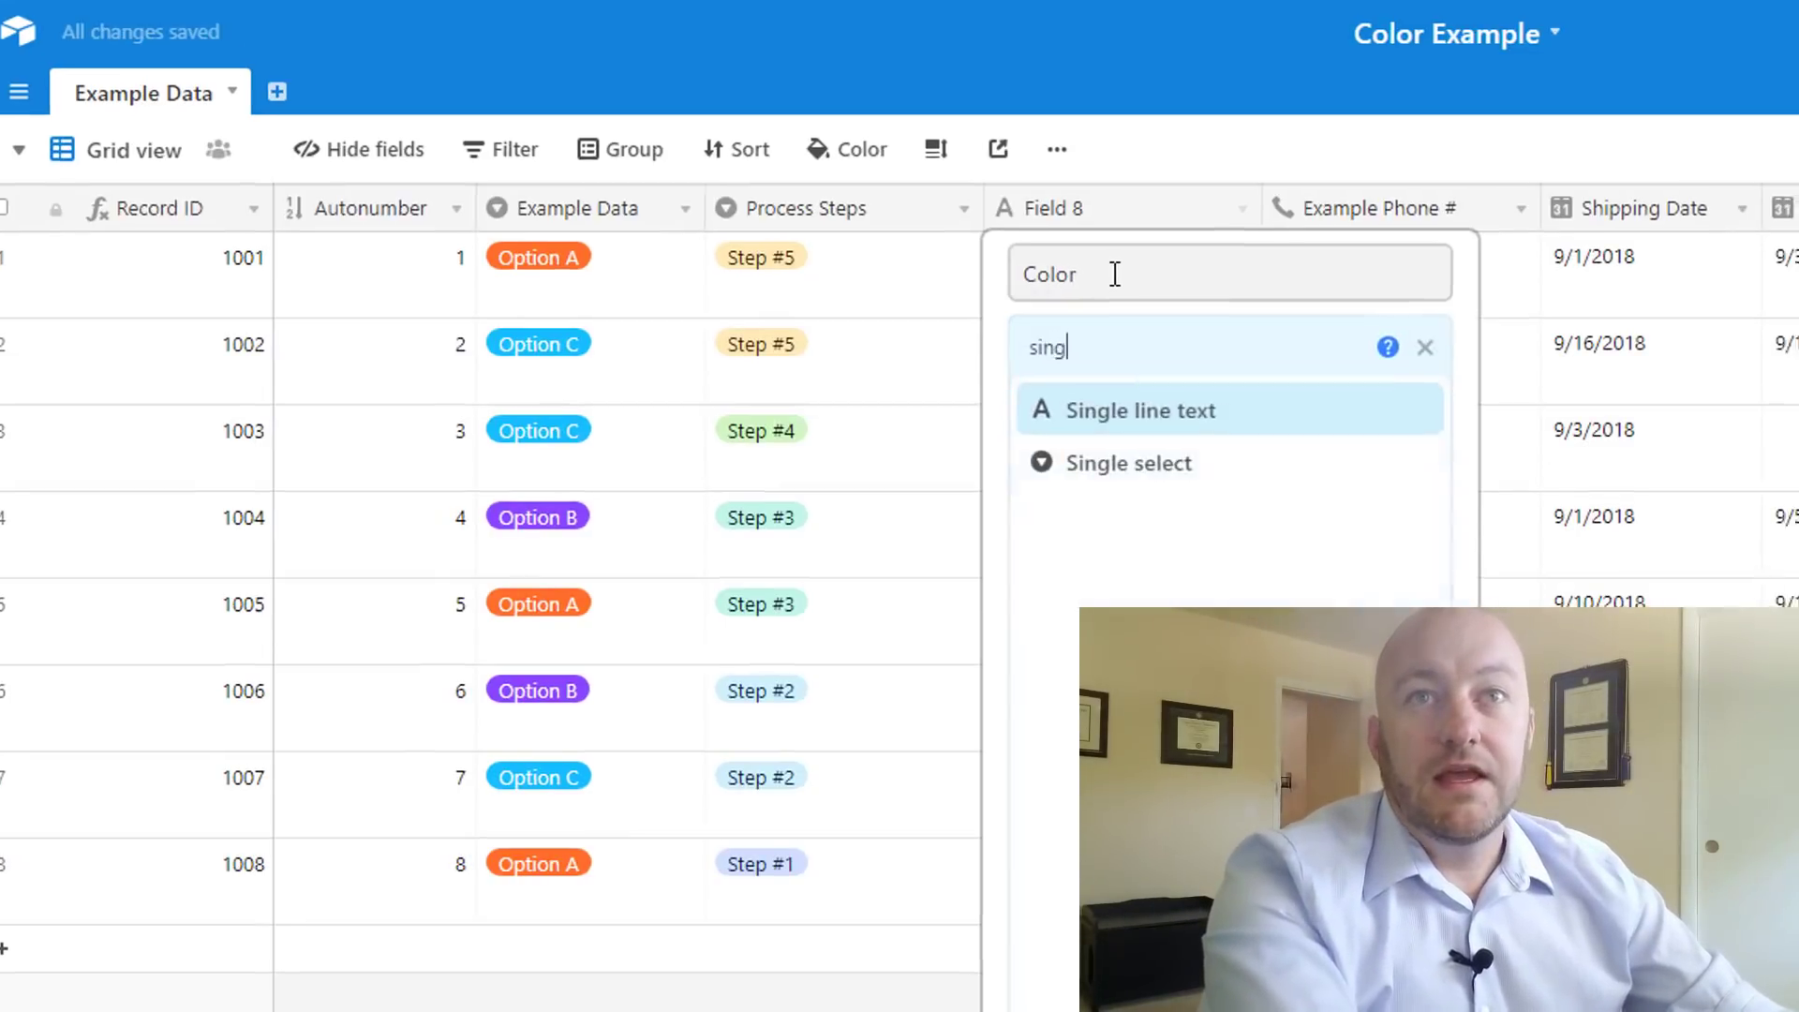
{"action": "left_click", "coordinate": [1142, 410]}
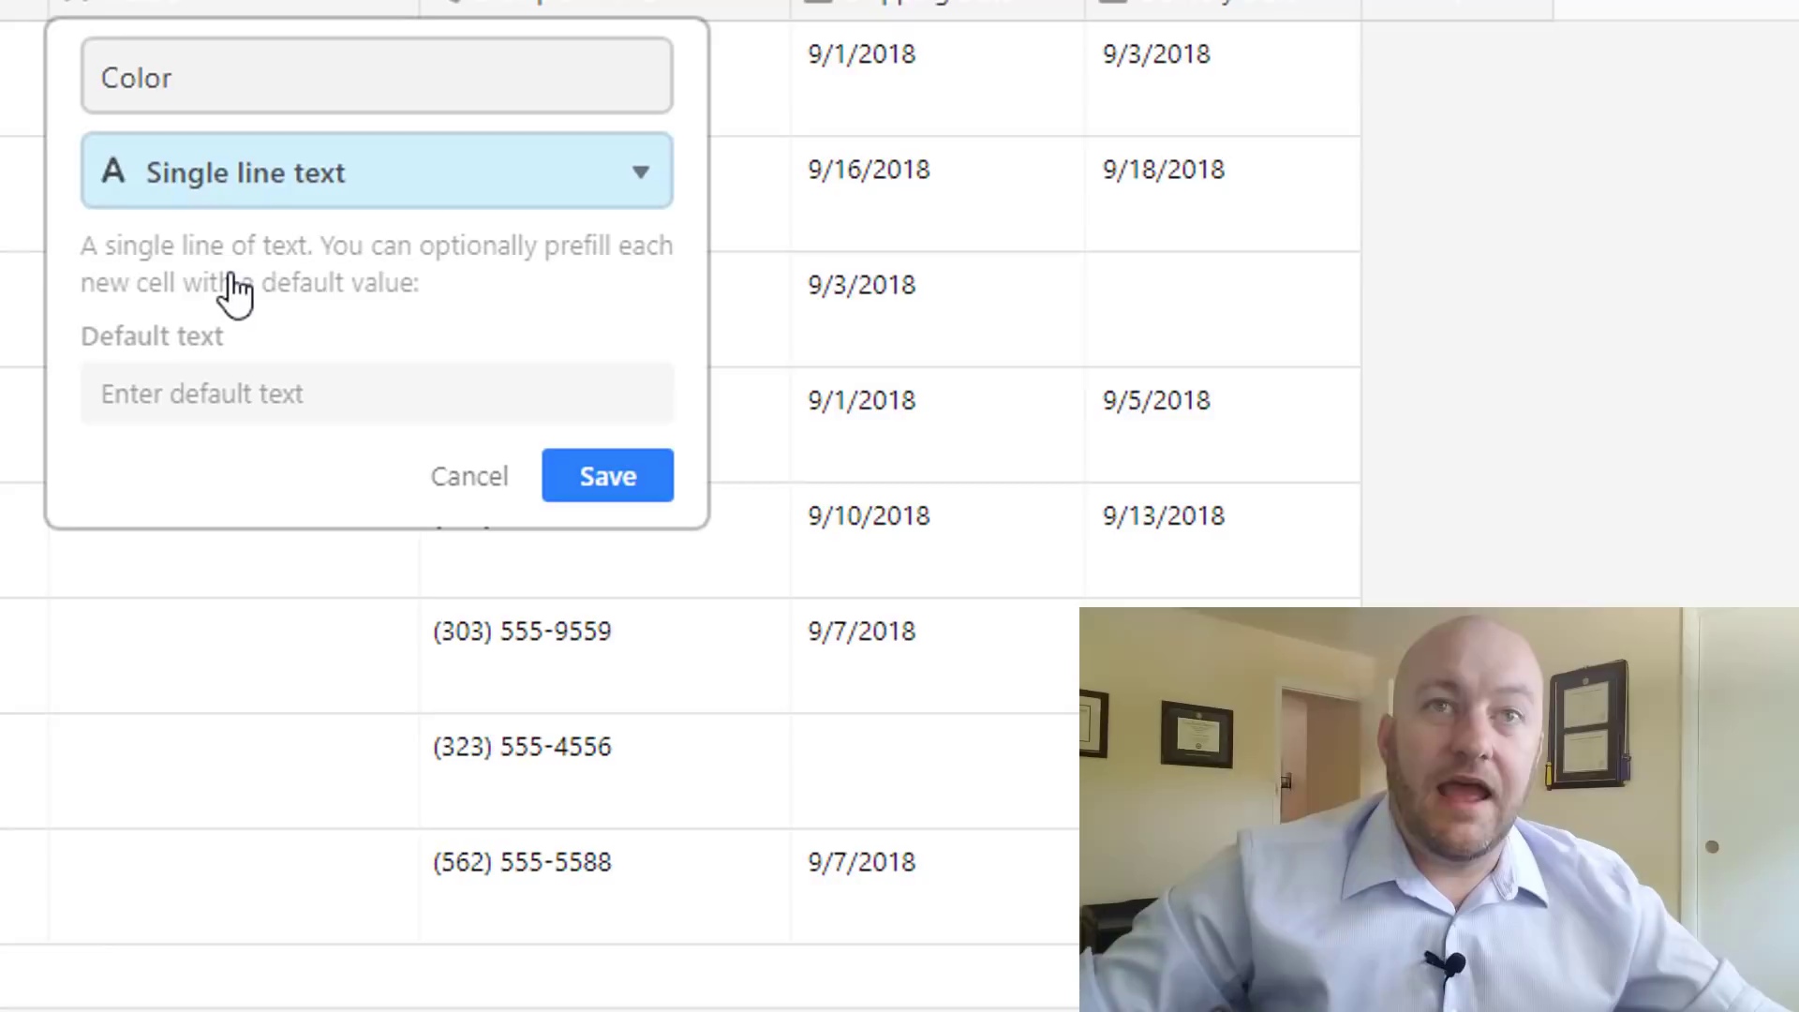
{"action": "left_click", "coordinate": [376, 172]}
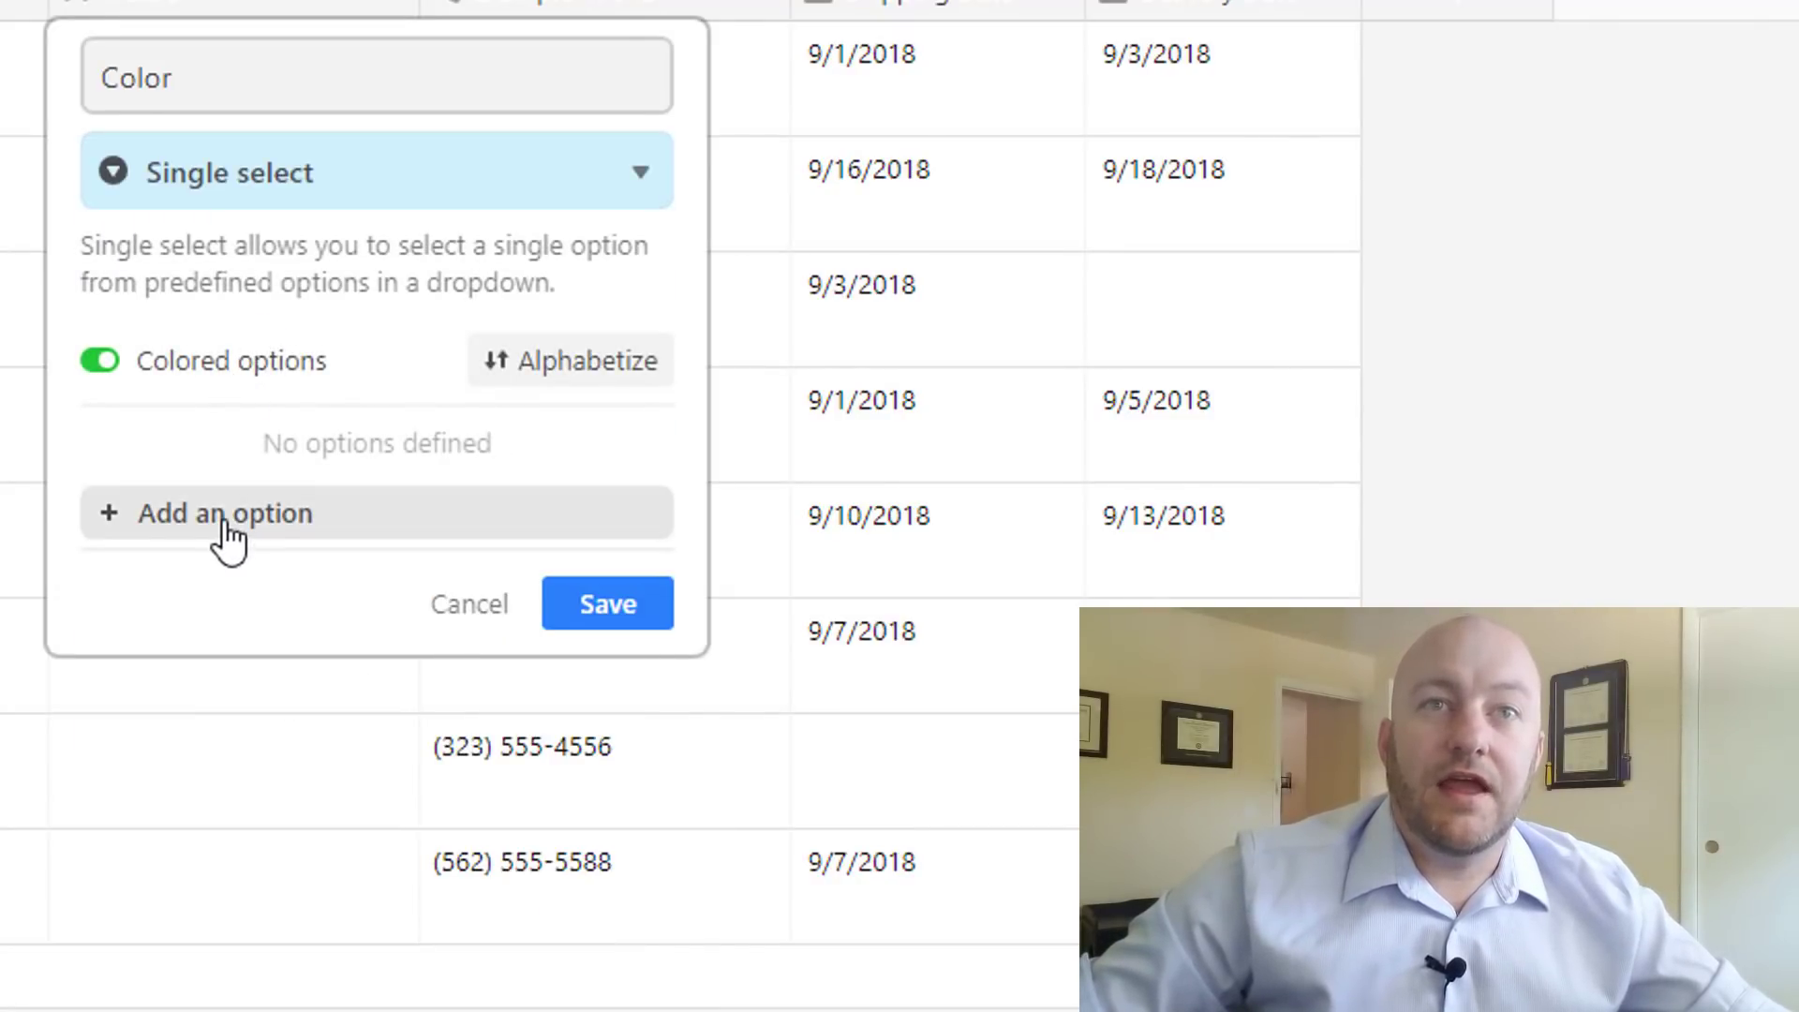
{"action": "type", "text": "RED"}
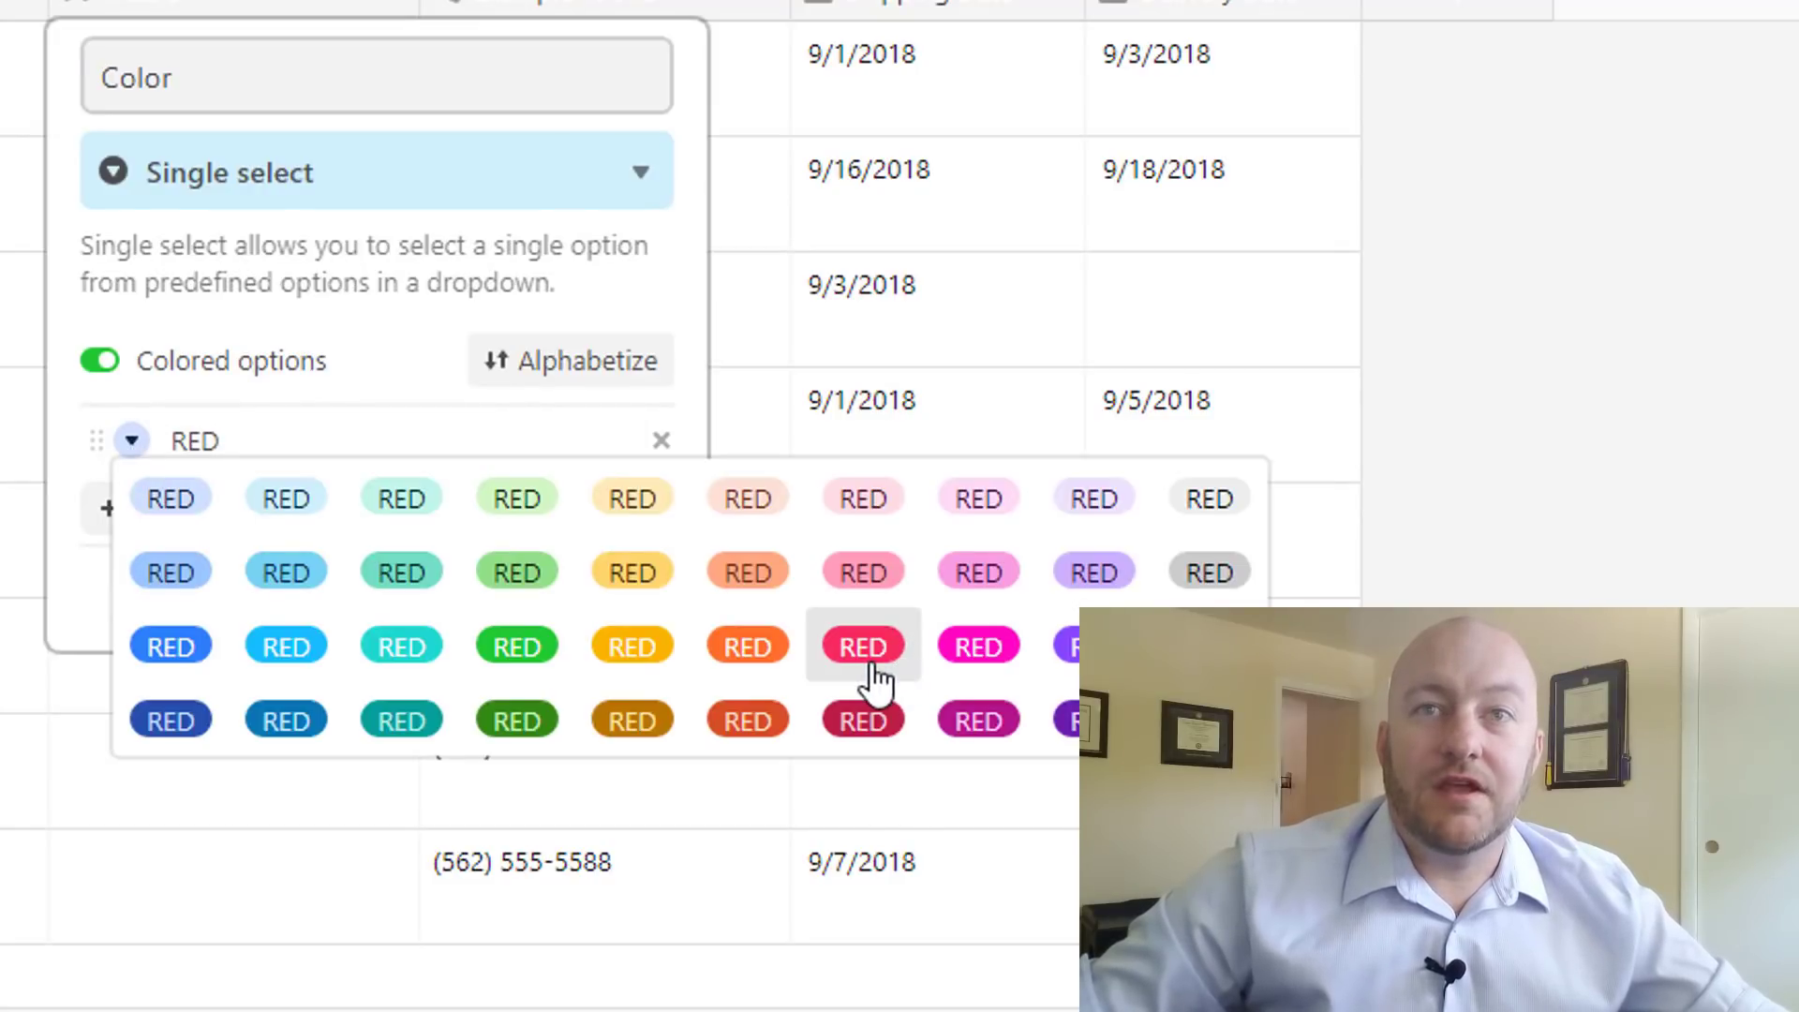
{"action": "left_click", "coordinate": [862, 642]}
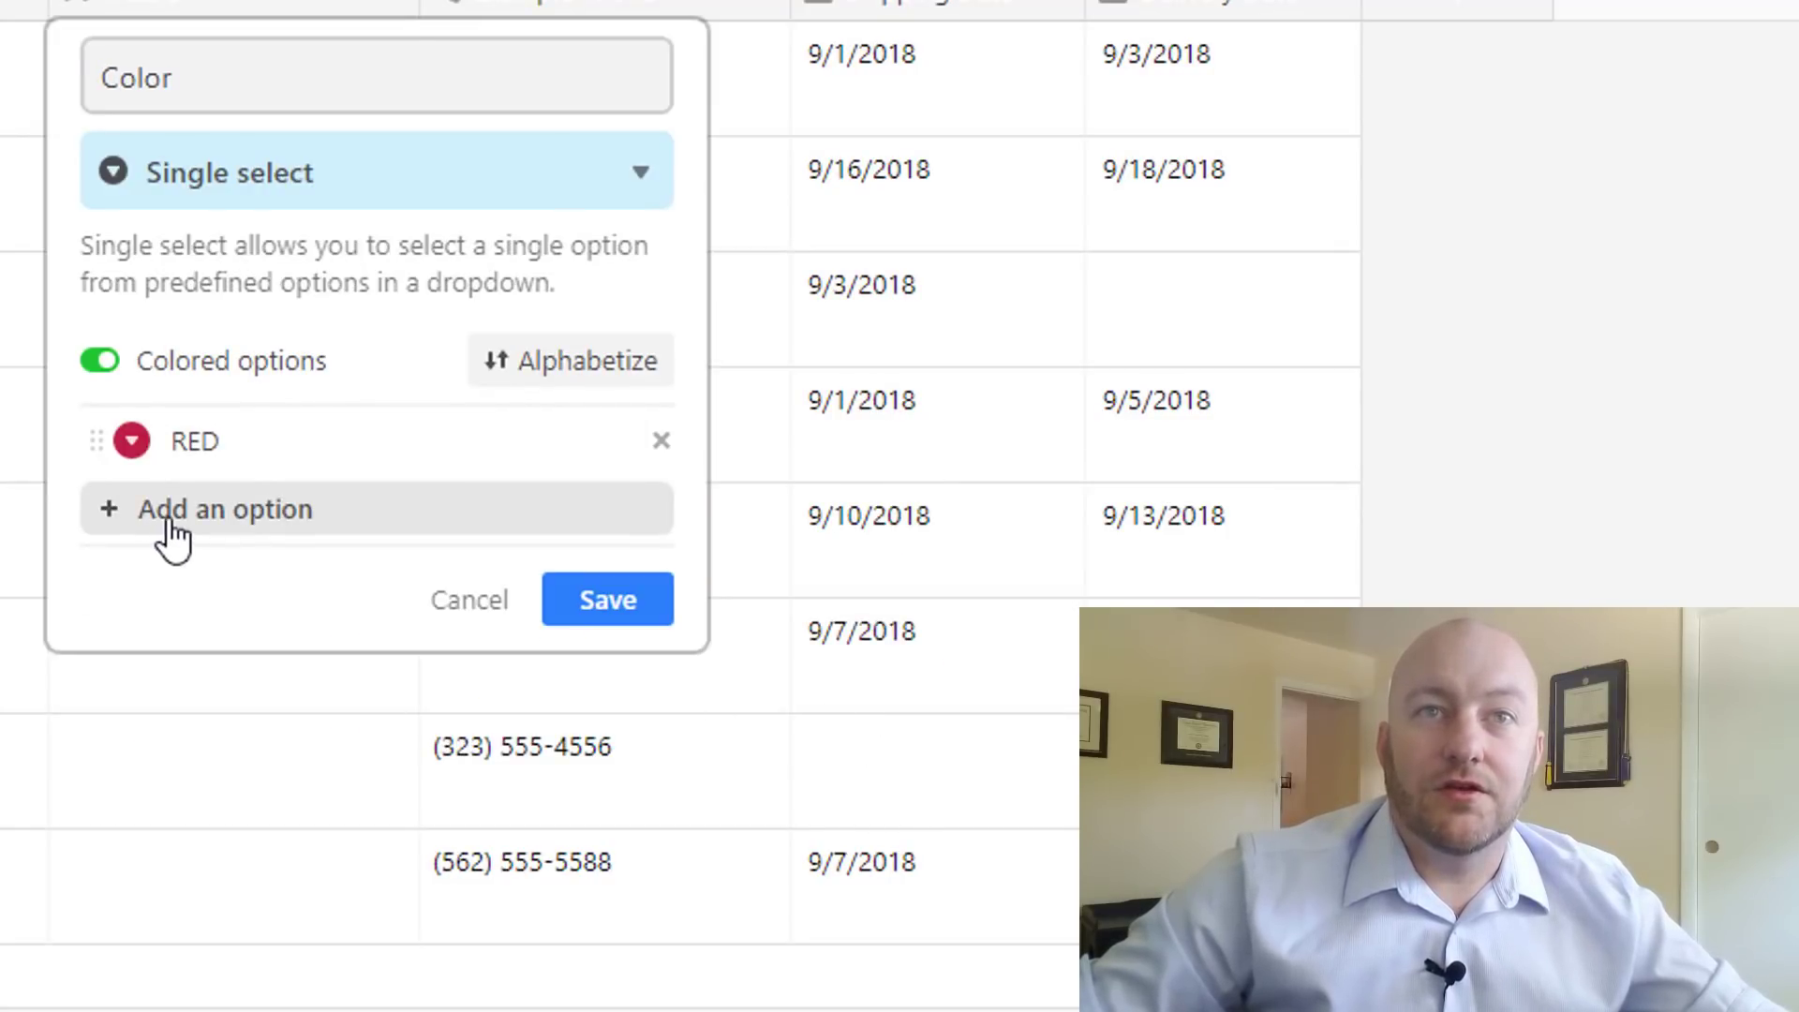
{"action": "left_click", "coordinate": [225, 508]}
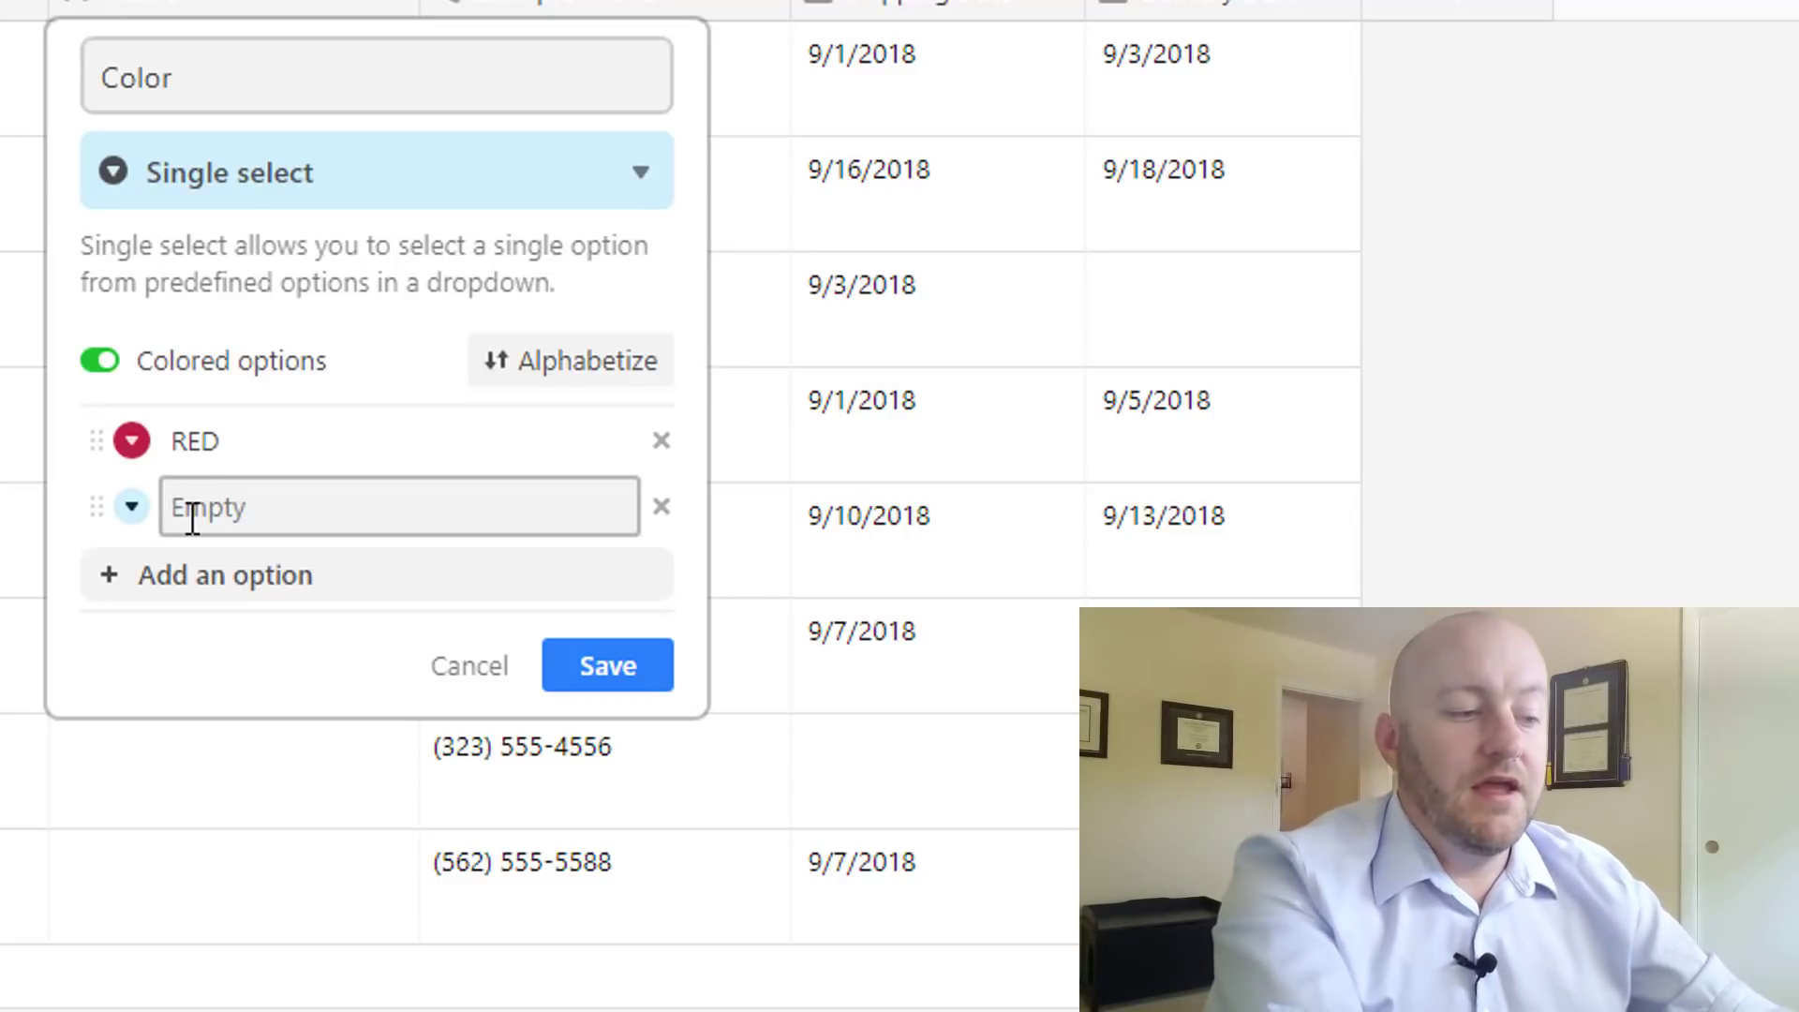
{"action": "type", "text": "BLUE"}
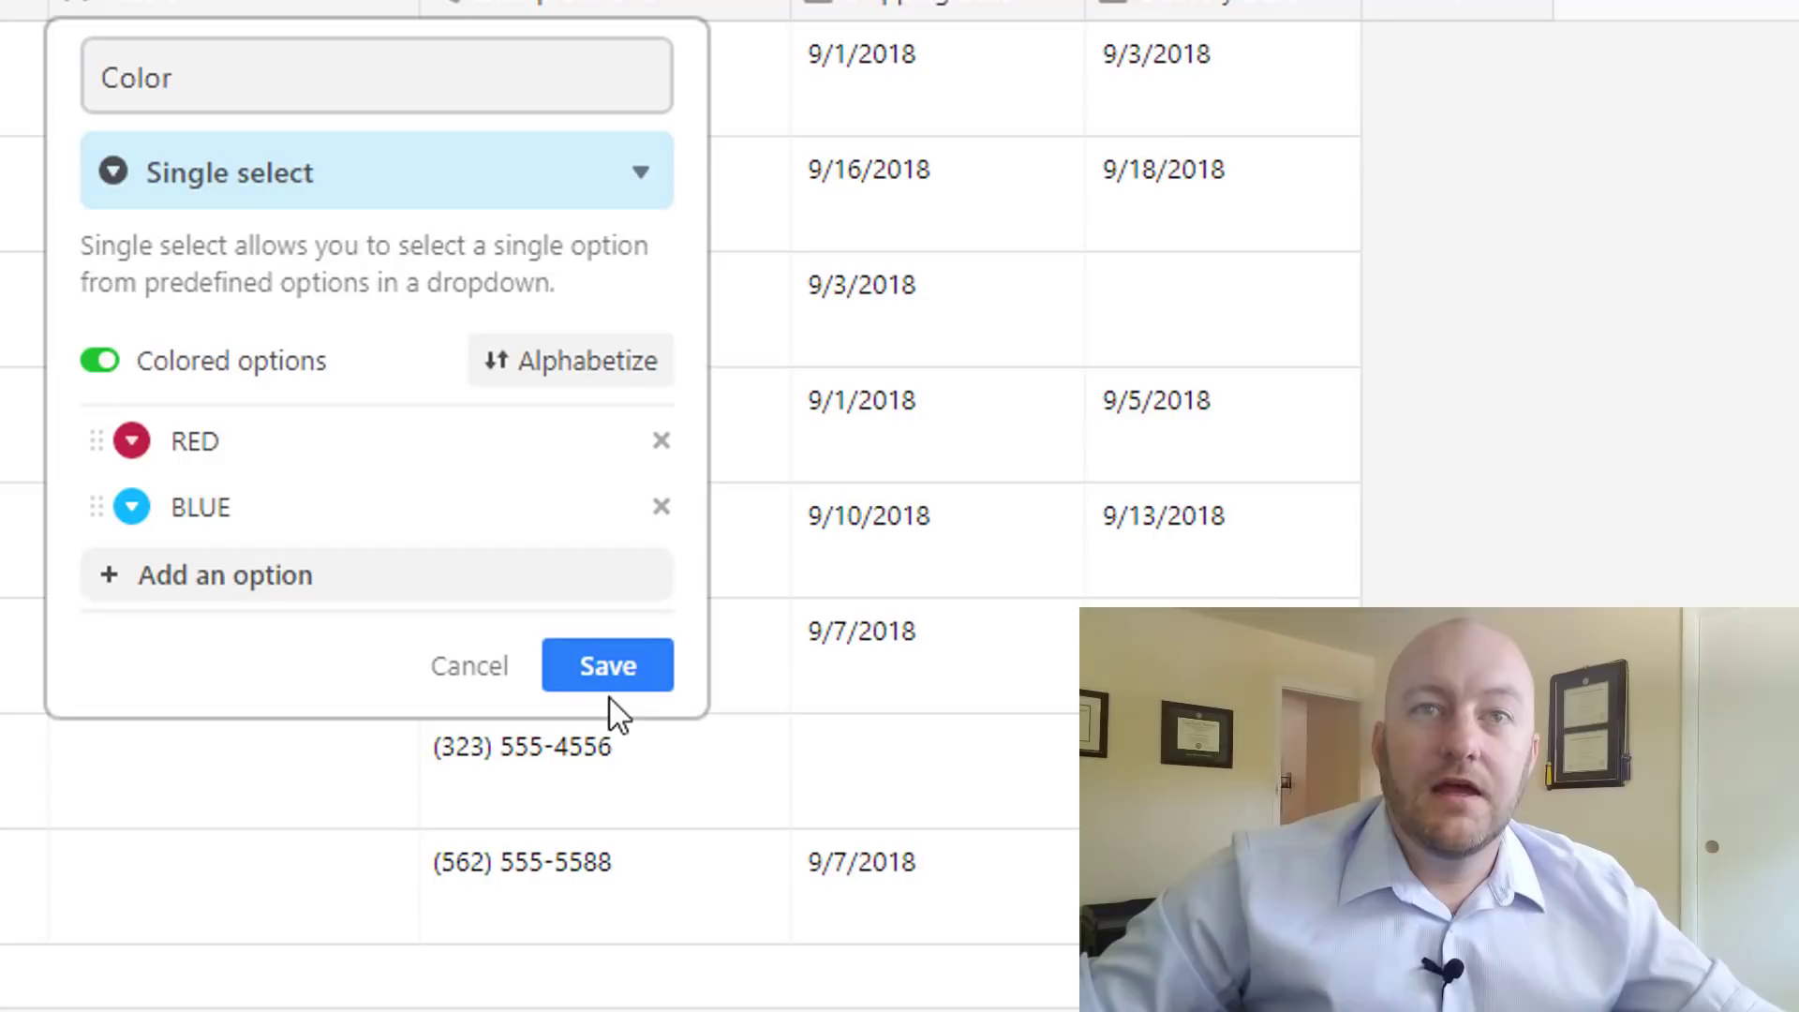
{"action": "left_click", "coordinate": [607, 665]}
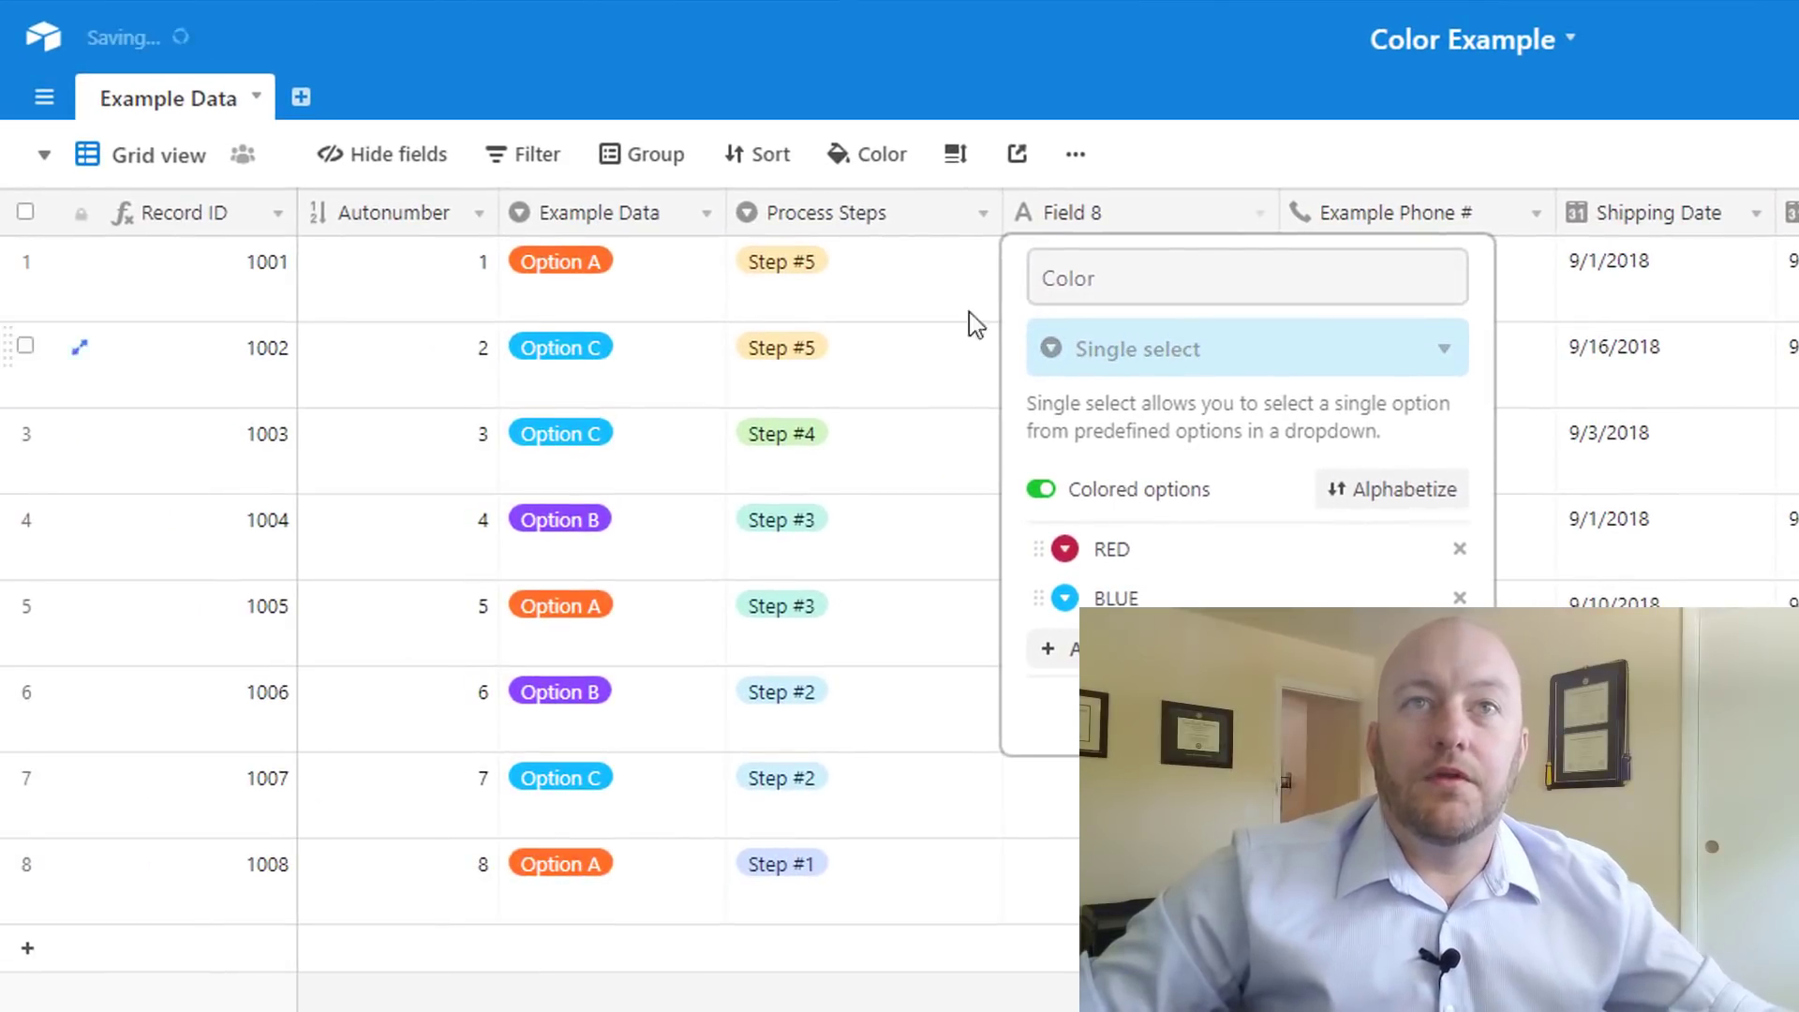
Fill the Color cells so all eight records hold RED or BLUE, starting 1001 RED and 1002 BLUE
{"action": "type", "text": "Re"}
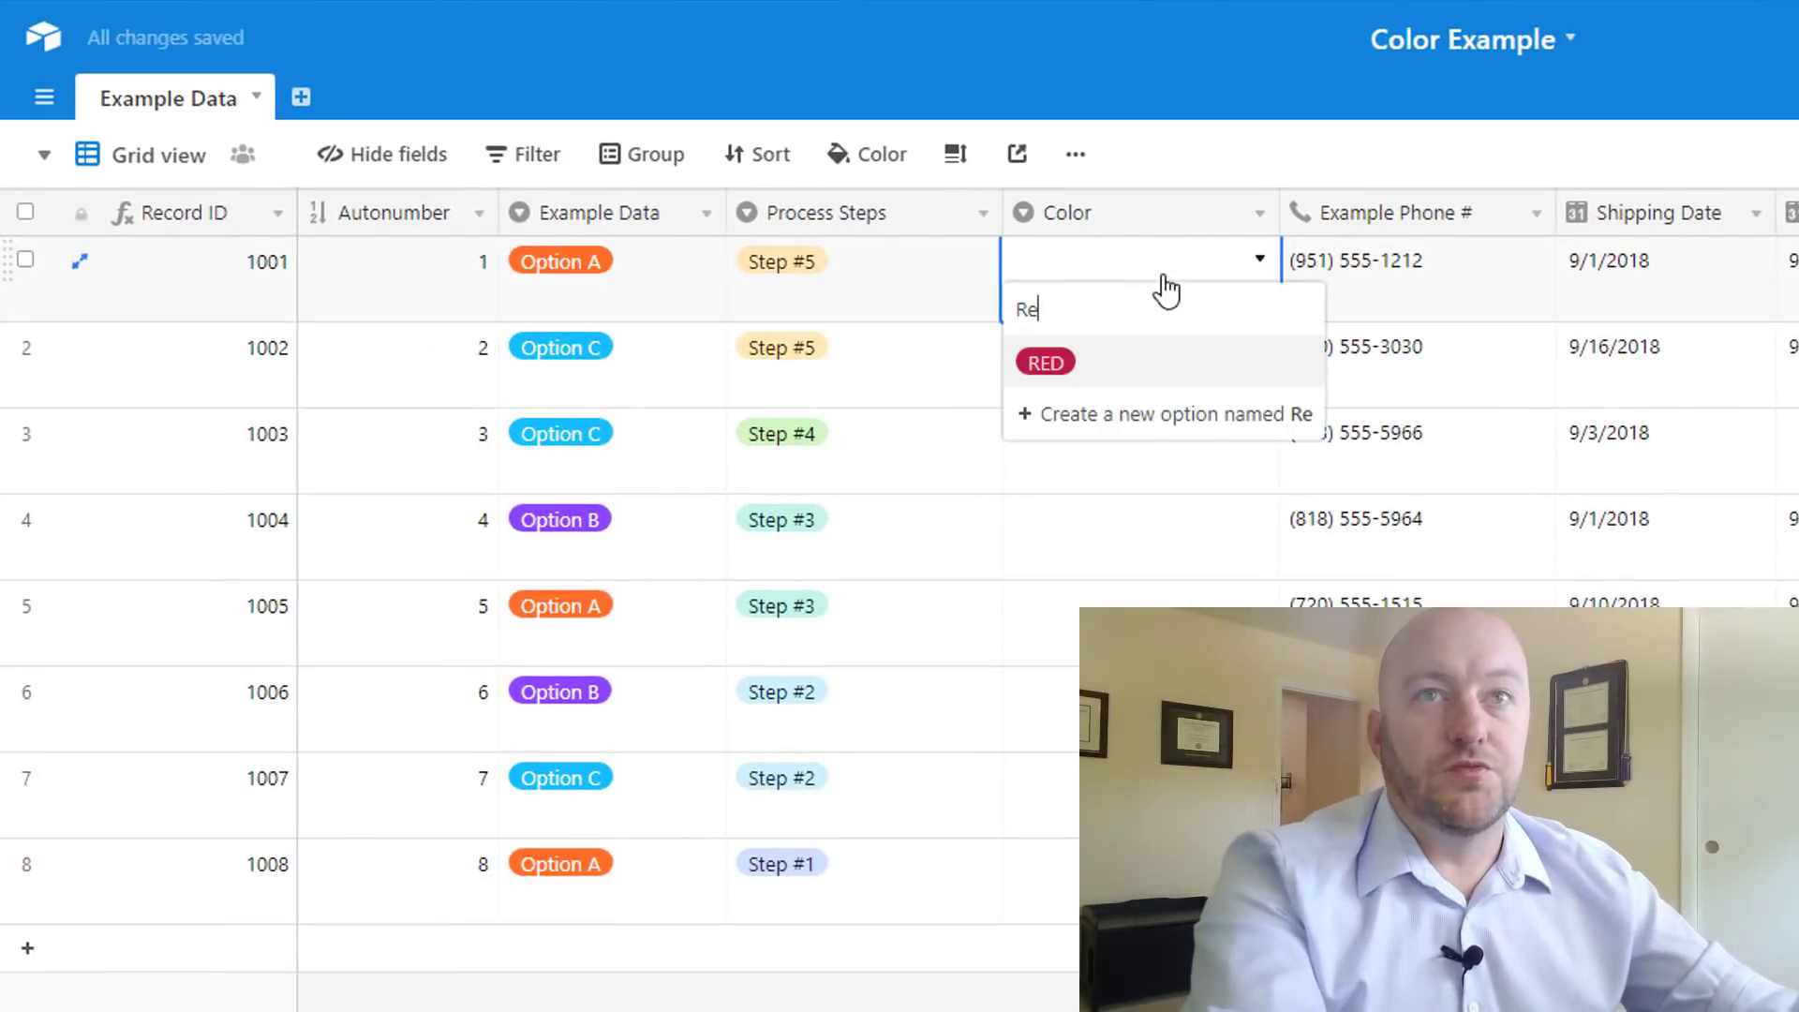
{"action": "left_click", "coordinate": [1044, 362]}
{"action": "type", "text": "Bl"}
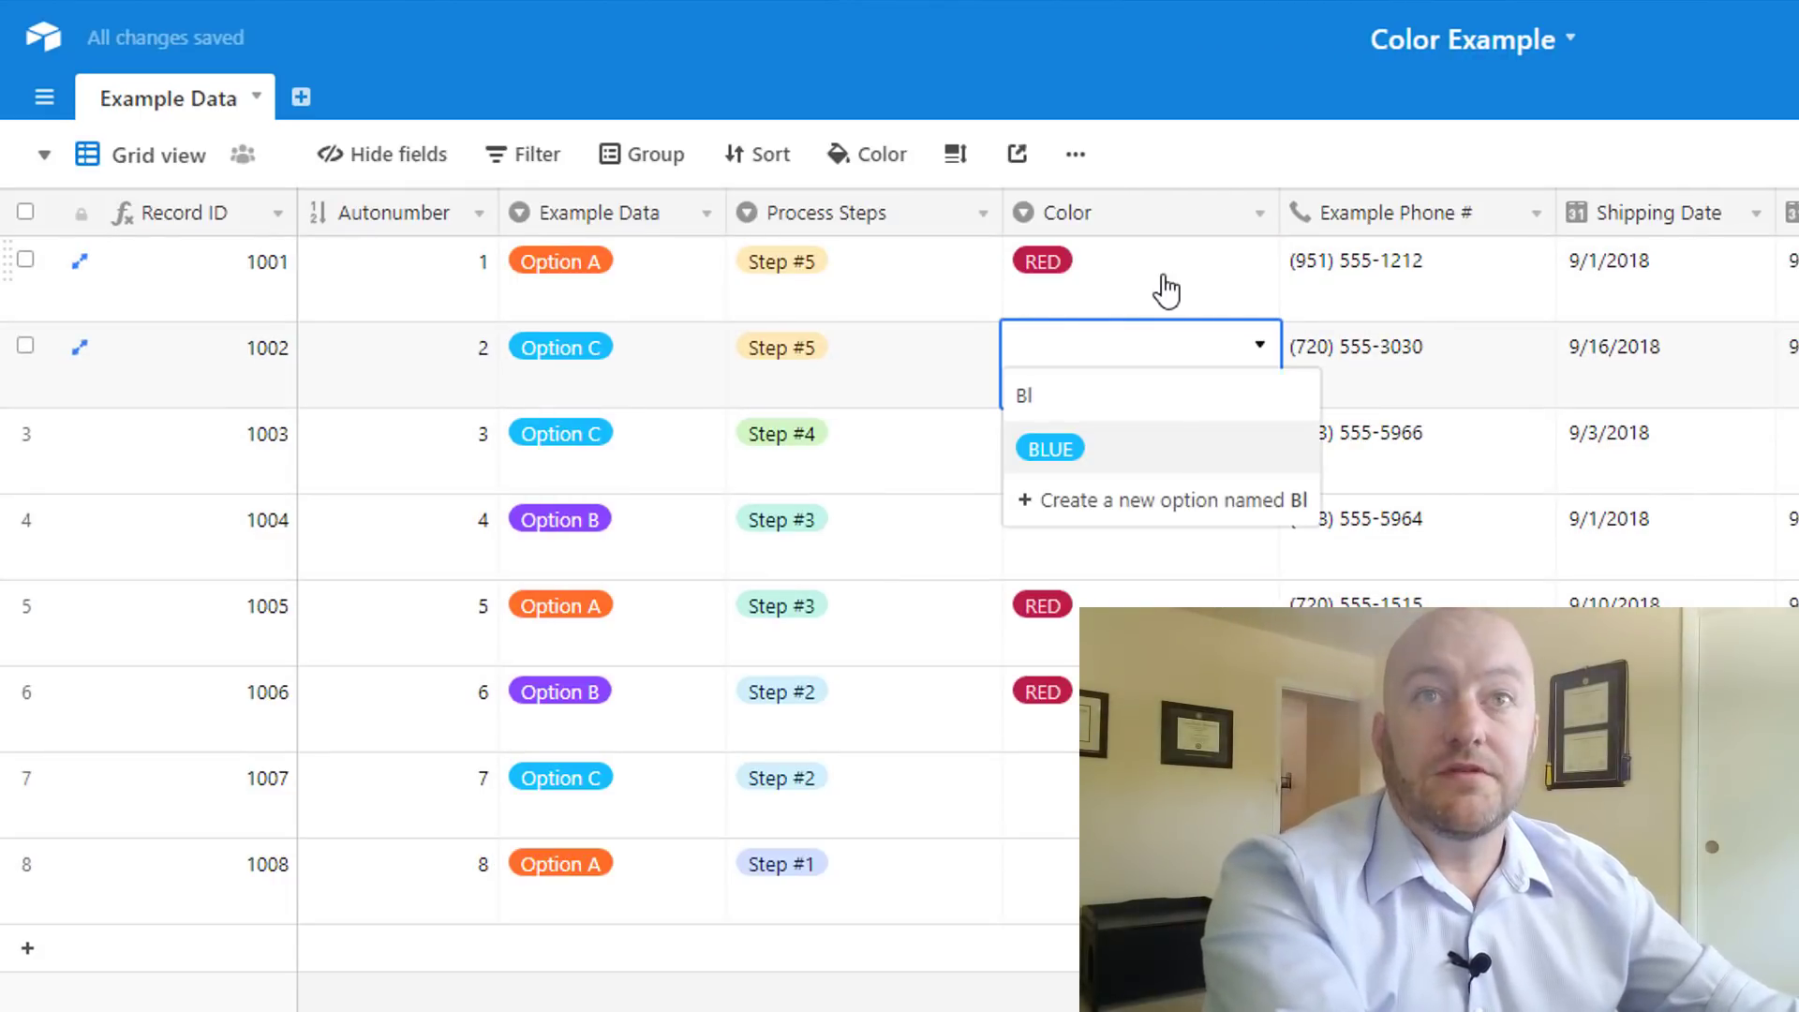
{"action": "left_click", "coordinate": [1047, 448]}
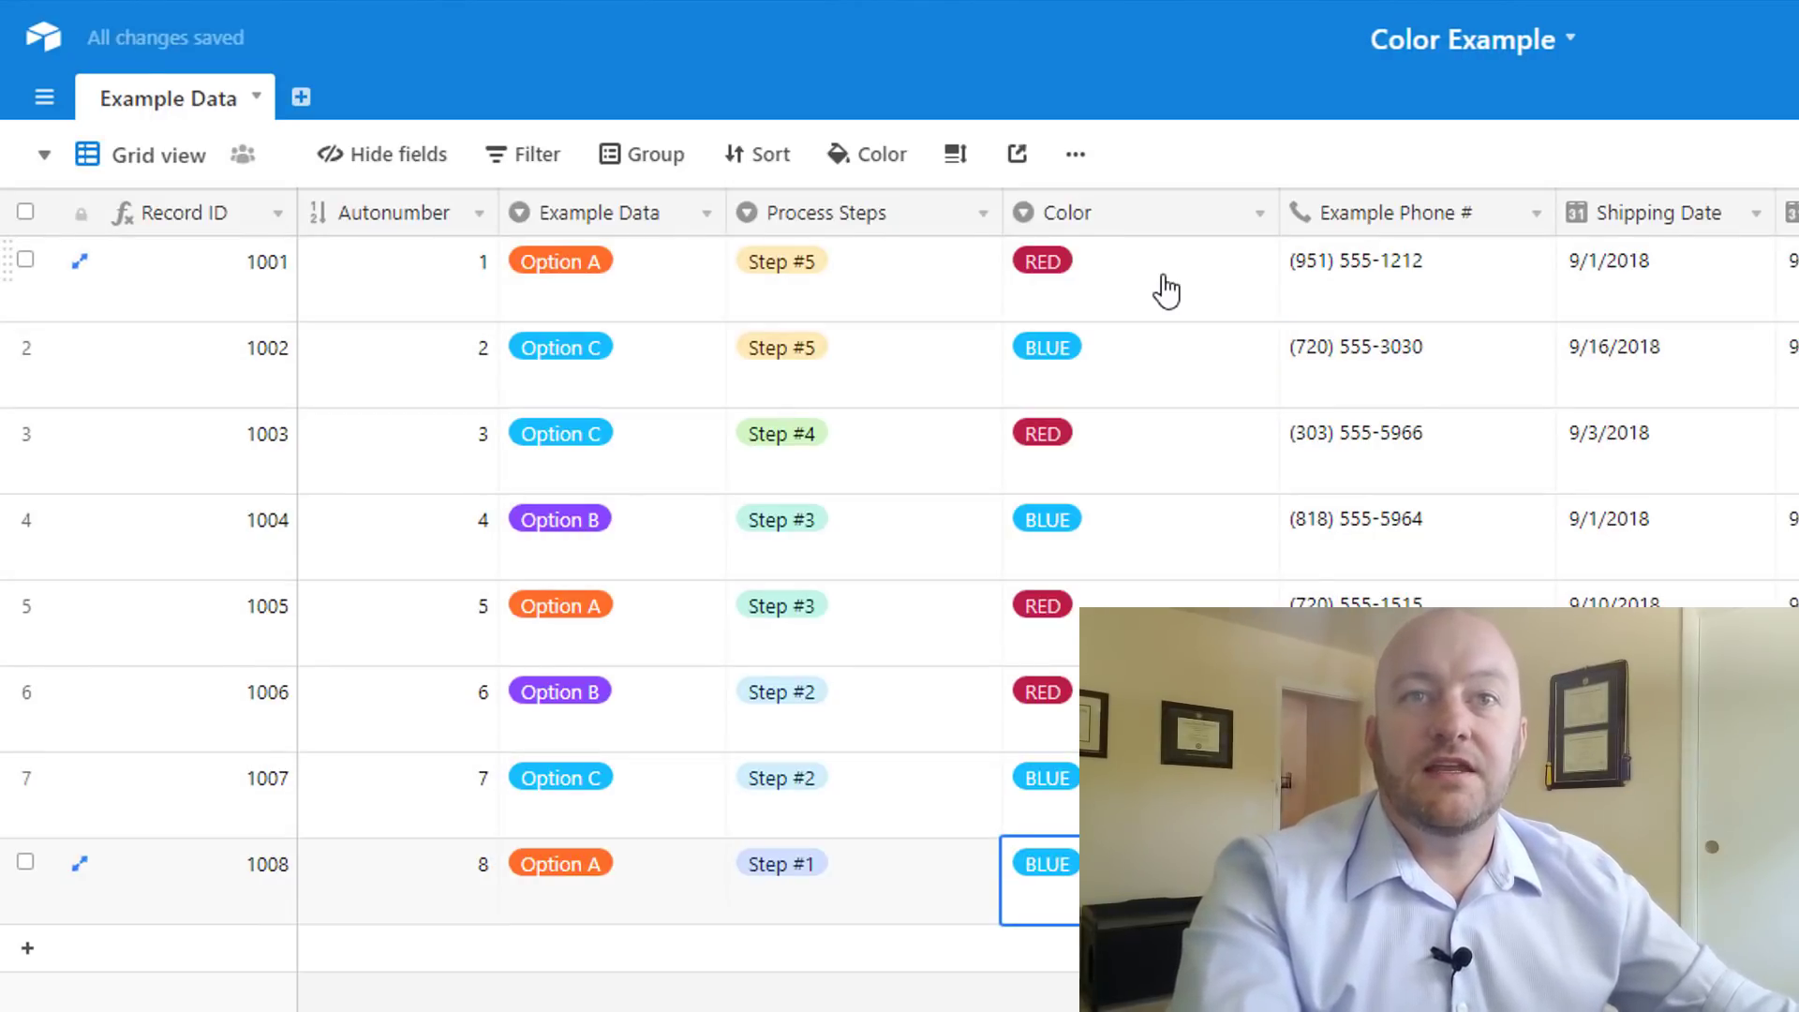
{"action": "left_click", "coordinate": [1136, 276]}
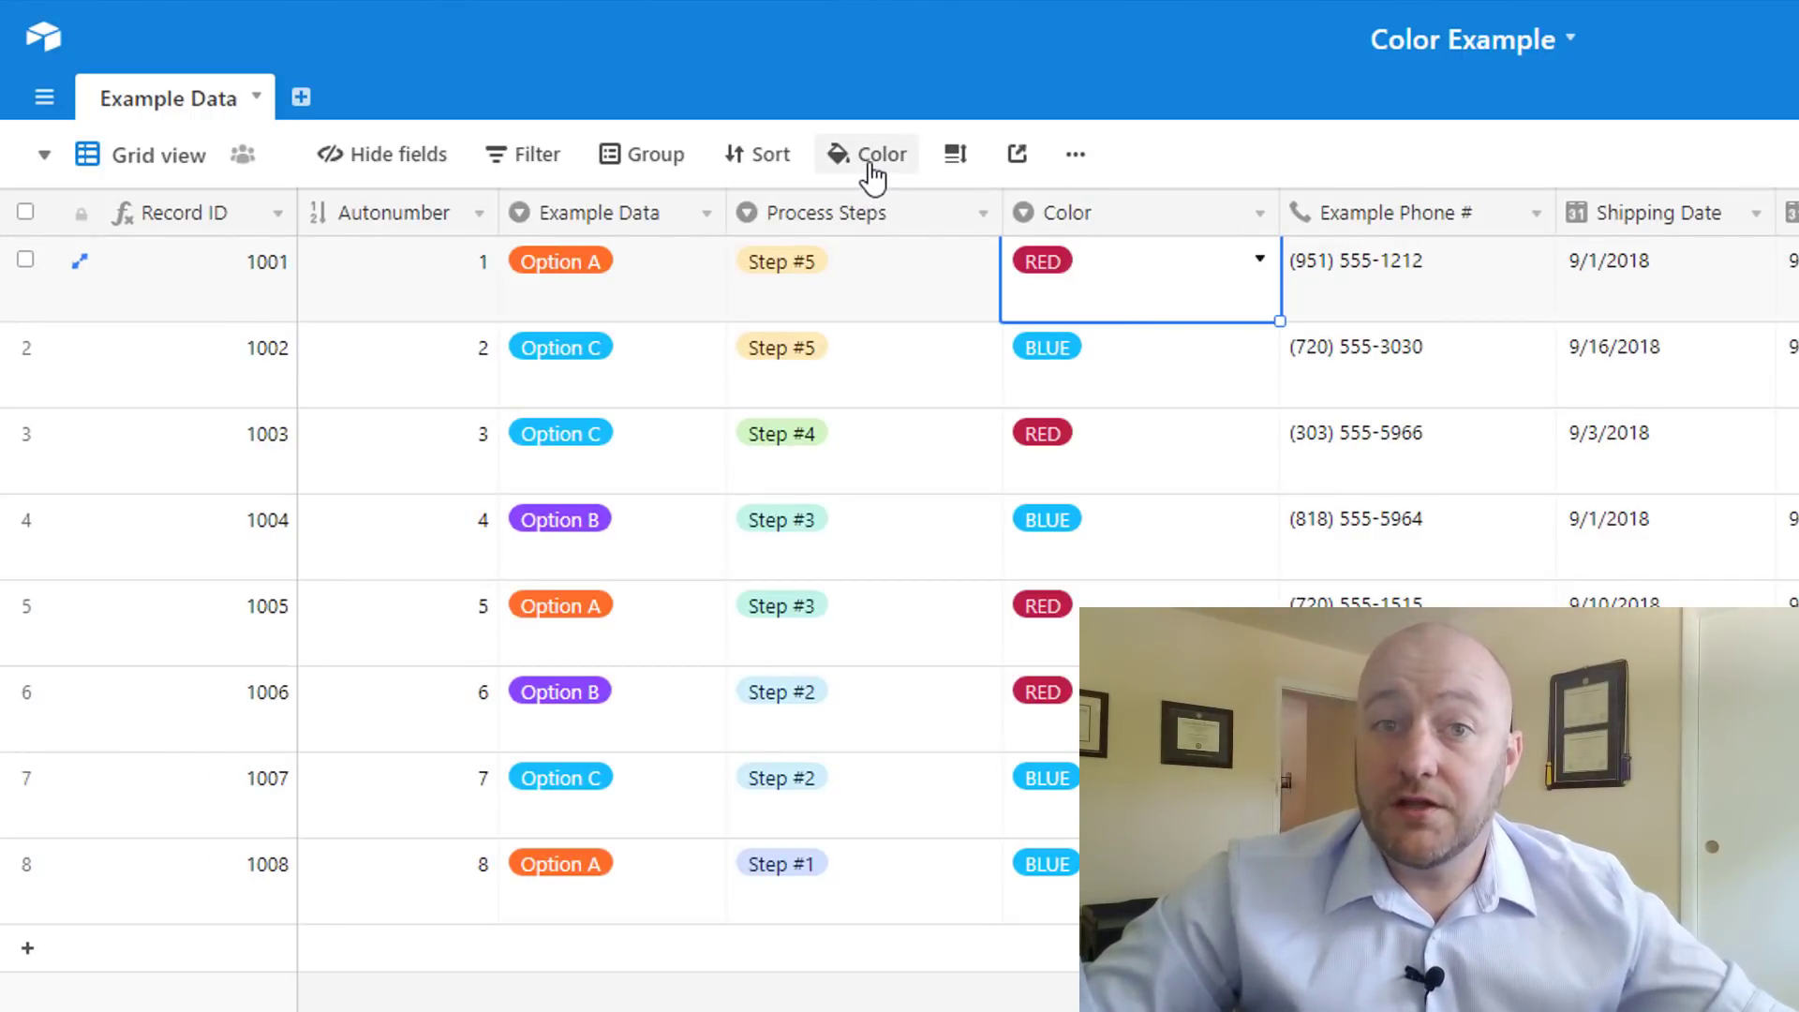
Colour grid records by select field, switching the source from Example Data to Color
{"action": "left_click", "coordinate": [867, 154]}
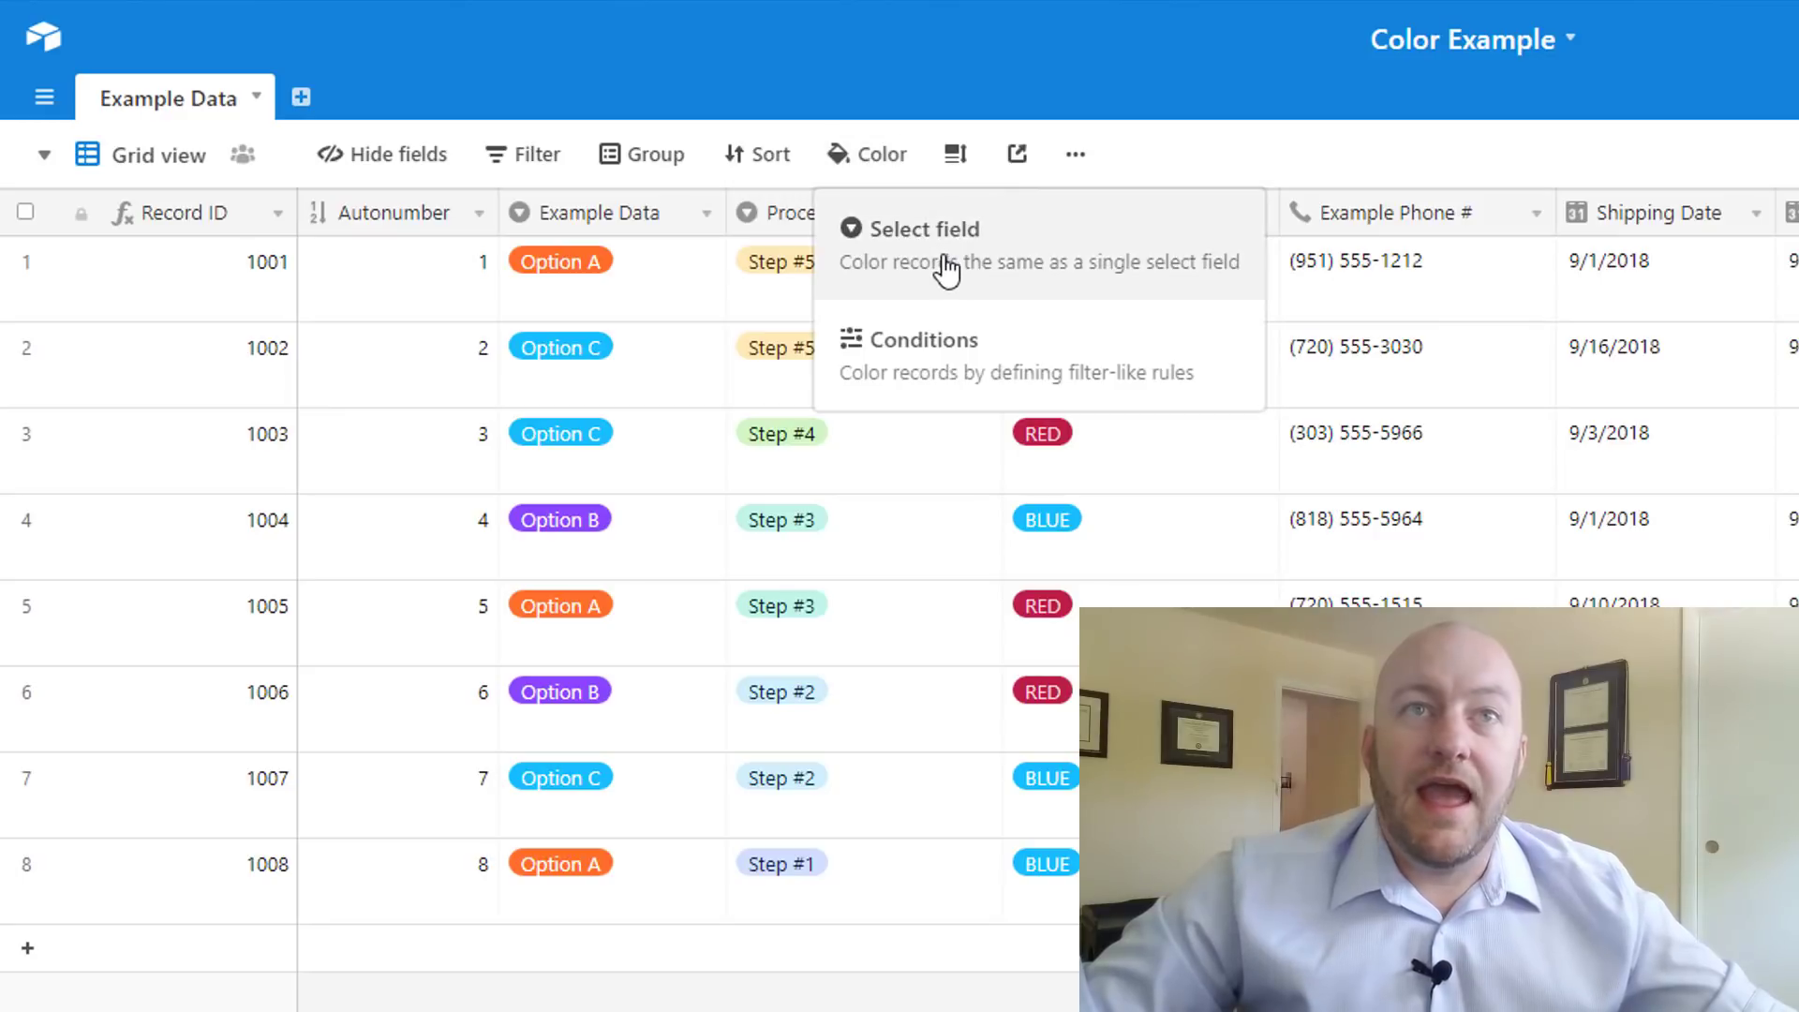
{"action": "mouse_move", "coordinate": [1001, 255]}
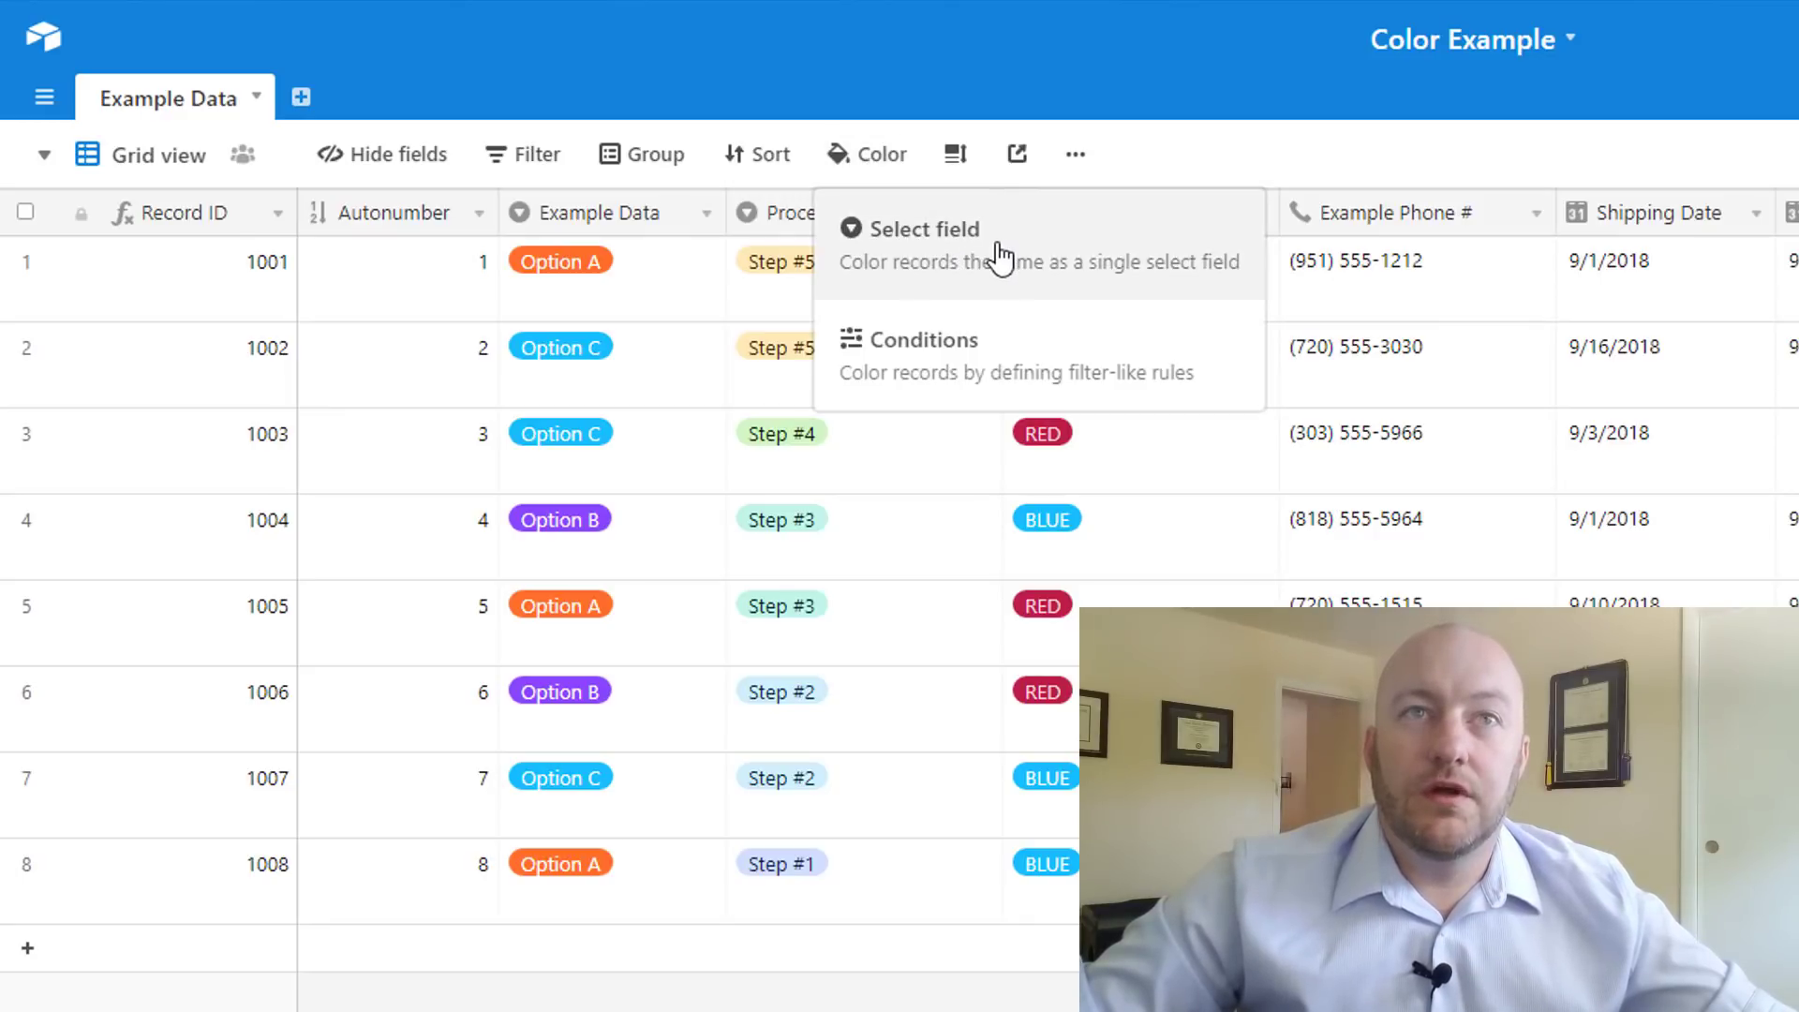
{"action": "left_click", "coordinate": [924, 229]}
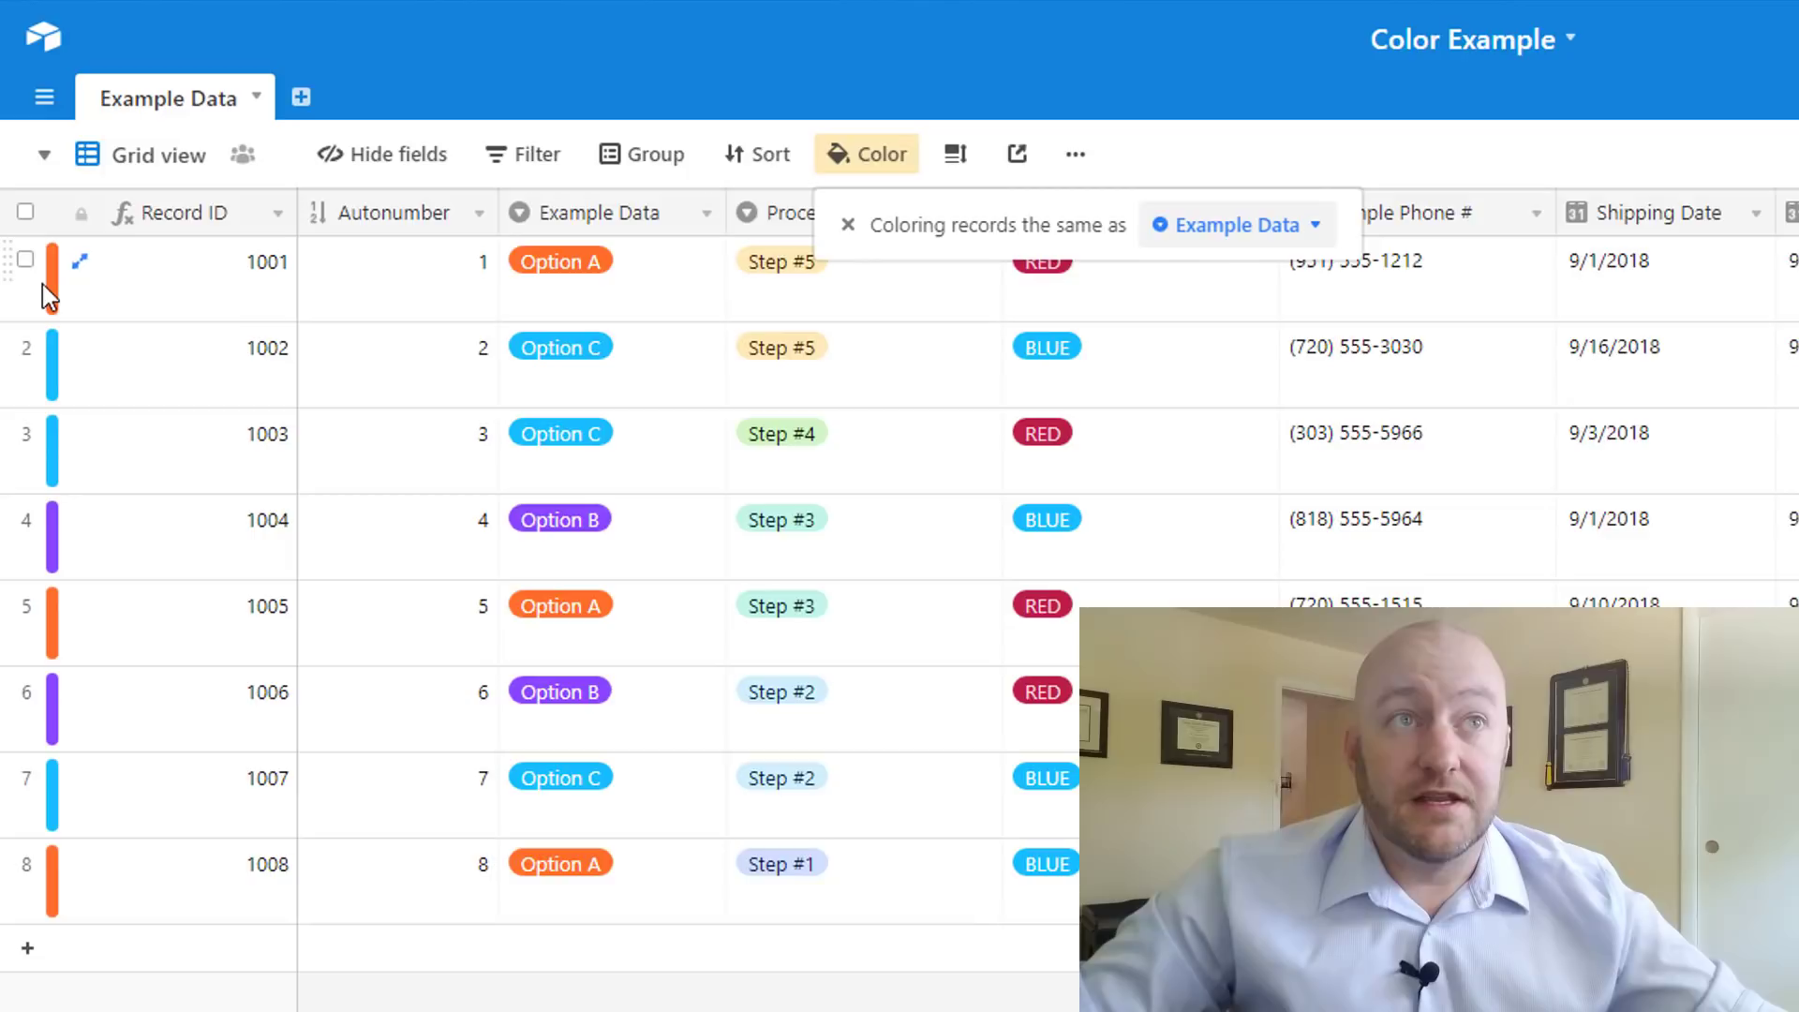
{"action": "mouse_move", "coordinate": [78, 347]}
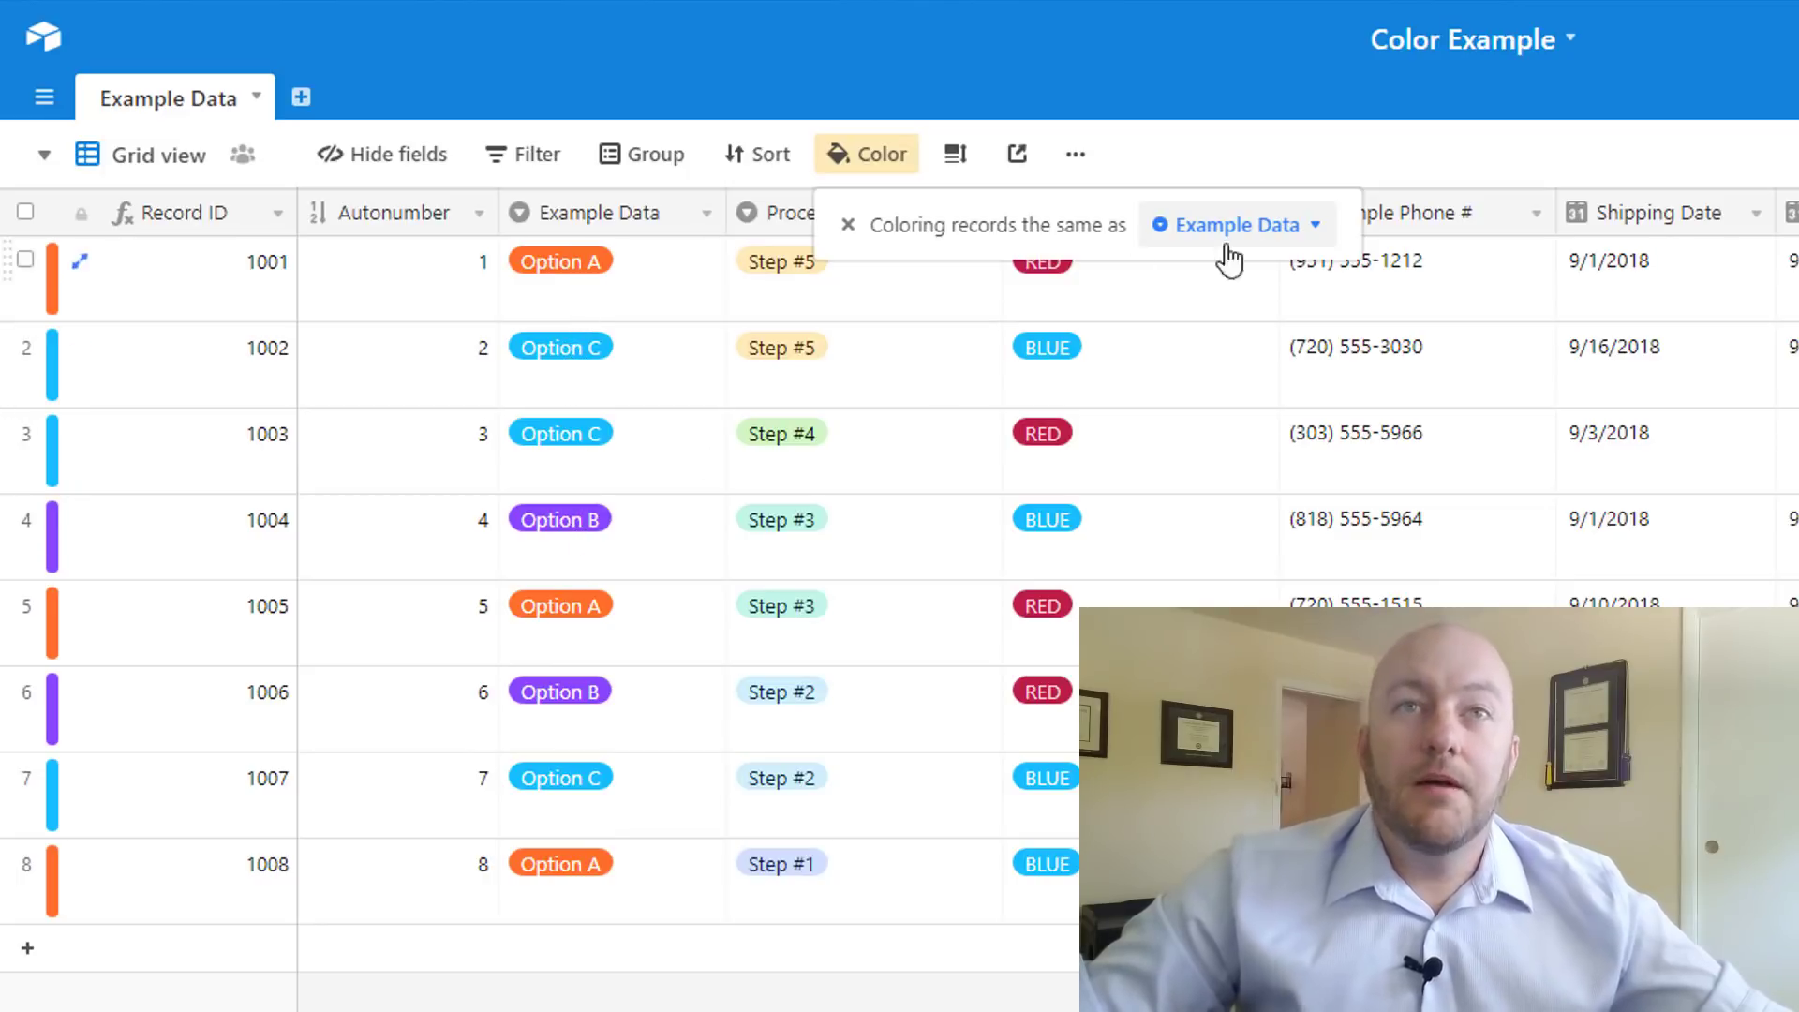
{"action": "left_click", "coordinate": [1233, 223]}
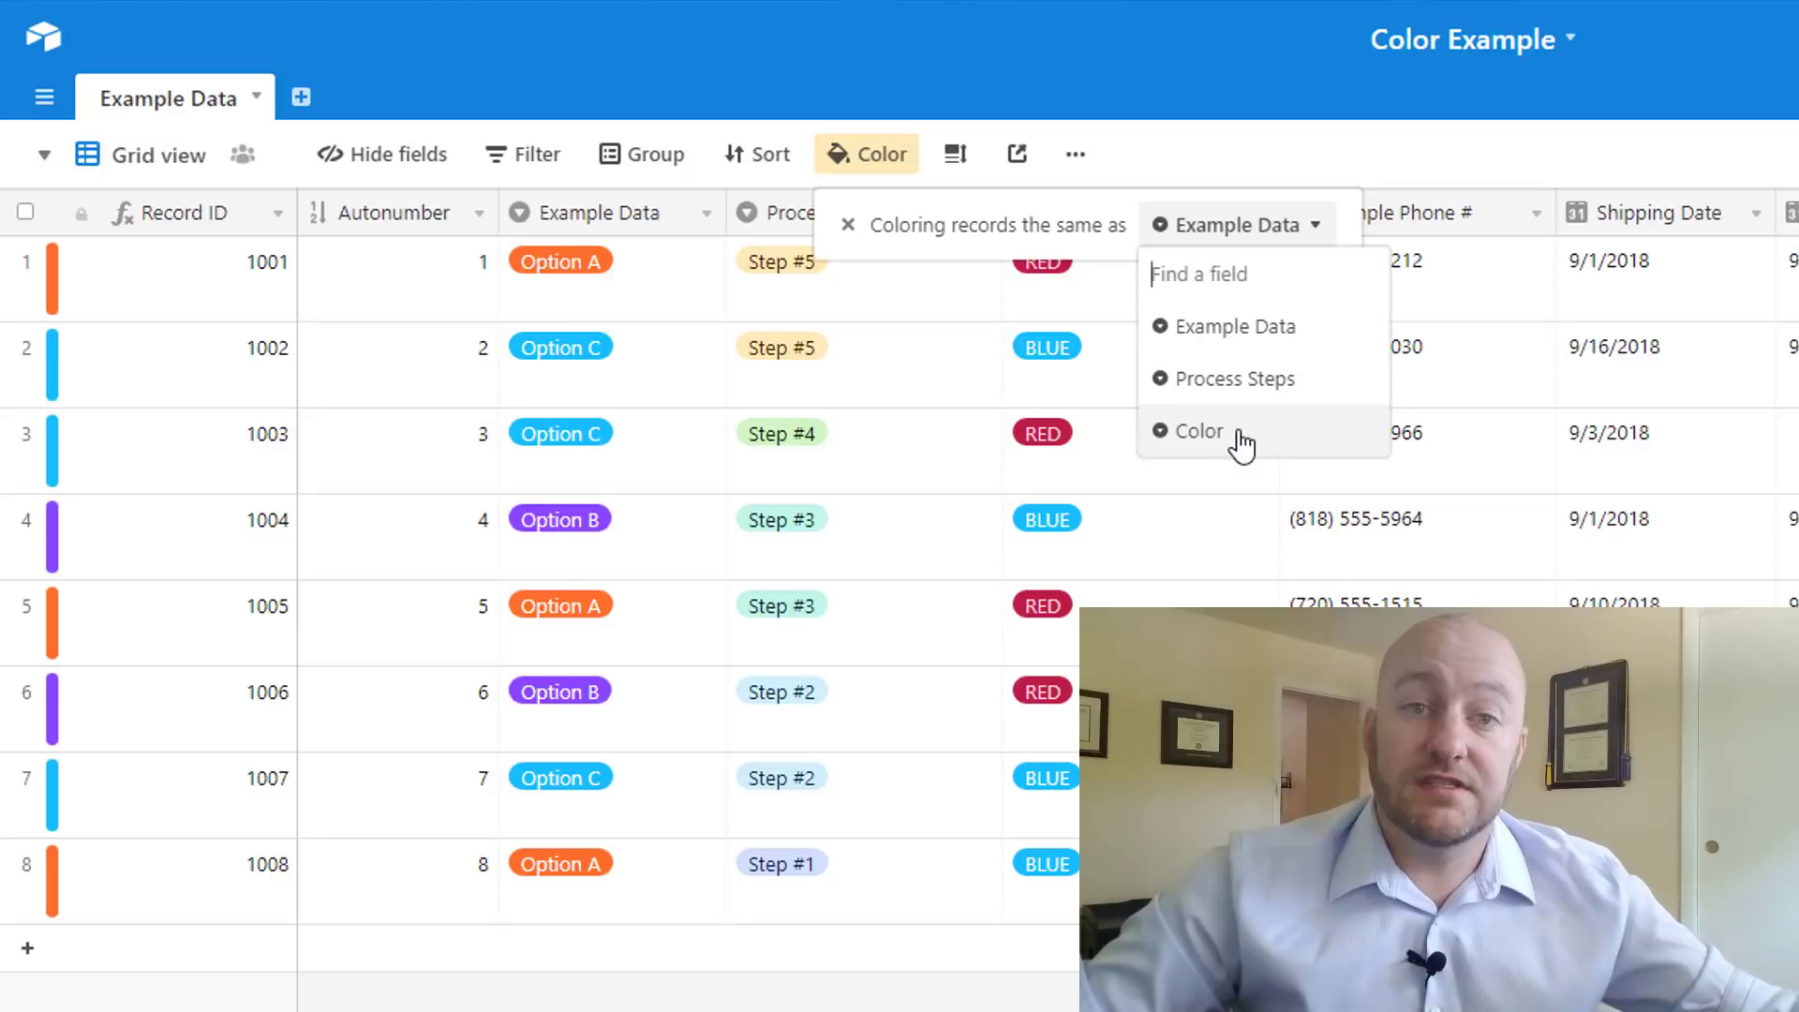
{"action": "mouse_move", "coordinate": [1214, 446]}
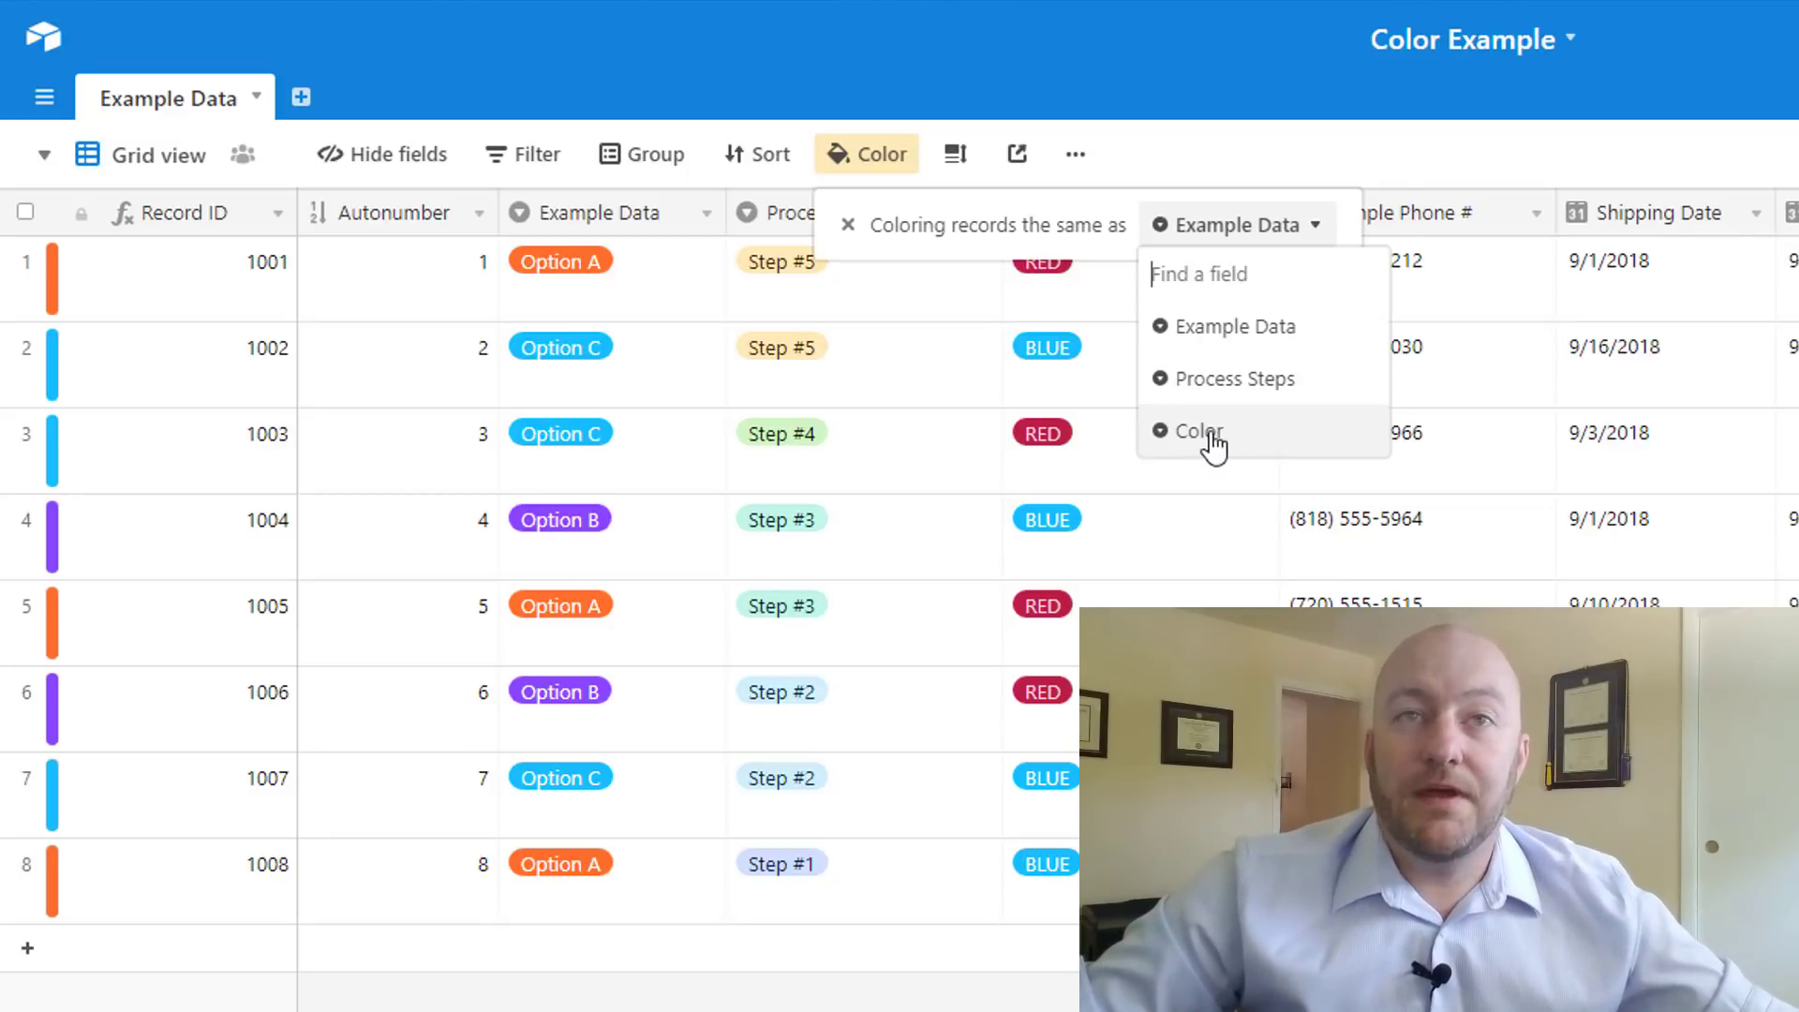
{"action": "left_click", "coordinate": [1198, 430]}
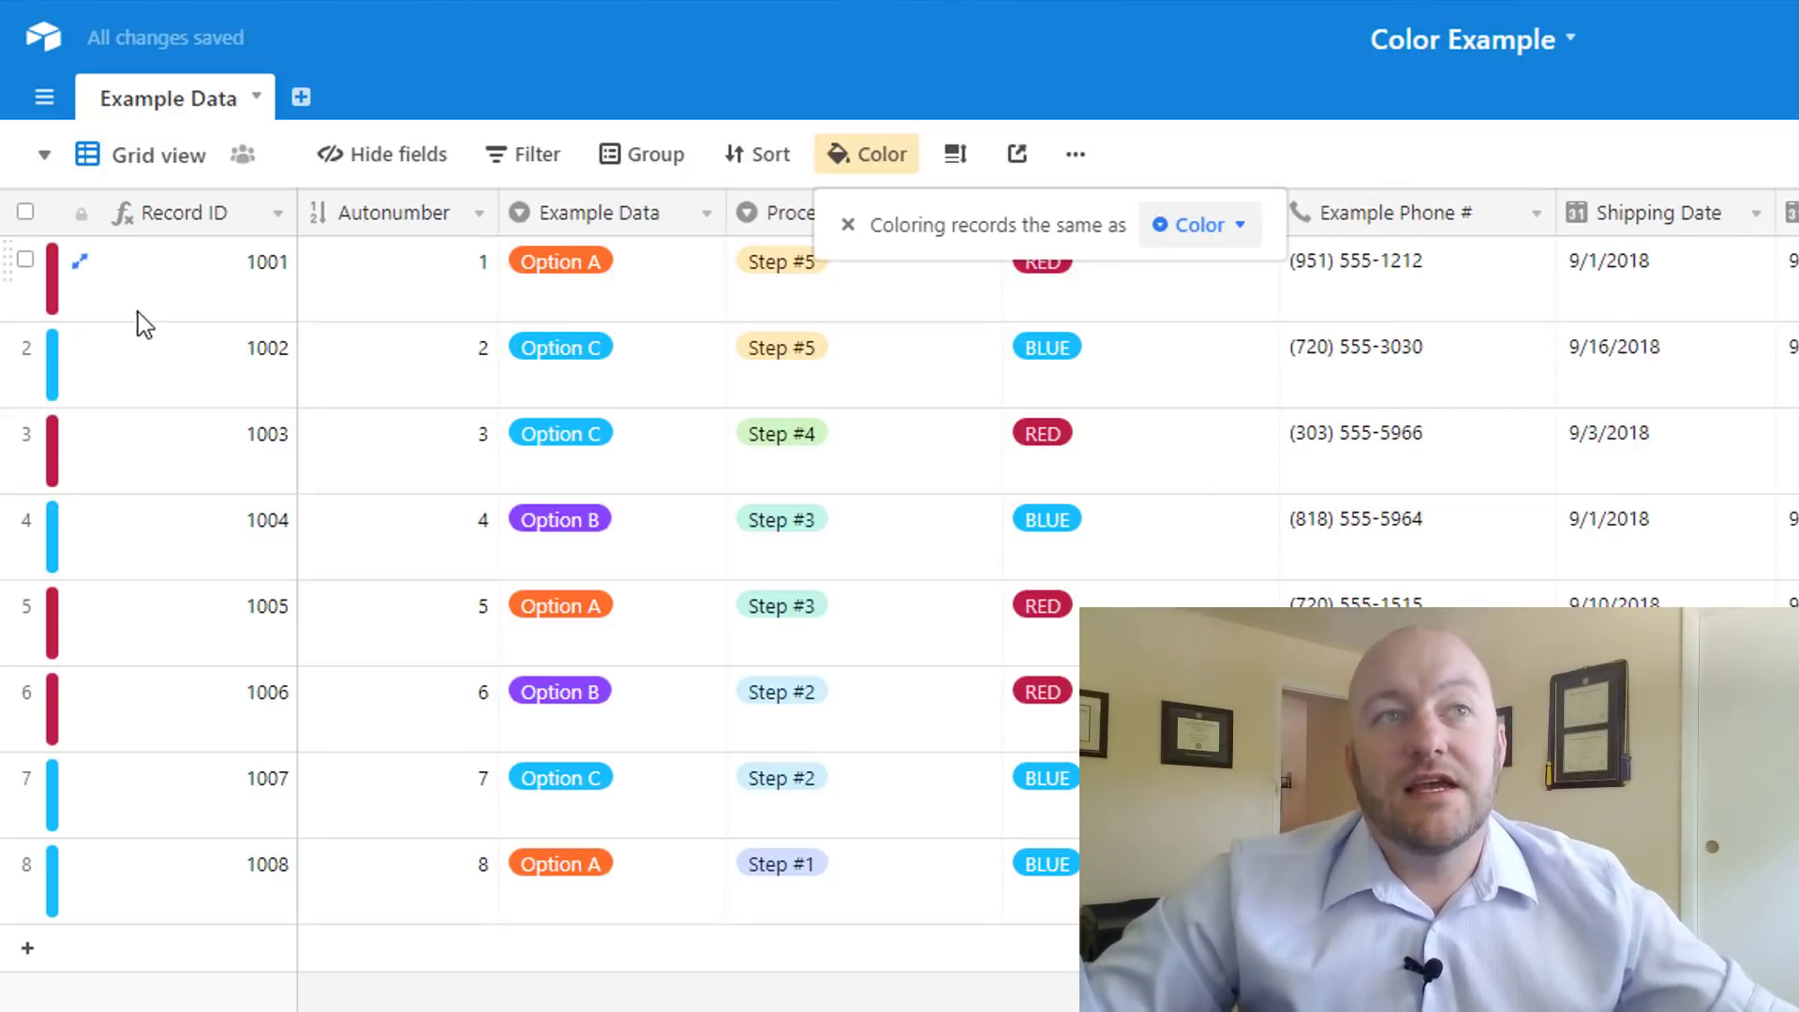
{"action": "mouse_move", "coordinate": [255, 851]}
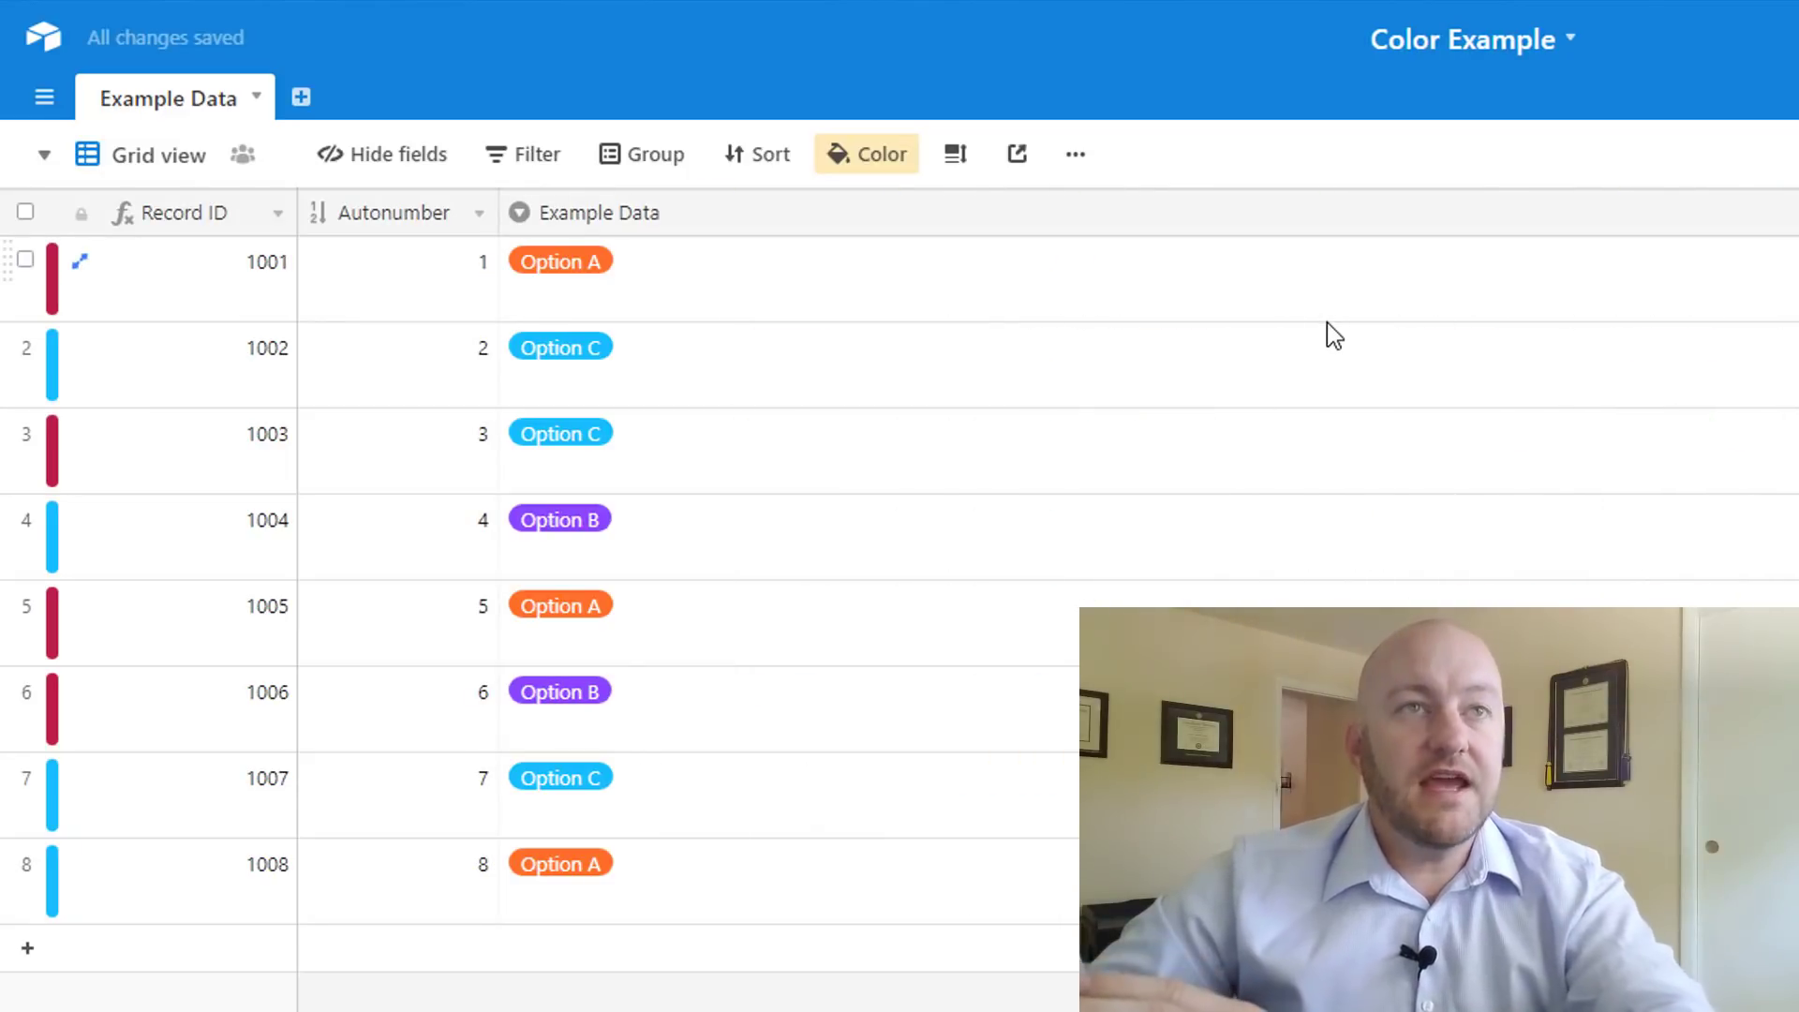
Turn off the select-field colouring, hide the Color column, and reopen the record colouring choices
{"action": "left_click", "coordinate": [395, 279]}
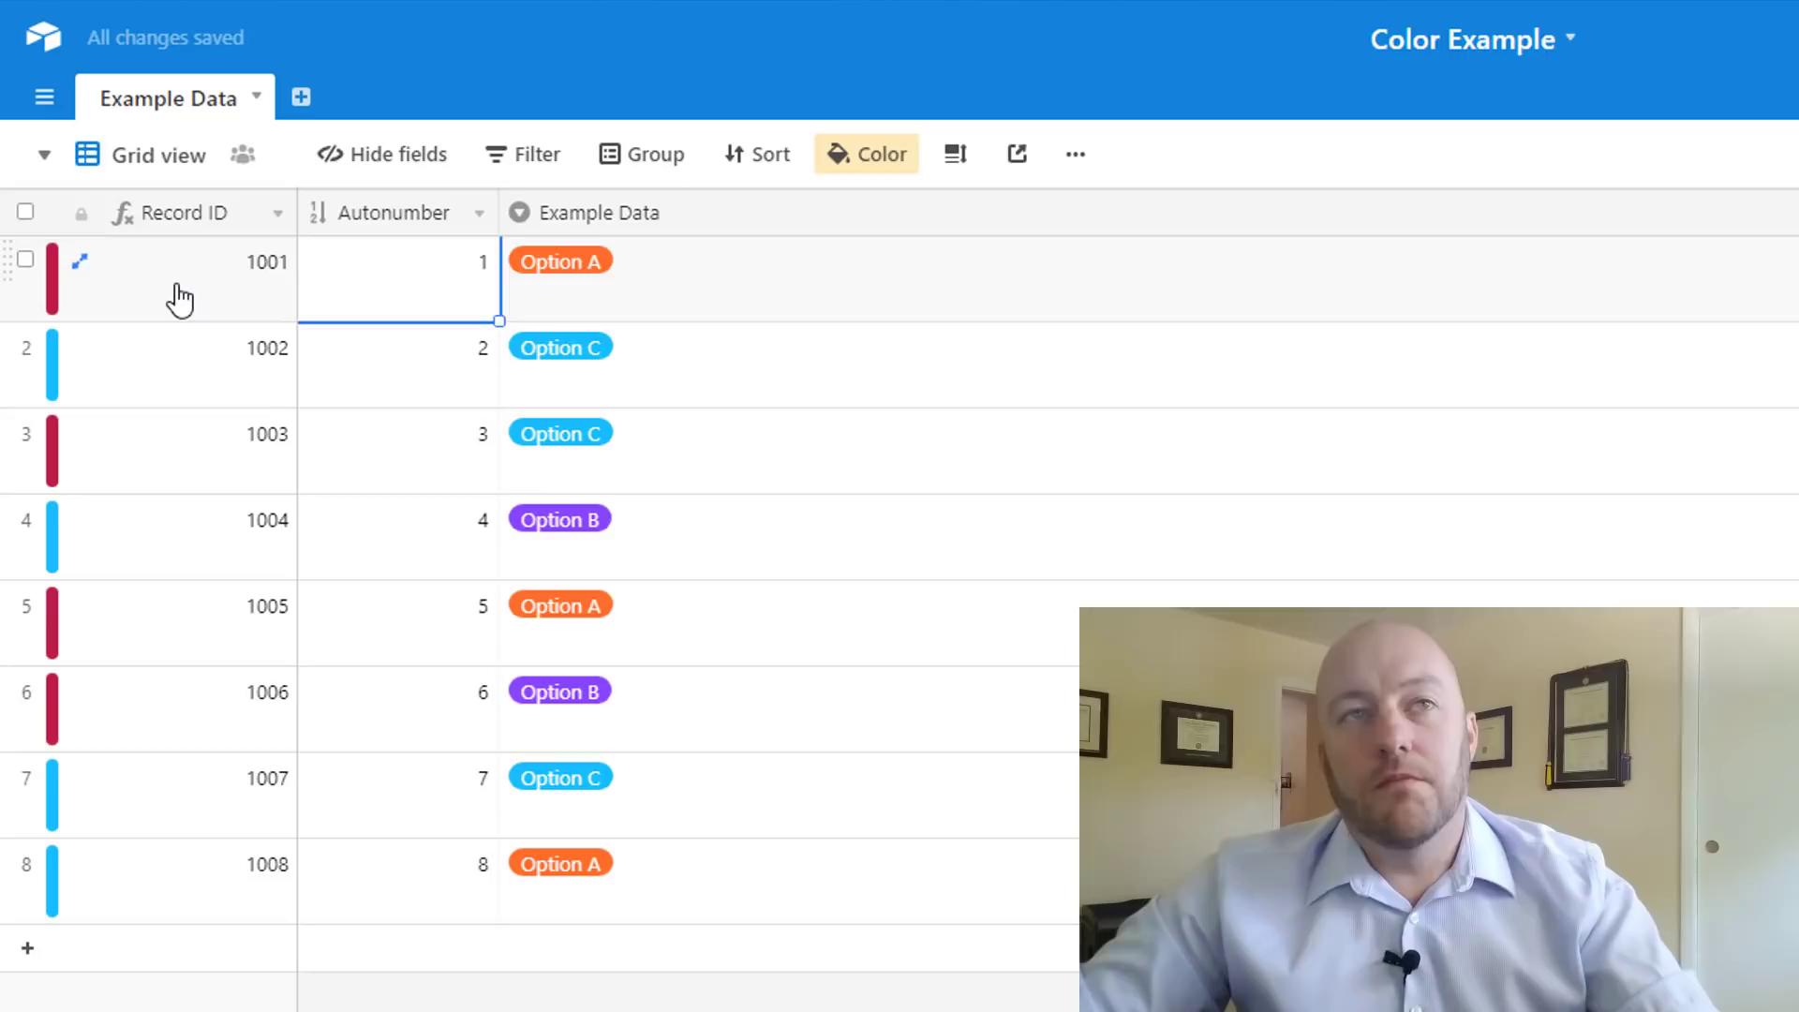
{"action": "scroll", "scroll_direction": "right", "scroll_amount": 3}
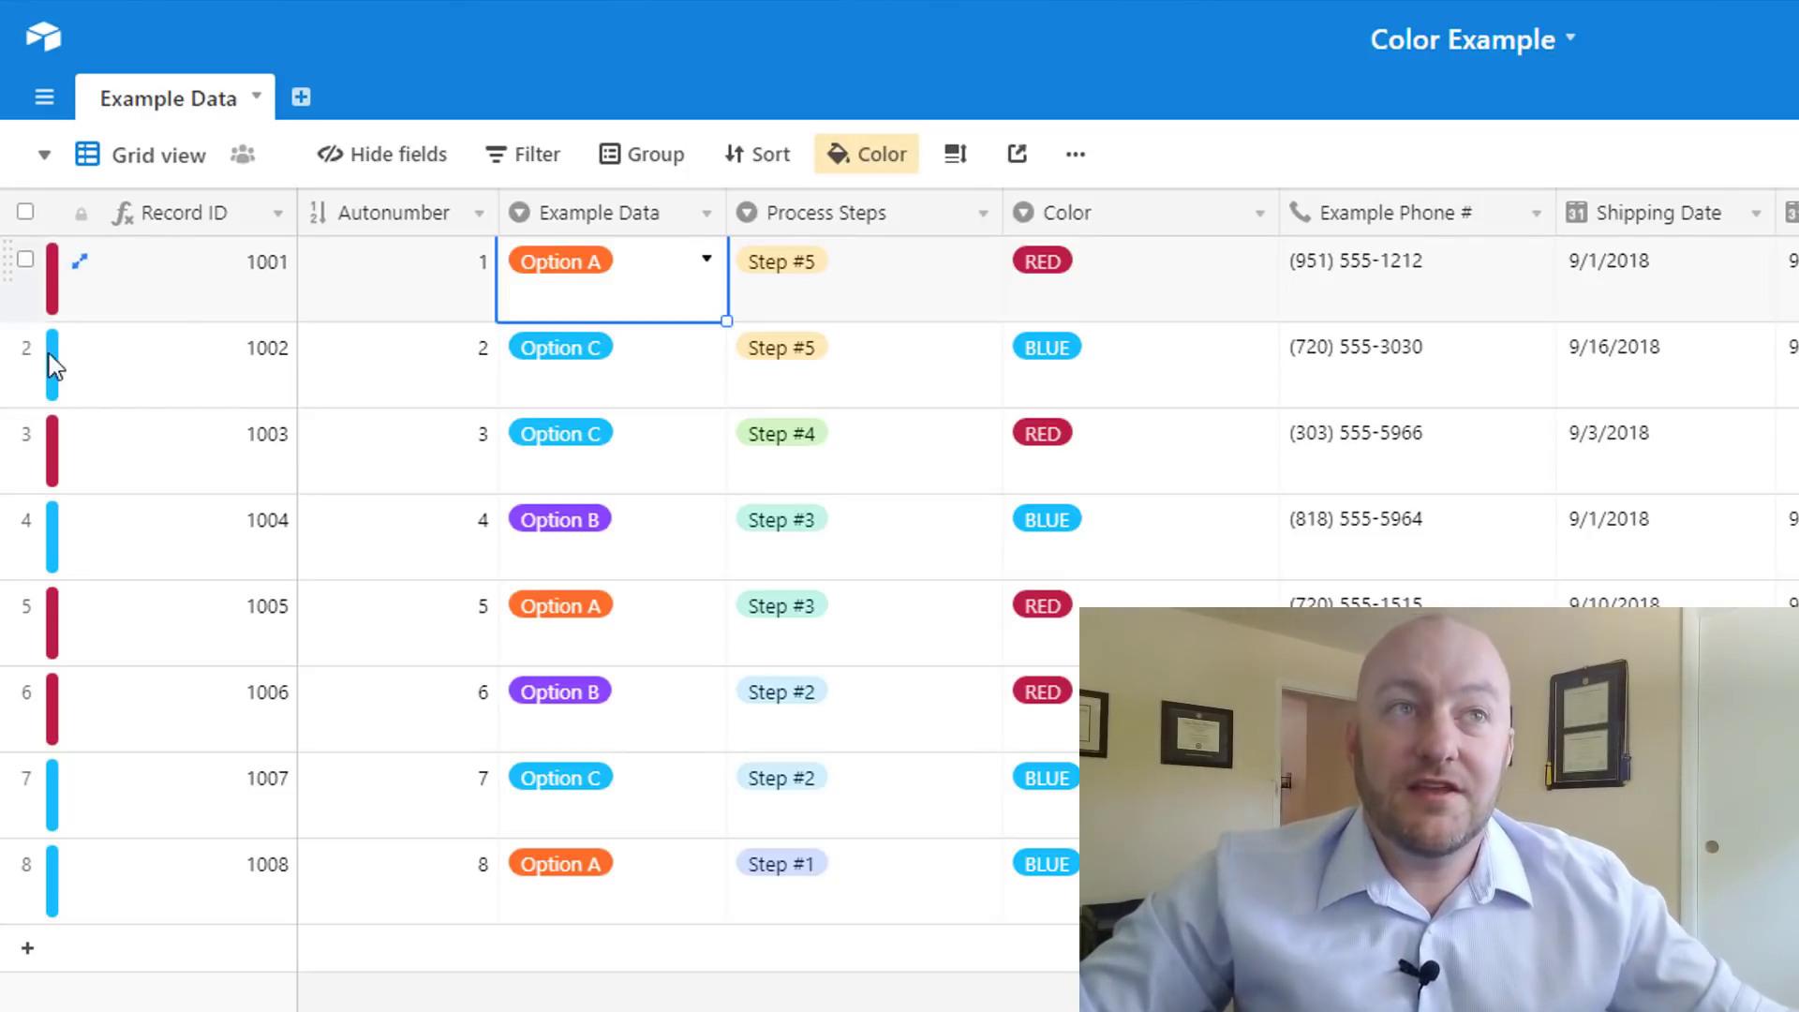
{"action": "left_click", "coordinate": [79, 260]}
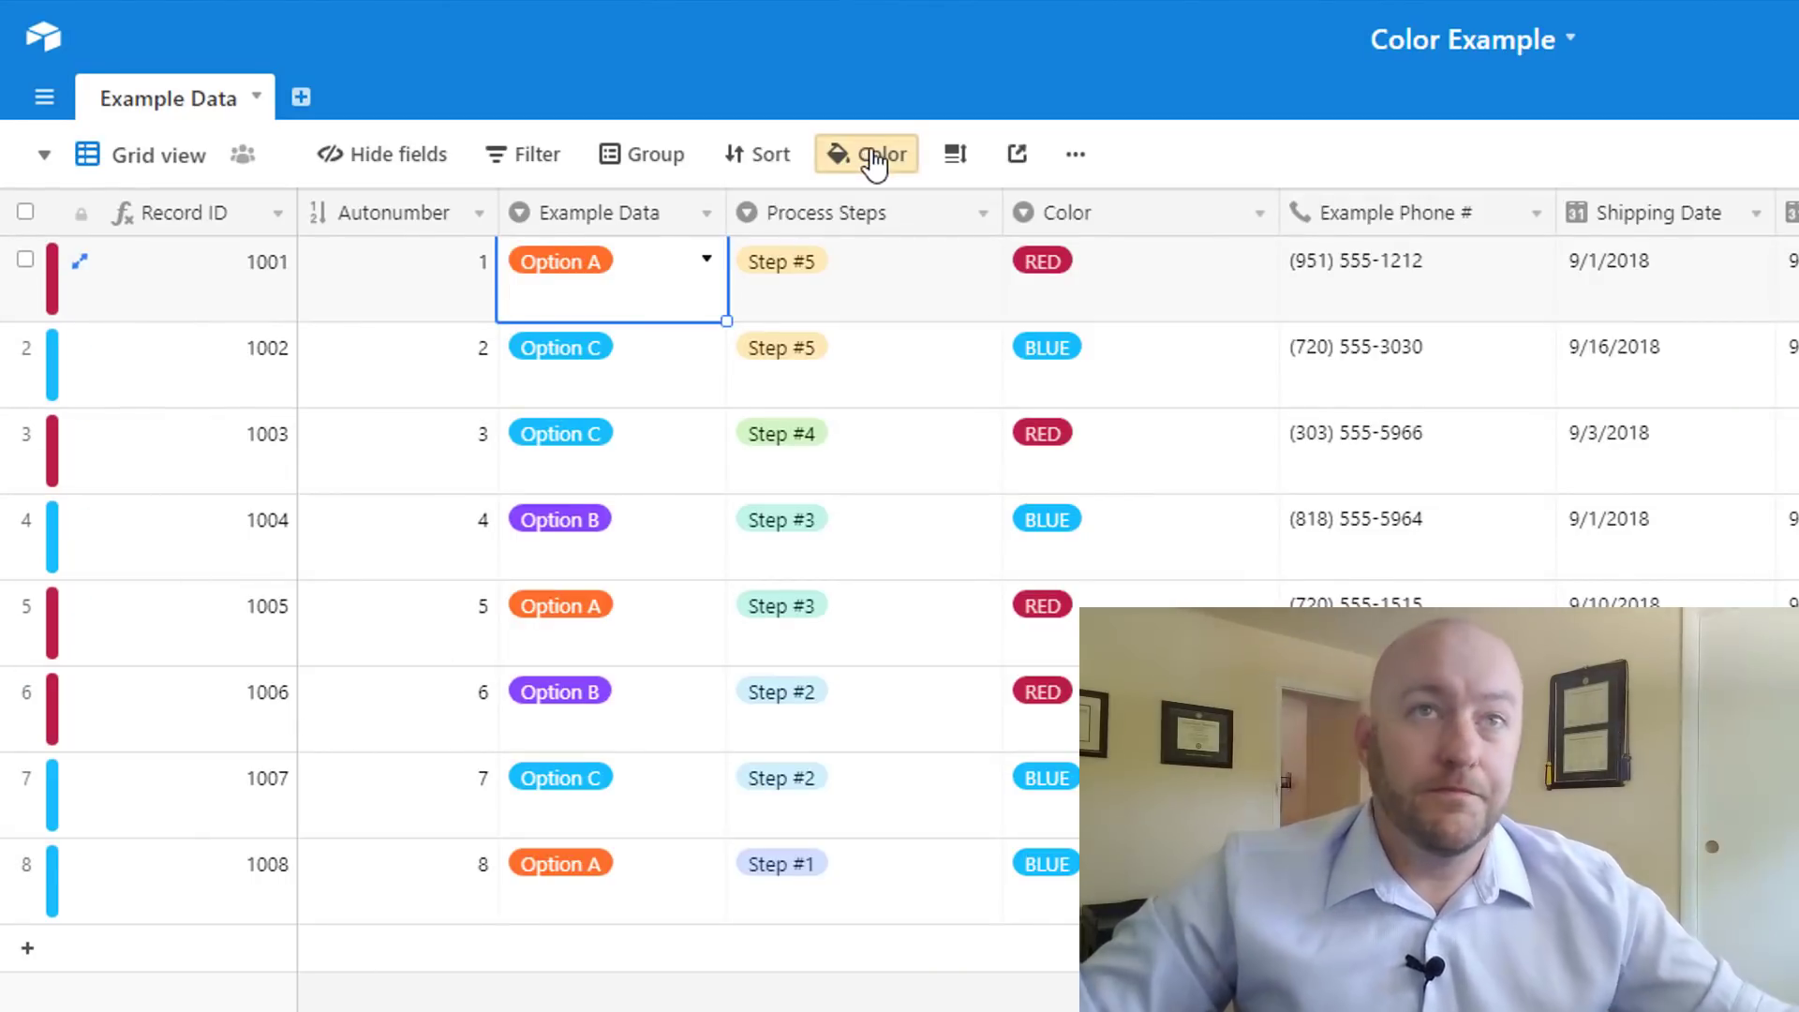
{"action": "left_click", "coordinate": [865, 153]}
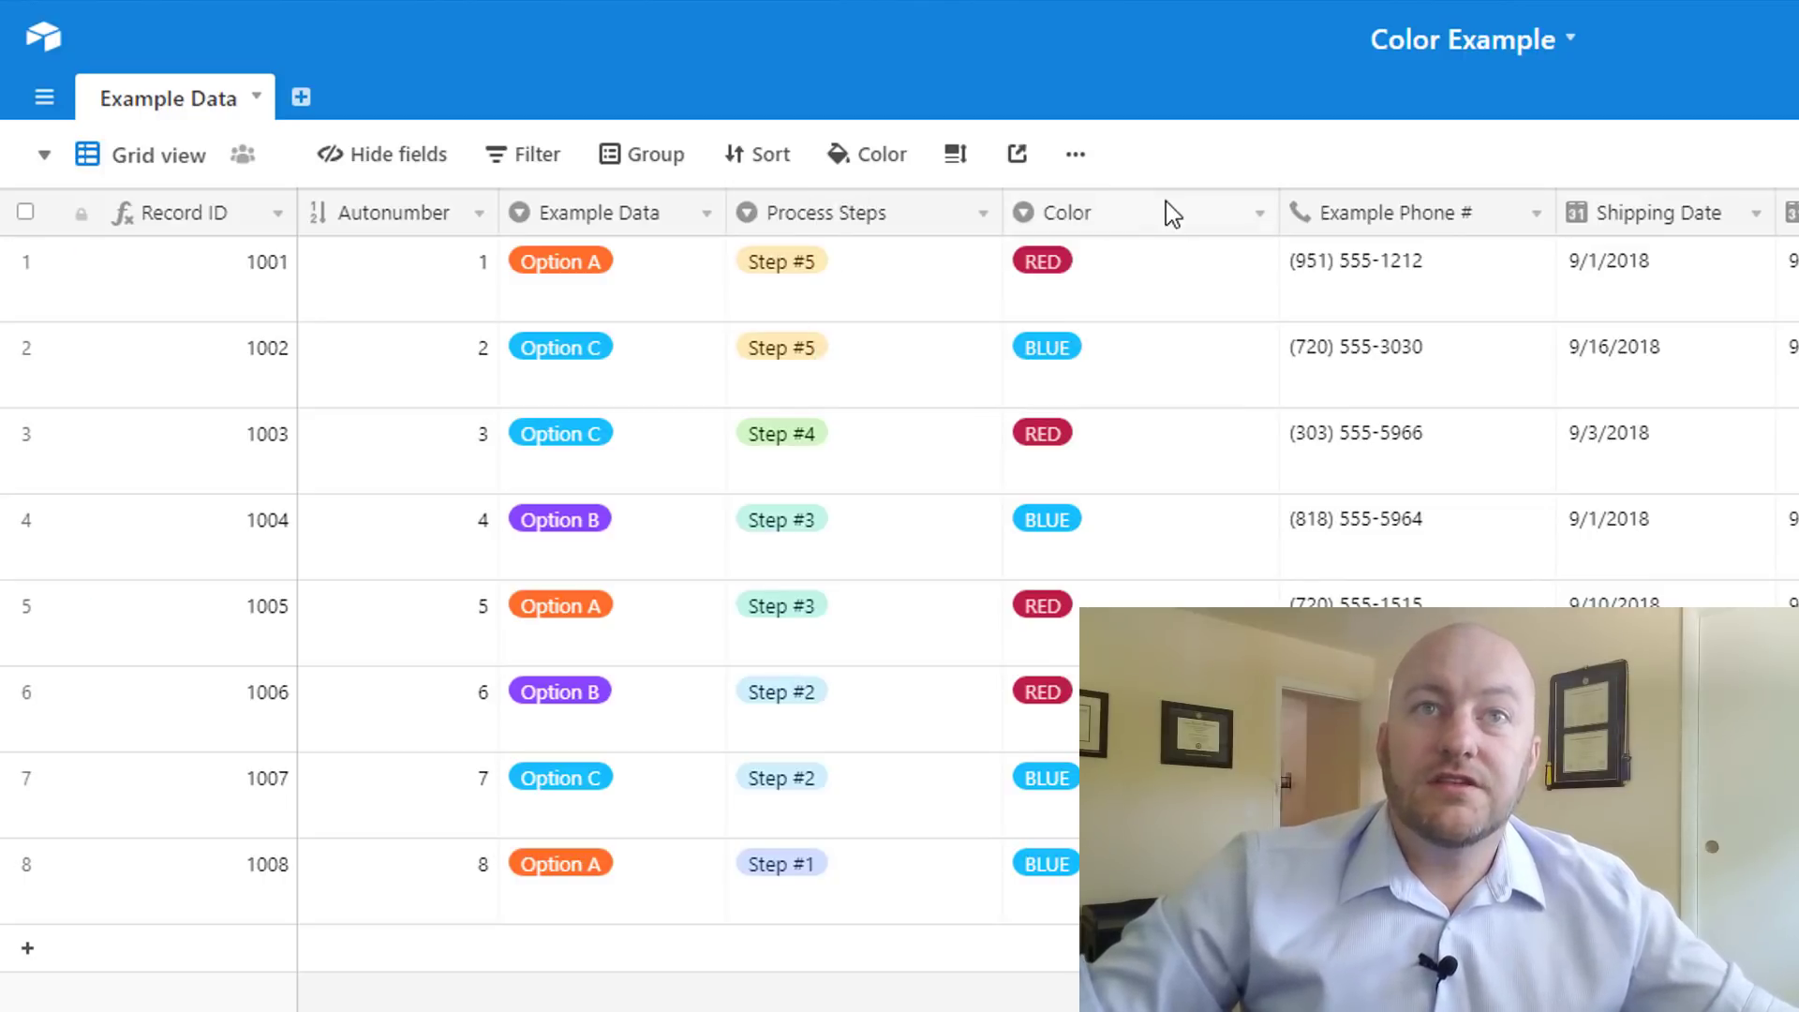
{"action": "left_click", "coordinate": [1257, 212]}
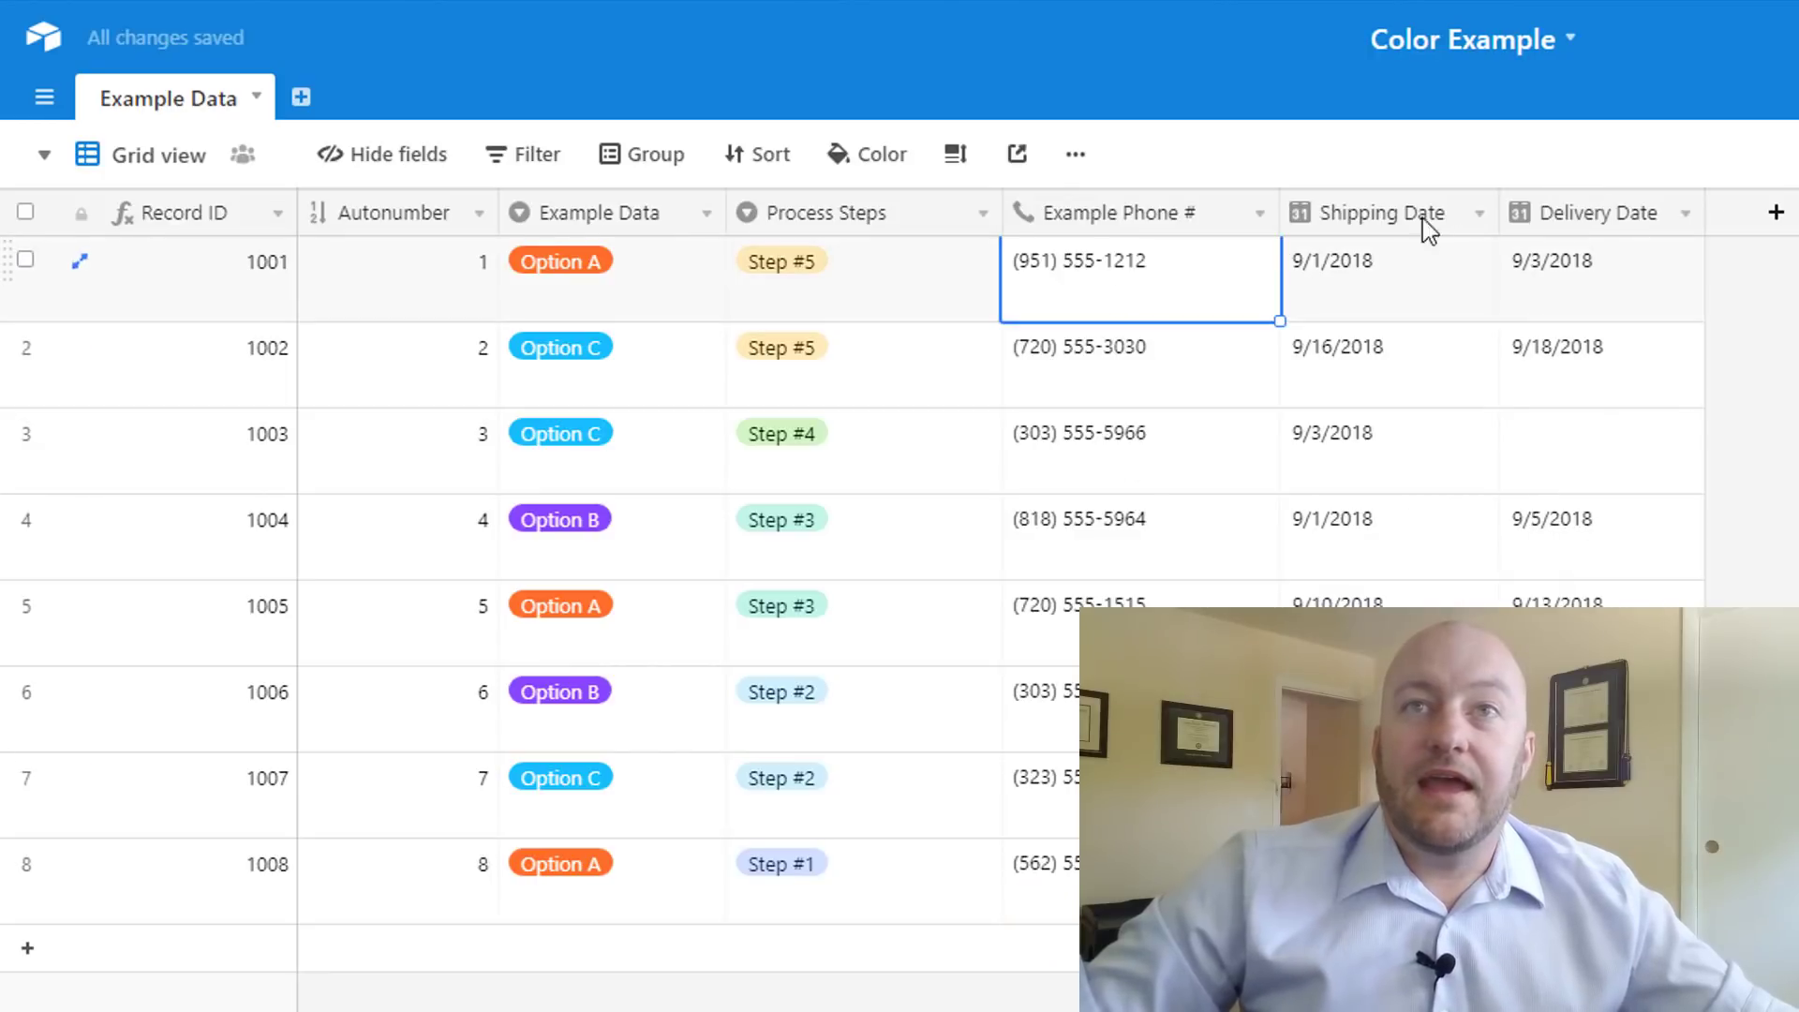
{"action": "left_click", "coordinate": [868, 154]}
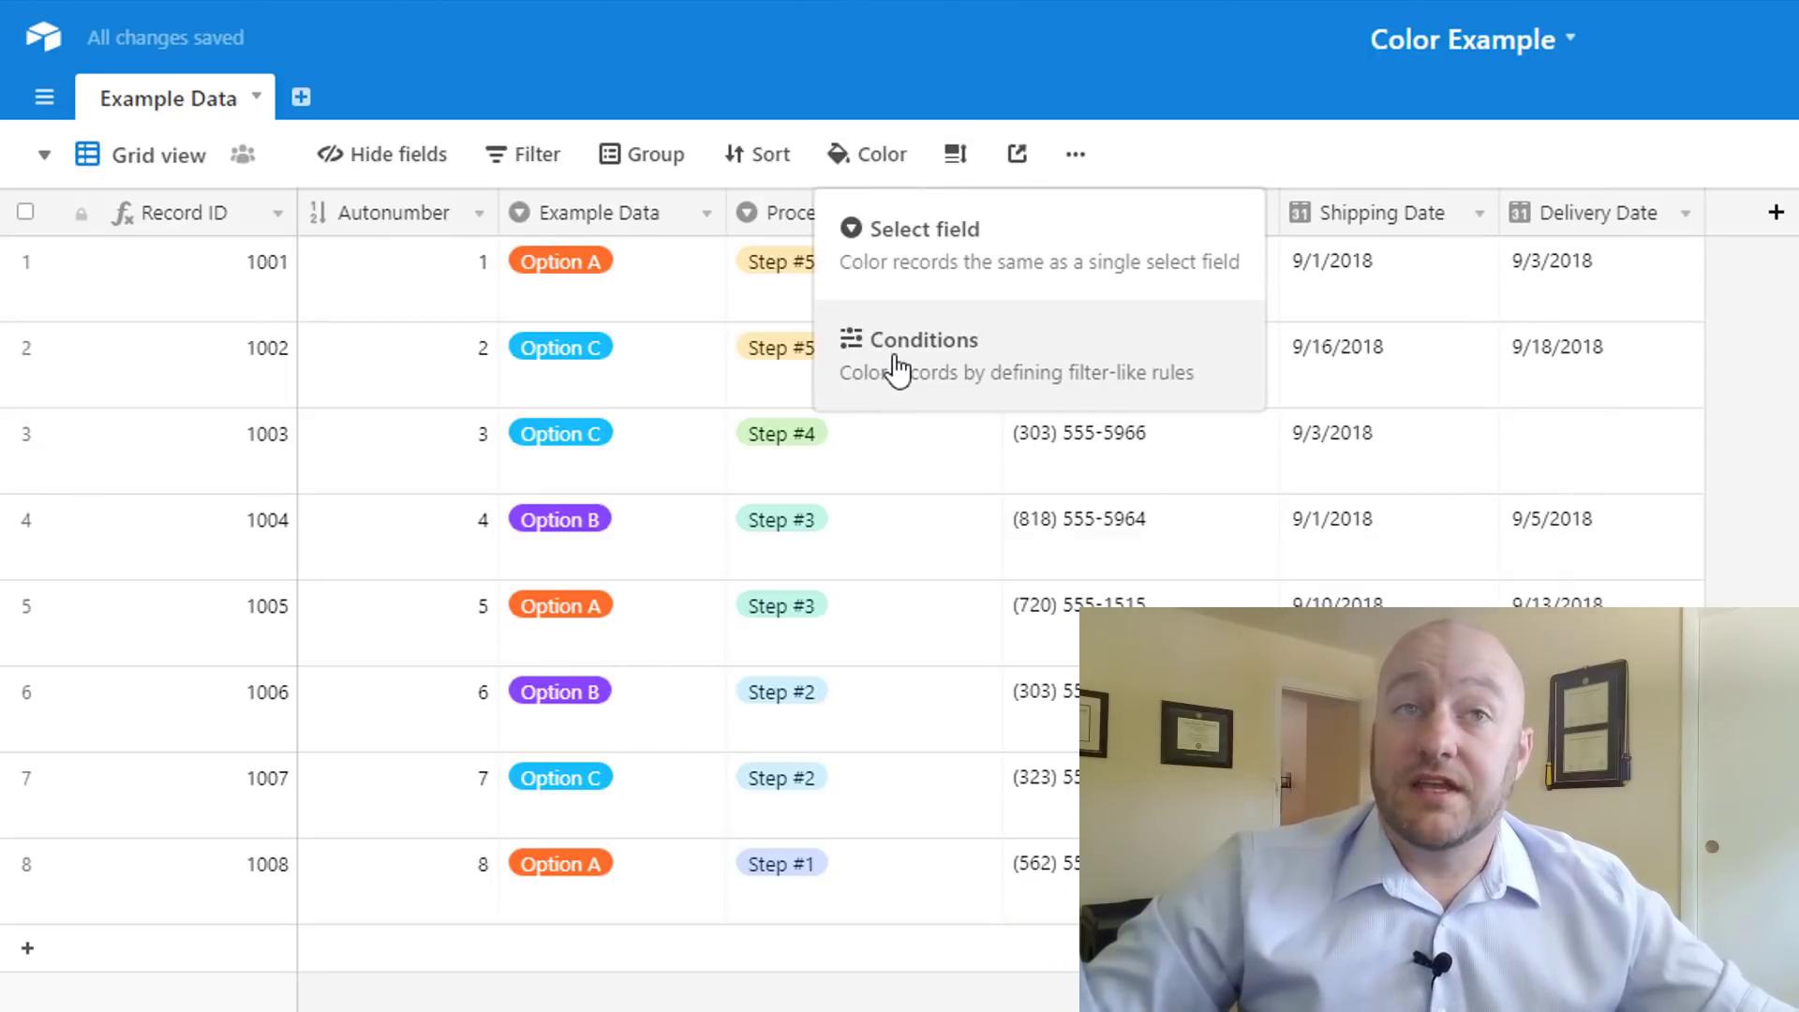
Add a red condition rule where Delivery Date is empty, flagging records 1003 and 1007
{"action": "left_click", "coordinate": [922, 340]}
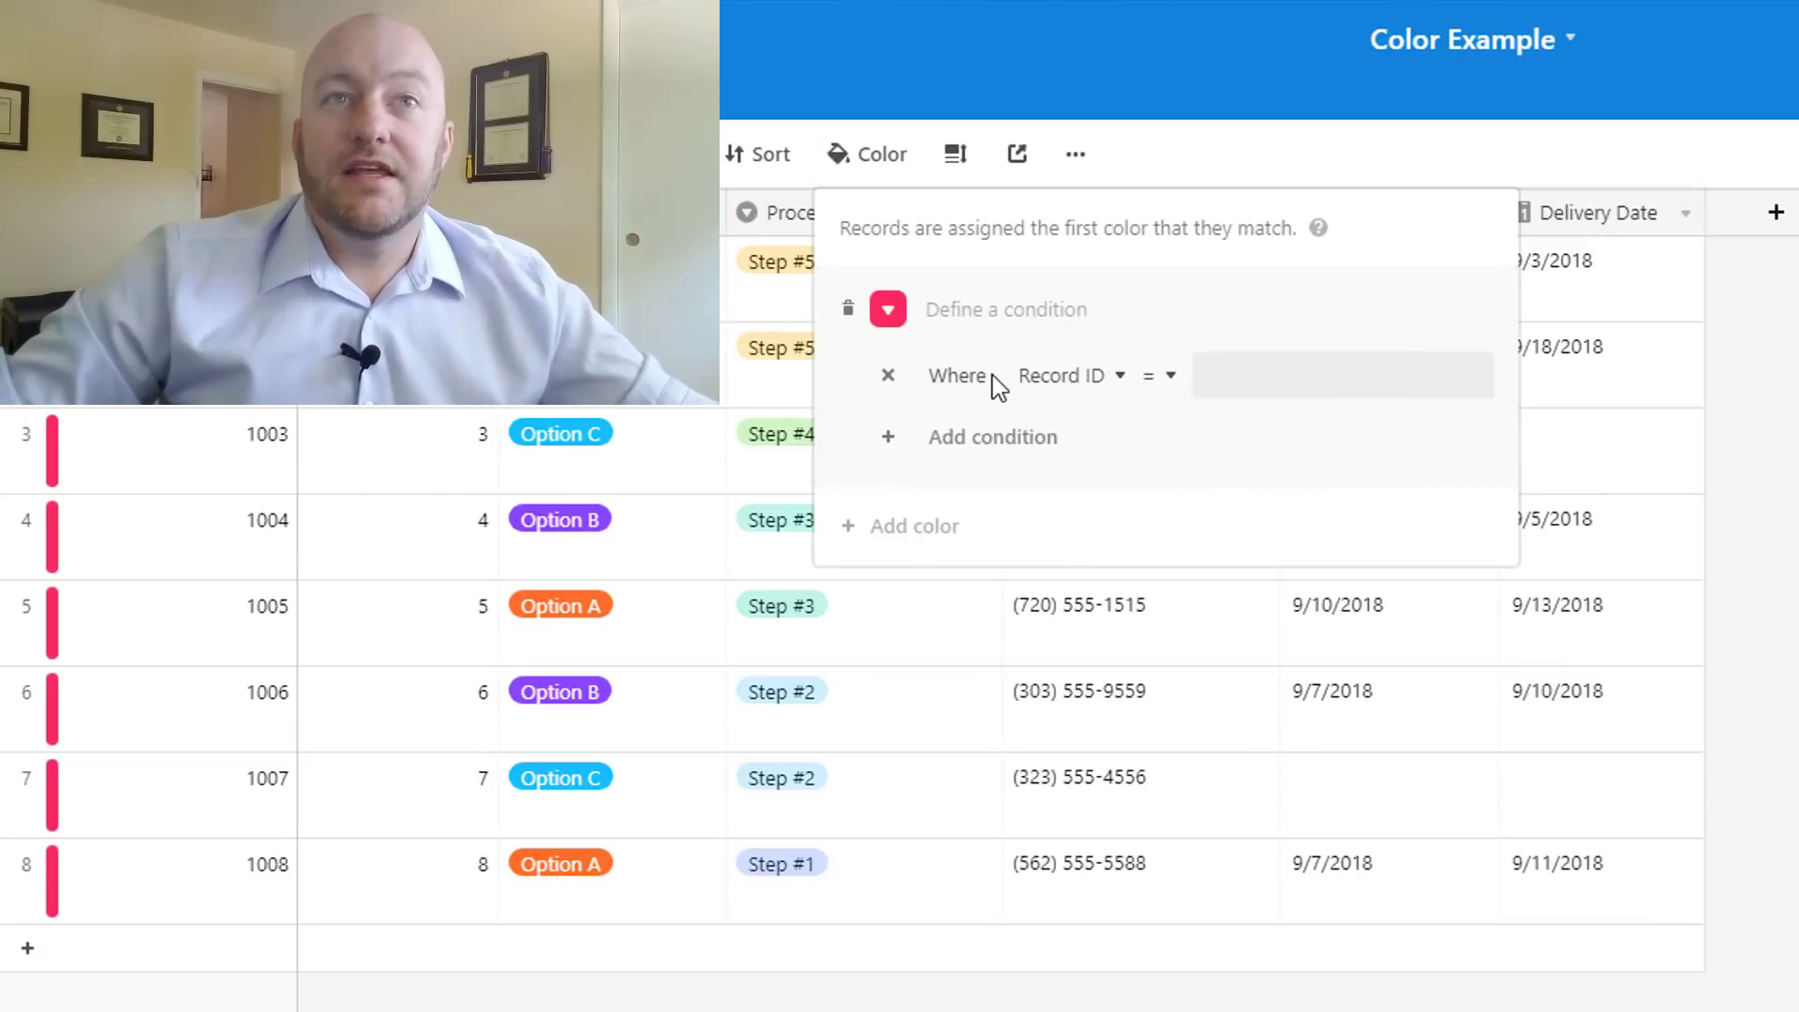
{"action": "mouse_move", "coordinate": [993, 412]}
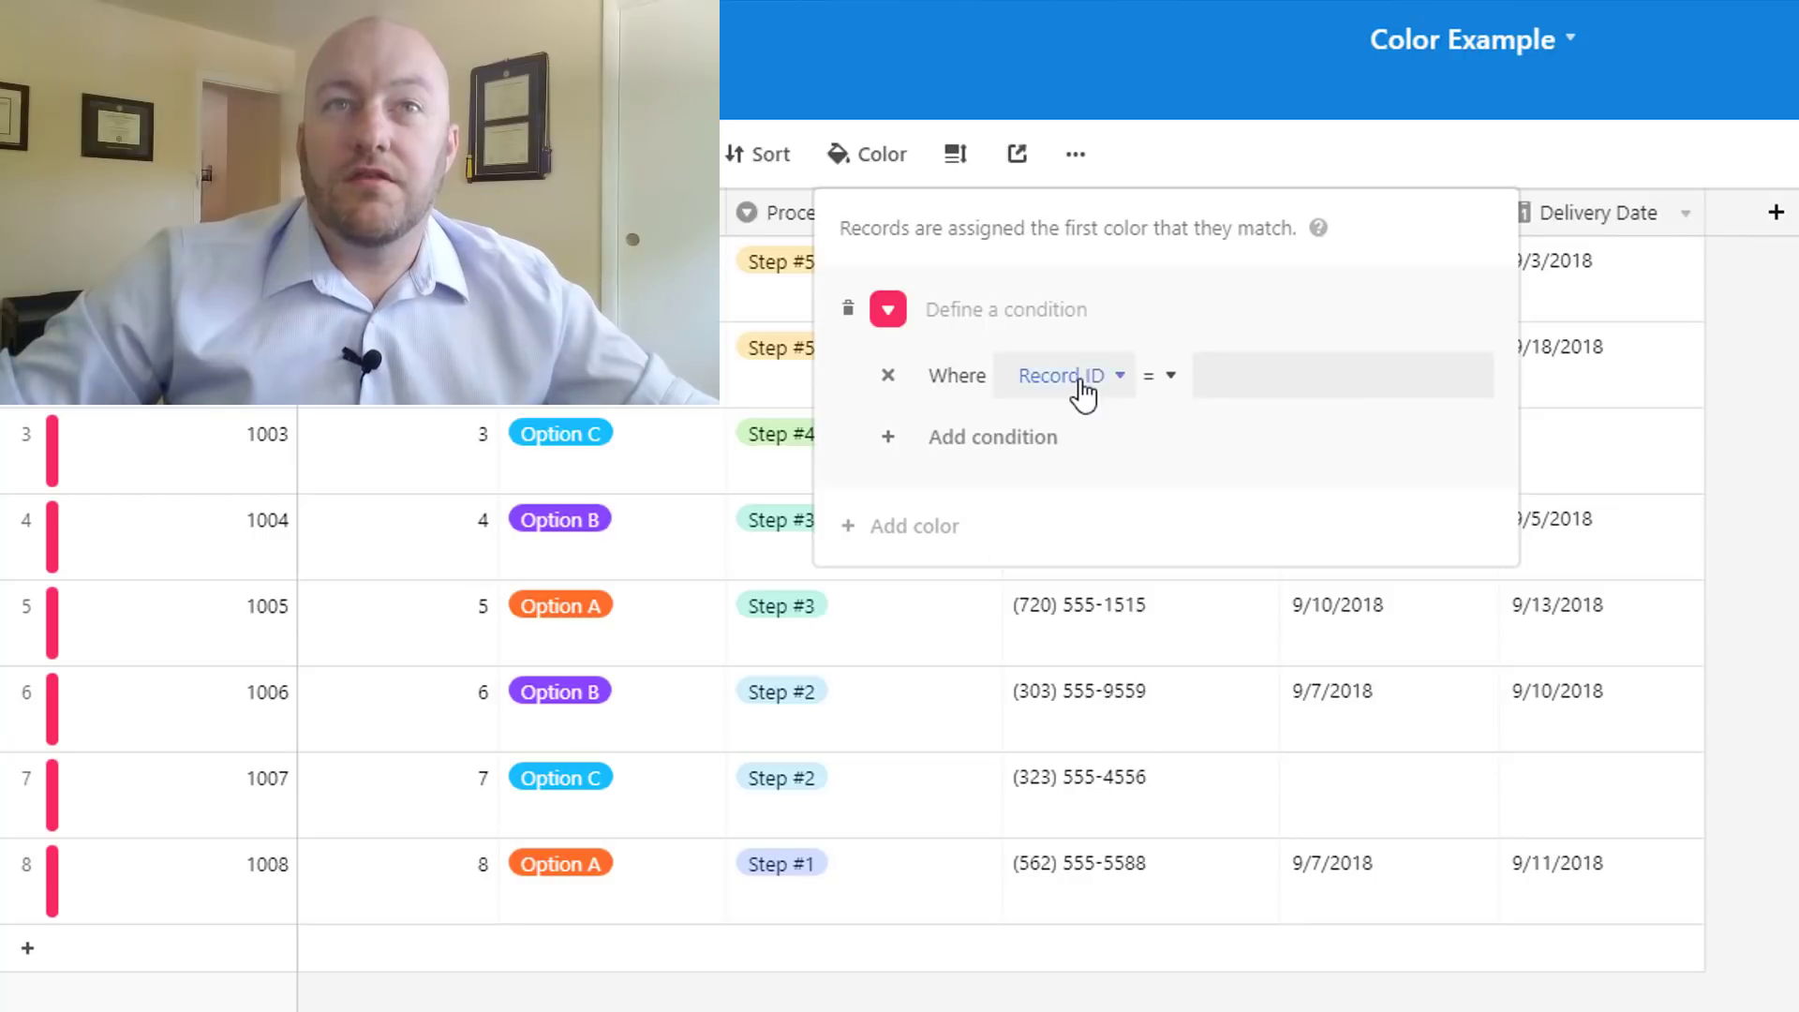
{"action": "left_click", "coordinate": [1064, 374]}
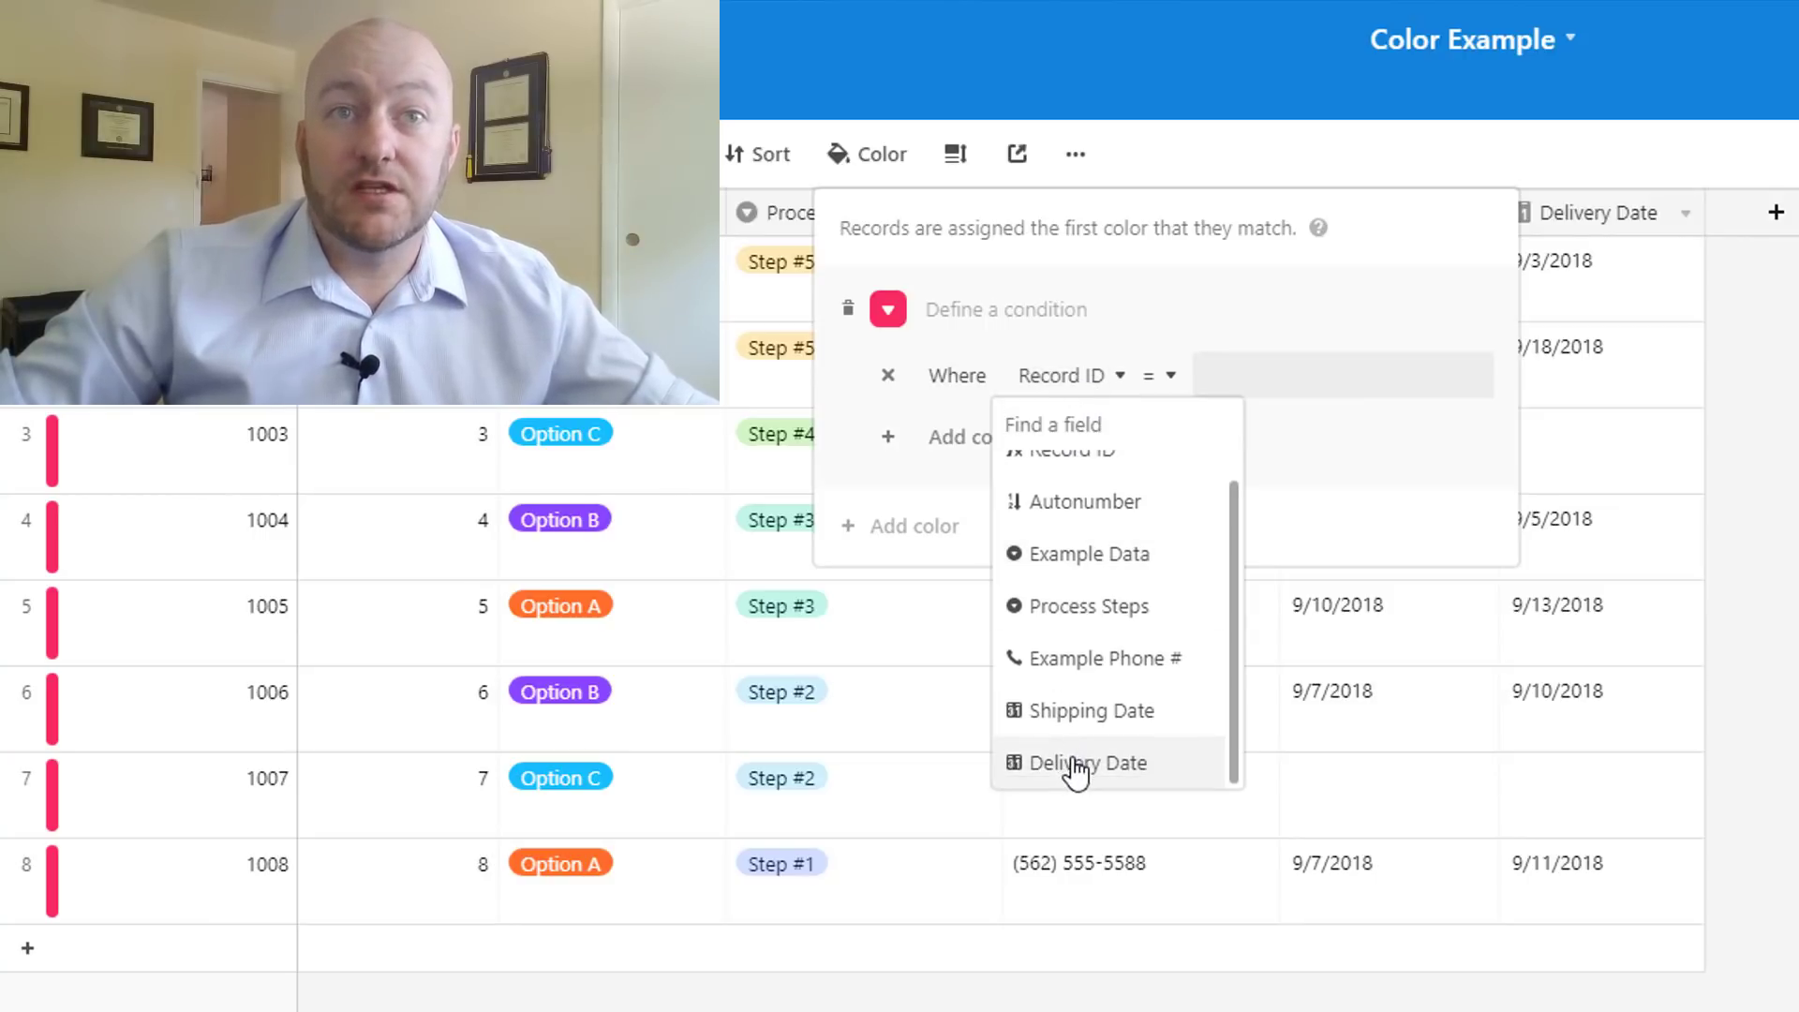
{"action": "left_click", "coordinate": [1091, 763]}
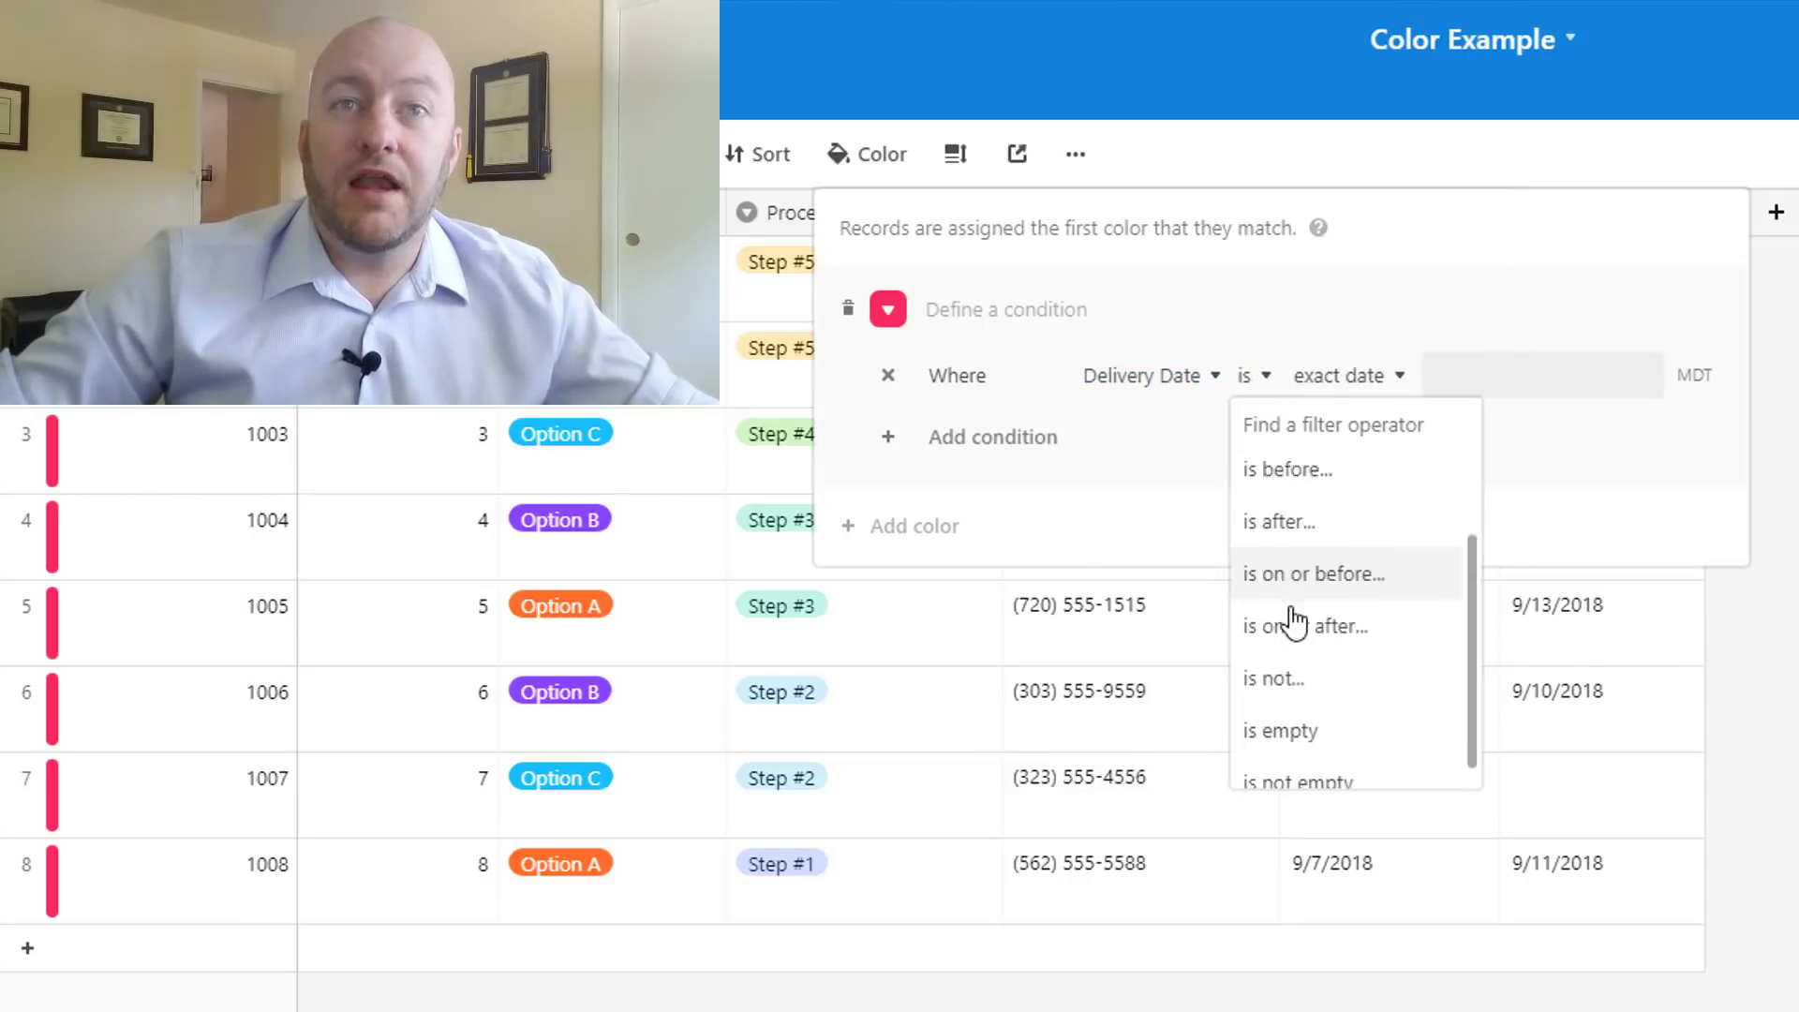
{"action": "left_click", "coordinate": [1280, 730]}
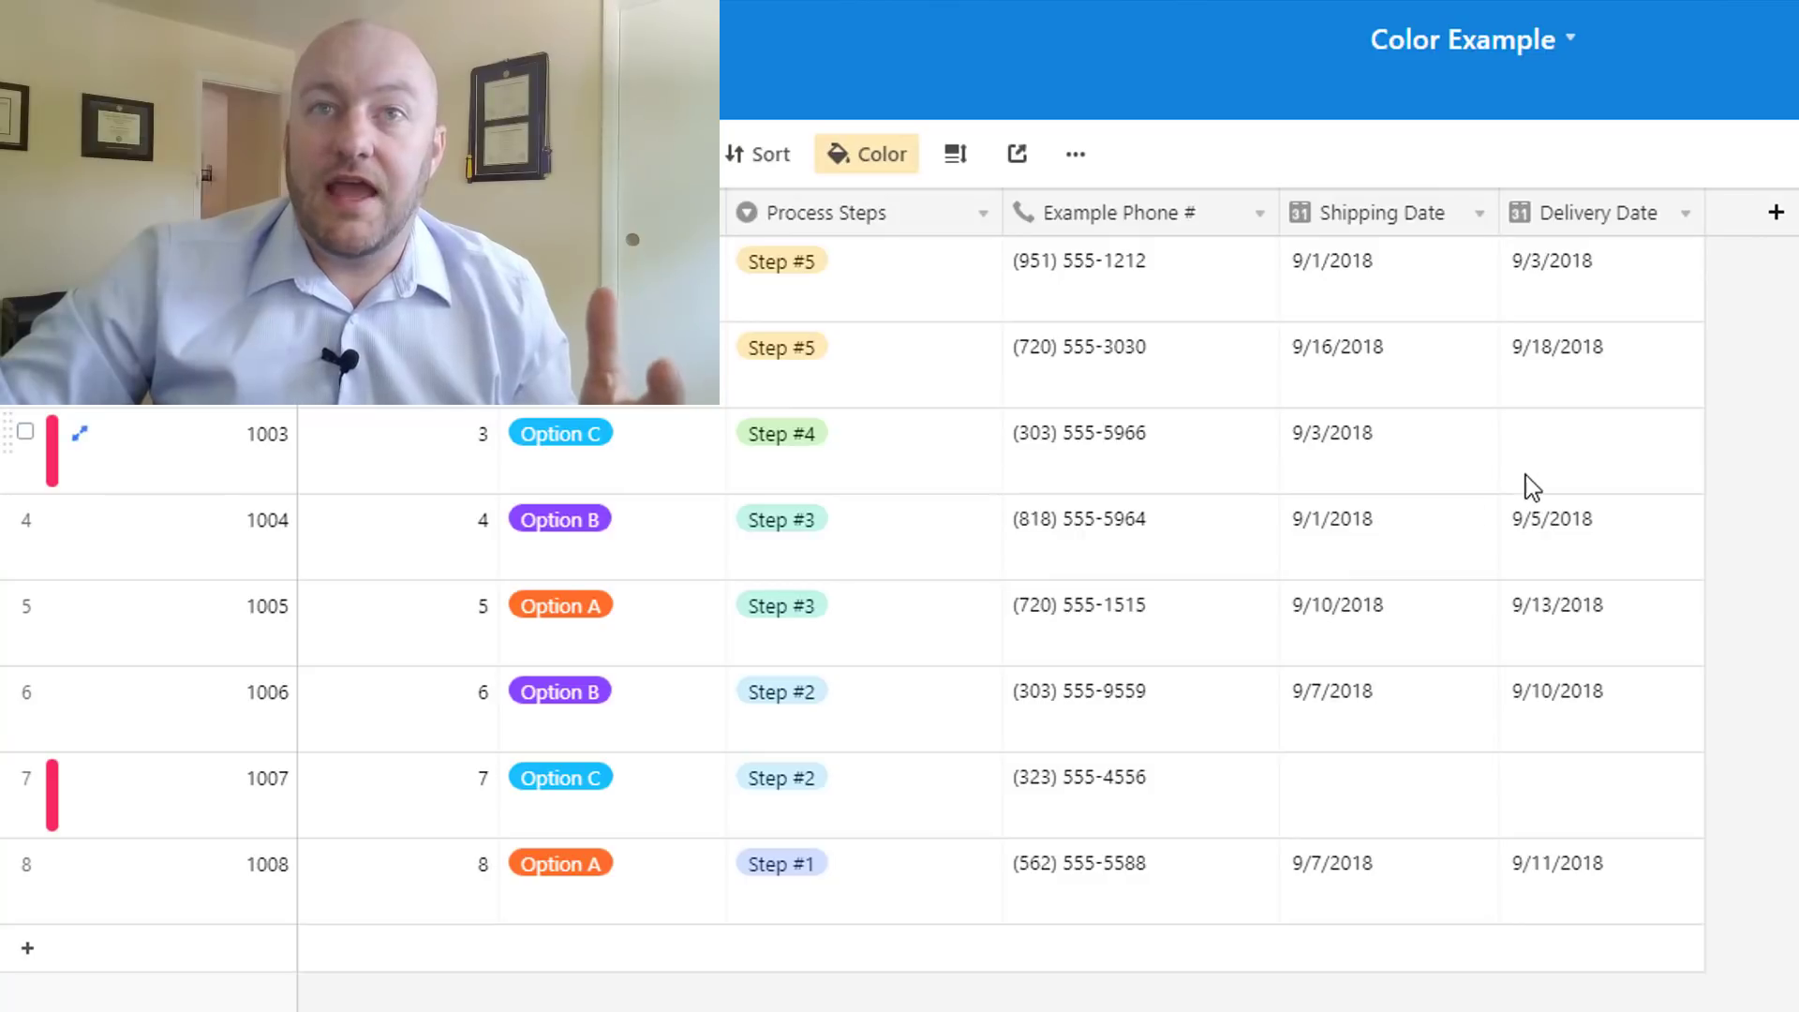
Point out record 1003's empty Delivery Date cell and reopen the colouring rules panel
{"action": "left_click", "coordinate": [1602, 448]}
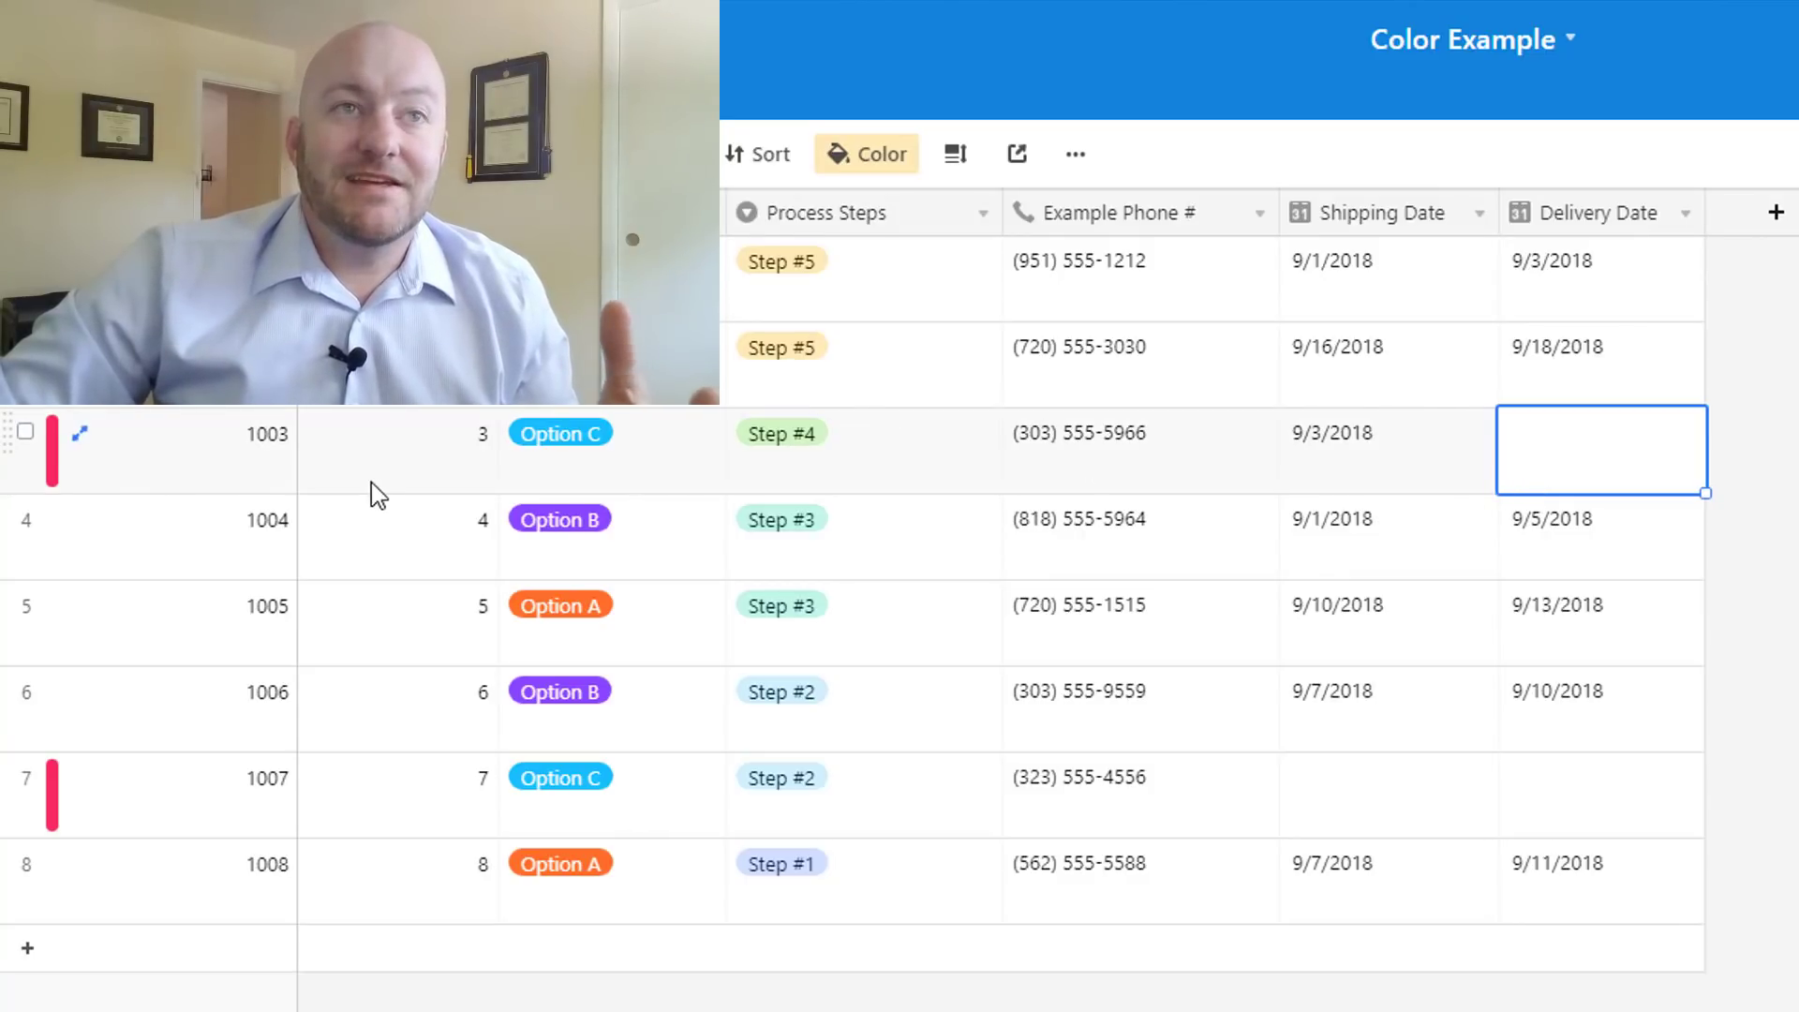
{"action": "mouse_move", "coordinate": [90, 517]}
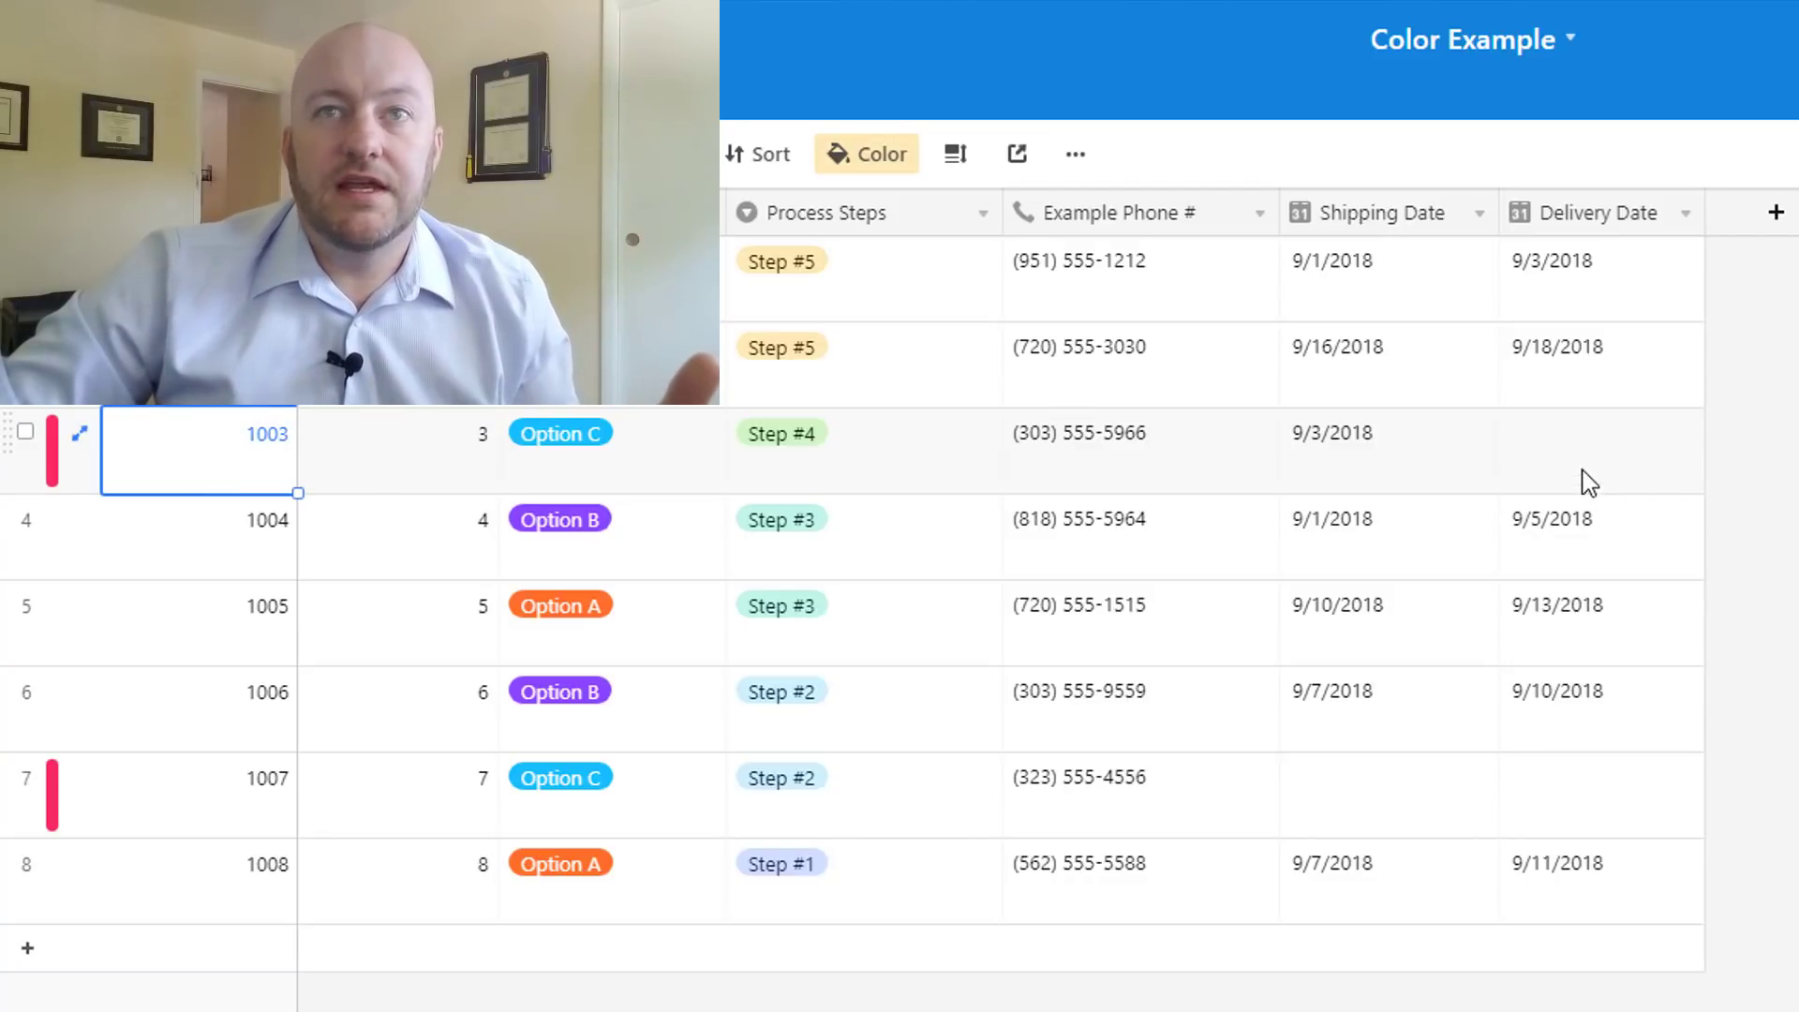
{"action": "mouse_move", "coordinate": [1503, 480]}
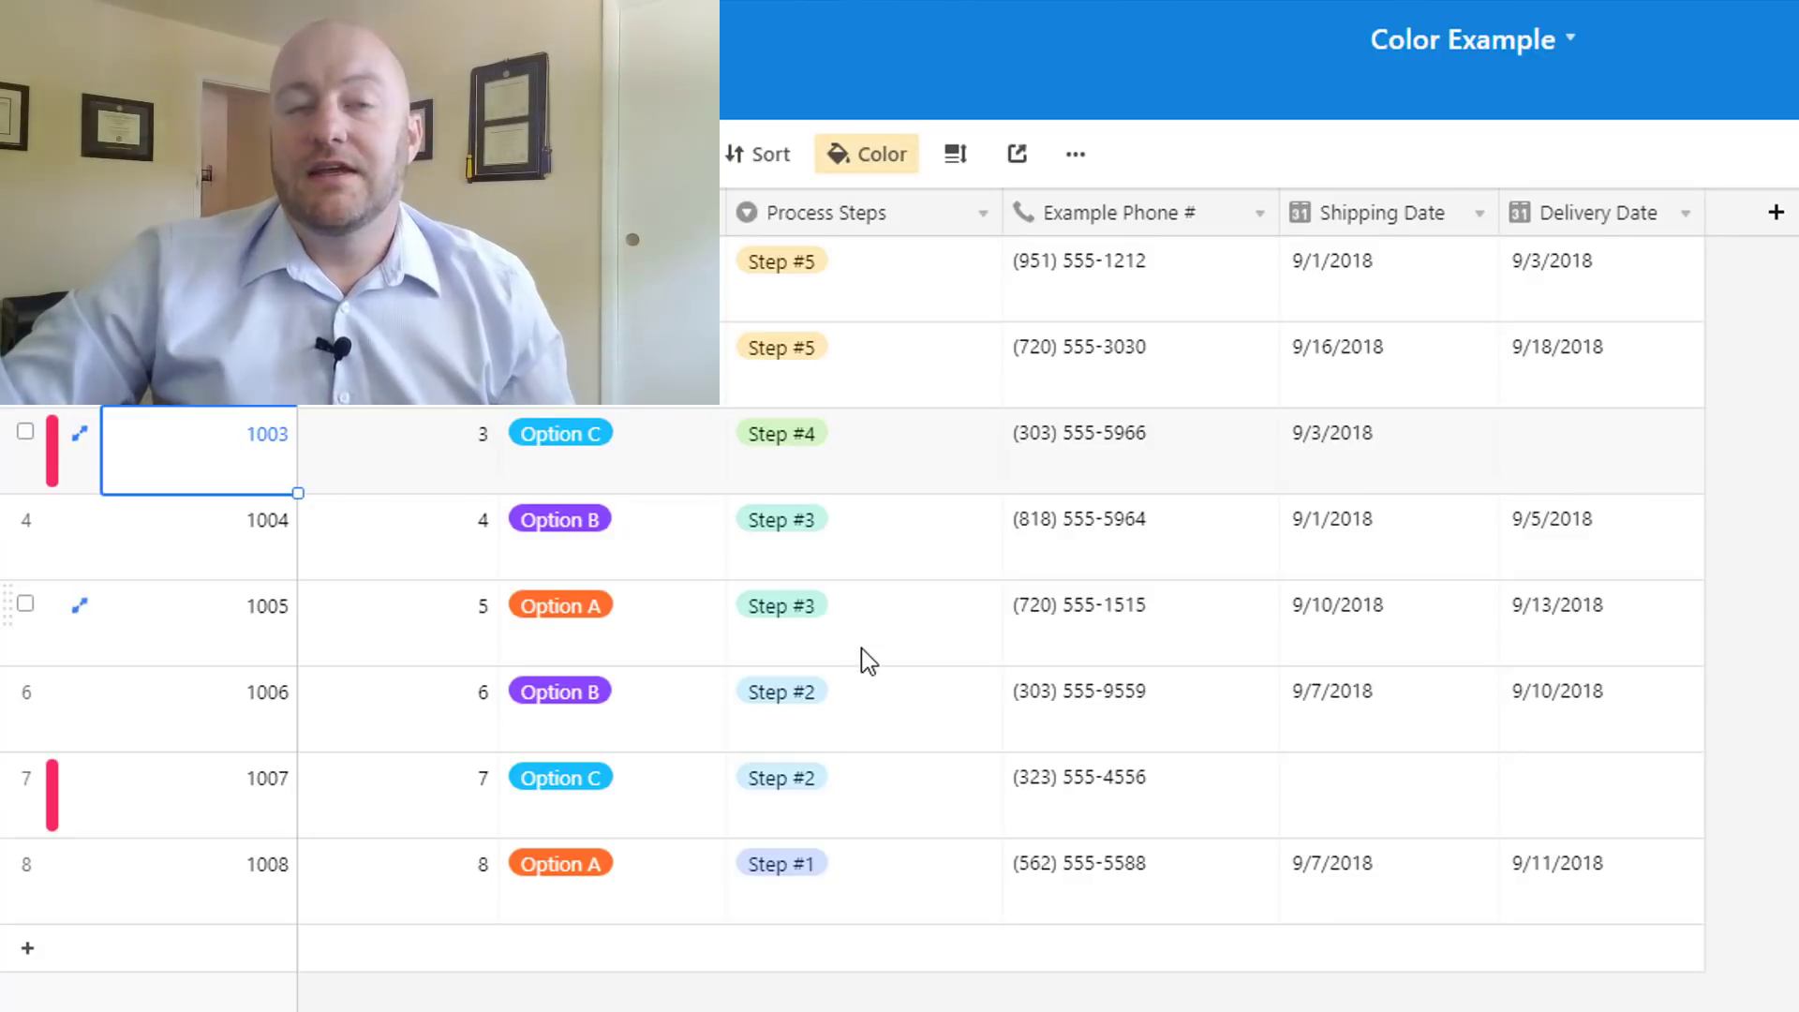
{"action": "mouse_move", "coordinate": [206, 465]}
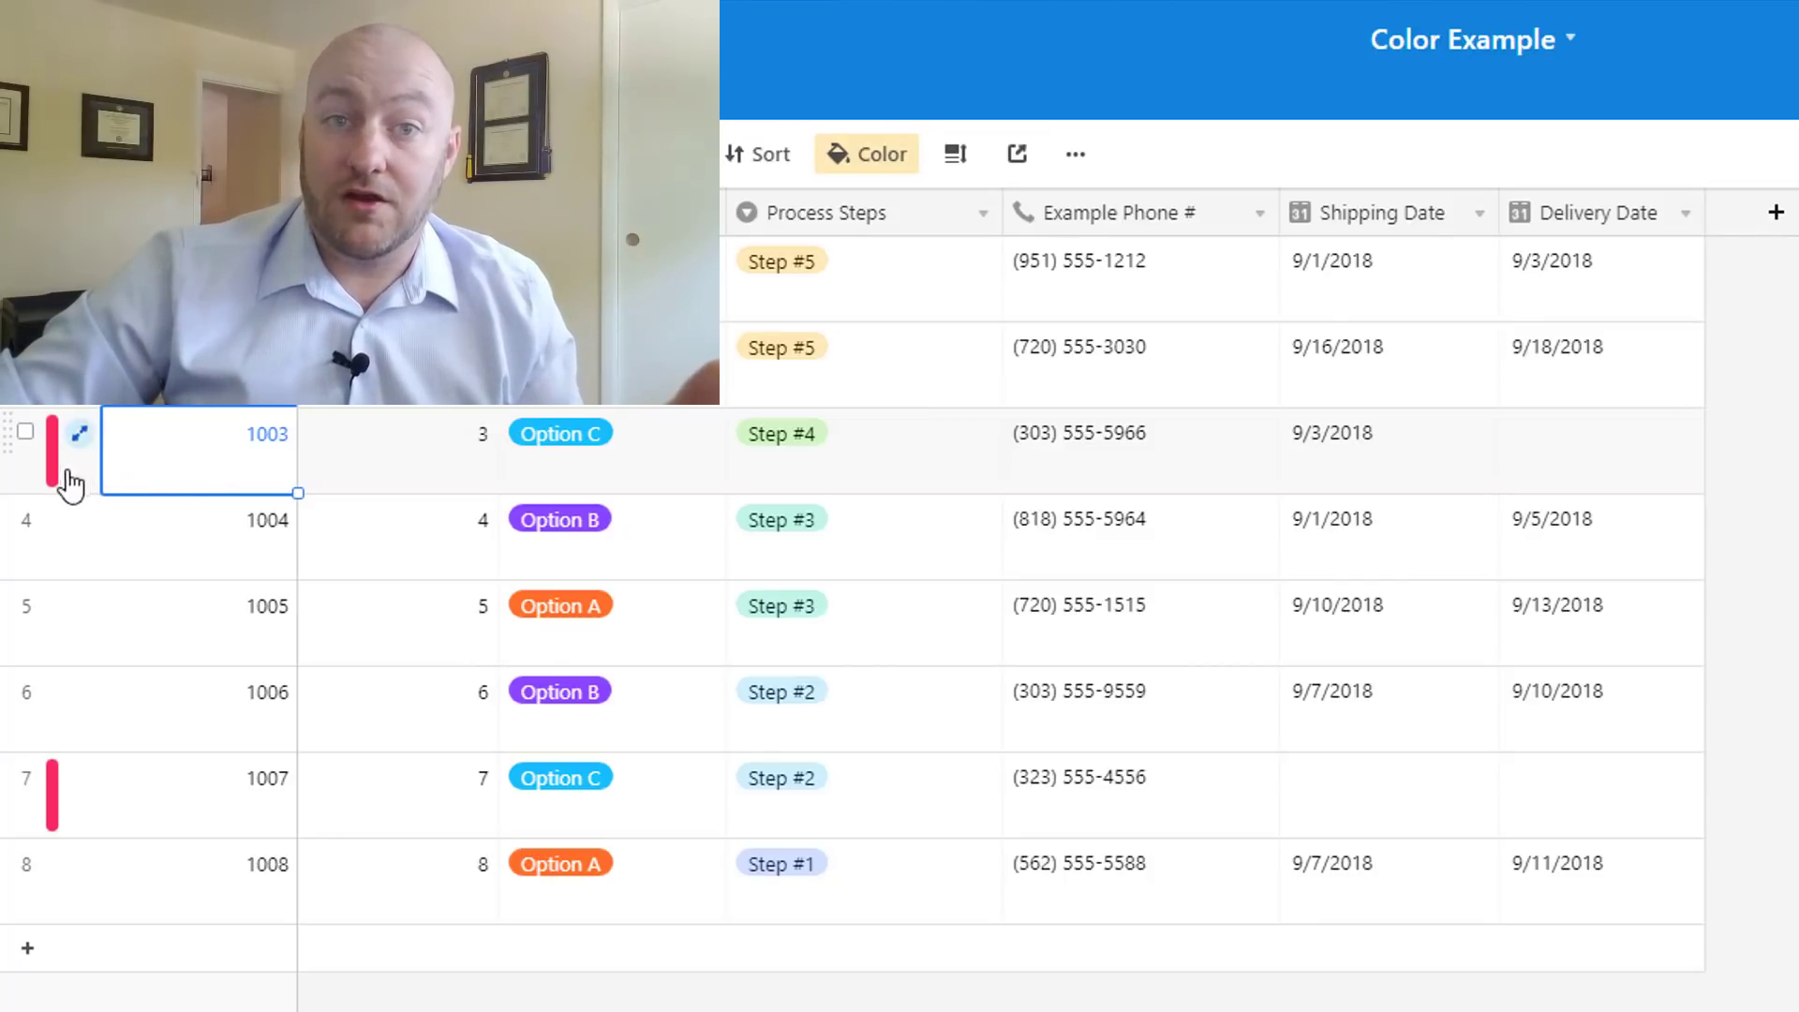
{"action": "mouse_move", "coordinate": [1437, 504]}
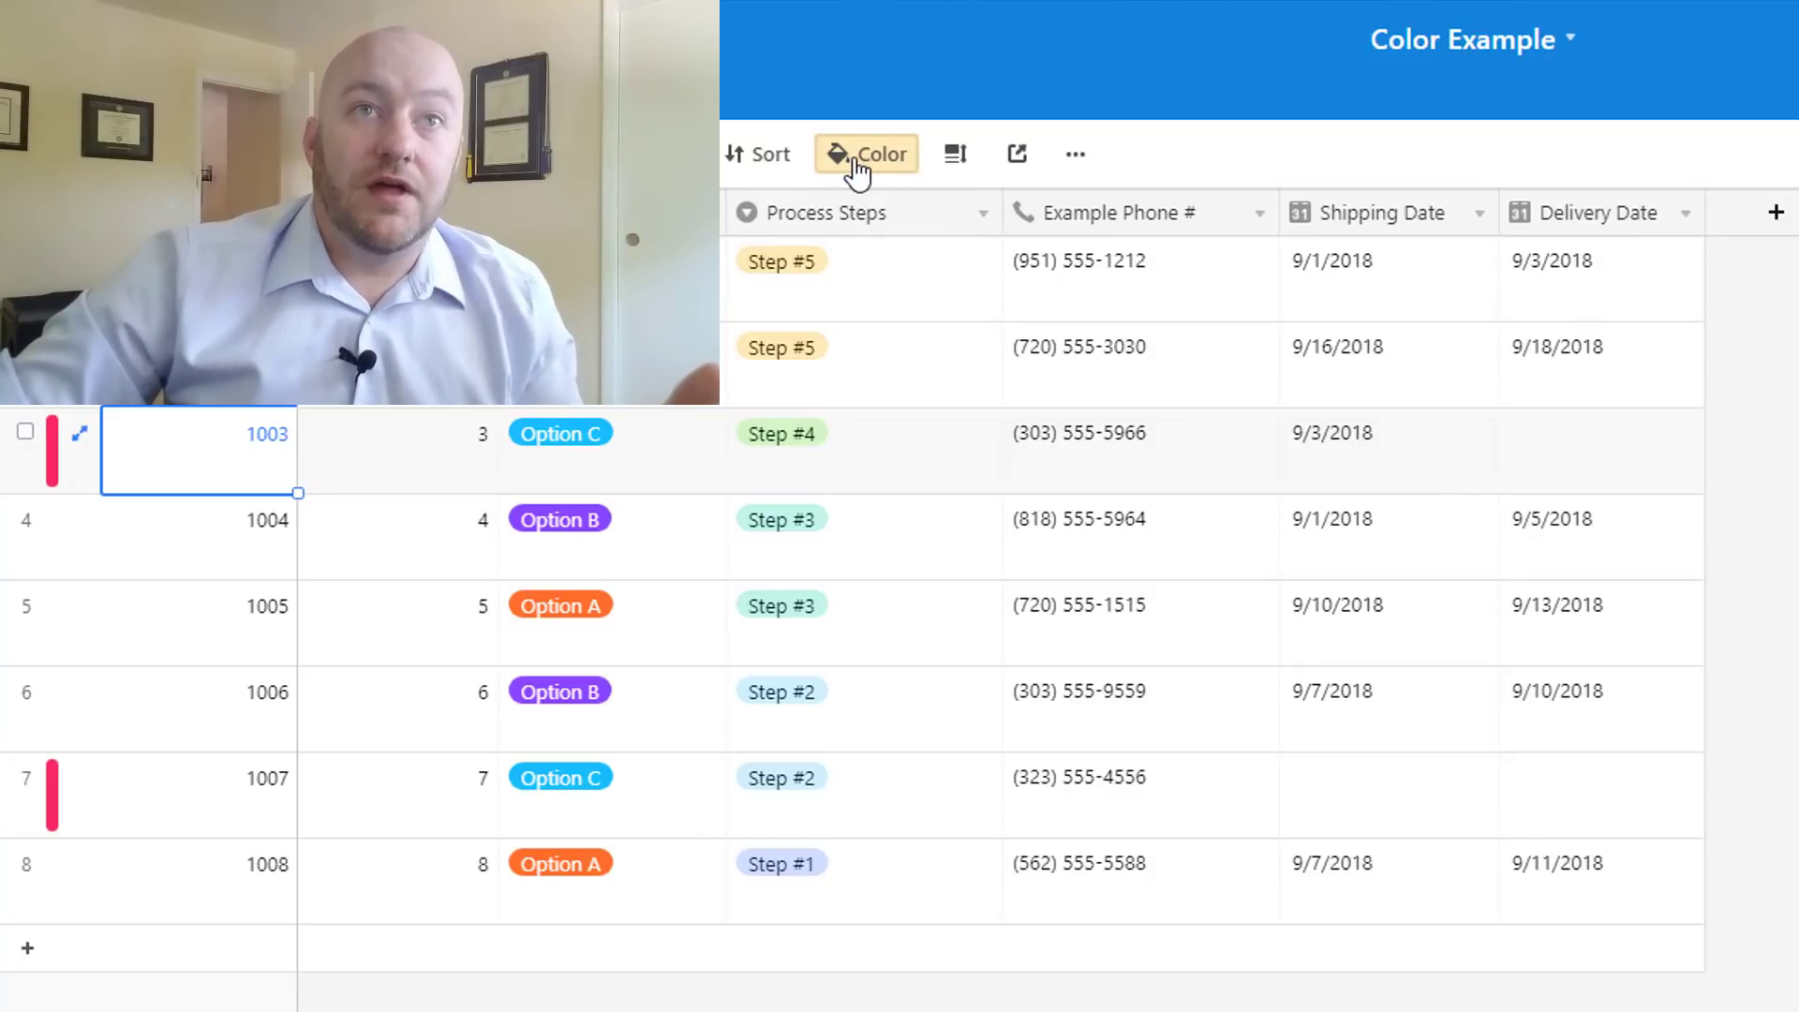
{"action": "left_click", "coordinate": [866, 151]}
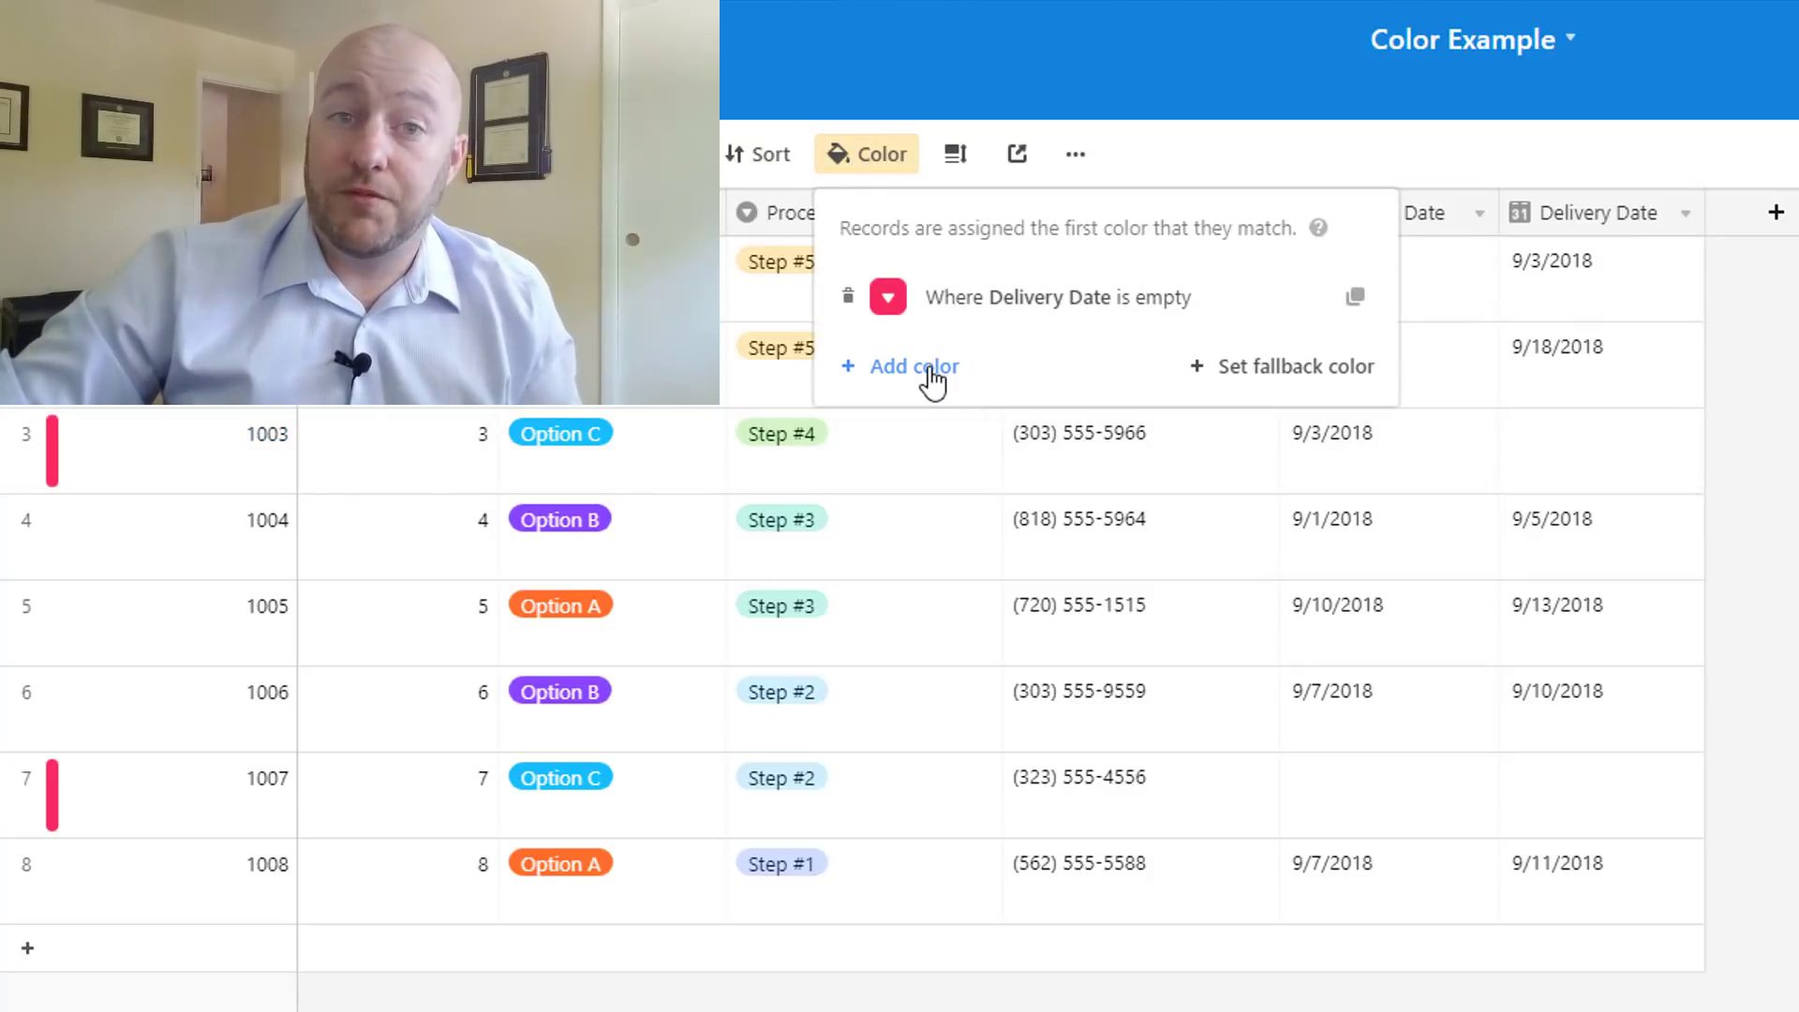
Add a second orange rule for empty Shipping Date so record 1007 shows orange
{"action": "left_click", "coordinate": [912, 366]}
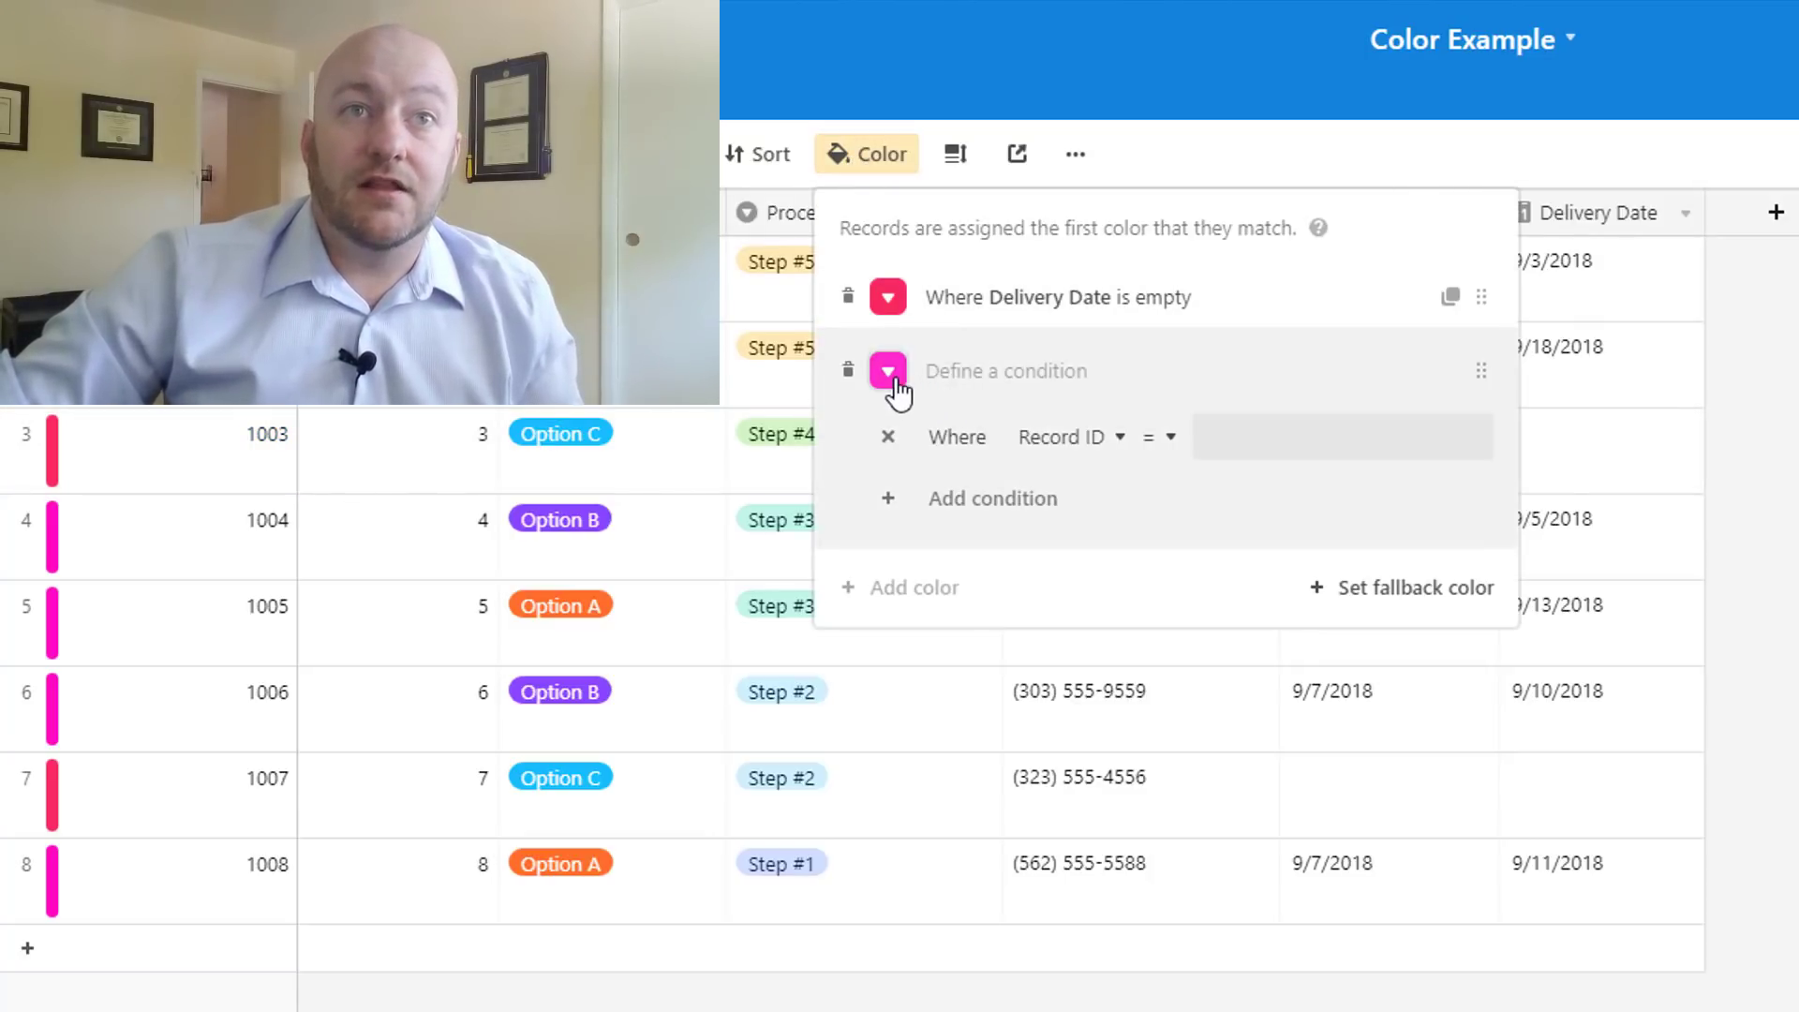
{"action": "left_click", "coordinate": [887, 370]}
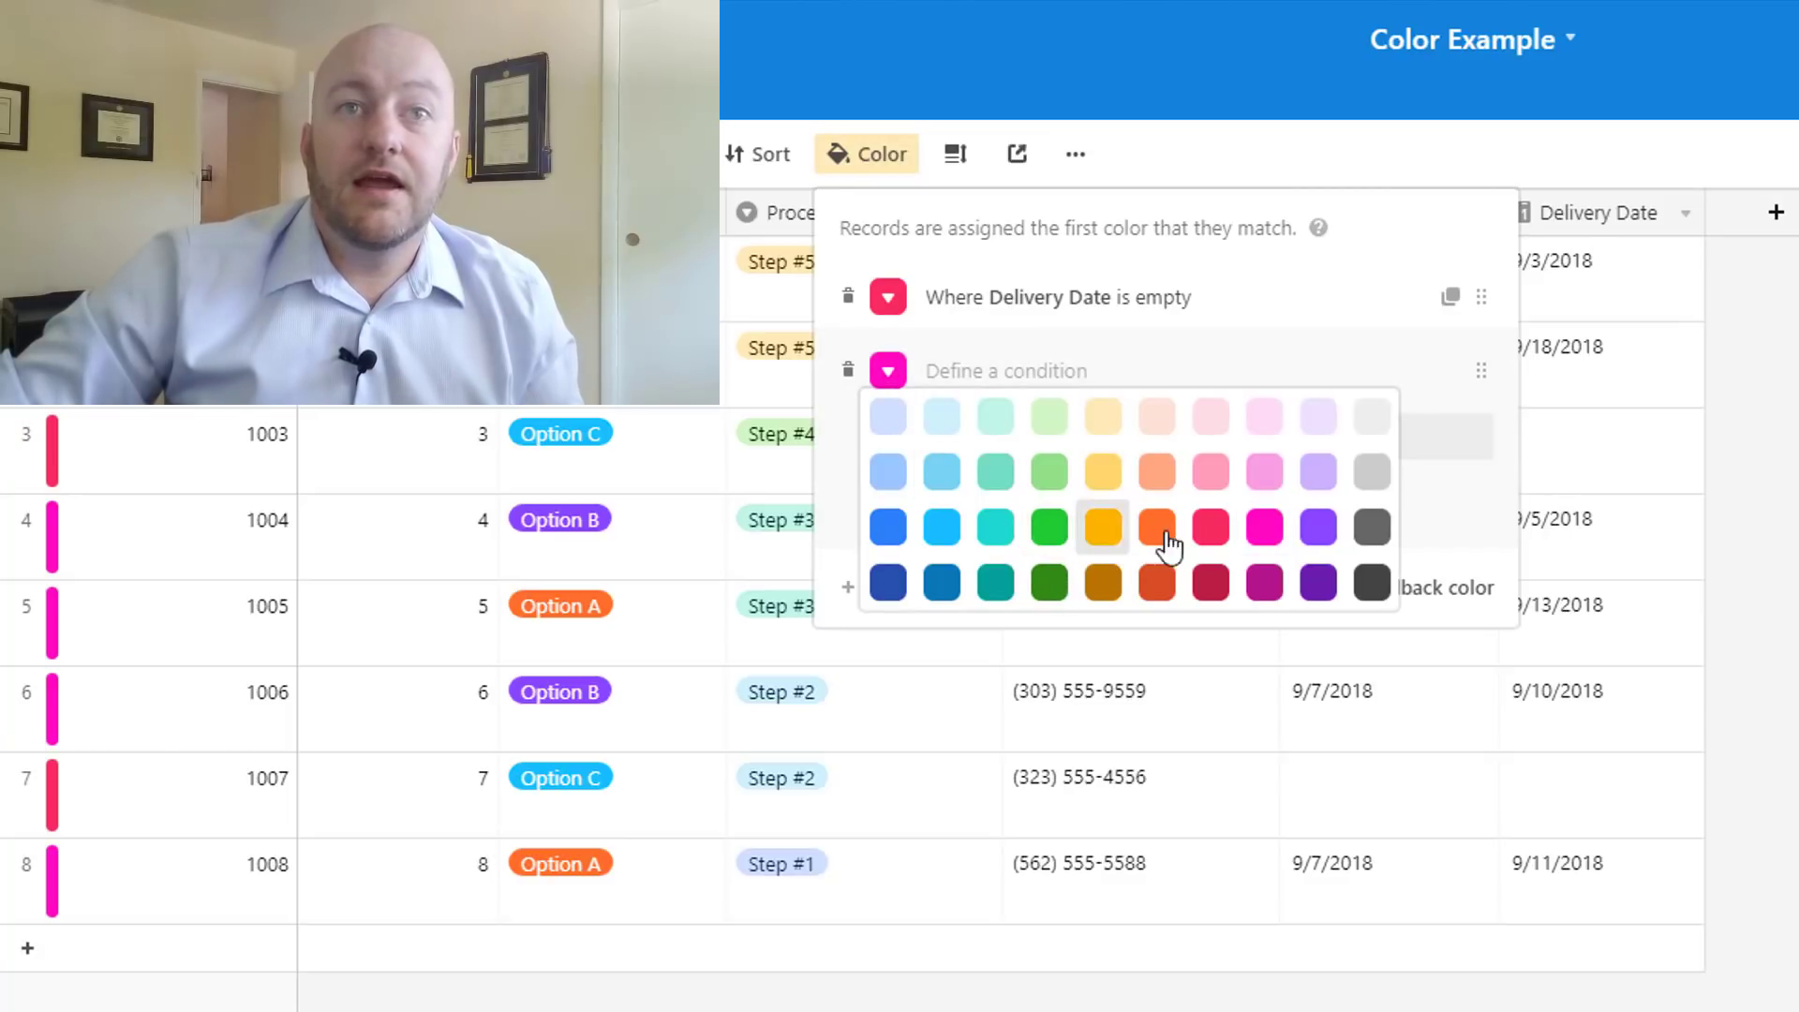
{"action": "left_click", "coordinate": [1156, 526]}
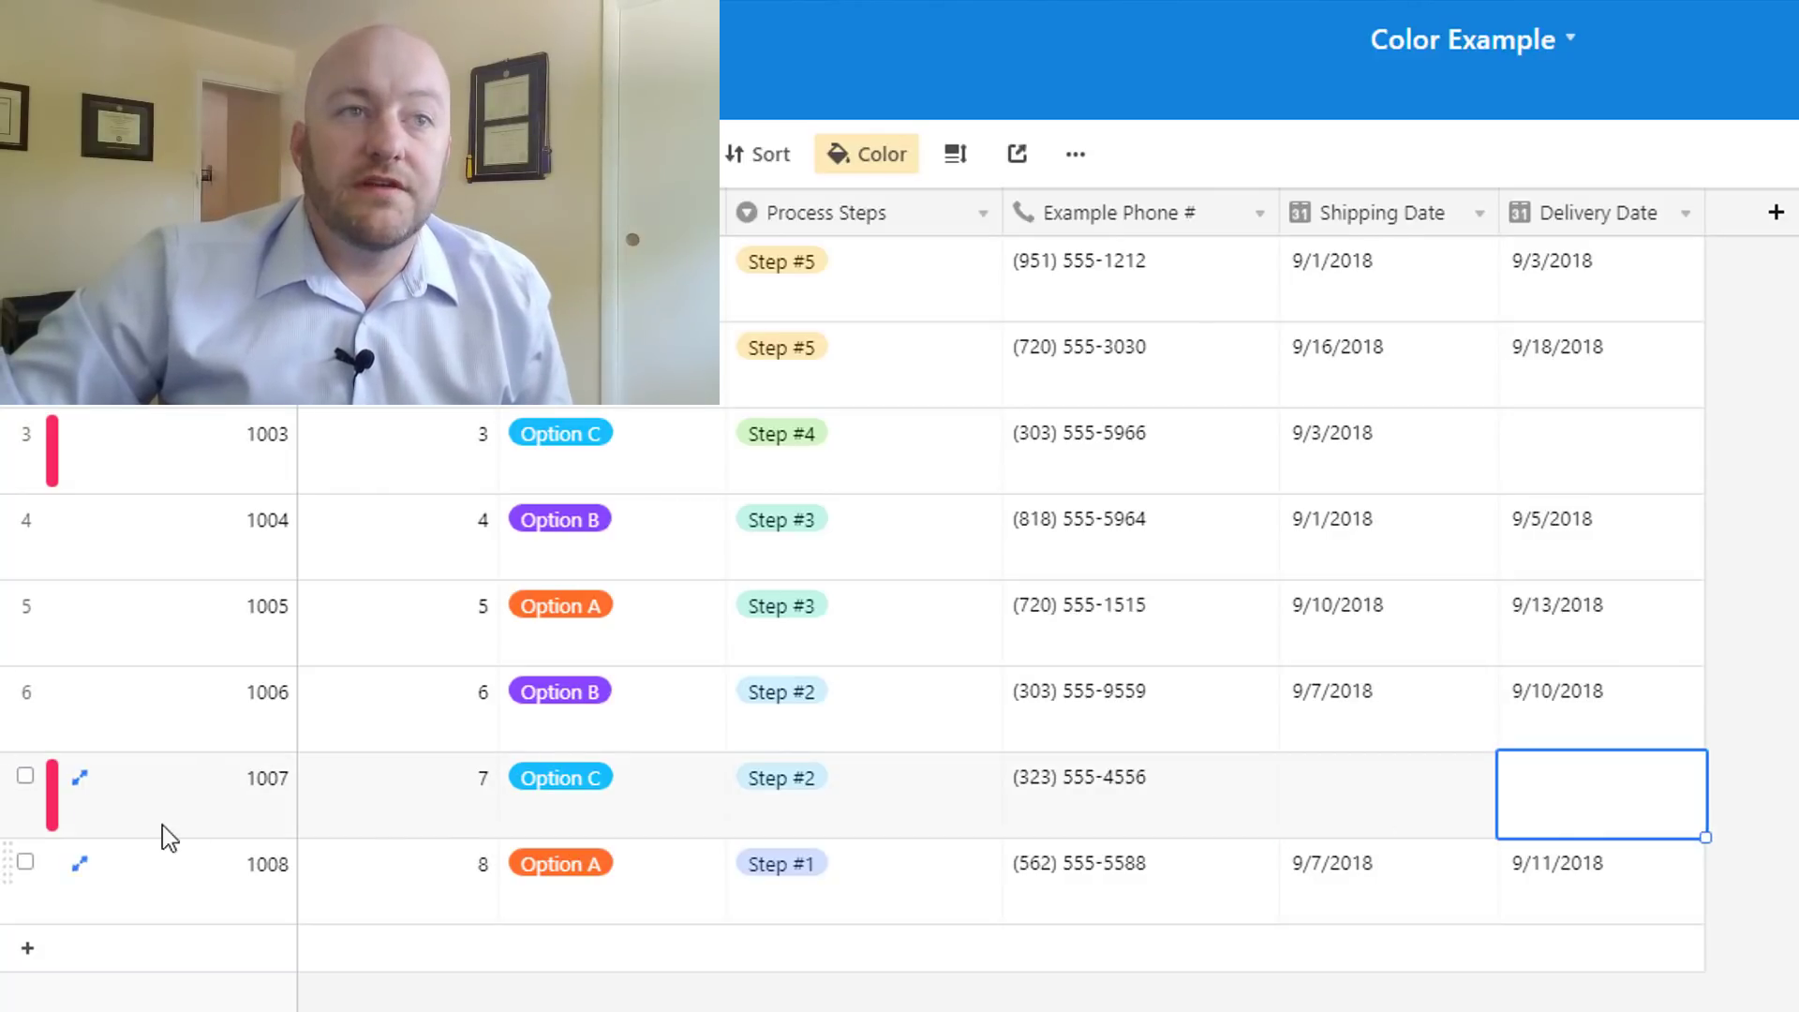
{"action": "left_click", "coordinate": [866, 152]}
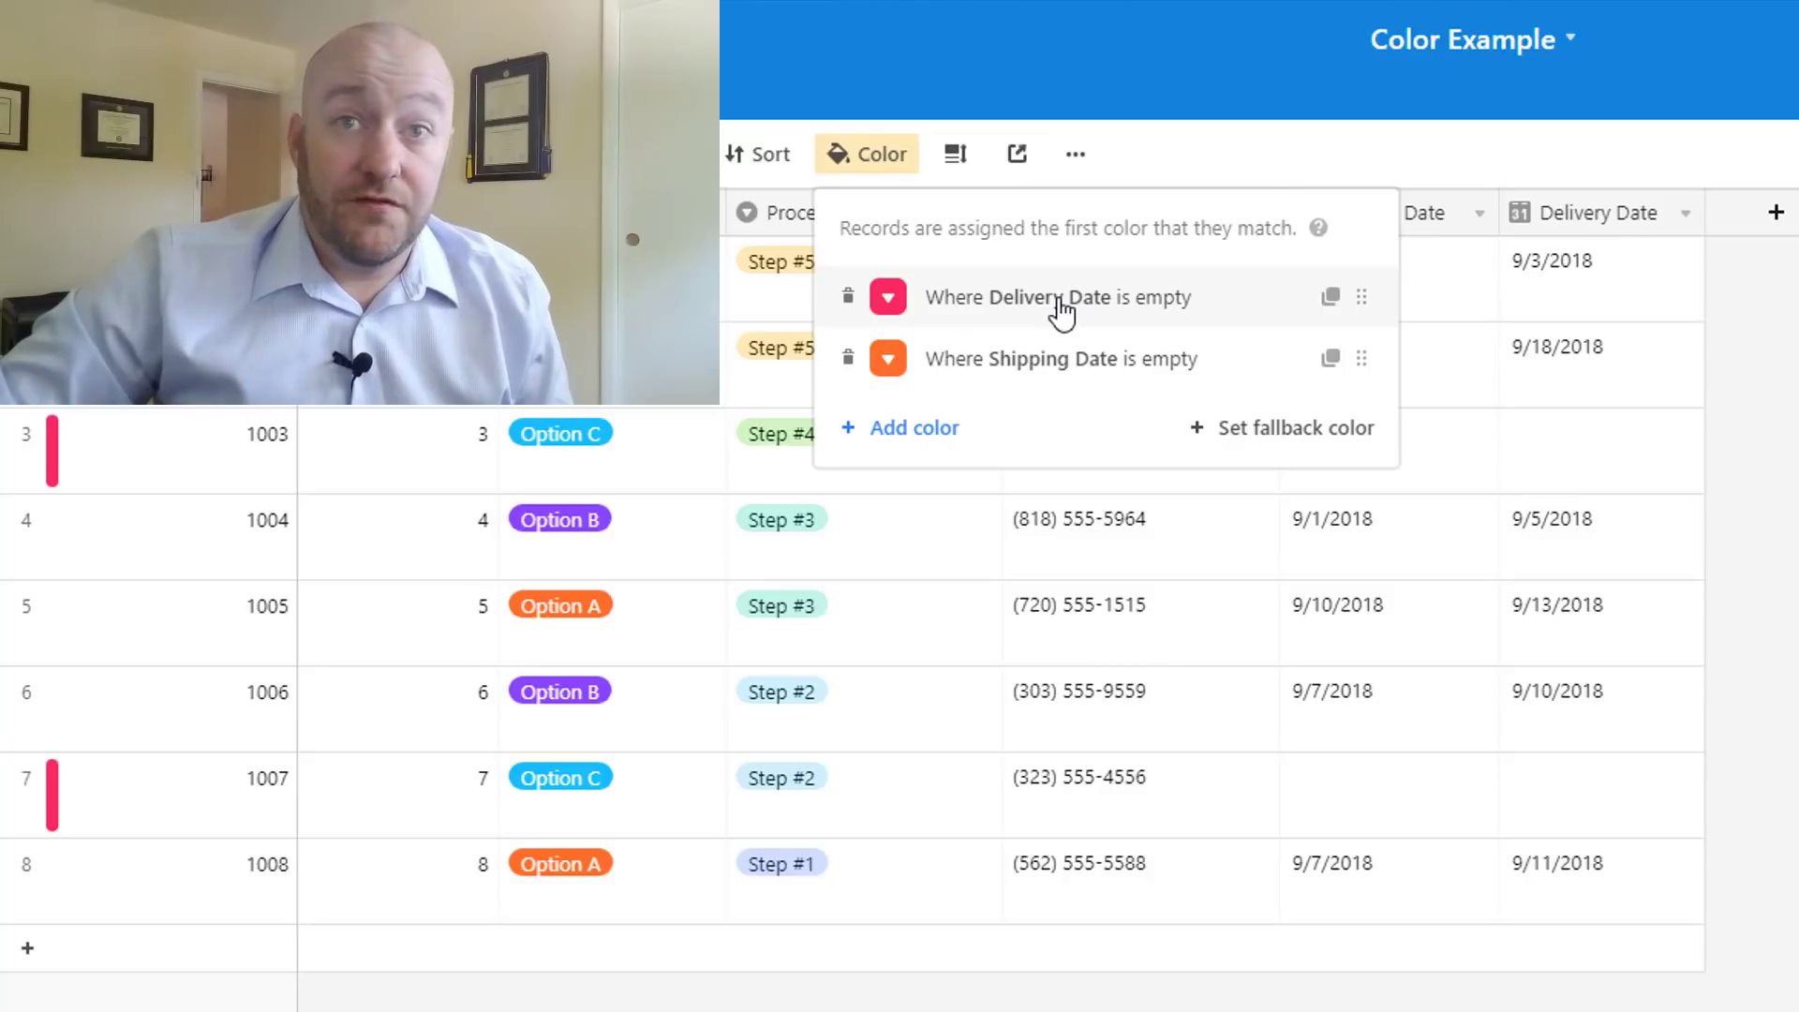
{"action": "mouse_move", "coordinate": [939, 358]}
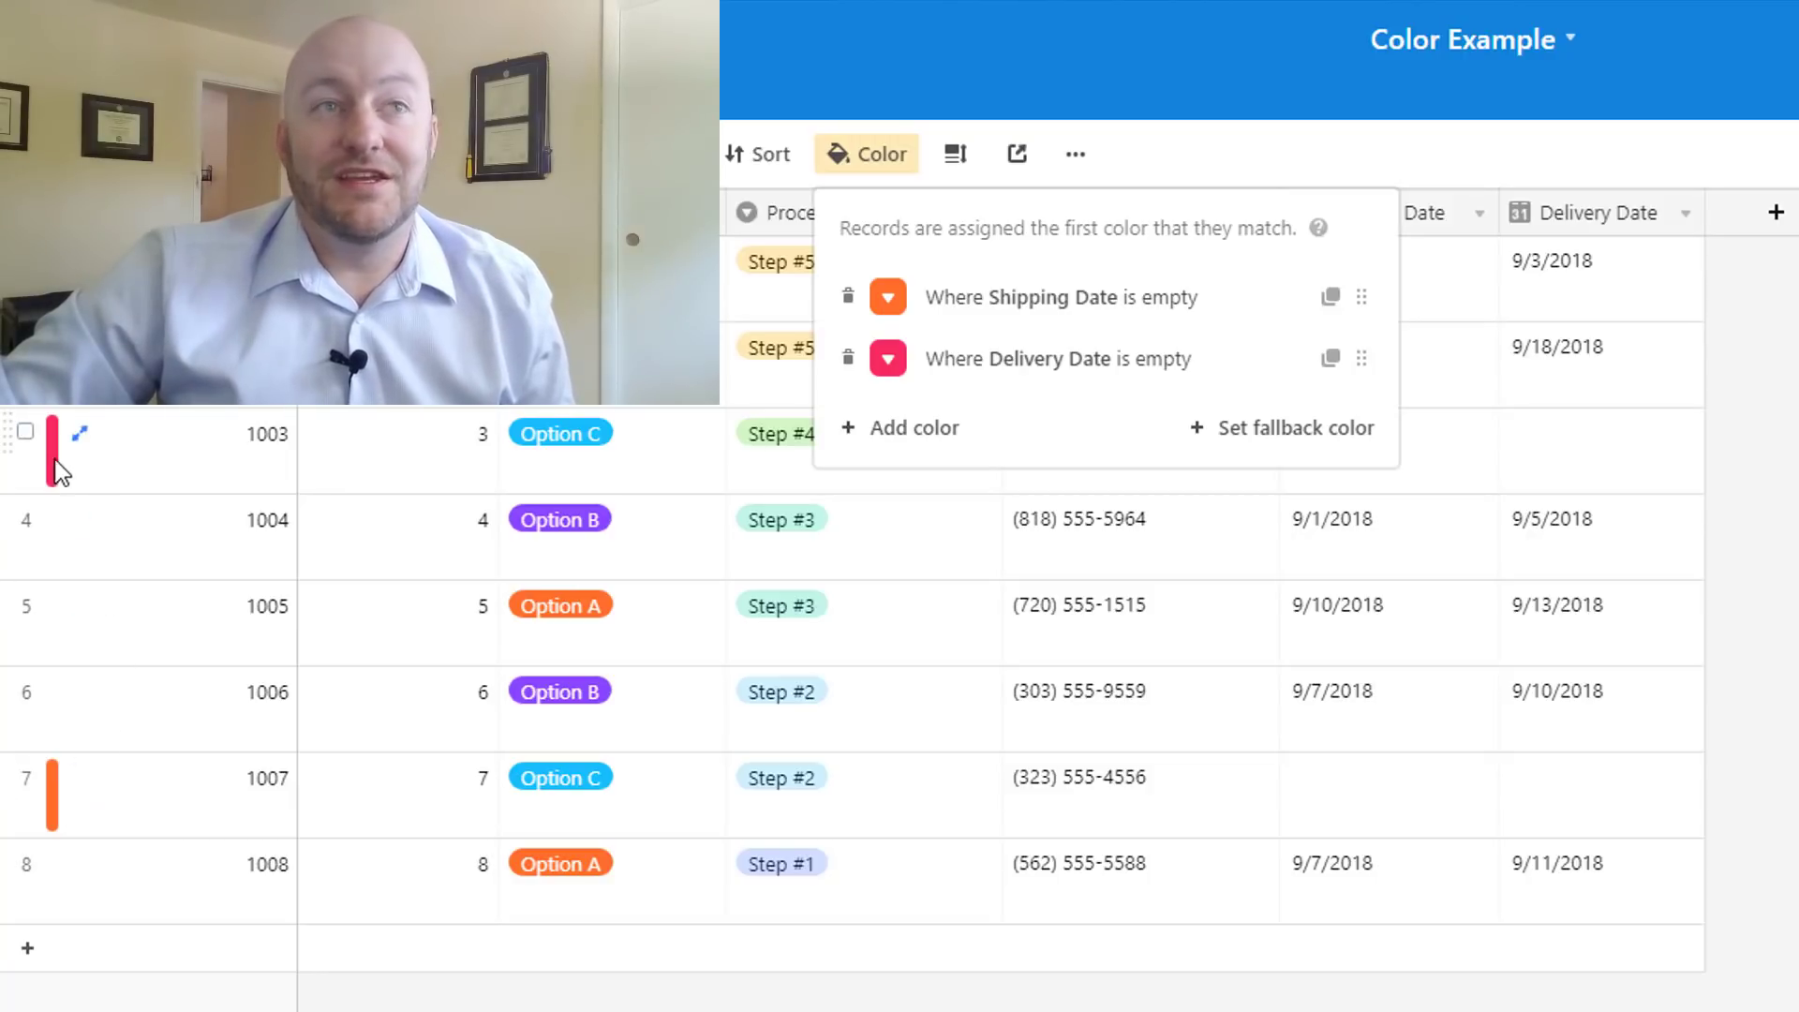
{"action": "mouse_move", "coordinate": [1008, 365]}
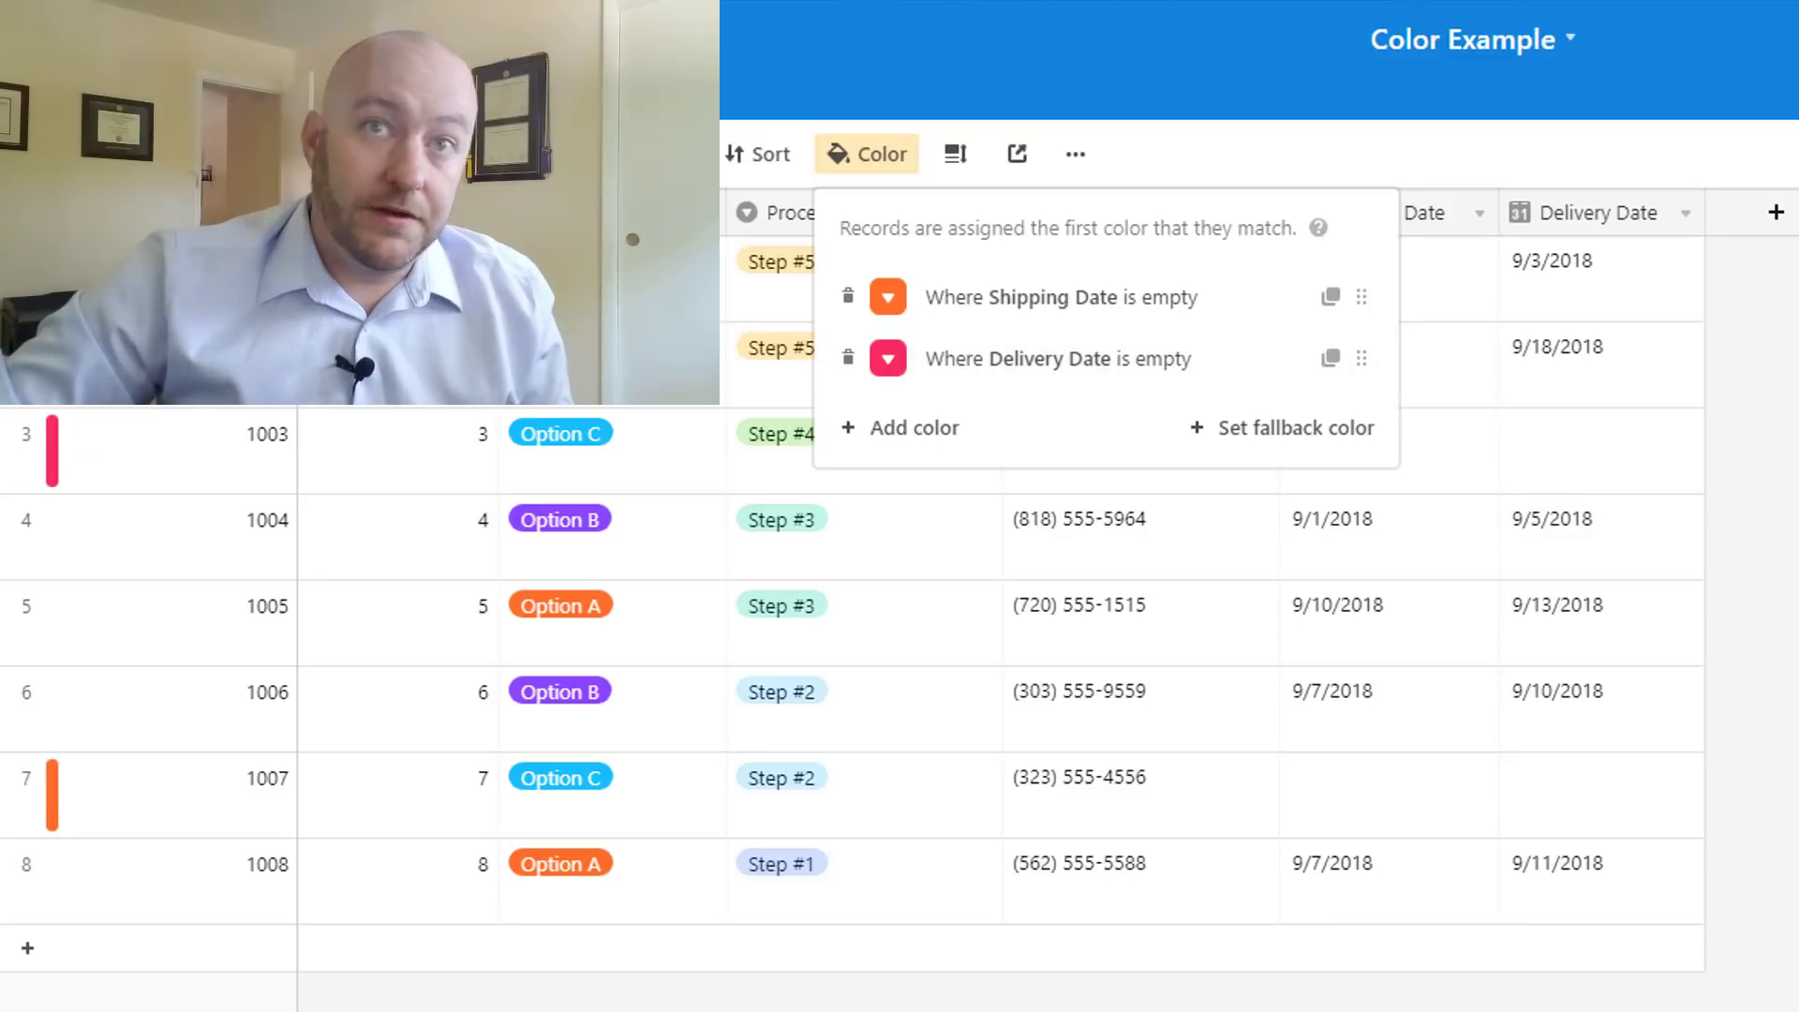
{"action": "mouse_move", "coordinate": [1248, 432]}
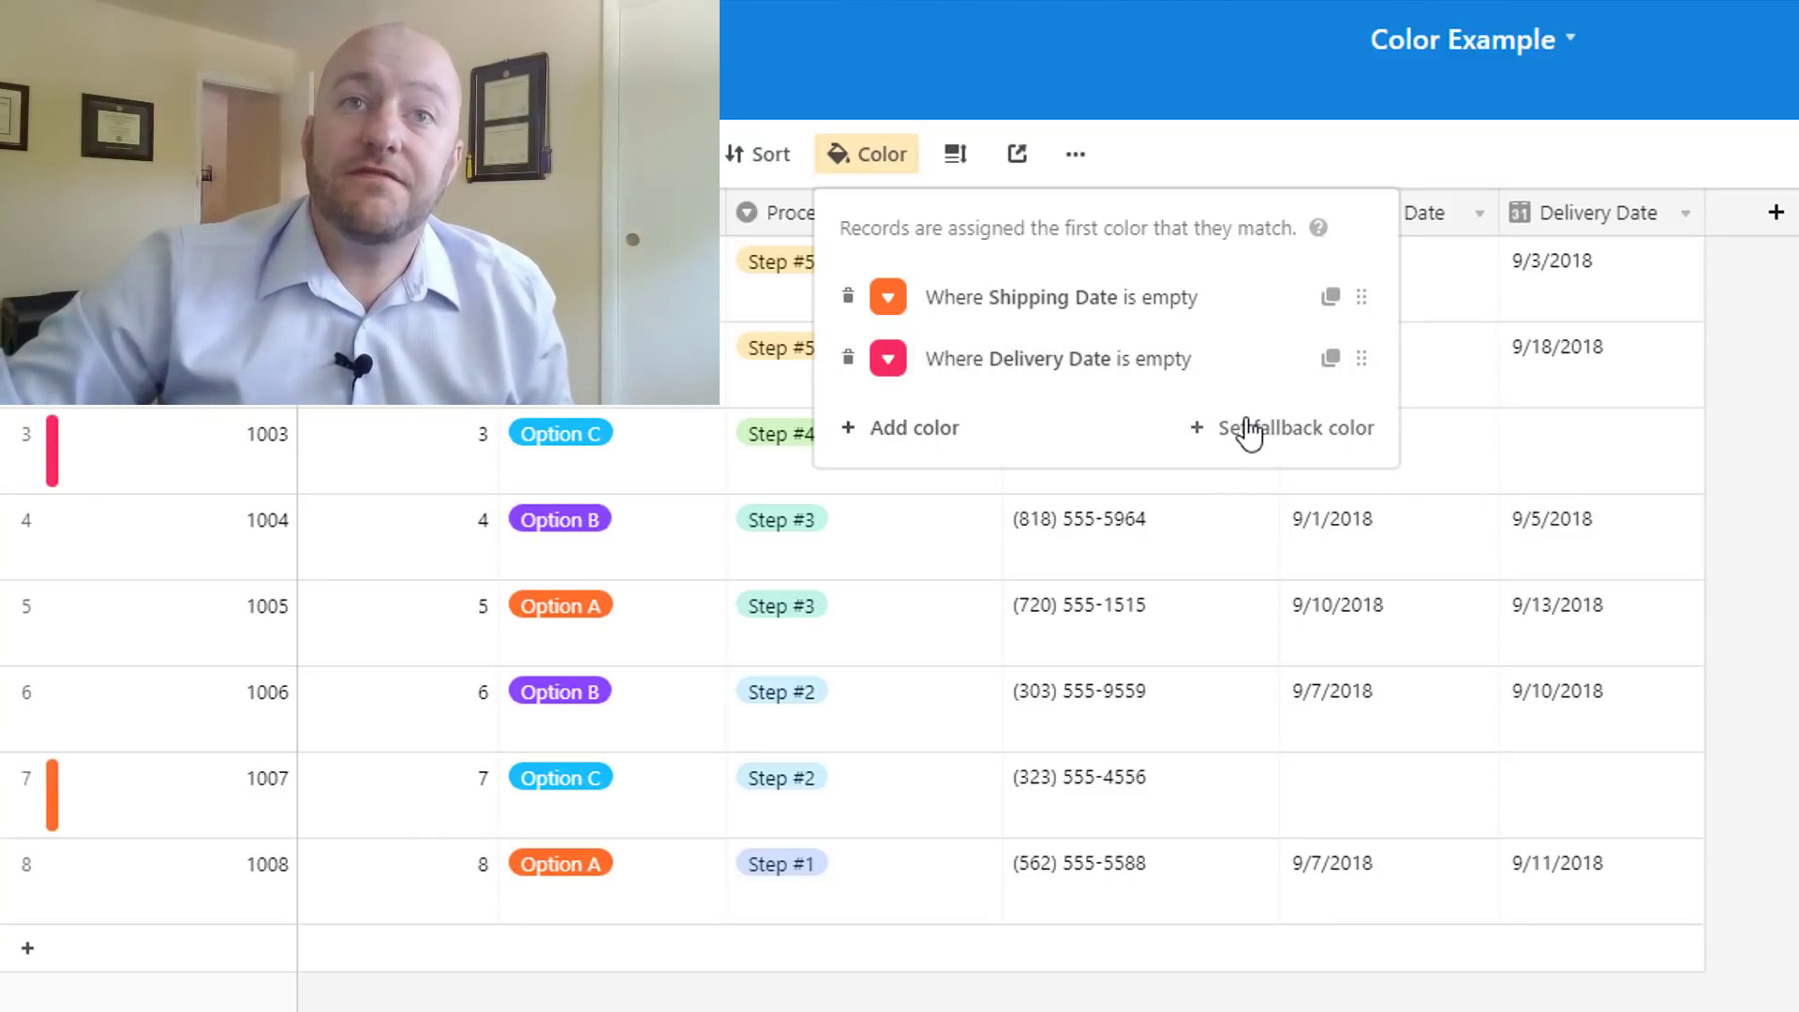
Set a magenta 'Otherwise' fallback colour and open the Delivery Date rule's swatch
{"action": "left_click", "coordinate": [1290, 427]}
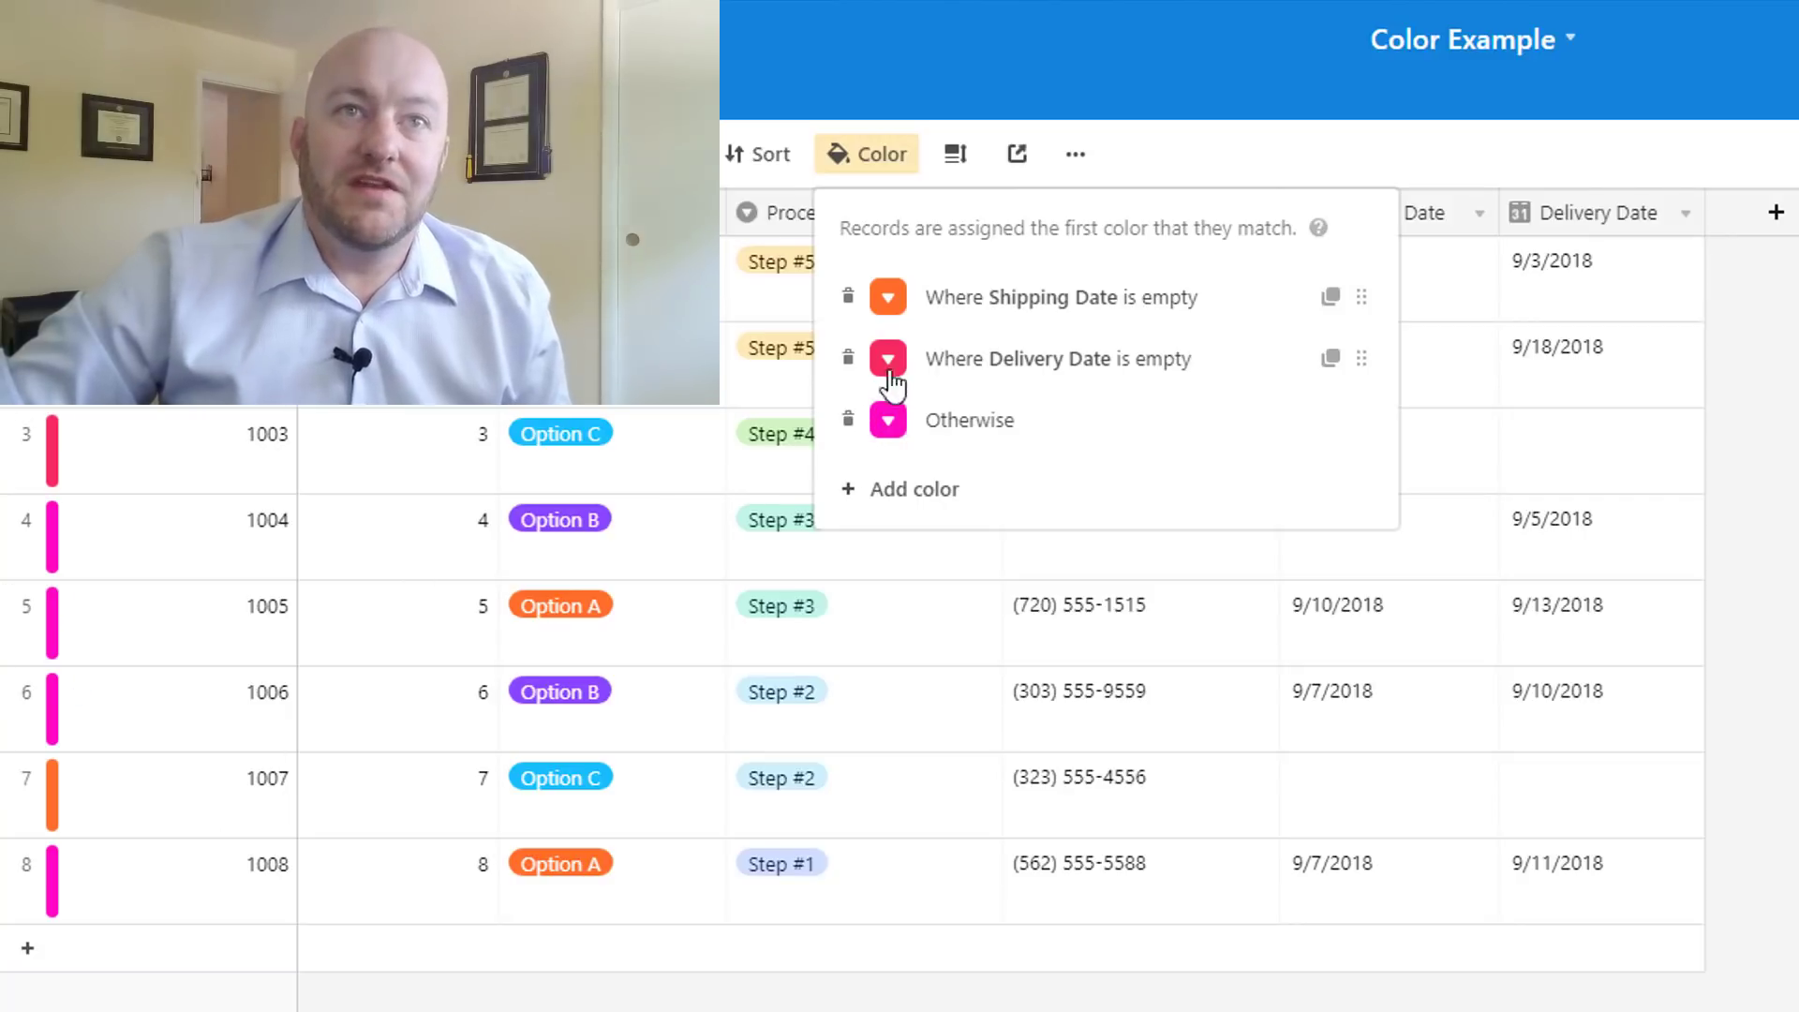
{"action": "left_click", "coordinate": [888, 418]}
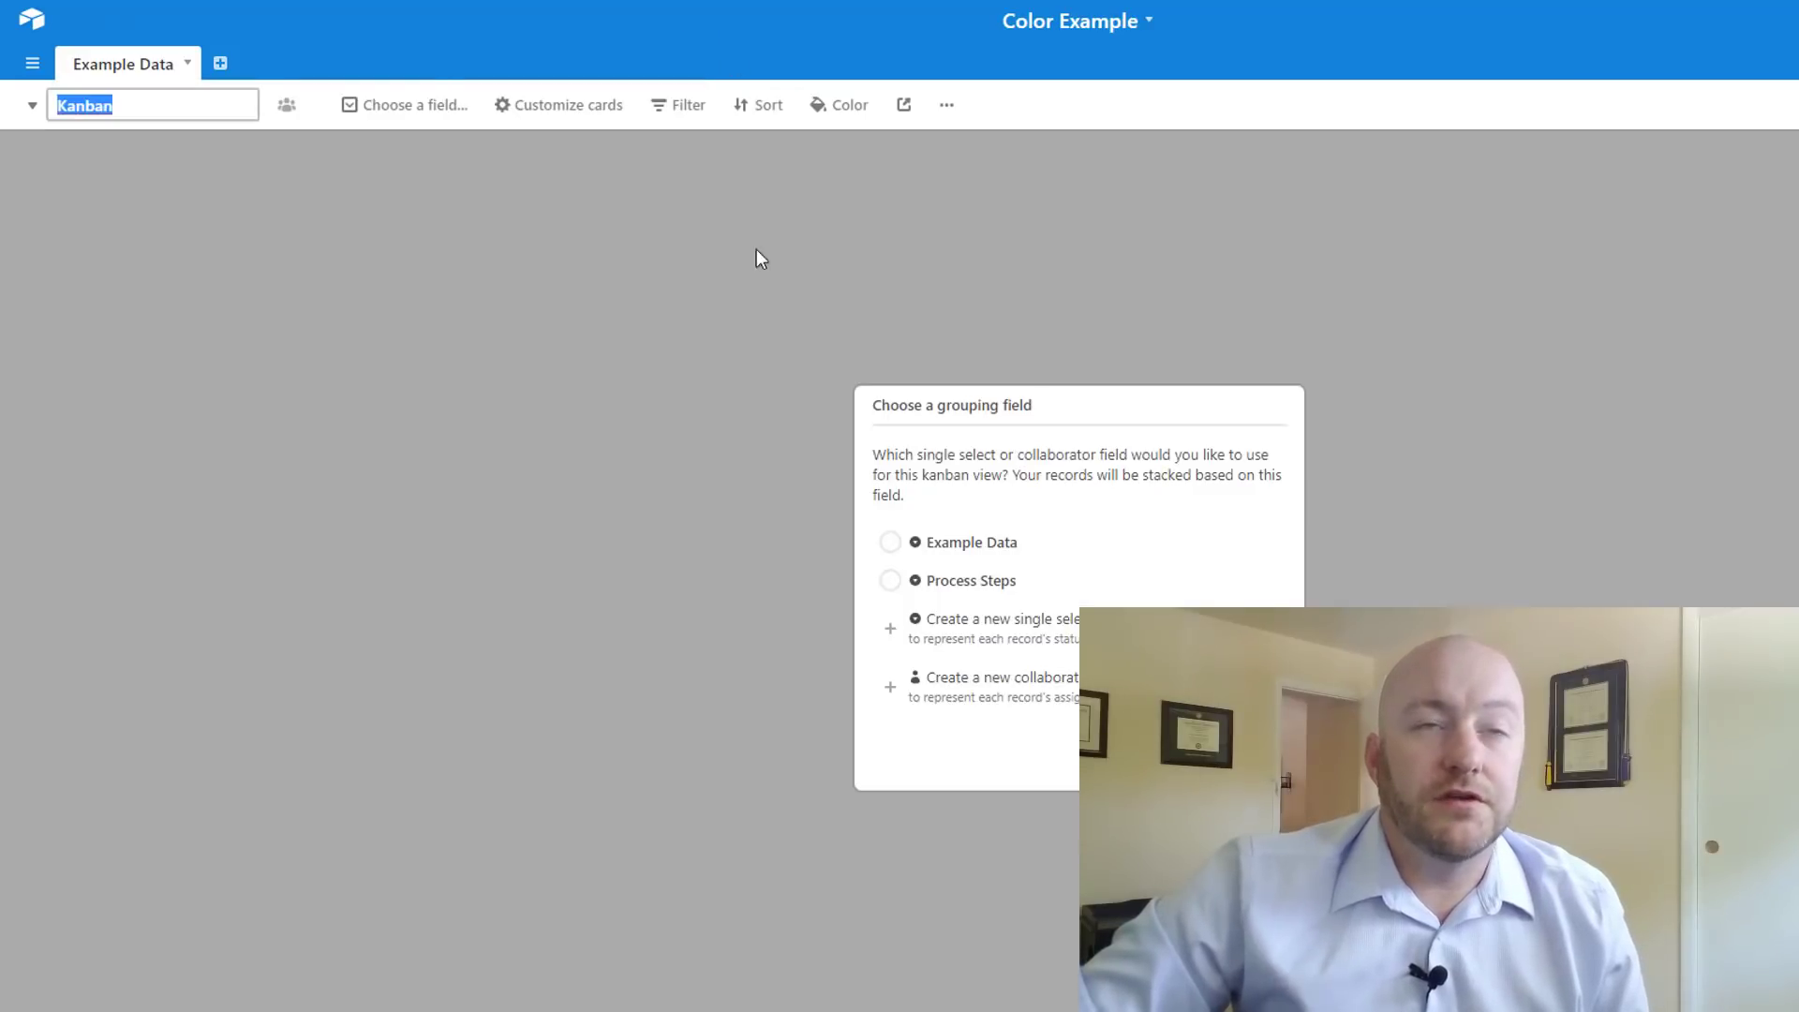
Stack the new Kanban view's cards by Process Steps, Step #1 through Step #5
{"action": "left_click", "coordinate": [889, 580]}
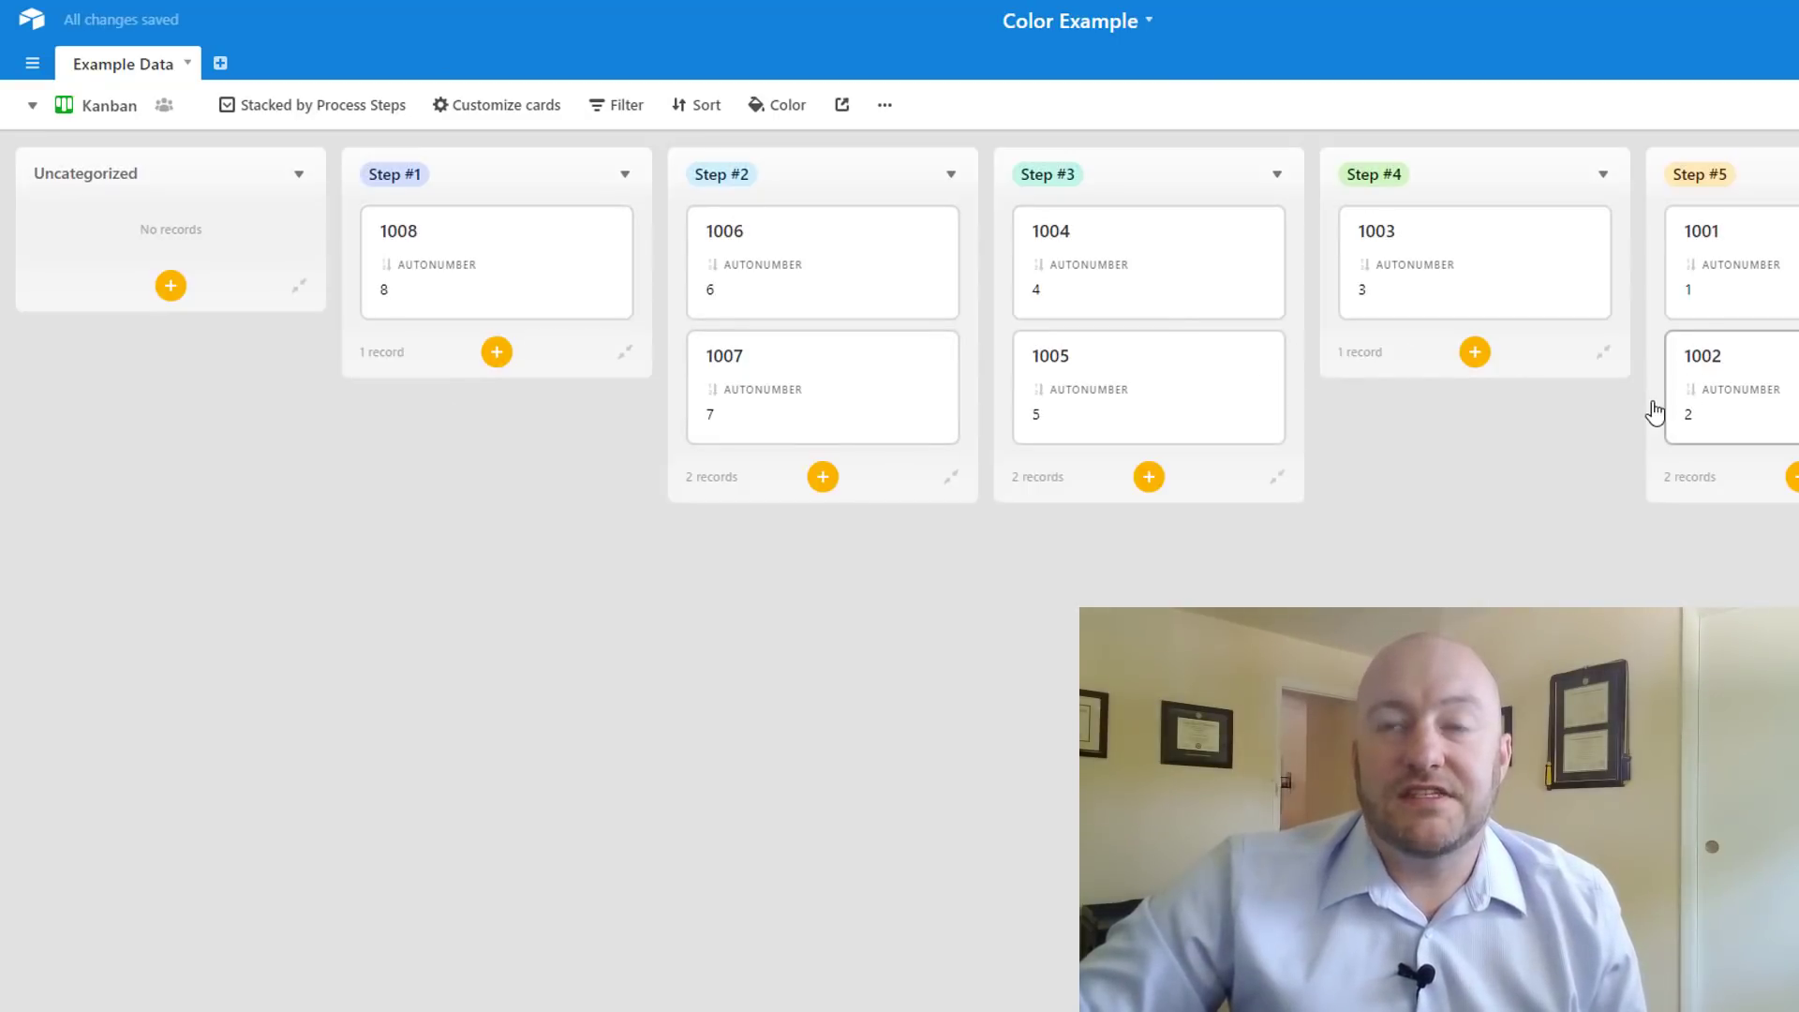
{"action": "mouse_move", "coordinate": [461, 294]}
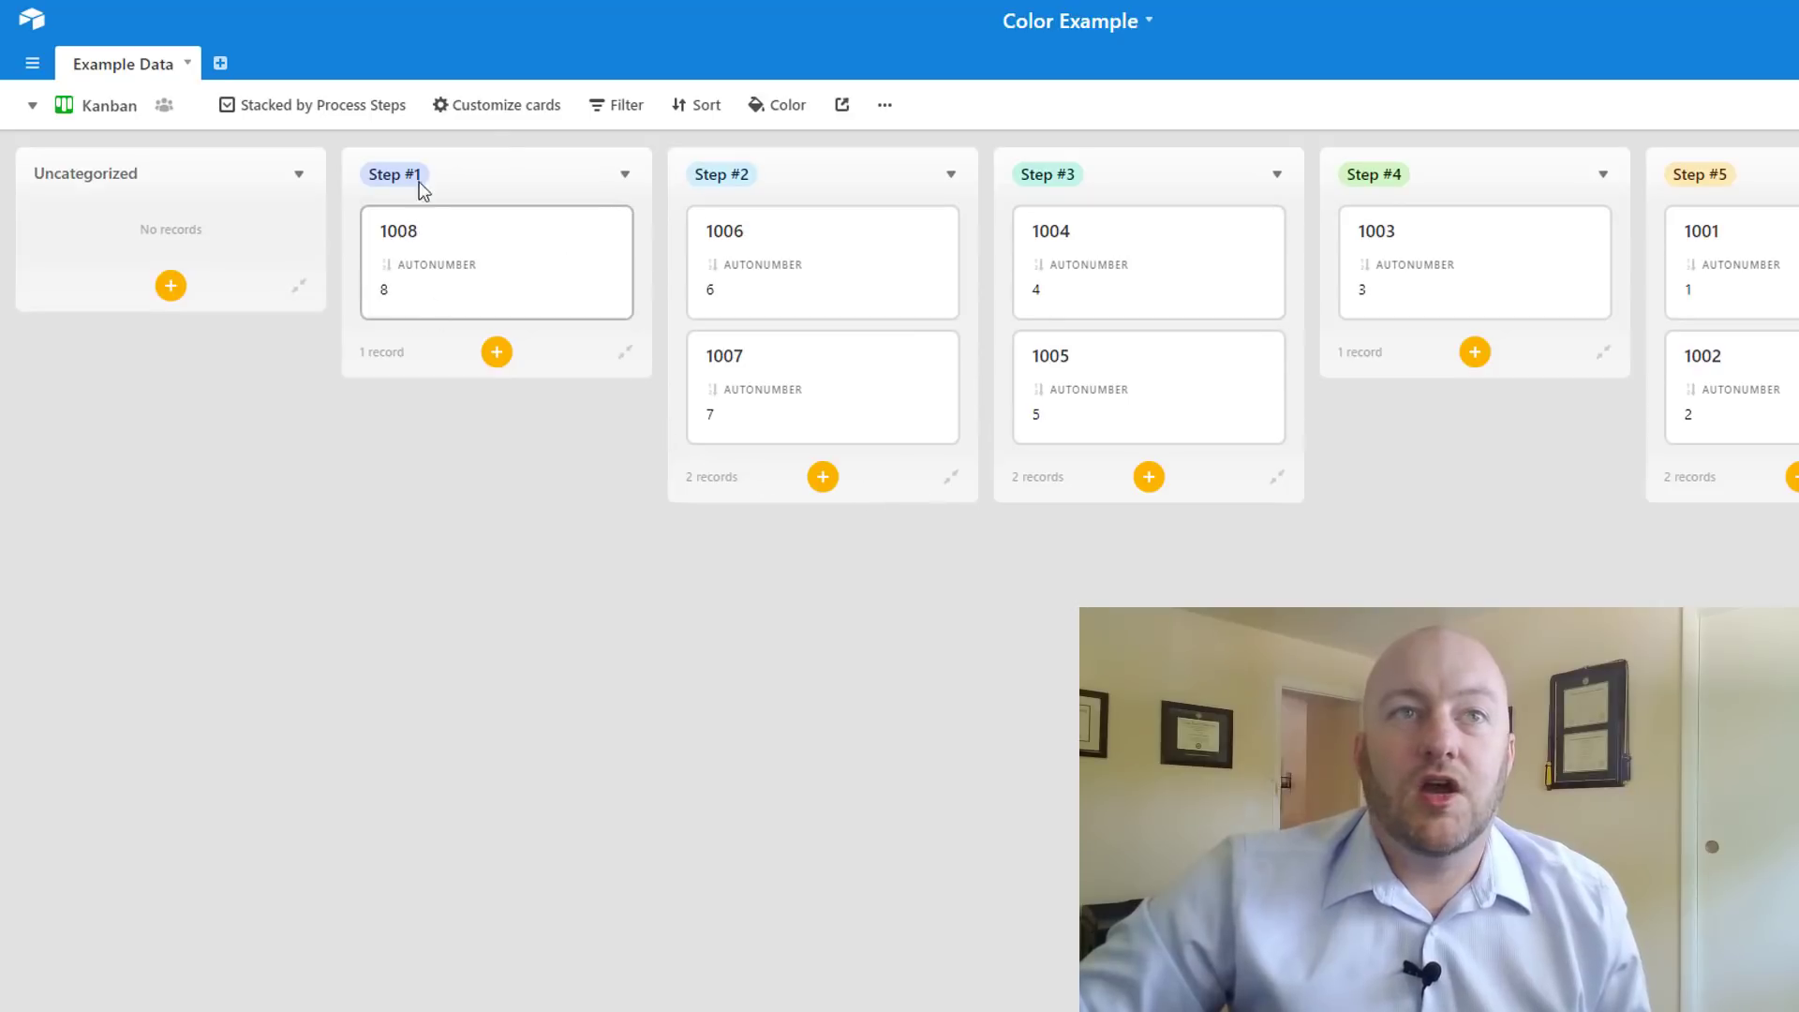
{"action": "mouse_move", "coordinate": [749, 105]}
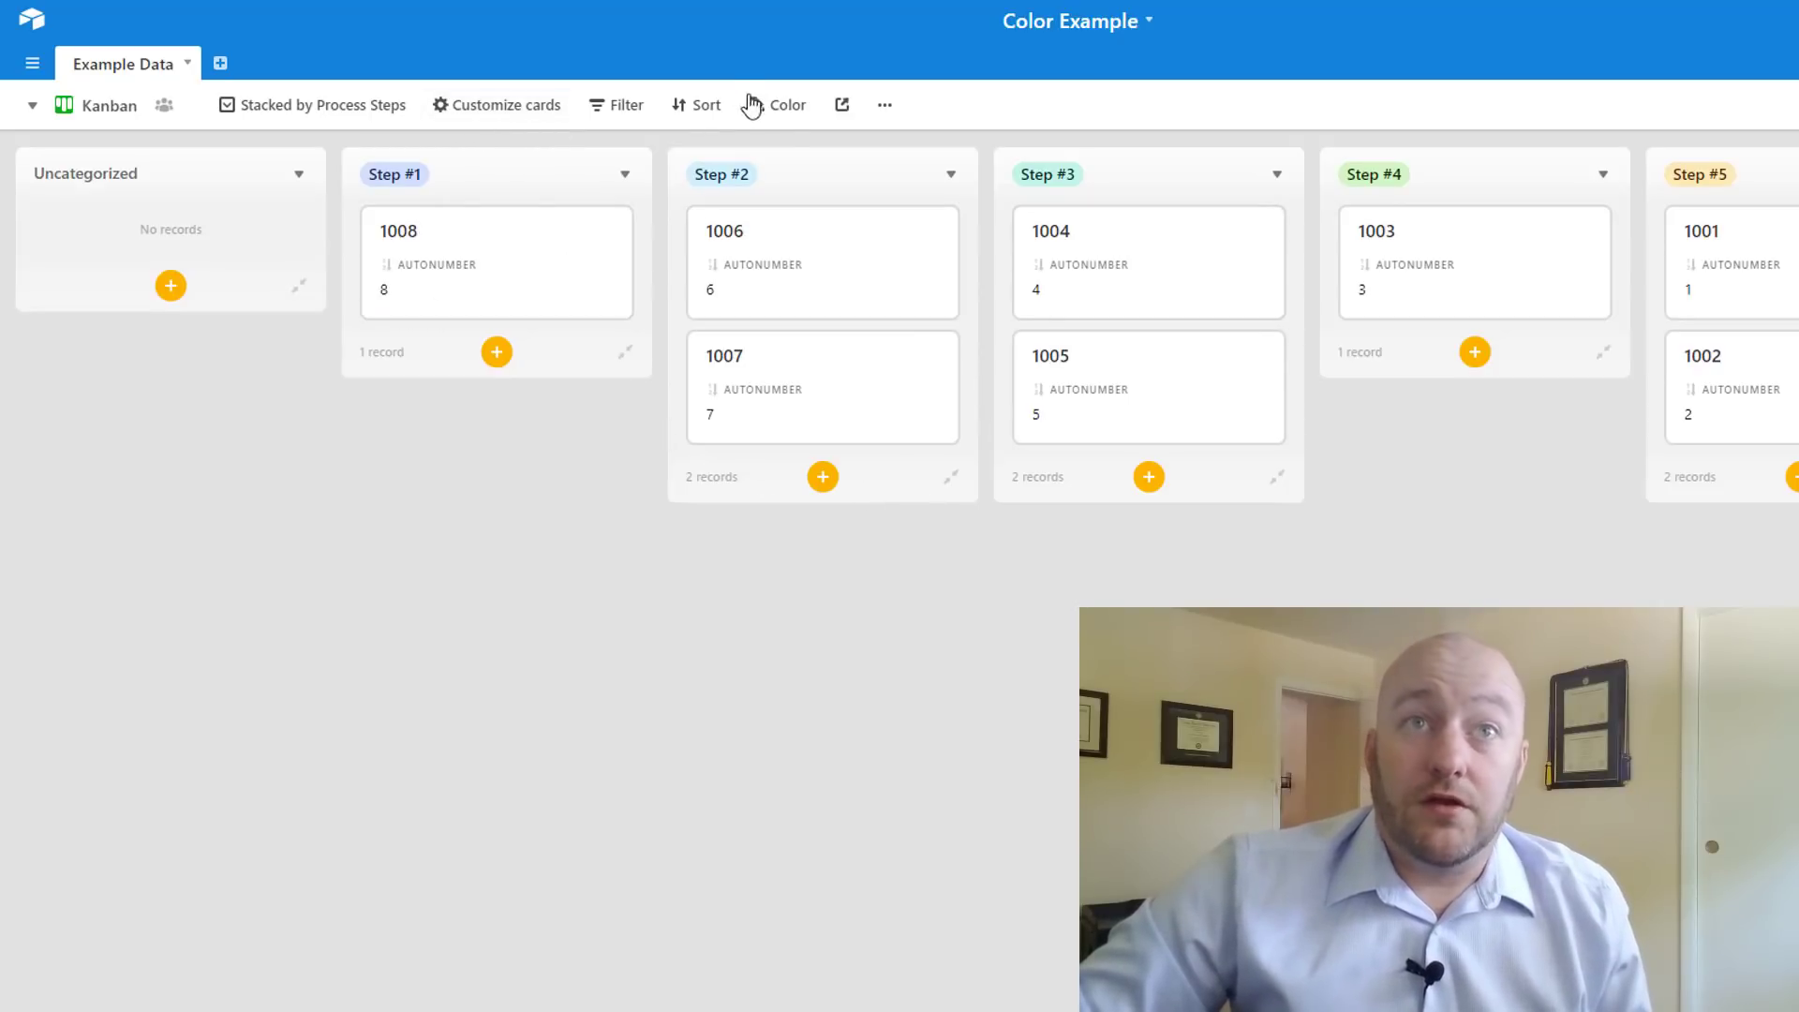
Colour the kanban cards by the Example Data select field's option colours
{"action": "left_click", "coordinate": [786, 105]}
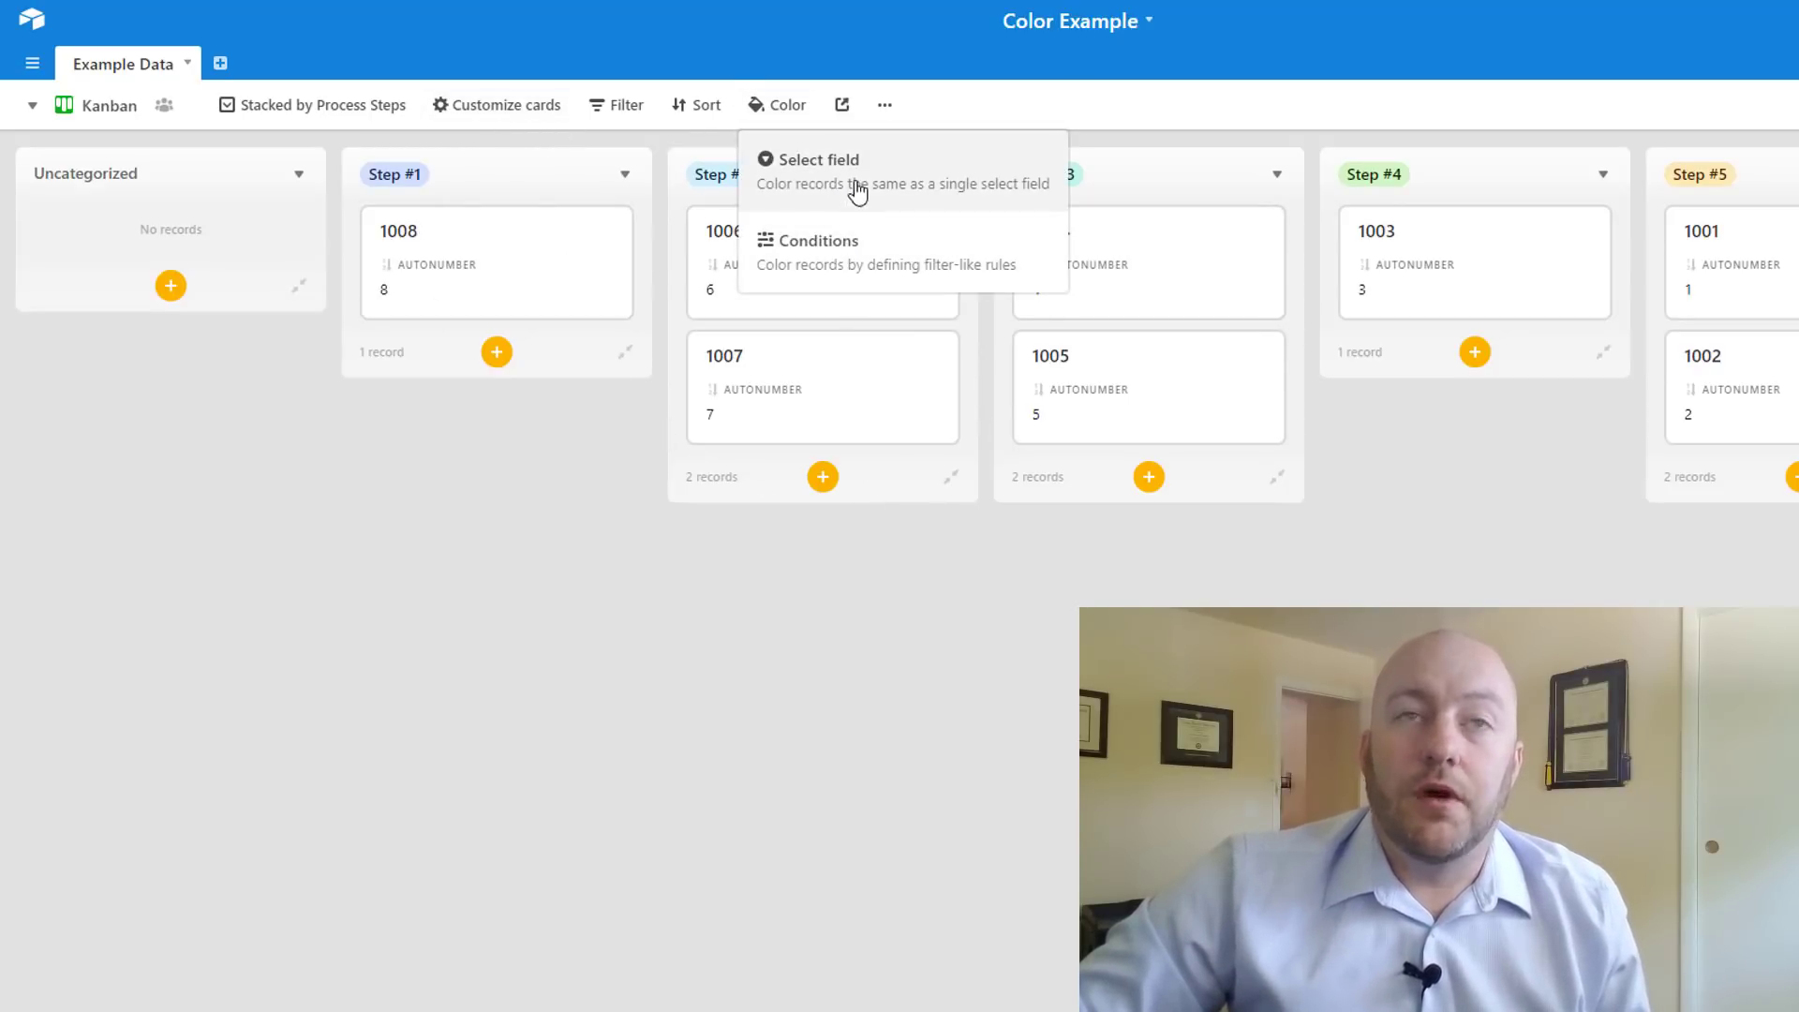
{"action": "mouse_move", "coordinate": [894, 251]}
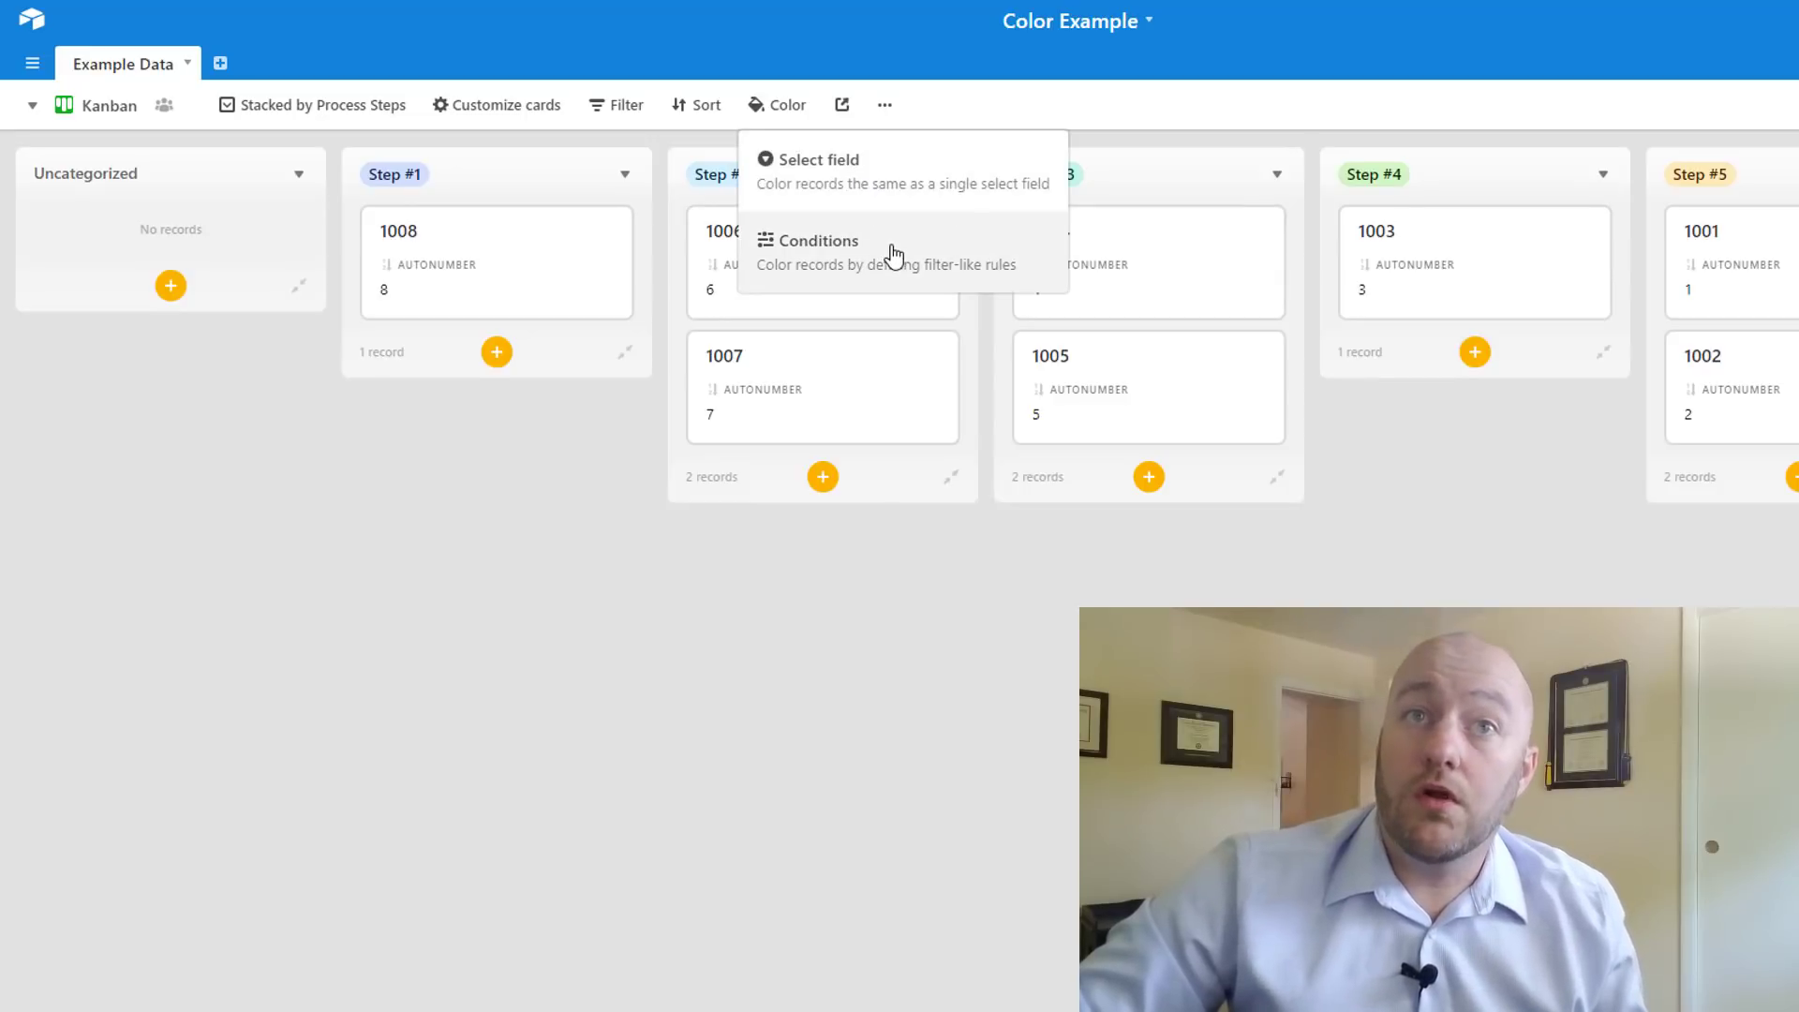
{"action": "left_click", "coordinate": [821, 159]}
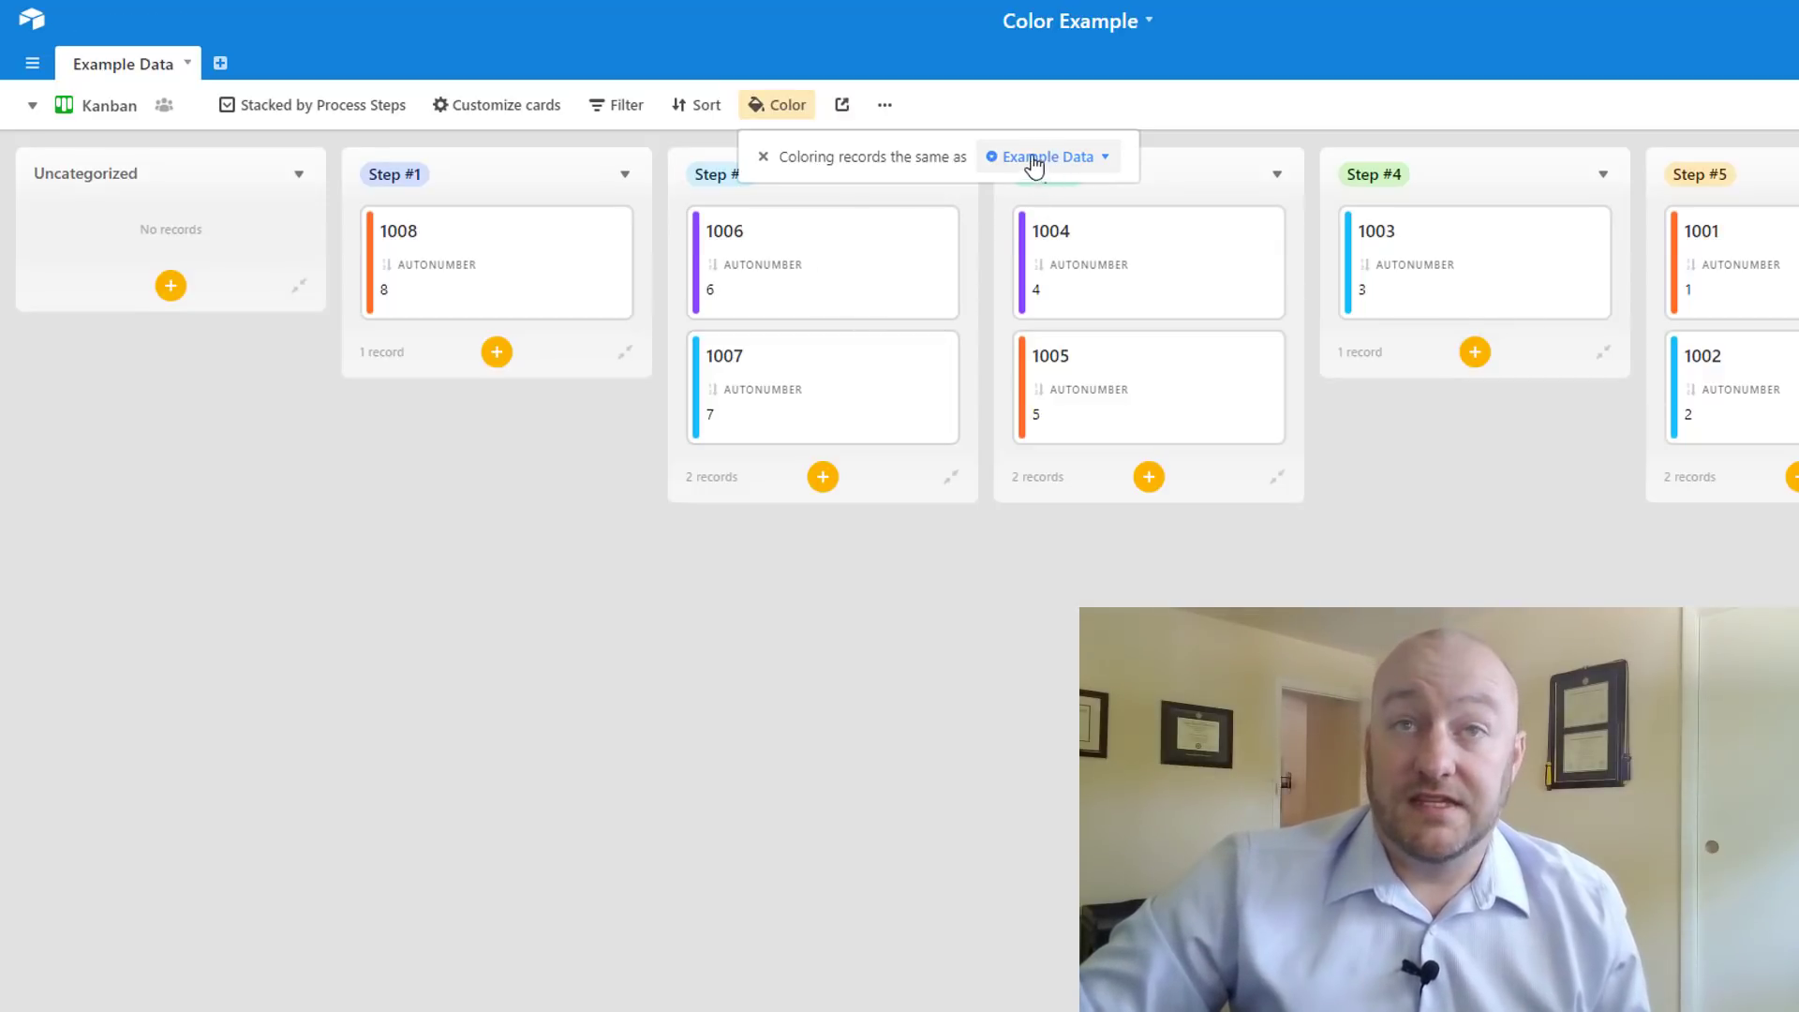
{"action": "mouse_move", "coordinate": [1019, 319]}
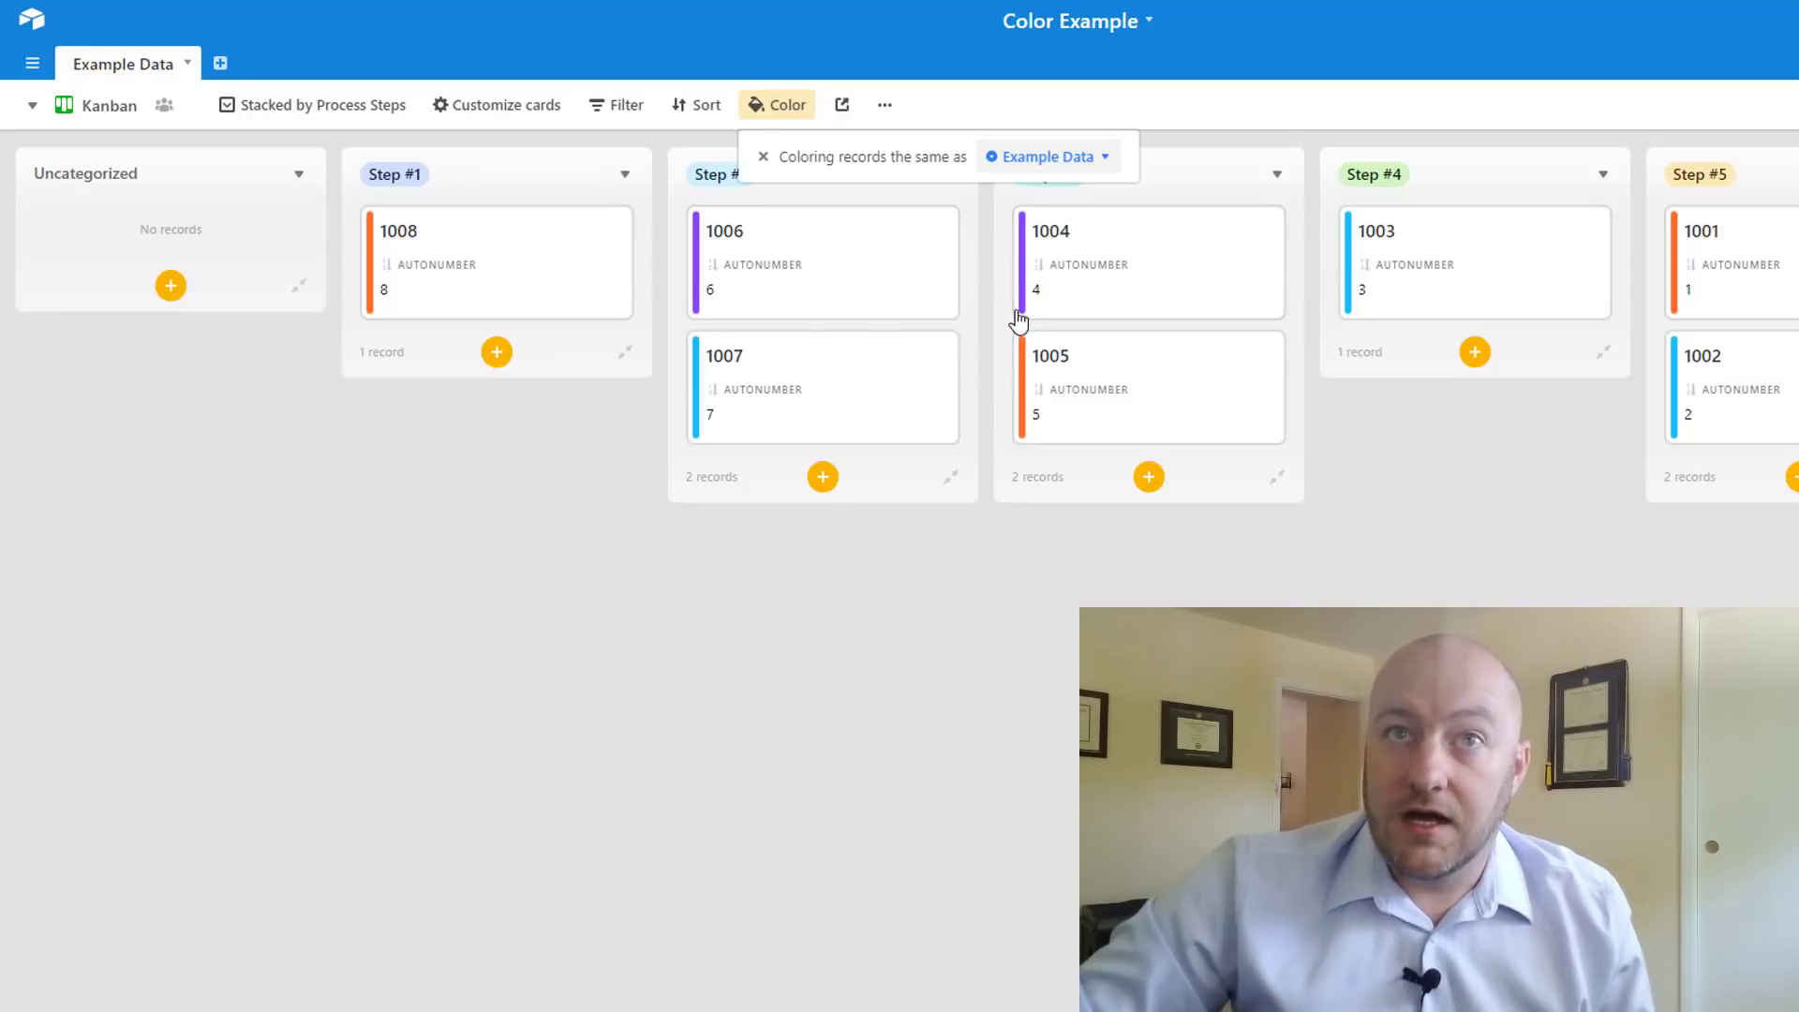
{"action": "mouse_move", "coordinate": [1385, 493]}
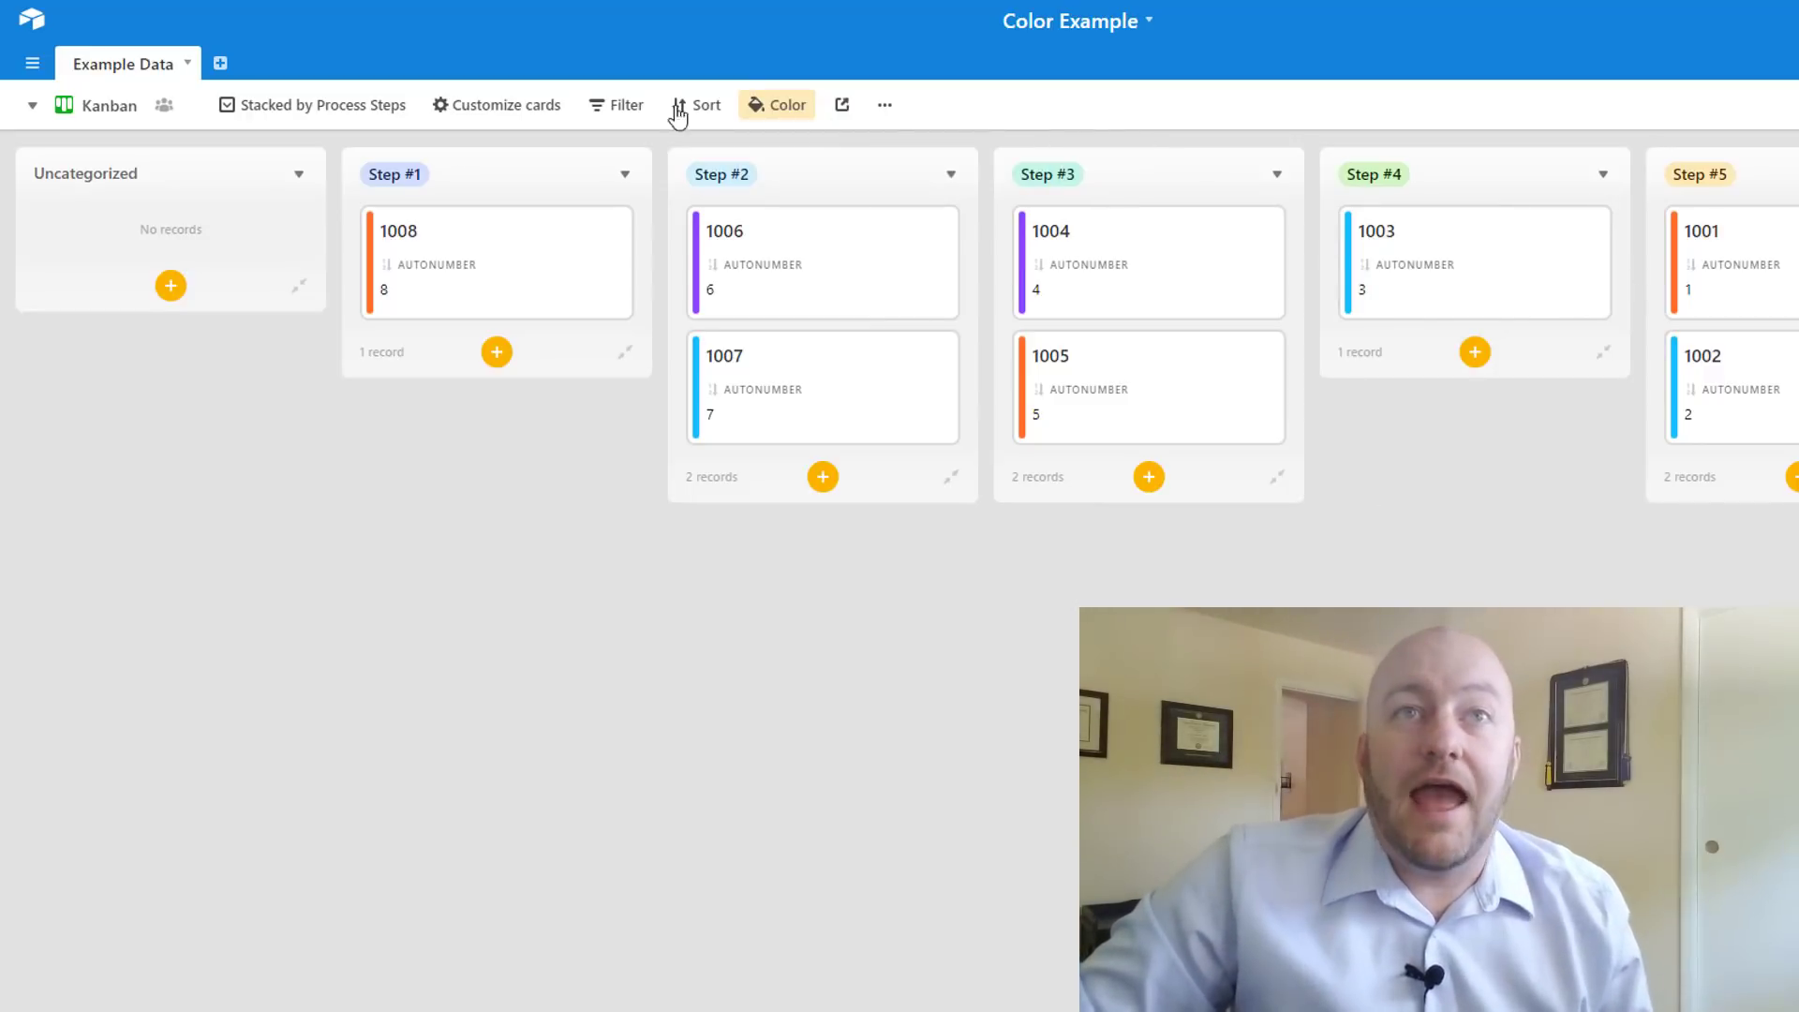
{"action": "left_click", "coordinate": [504, 105]}
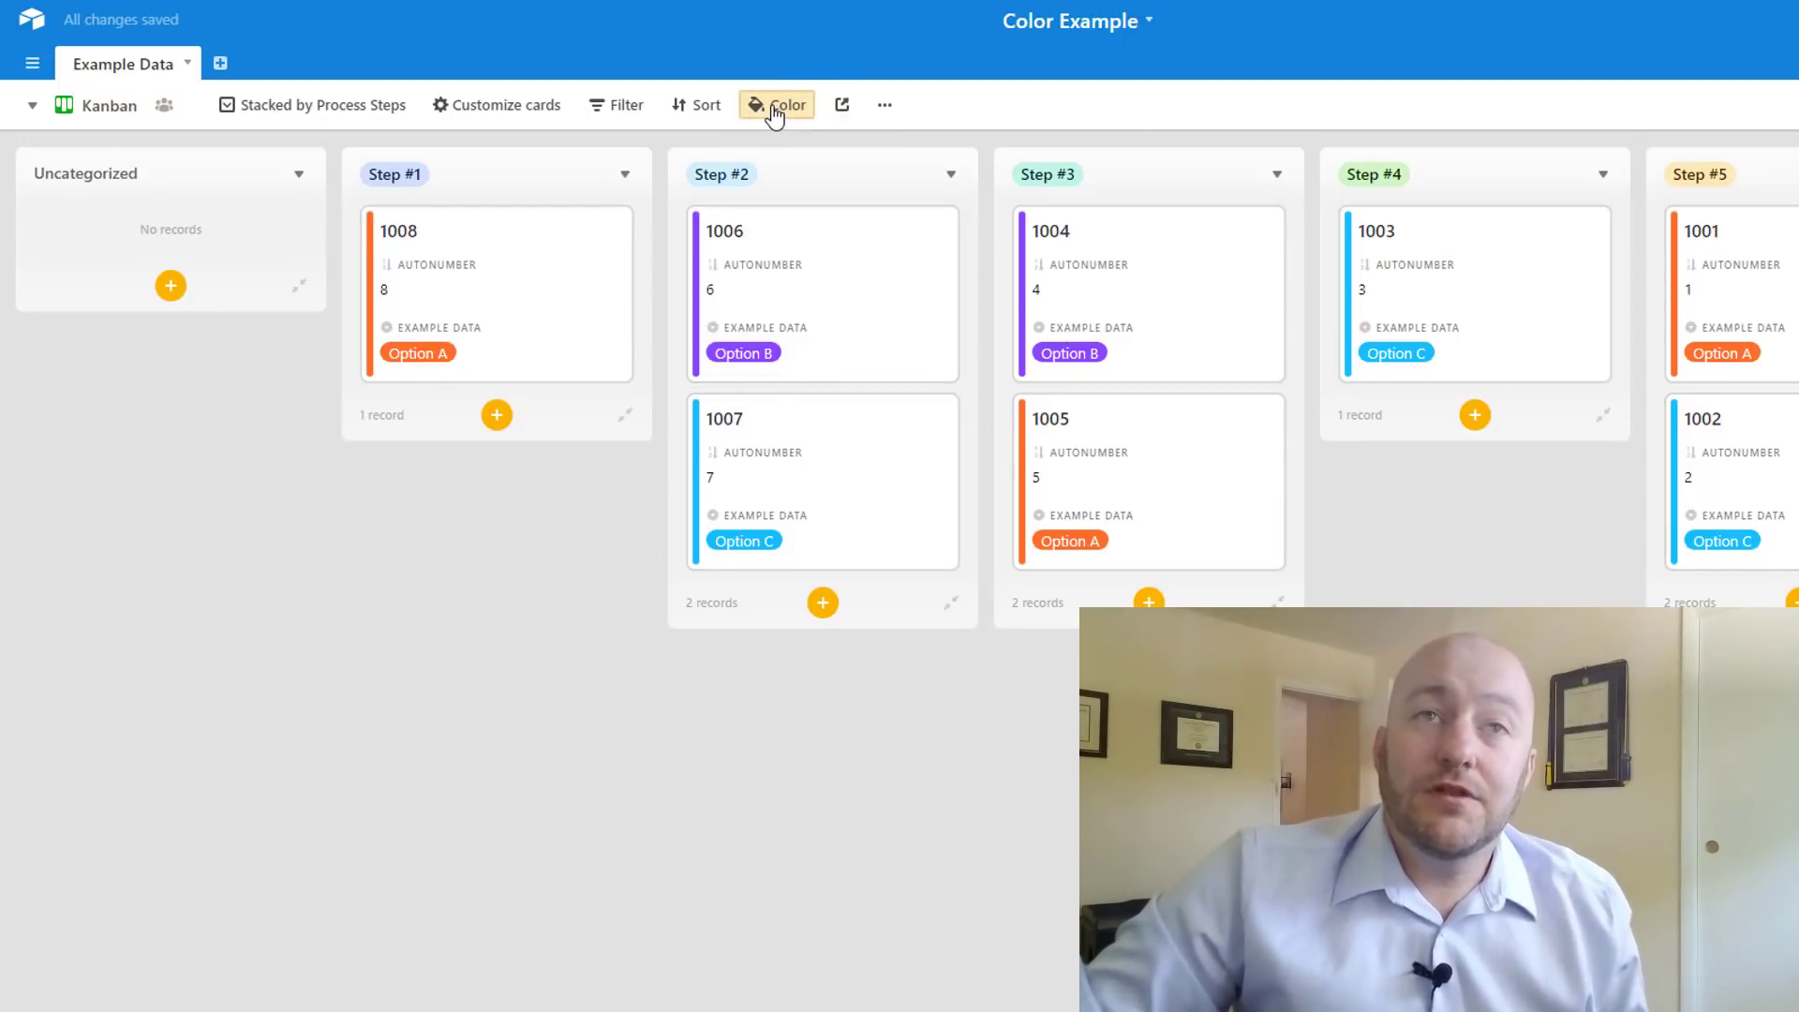
{"action": "left_click", "coordinate": [785, 105]}
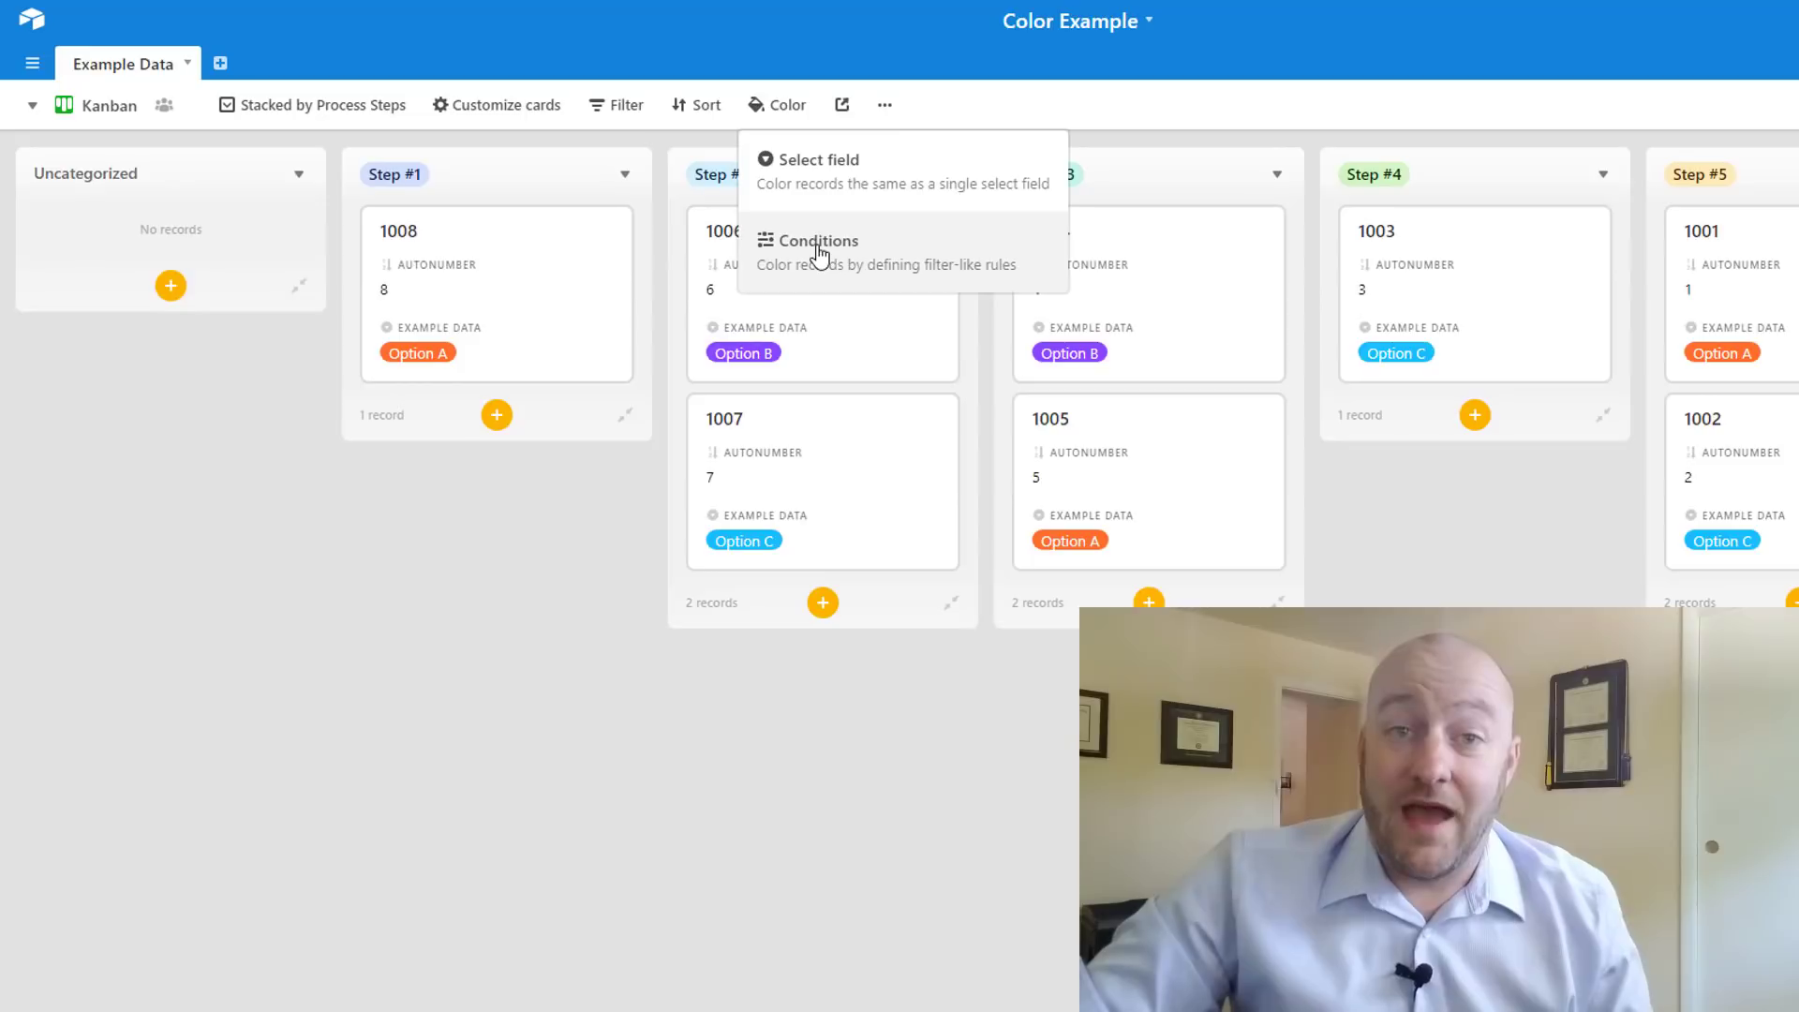
{"action": "mouse_move", "coordinate": [828, 197]}
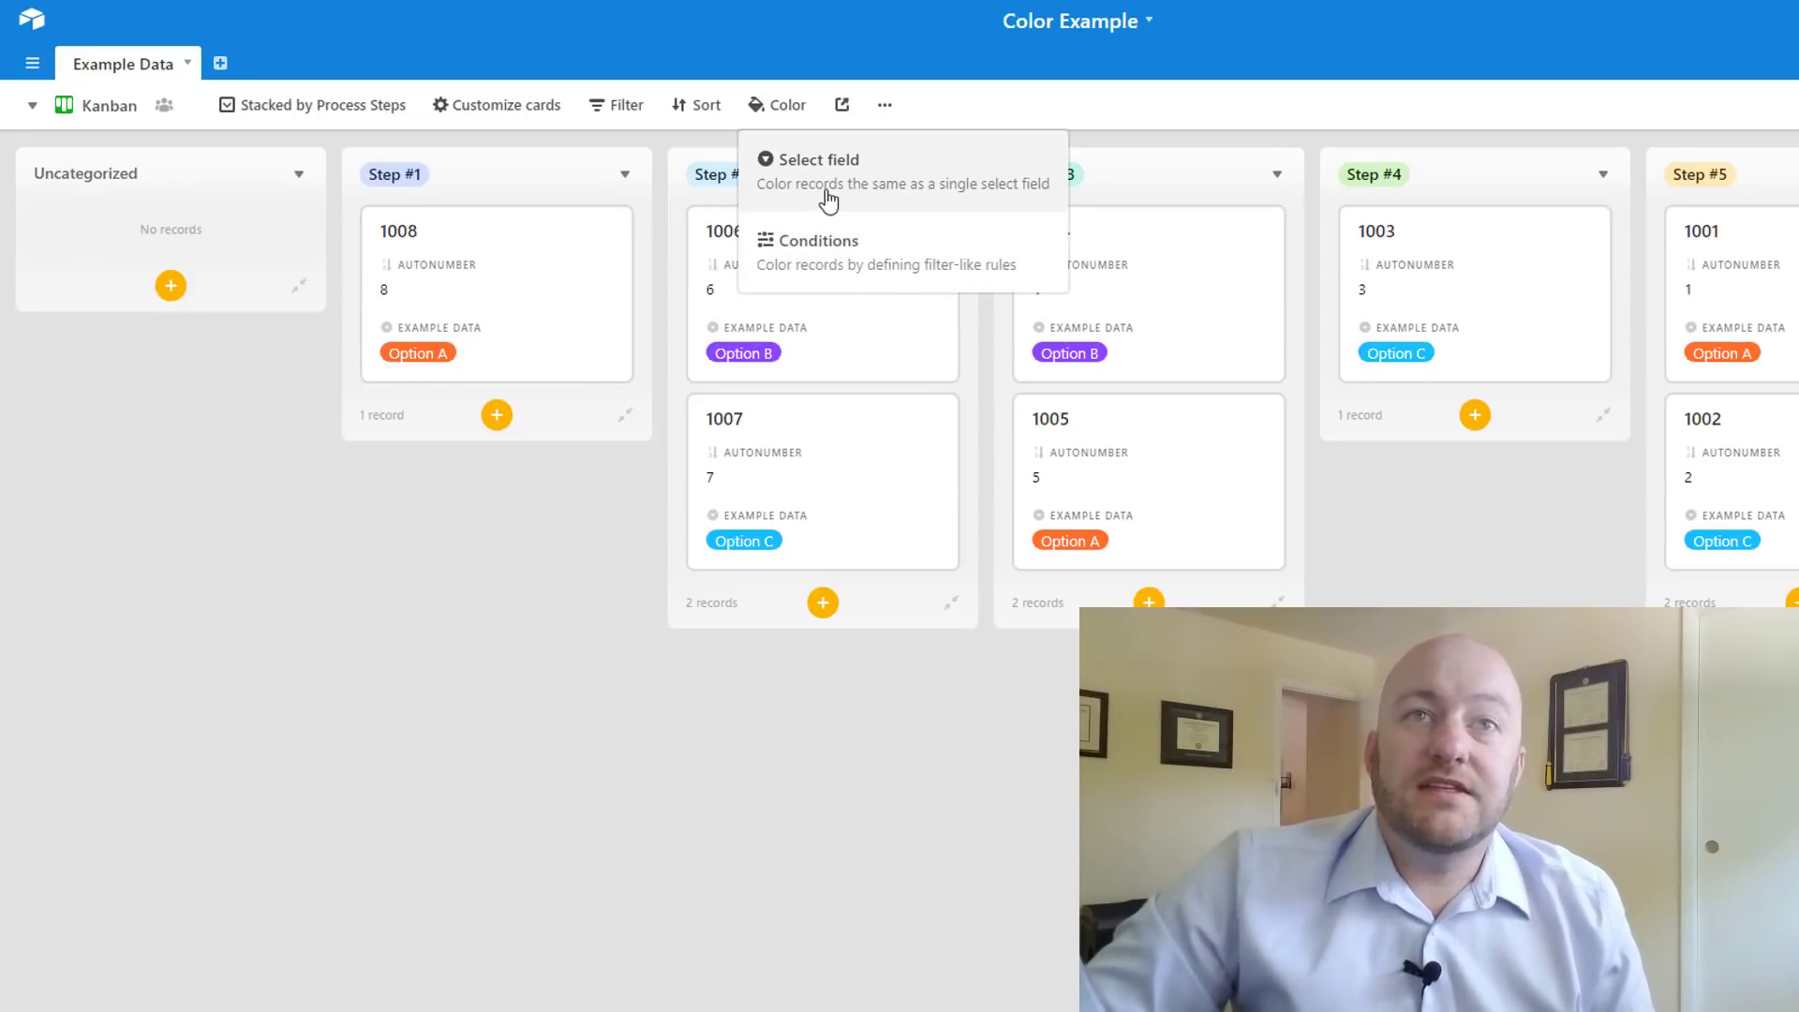
{"action": "left_click", "coordinate": [819, 160]}
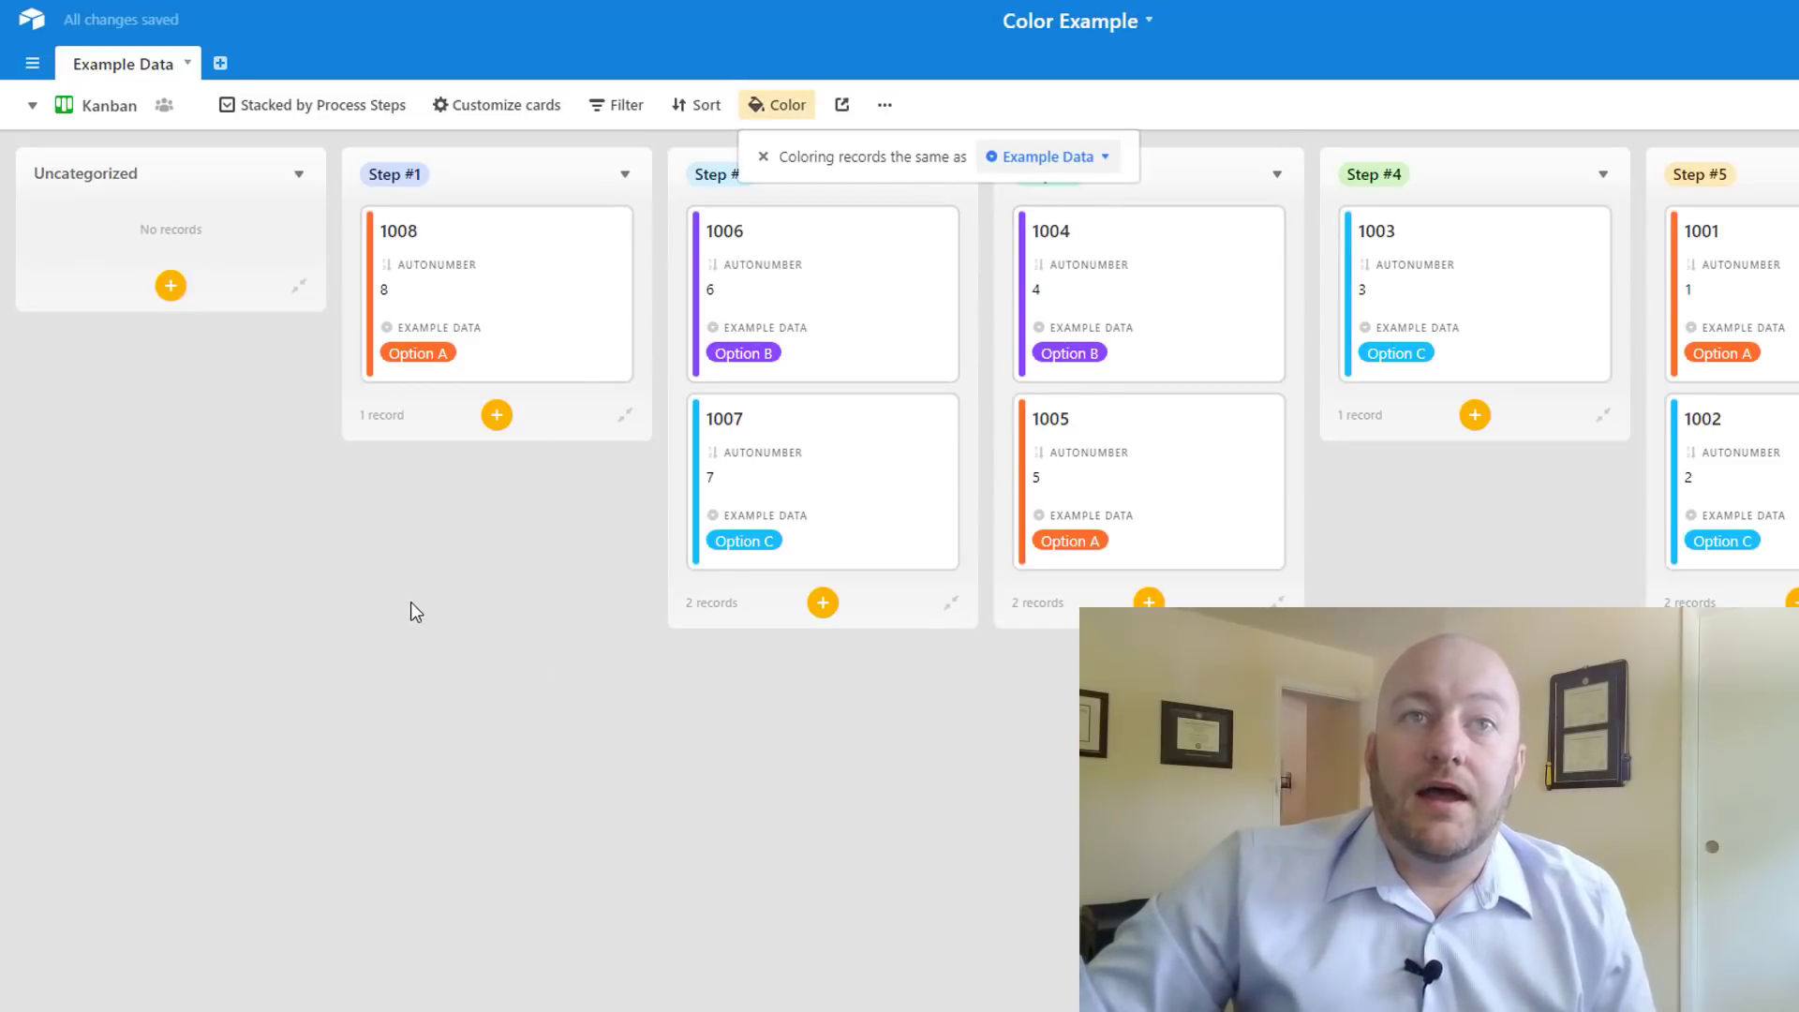
{"action": "left_click", "coordinate": [494, 105]}
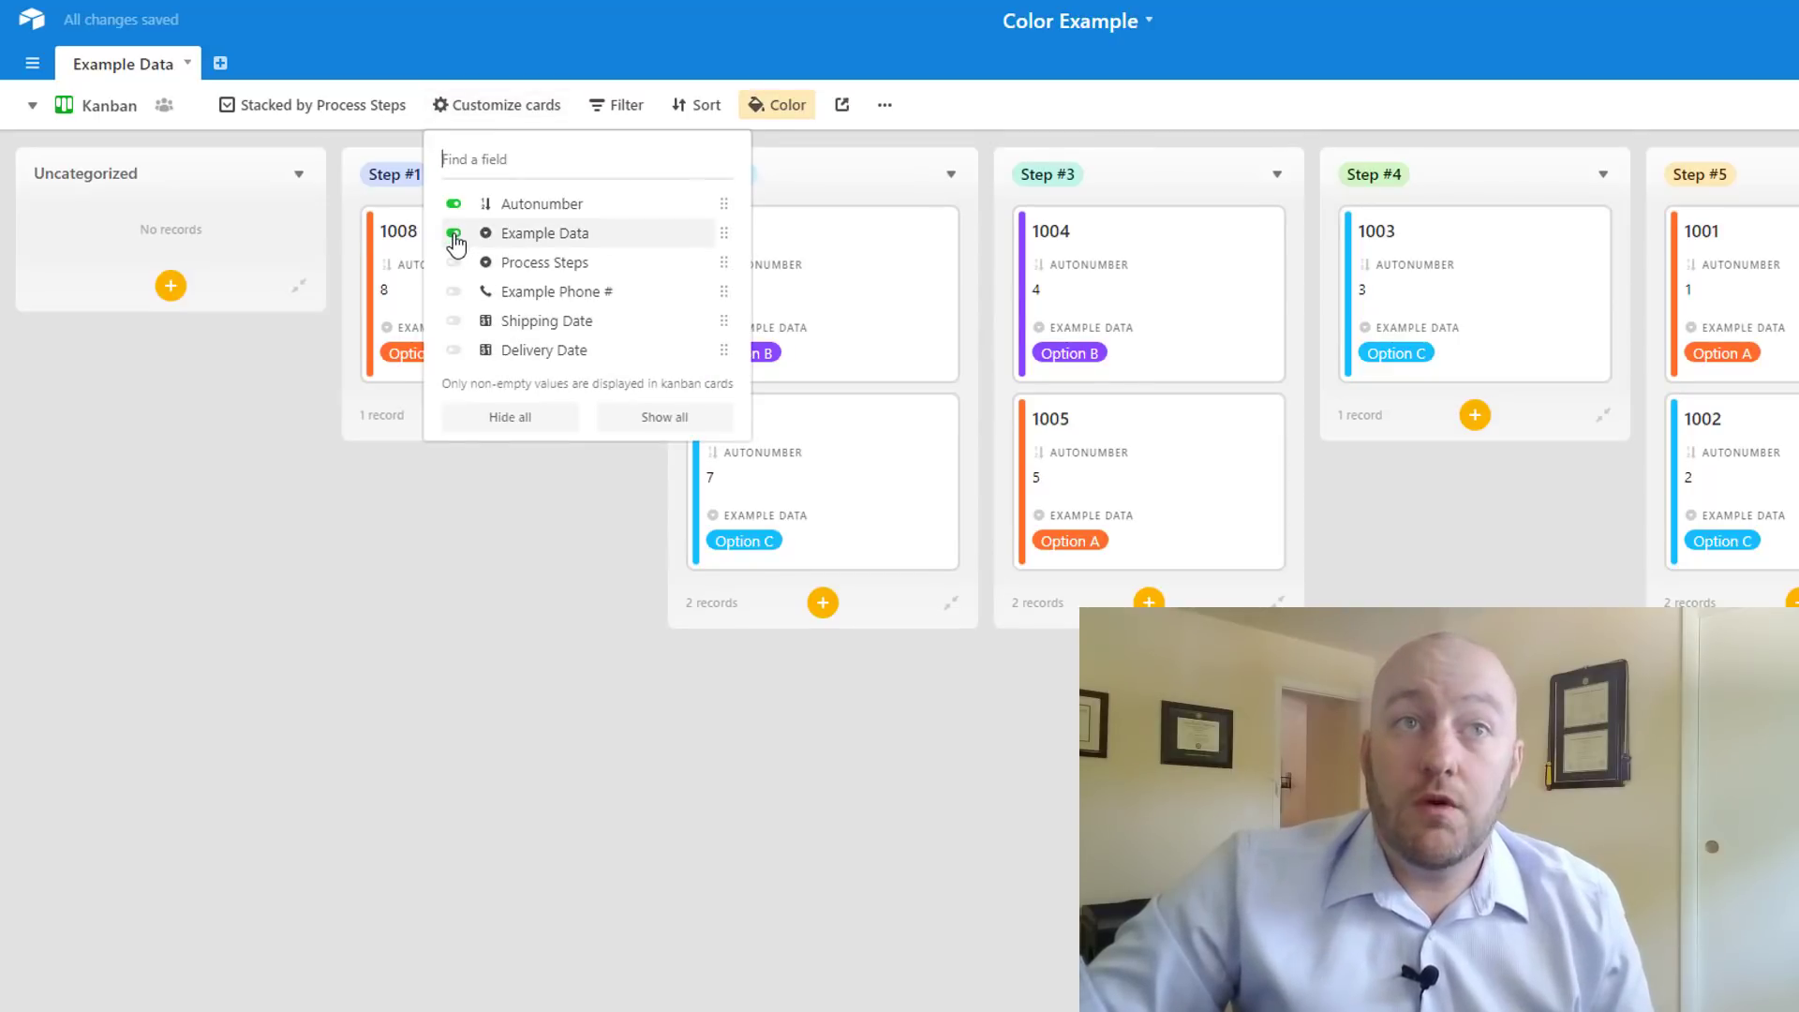
{"action": "left_click", "coordinate": [453, 232]}
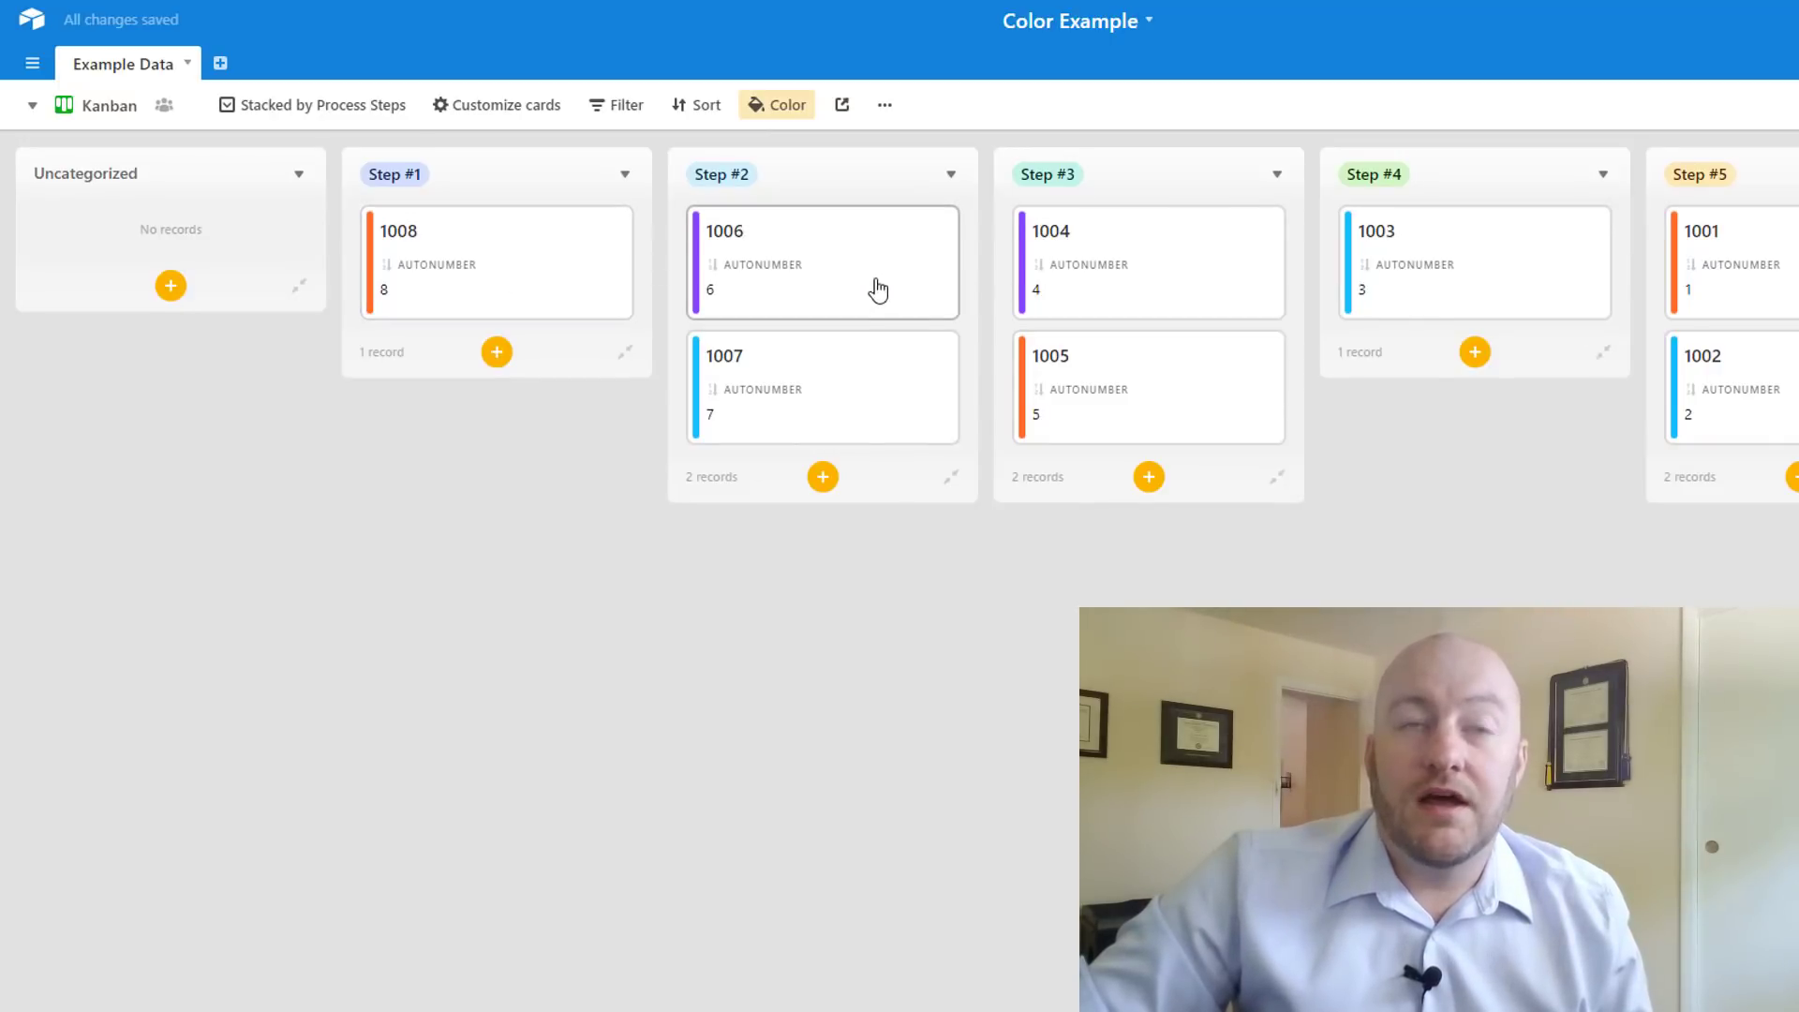
{"action": "mouse_move", "coordinate": [844, 306]}
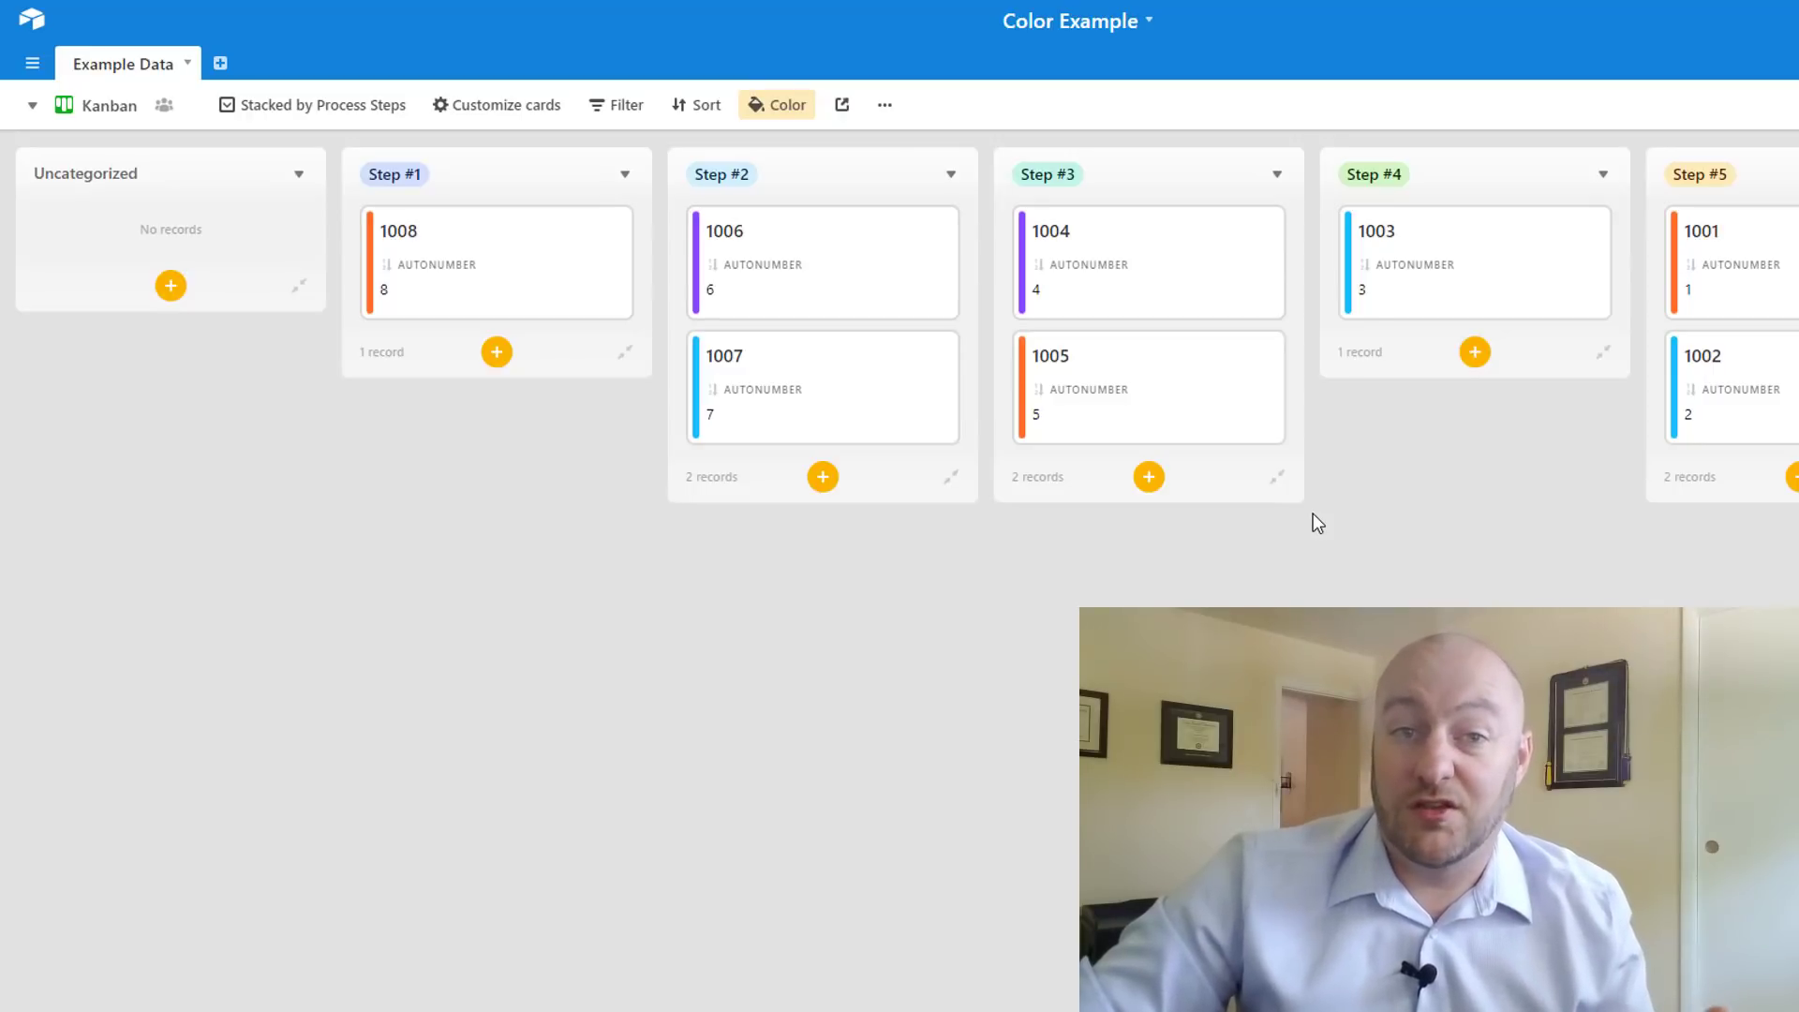
{"action": "left_click", "coordinate": [32, 105]}
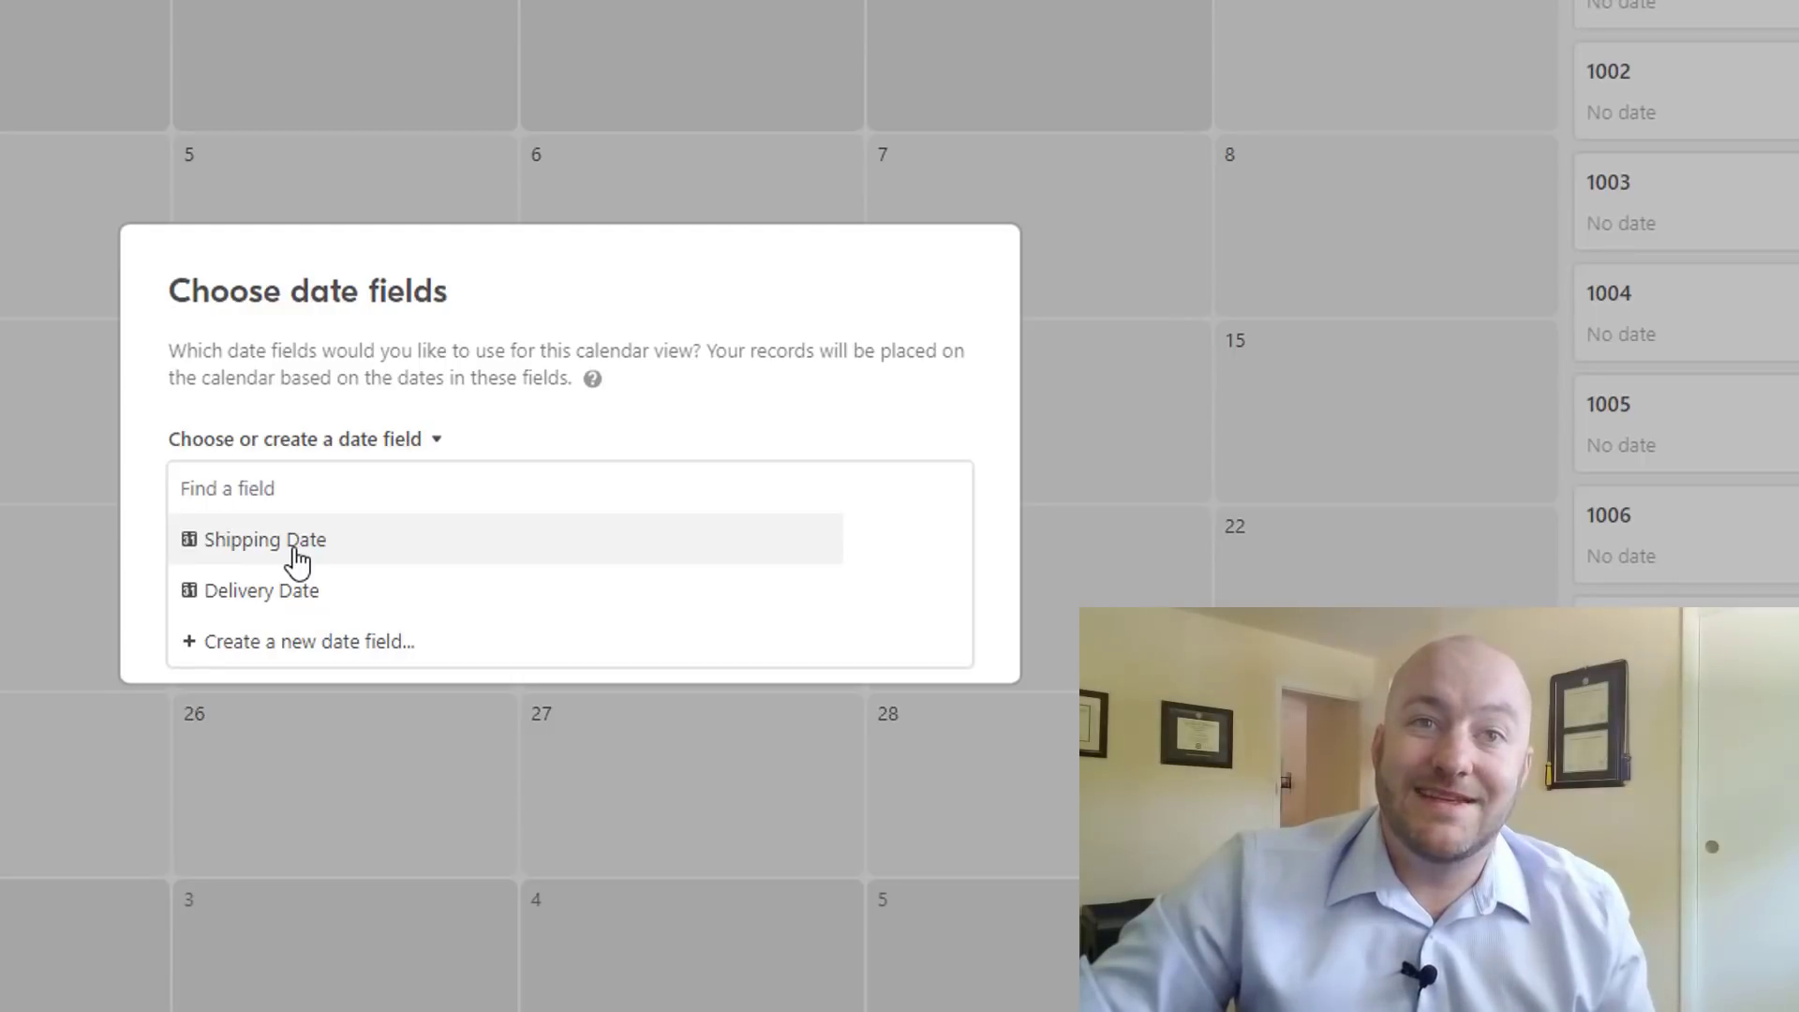
Choose Shipping Date plus Delivery Date as the calendar's date fields and confirm
{"action": "left_click", "coordinate": [268, 539]}
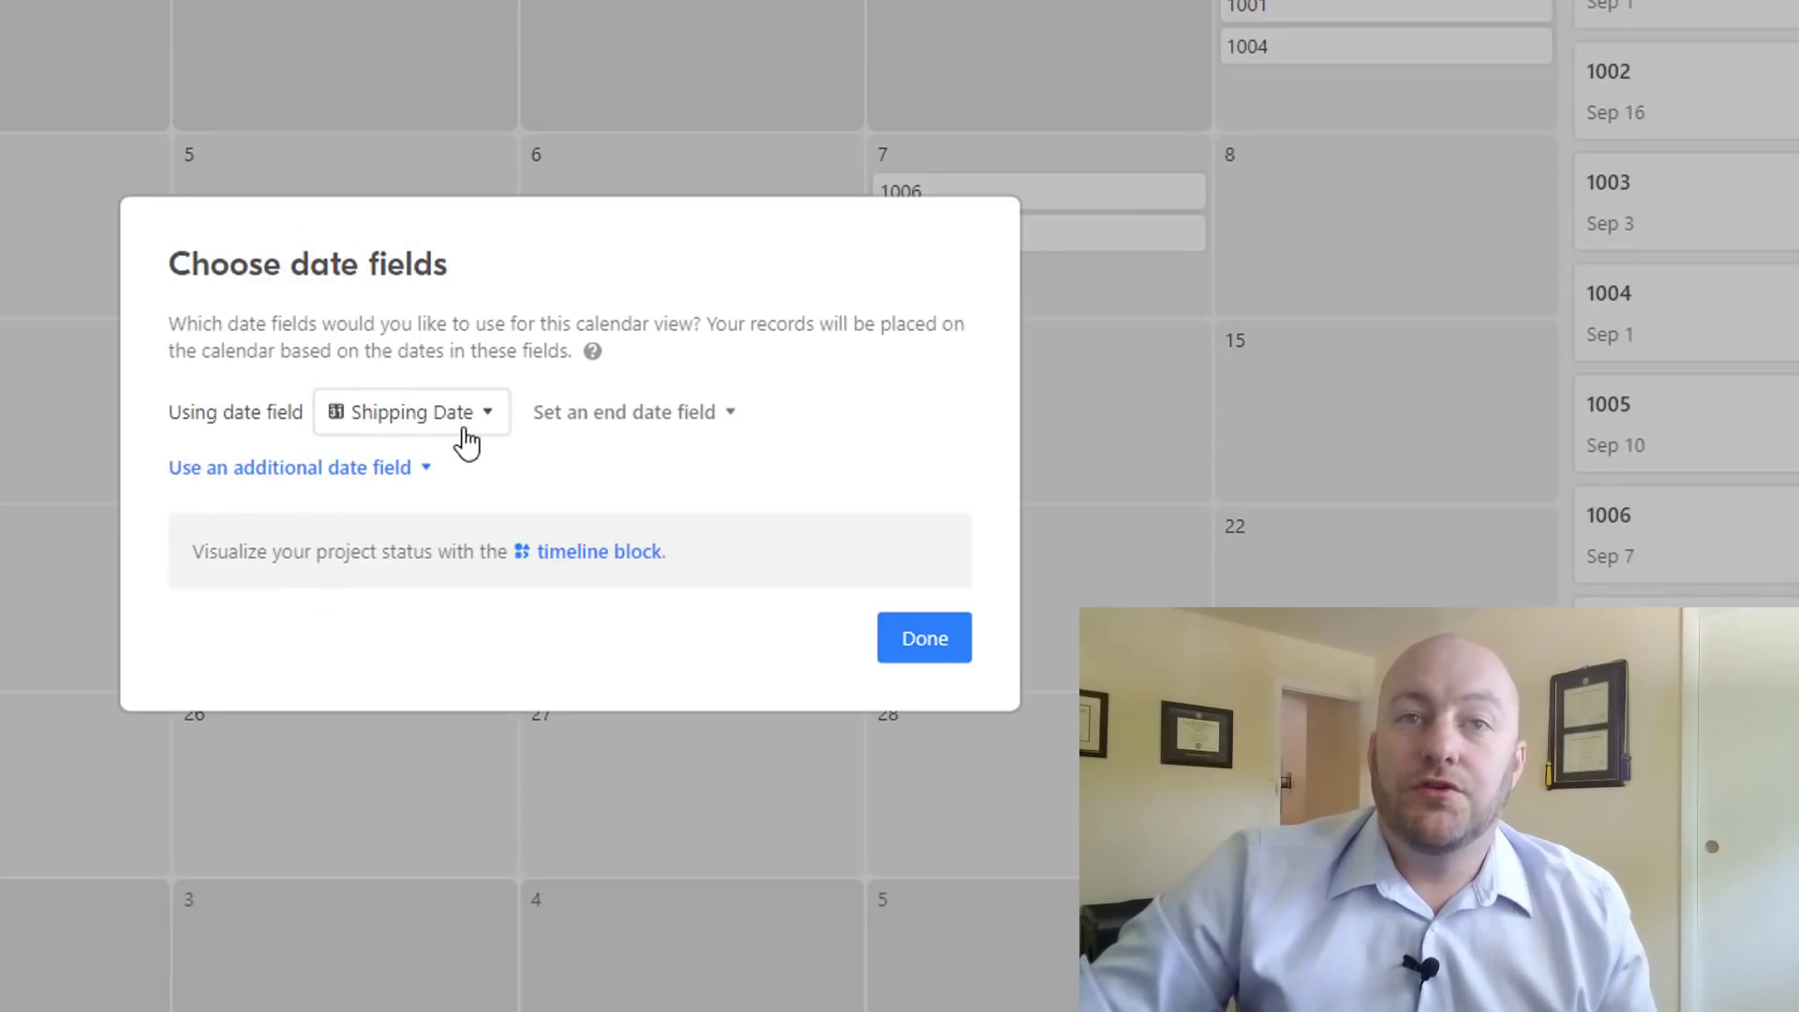
{"action": "left_click", "coordinate": [289, 467]}
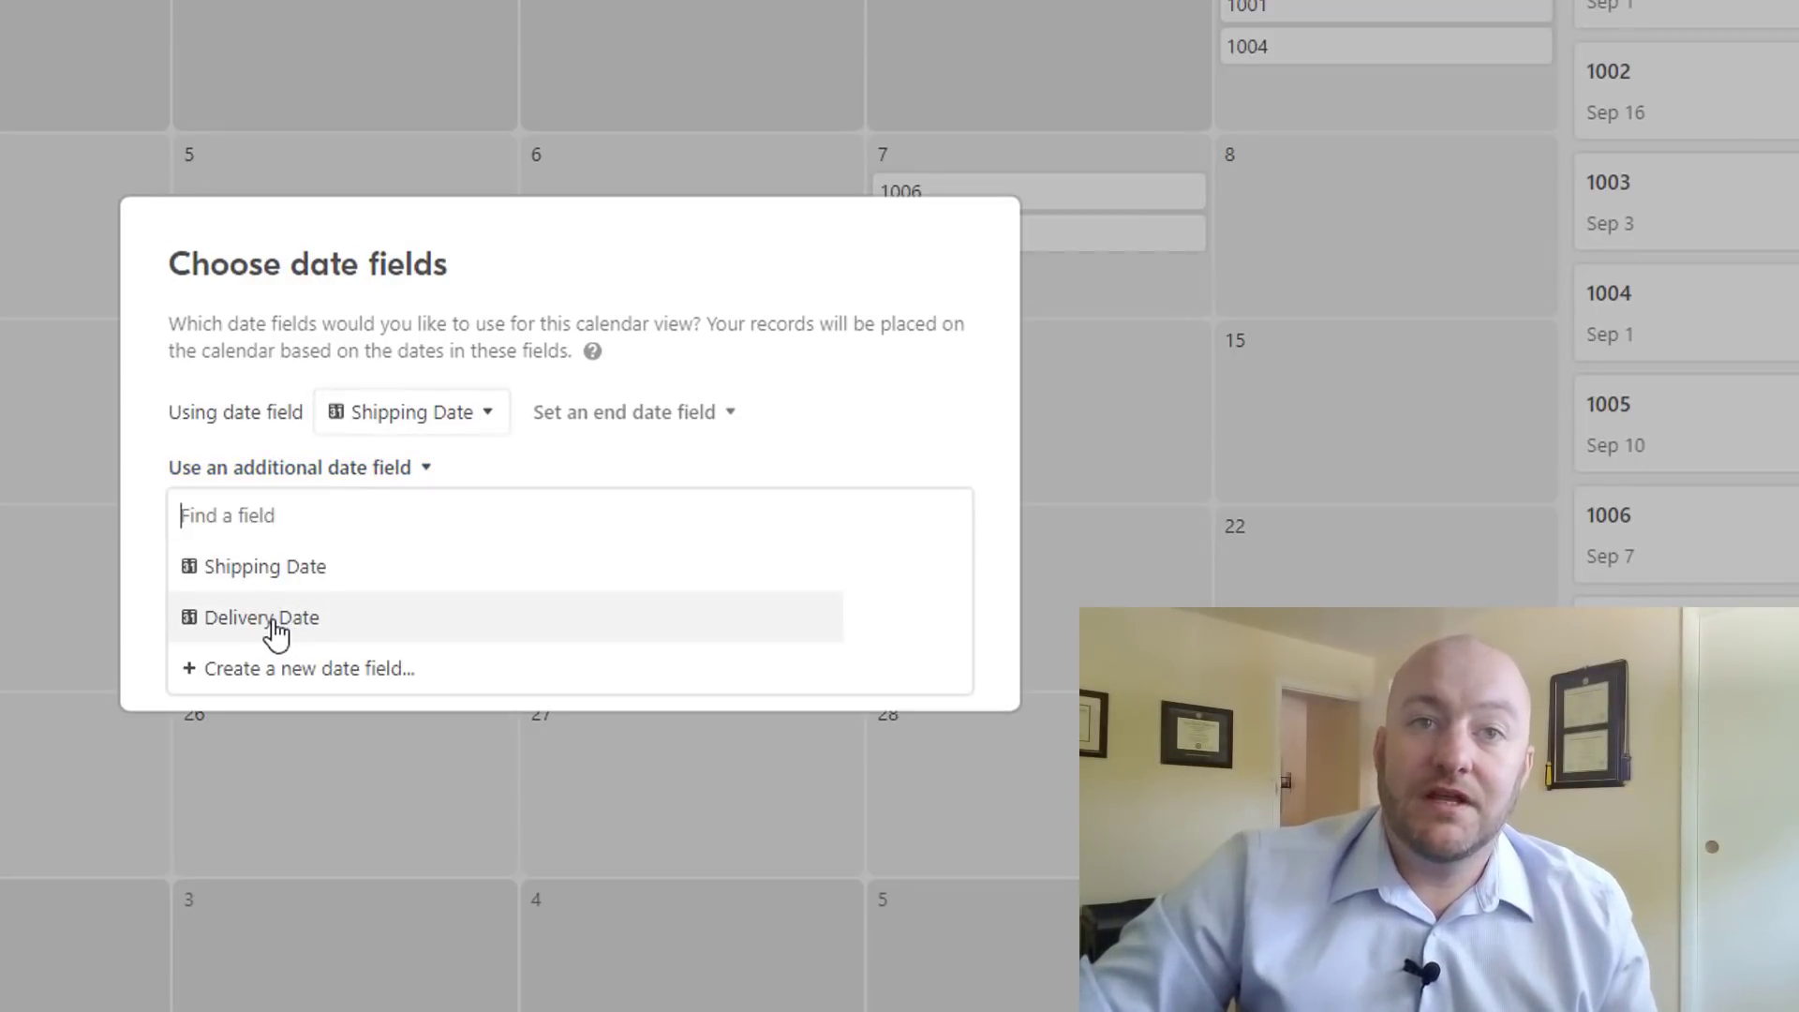
{"action": "left_click", "coordinate": [263, 616]}
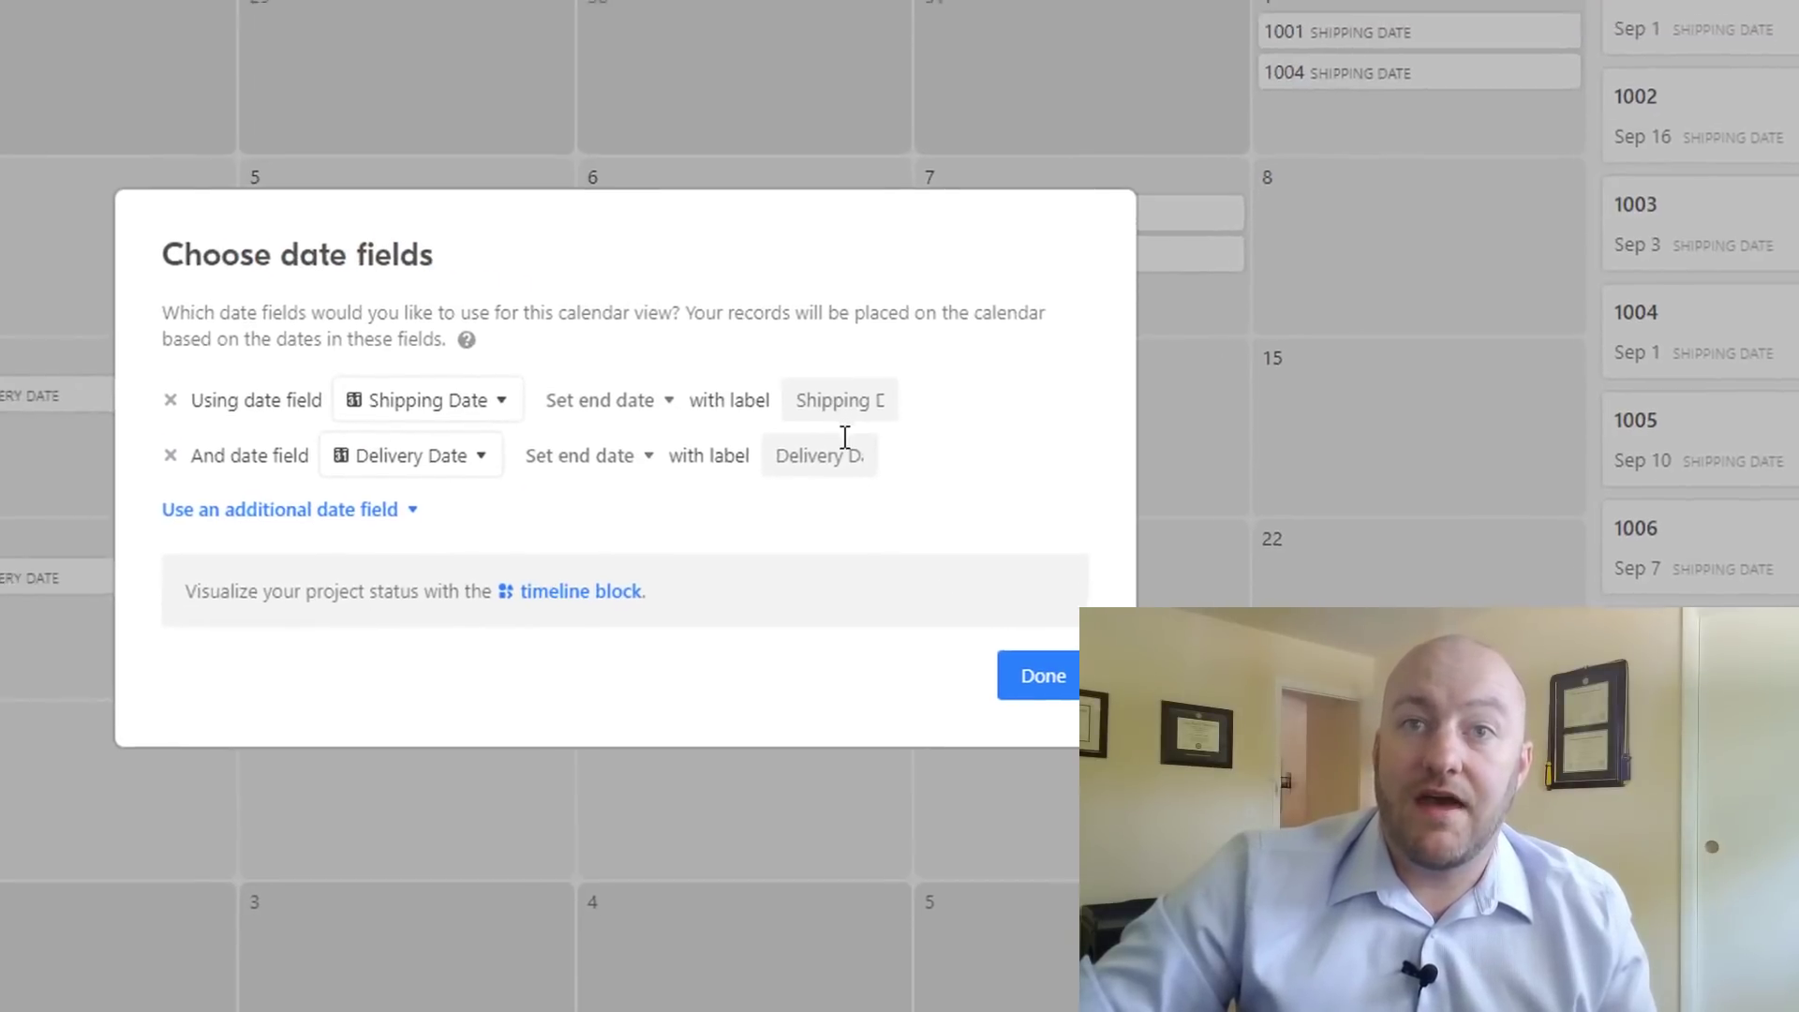
{"action": "left_click", "coordinate": [1038, 676]}
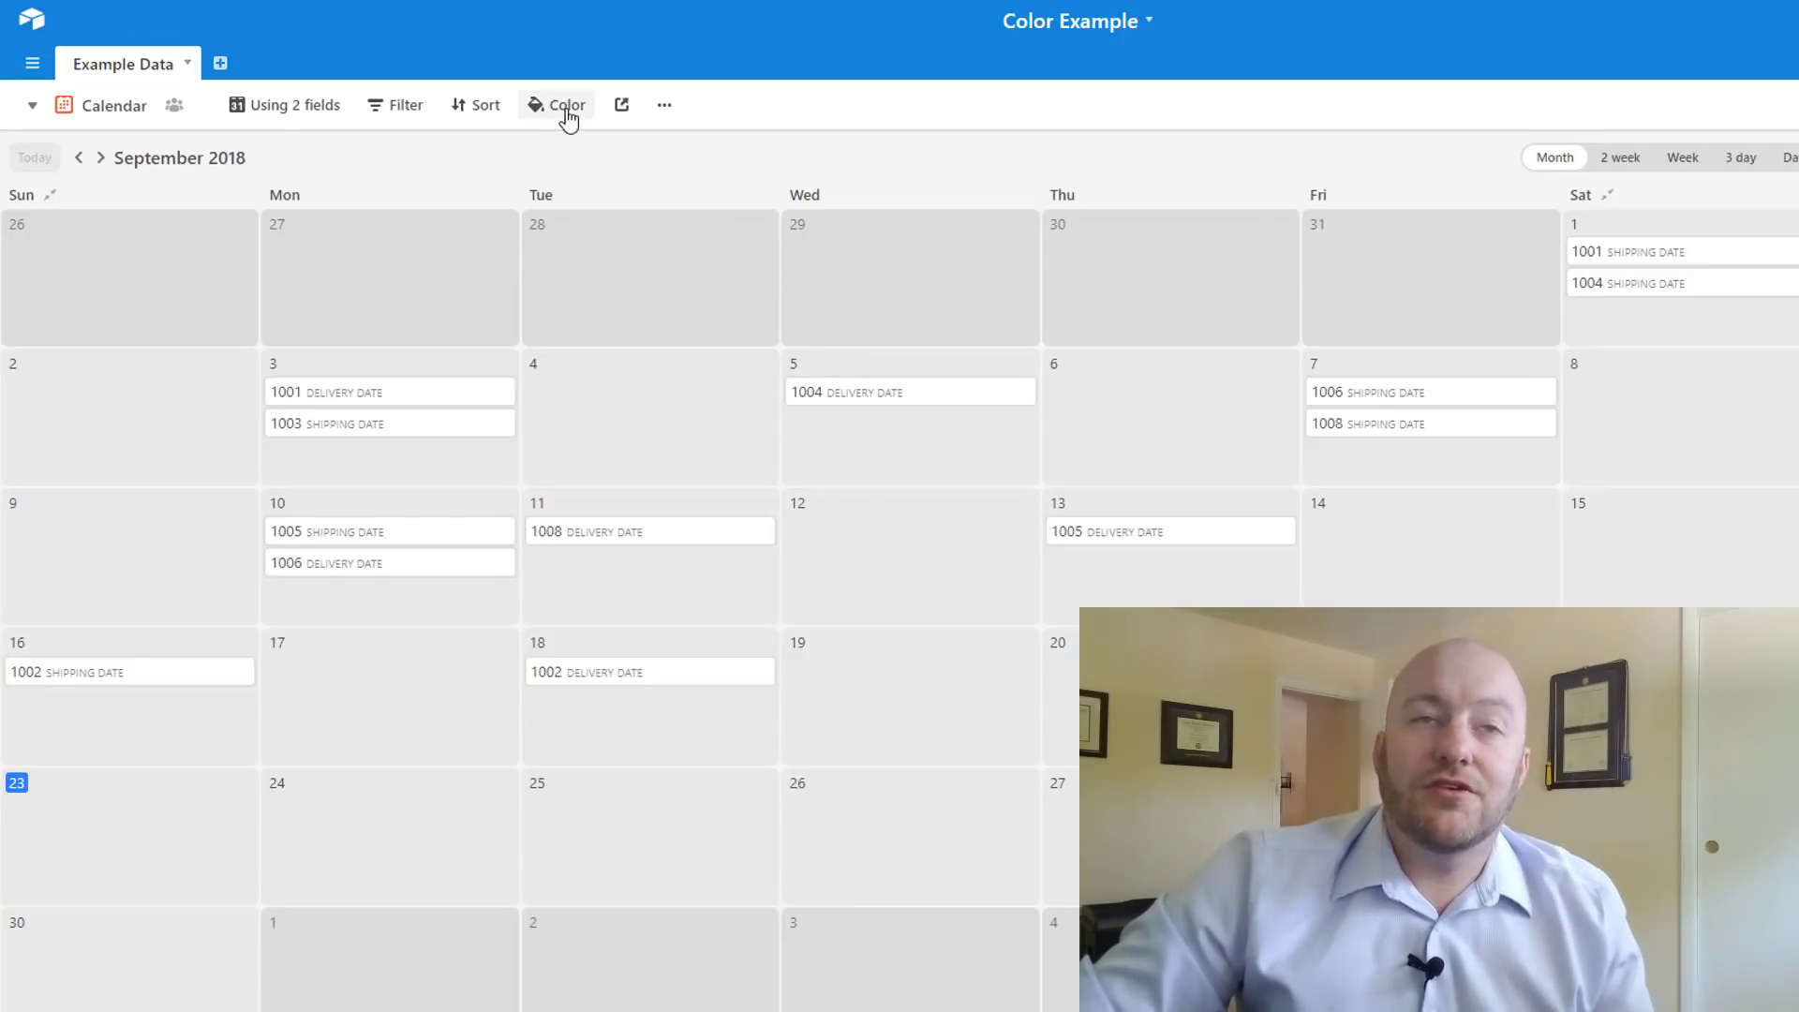
Color events by date field, making Shipping Date events teal and Delivery Date orange
{"action": "left_click", "coordinate": [564, 105]}
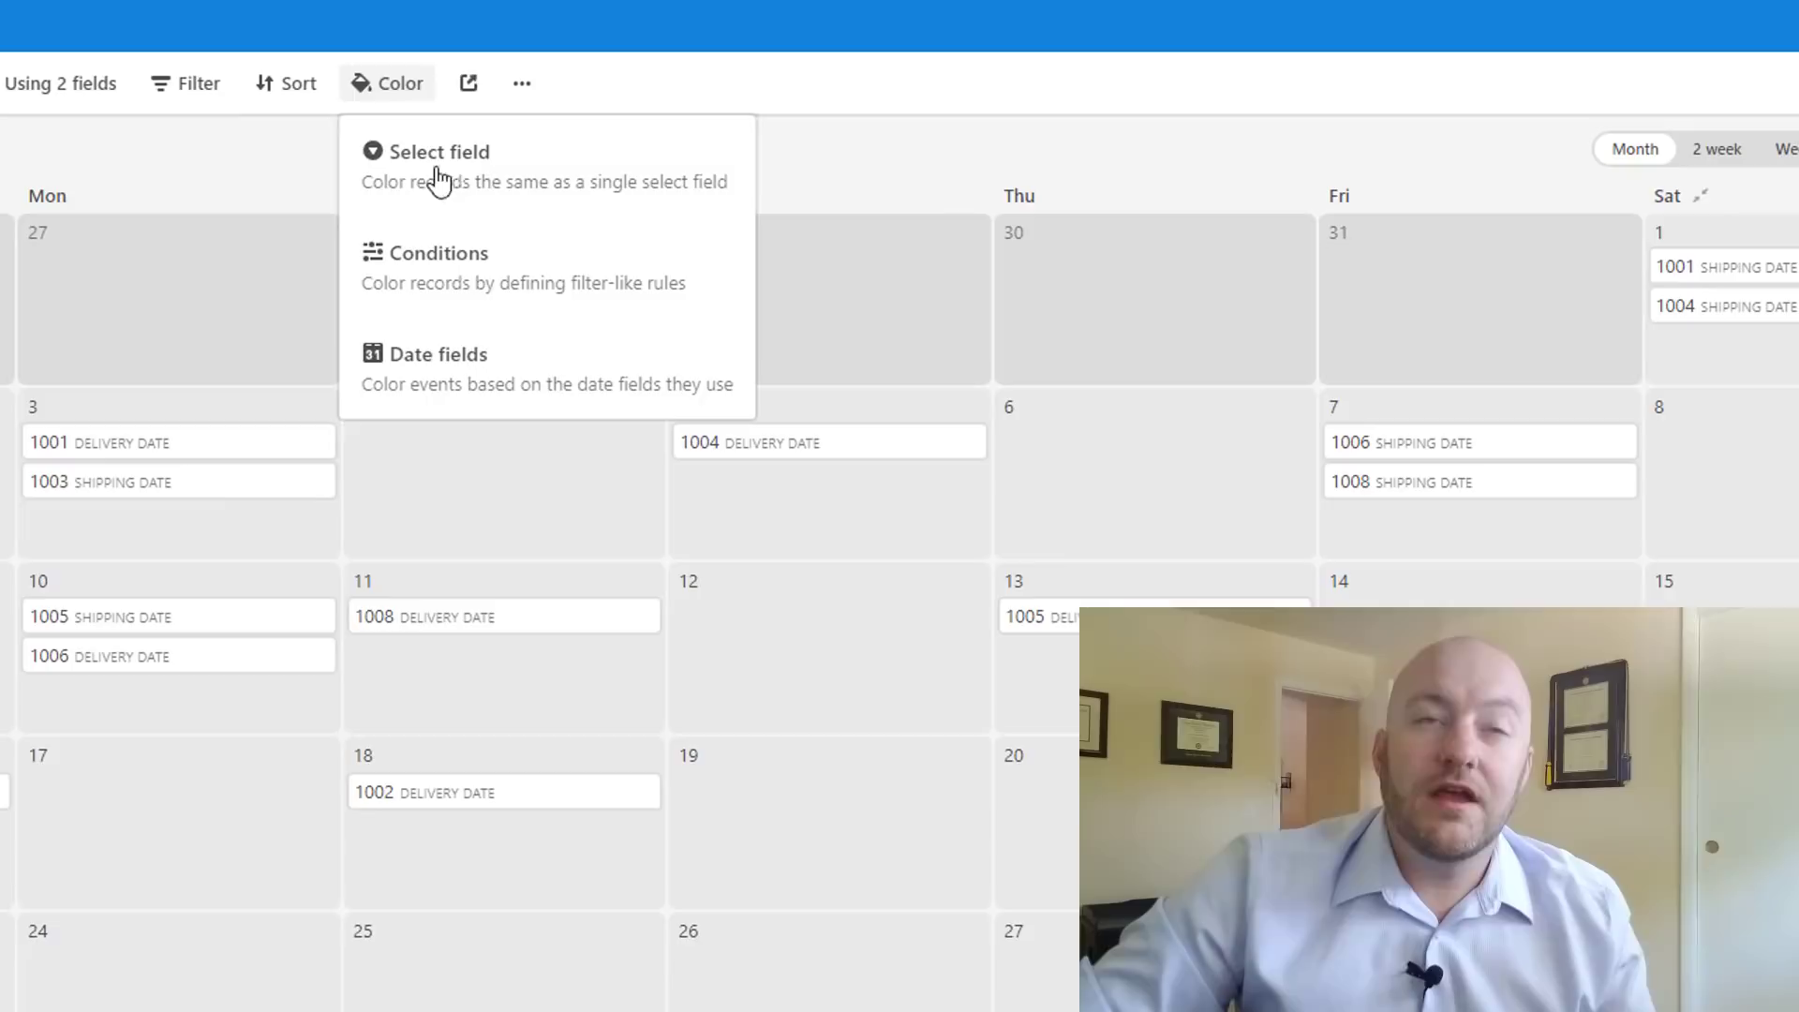
{"action": "mouse_move", "coordinate": [410, 378]}
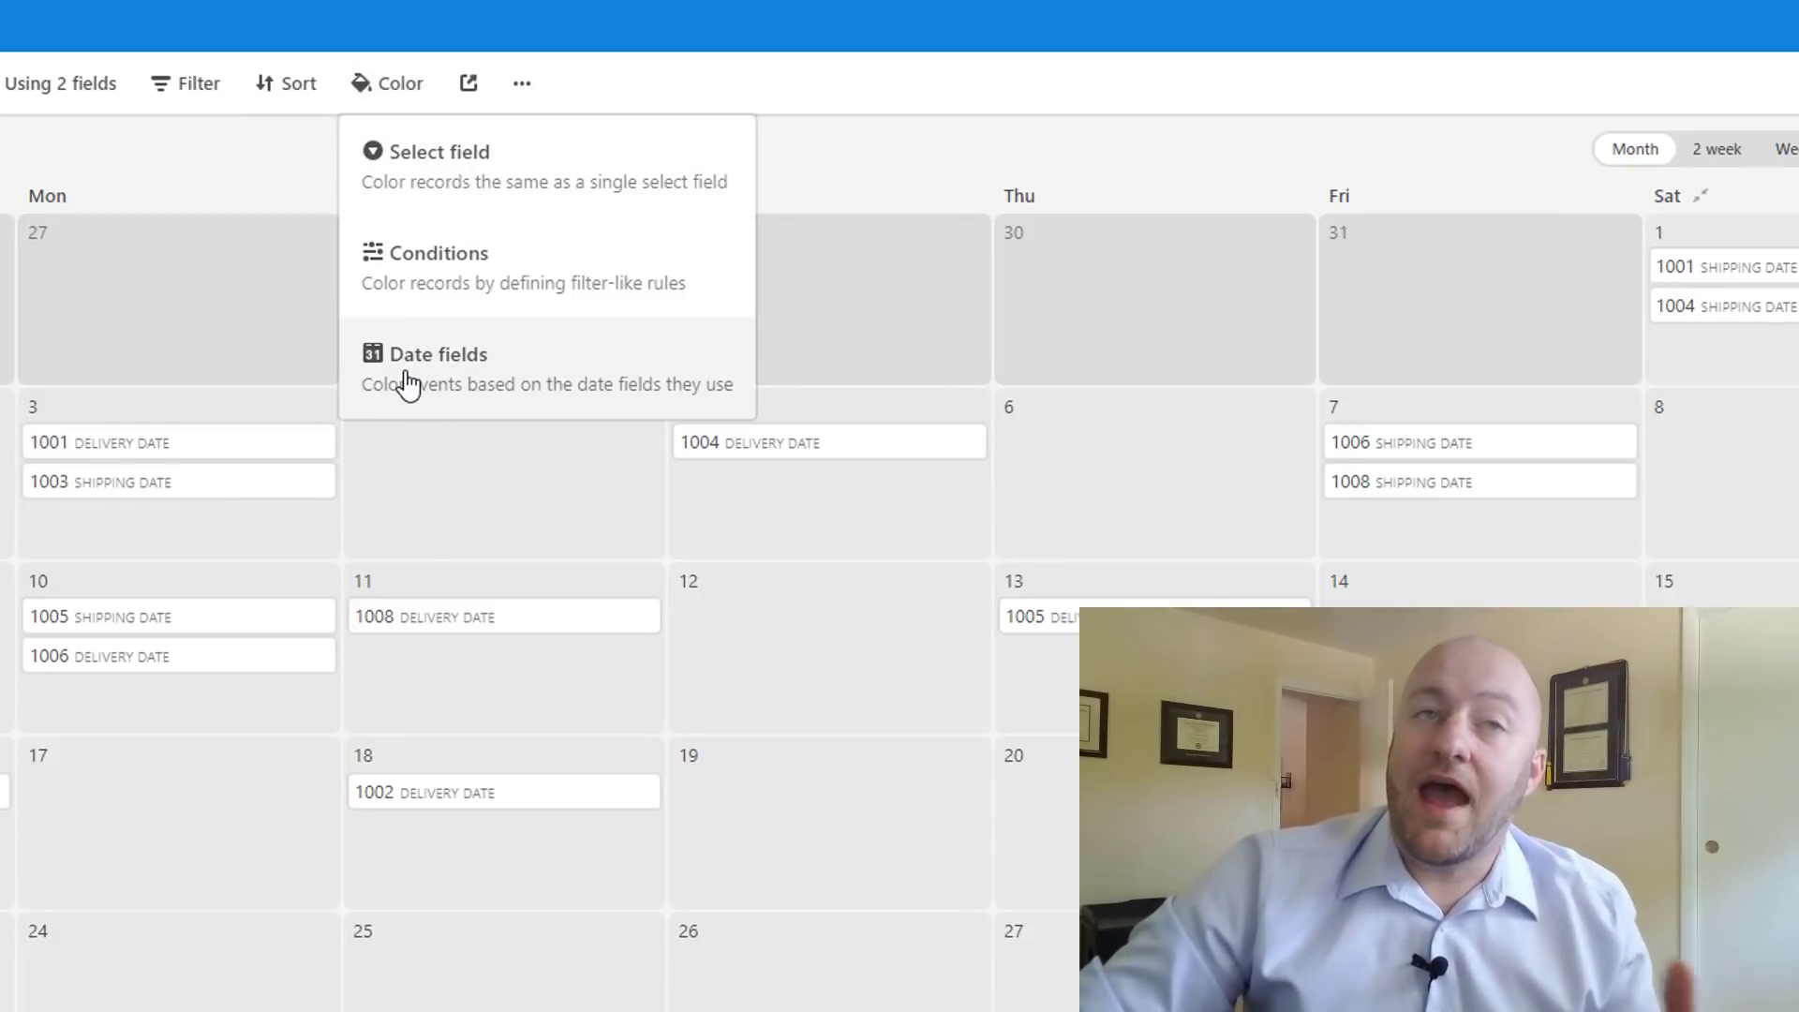
{"action": "mouse_move", "coordinate": [416, 373]}
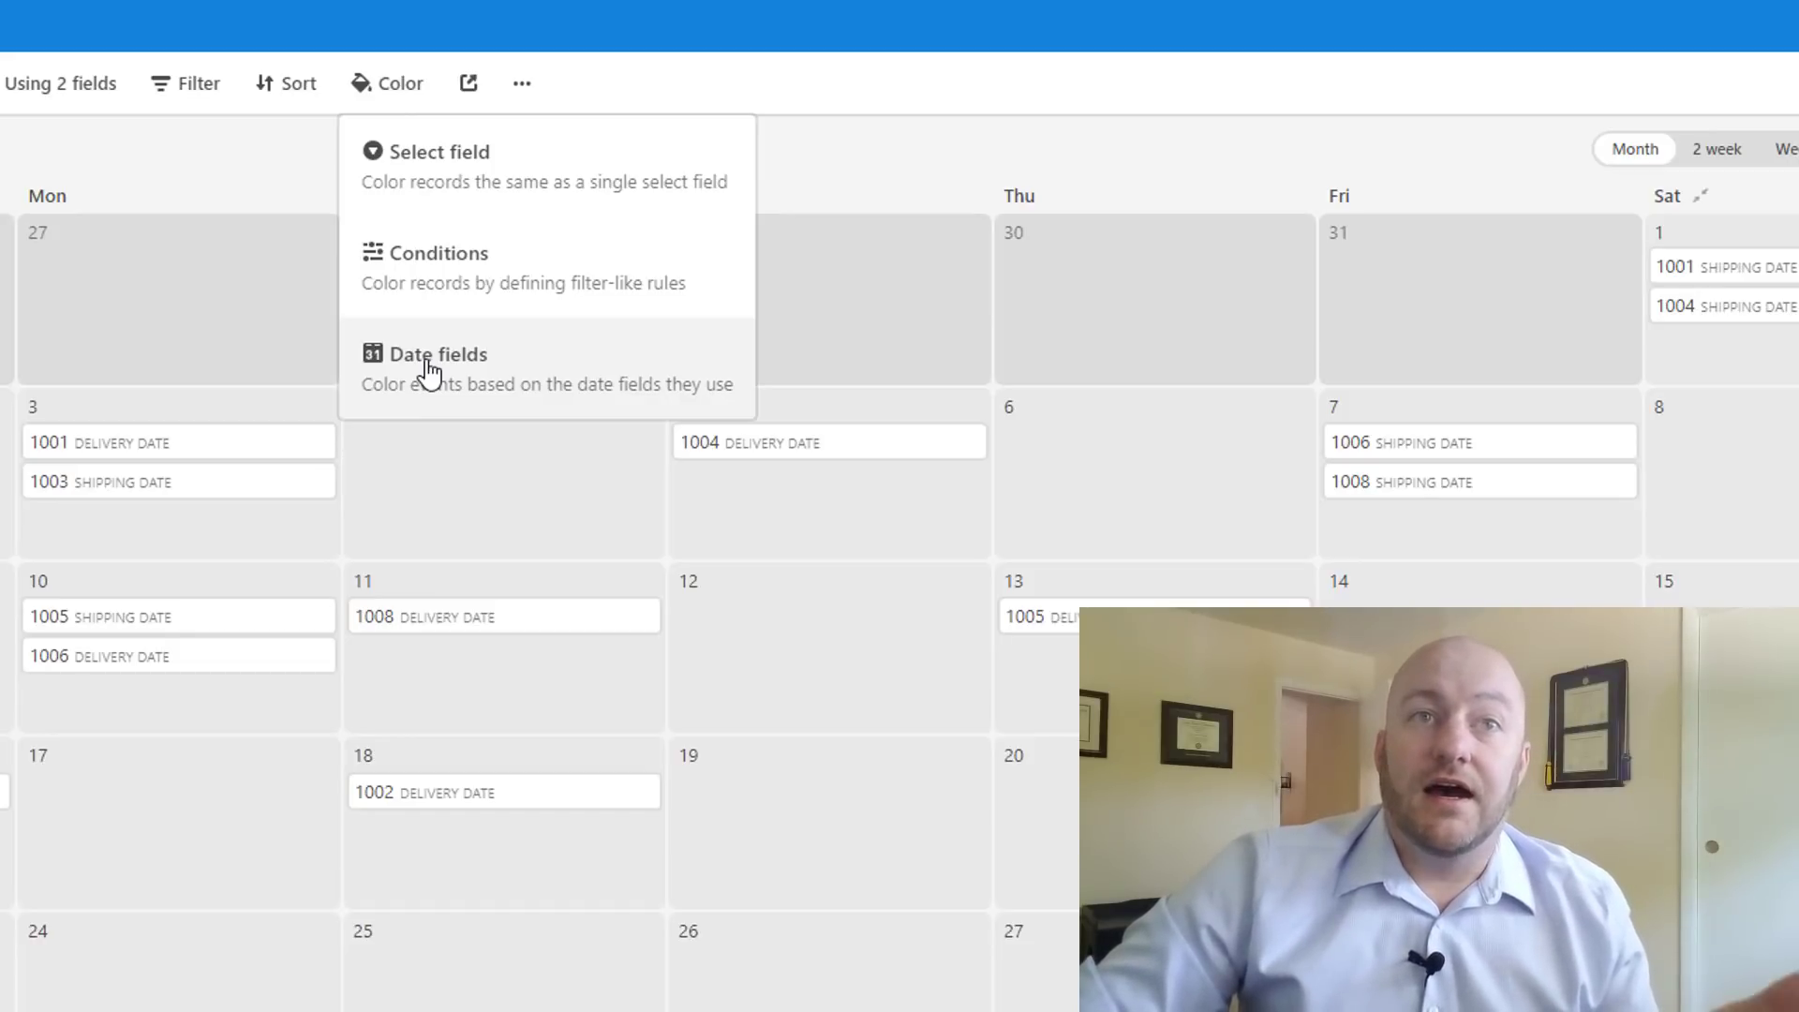
{"action": "left_click", "coordinate": [439, 354]}
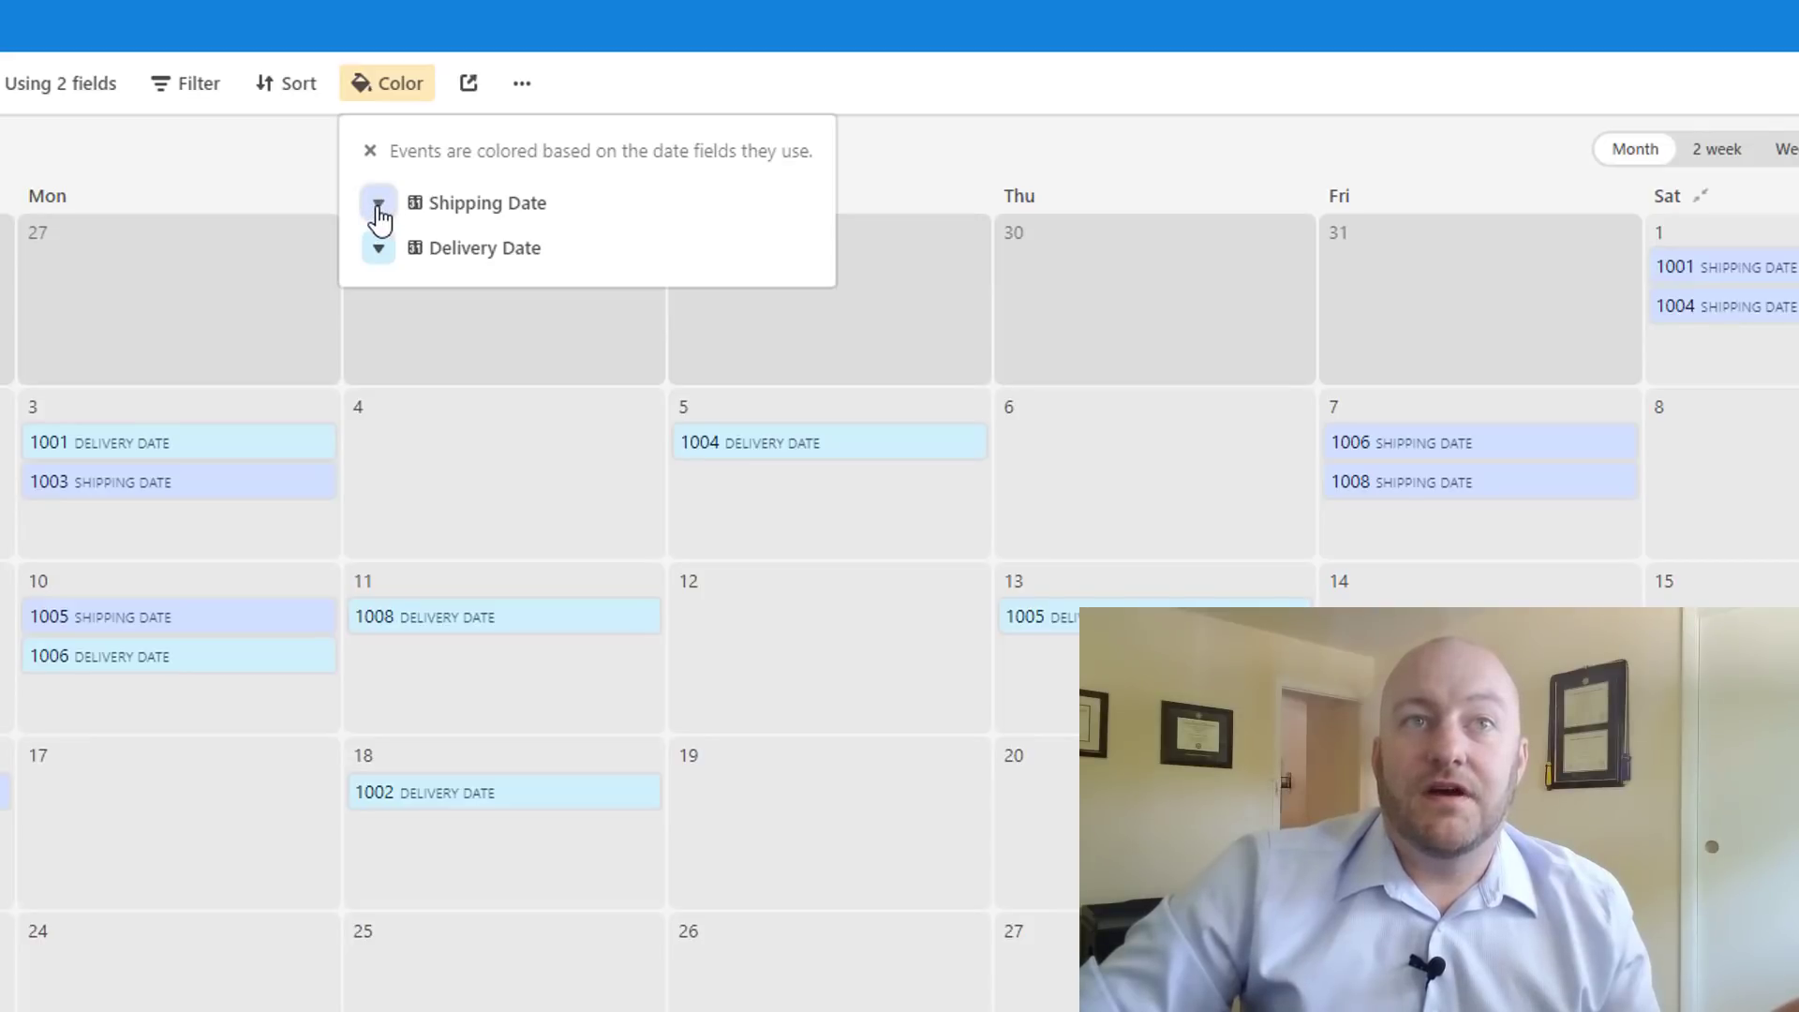
{"action": "left_click", "coordinate": [376, 203]}
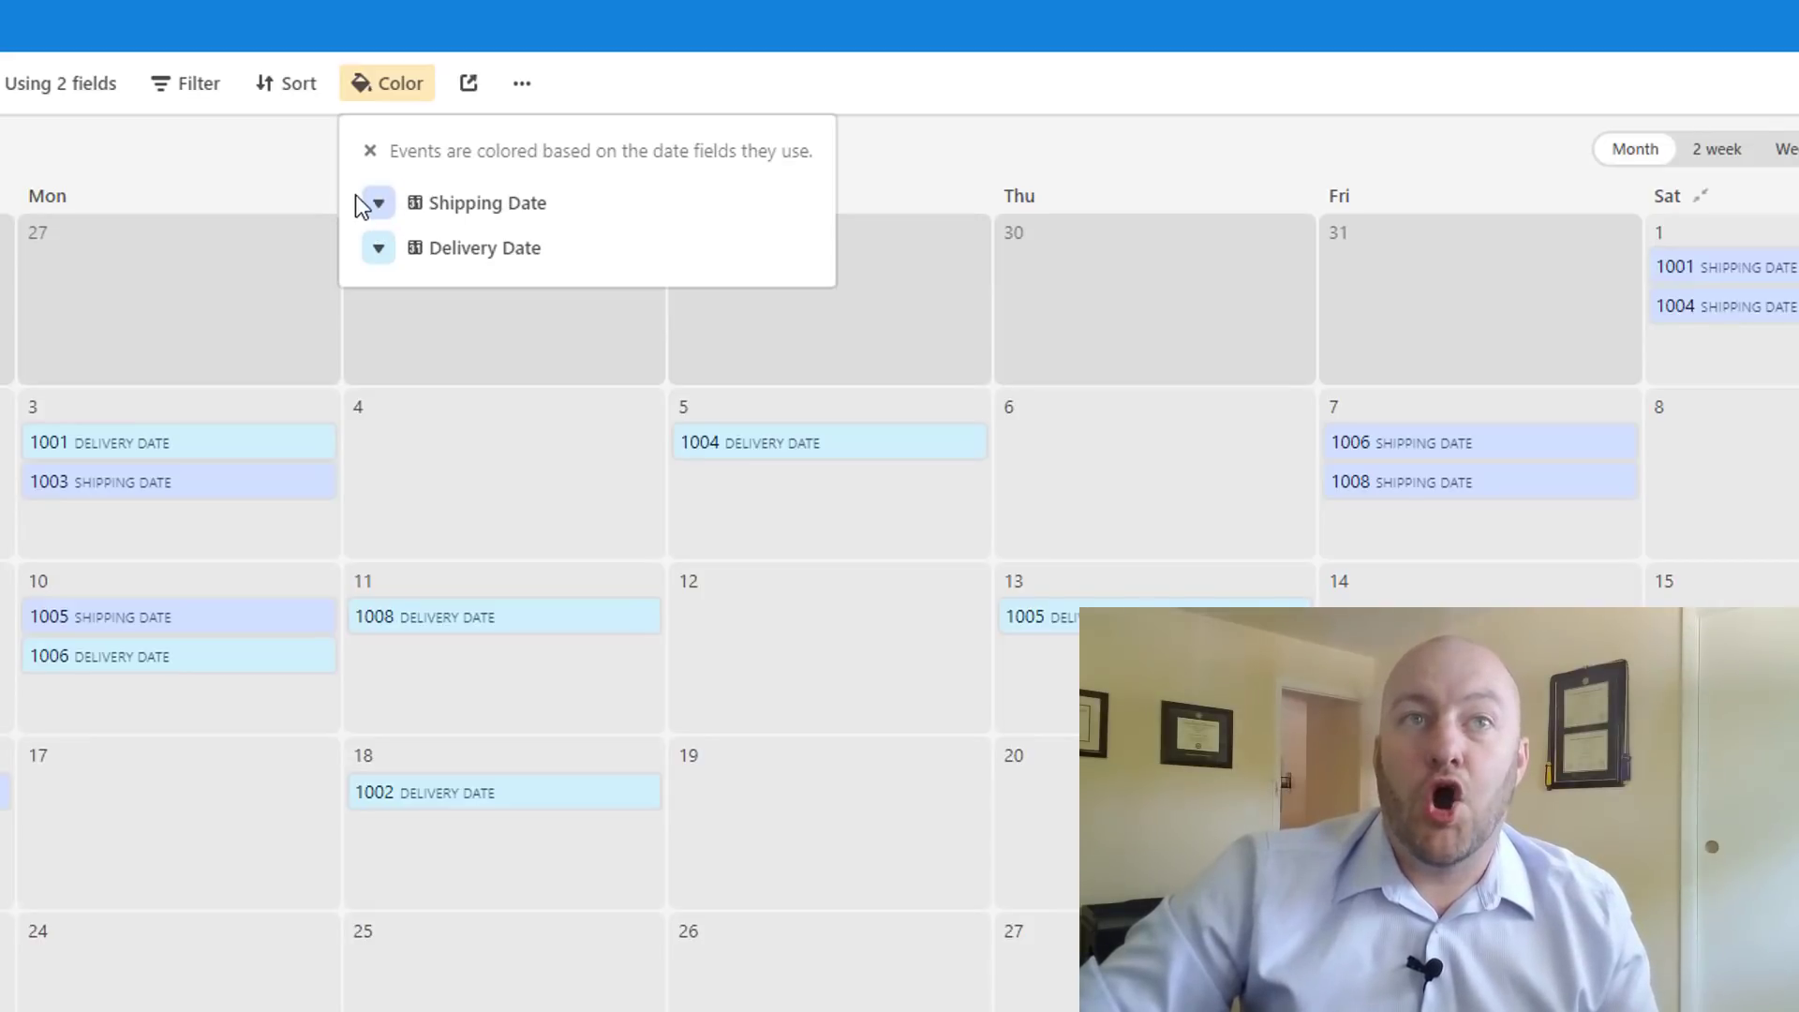
{"action": "left_click", "coordinate": [379, 202]}
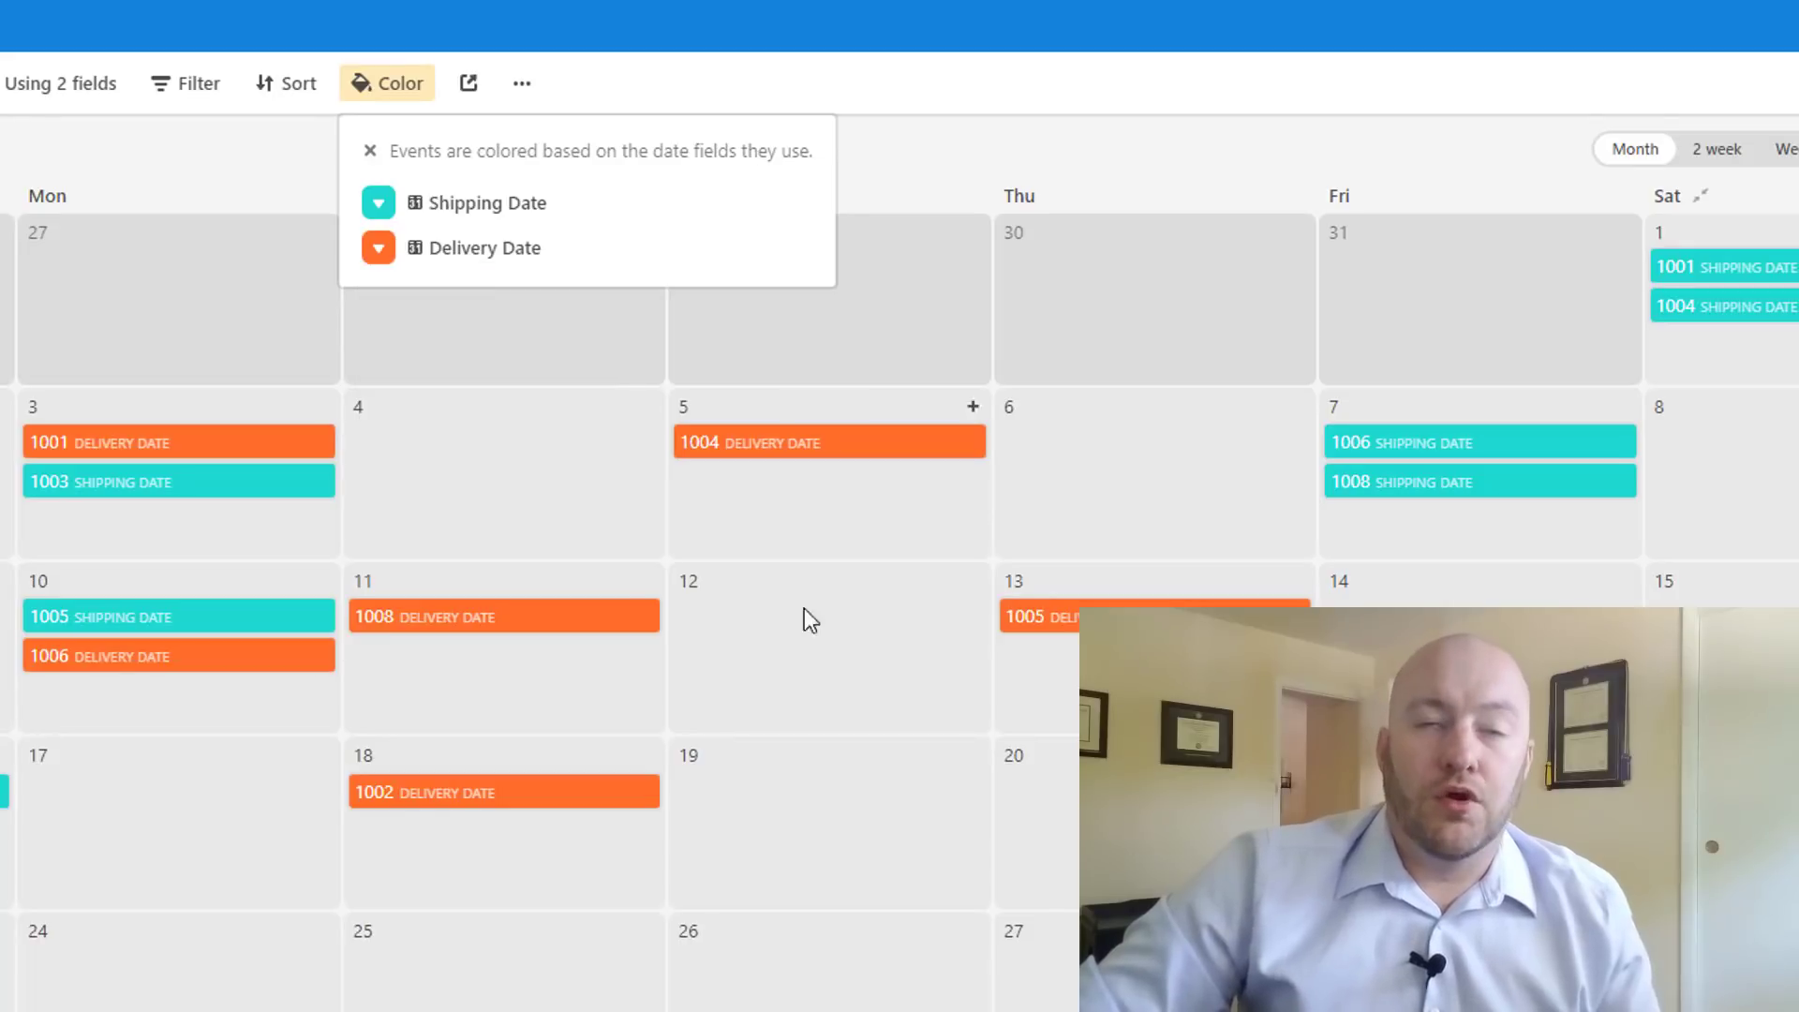
{"action": "mouse_move", "coordinate": [341, 110]}
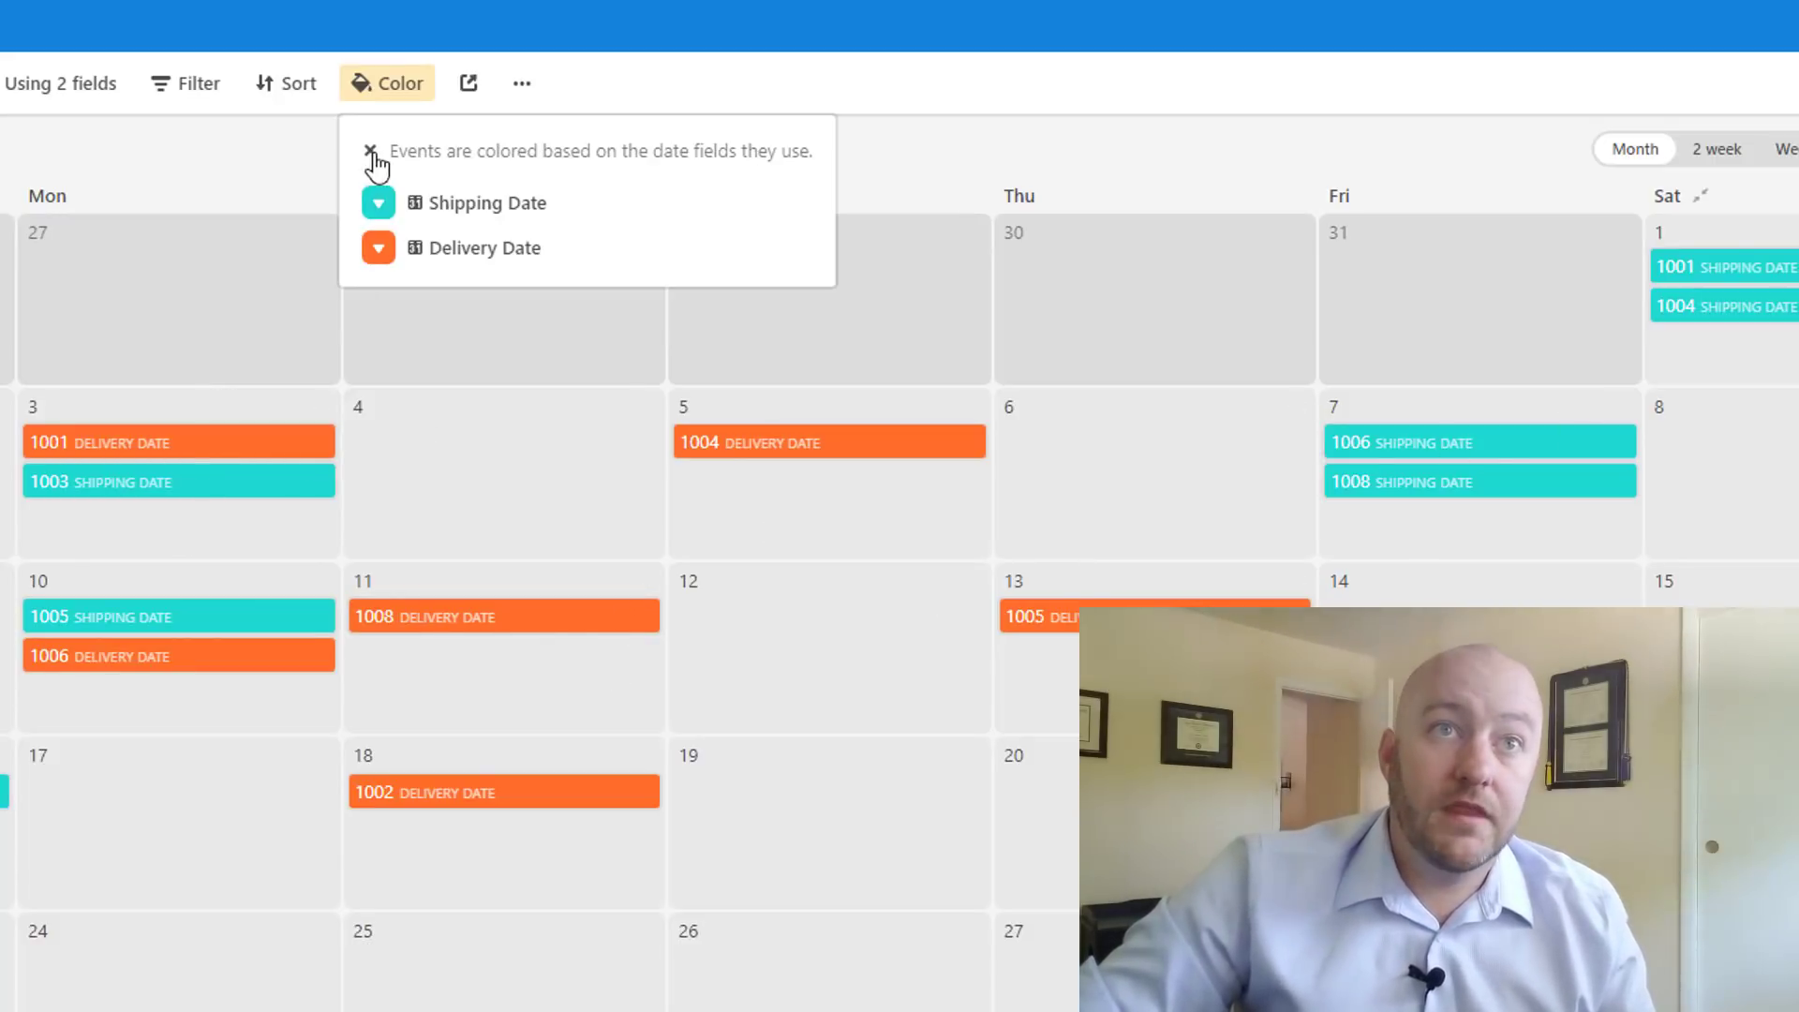
Remove date-field coloring and color events by the Example Data select field
{"action": "left_click", "coordinate": [370, 151]}
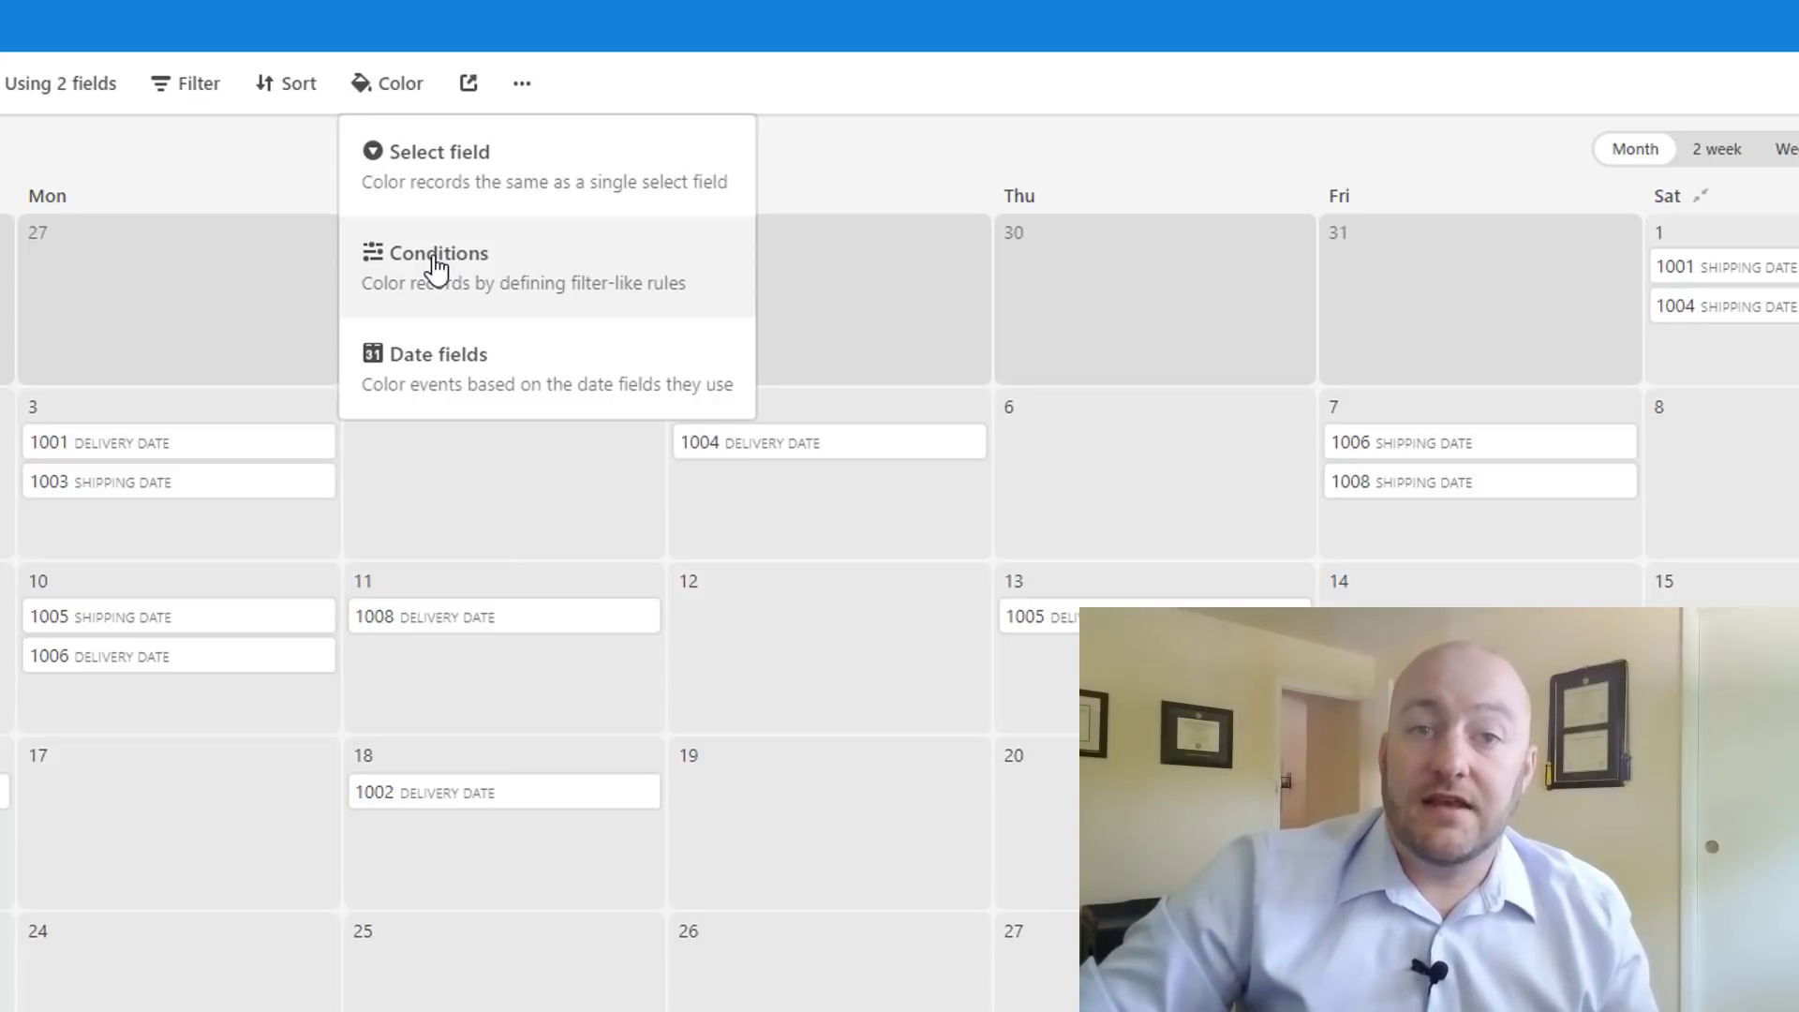
{"action": "mouse_move", "coordinate": [459, 172]}
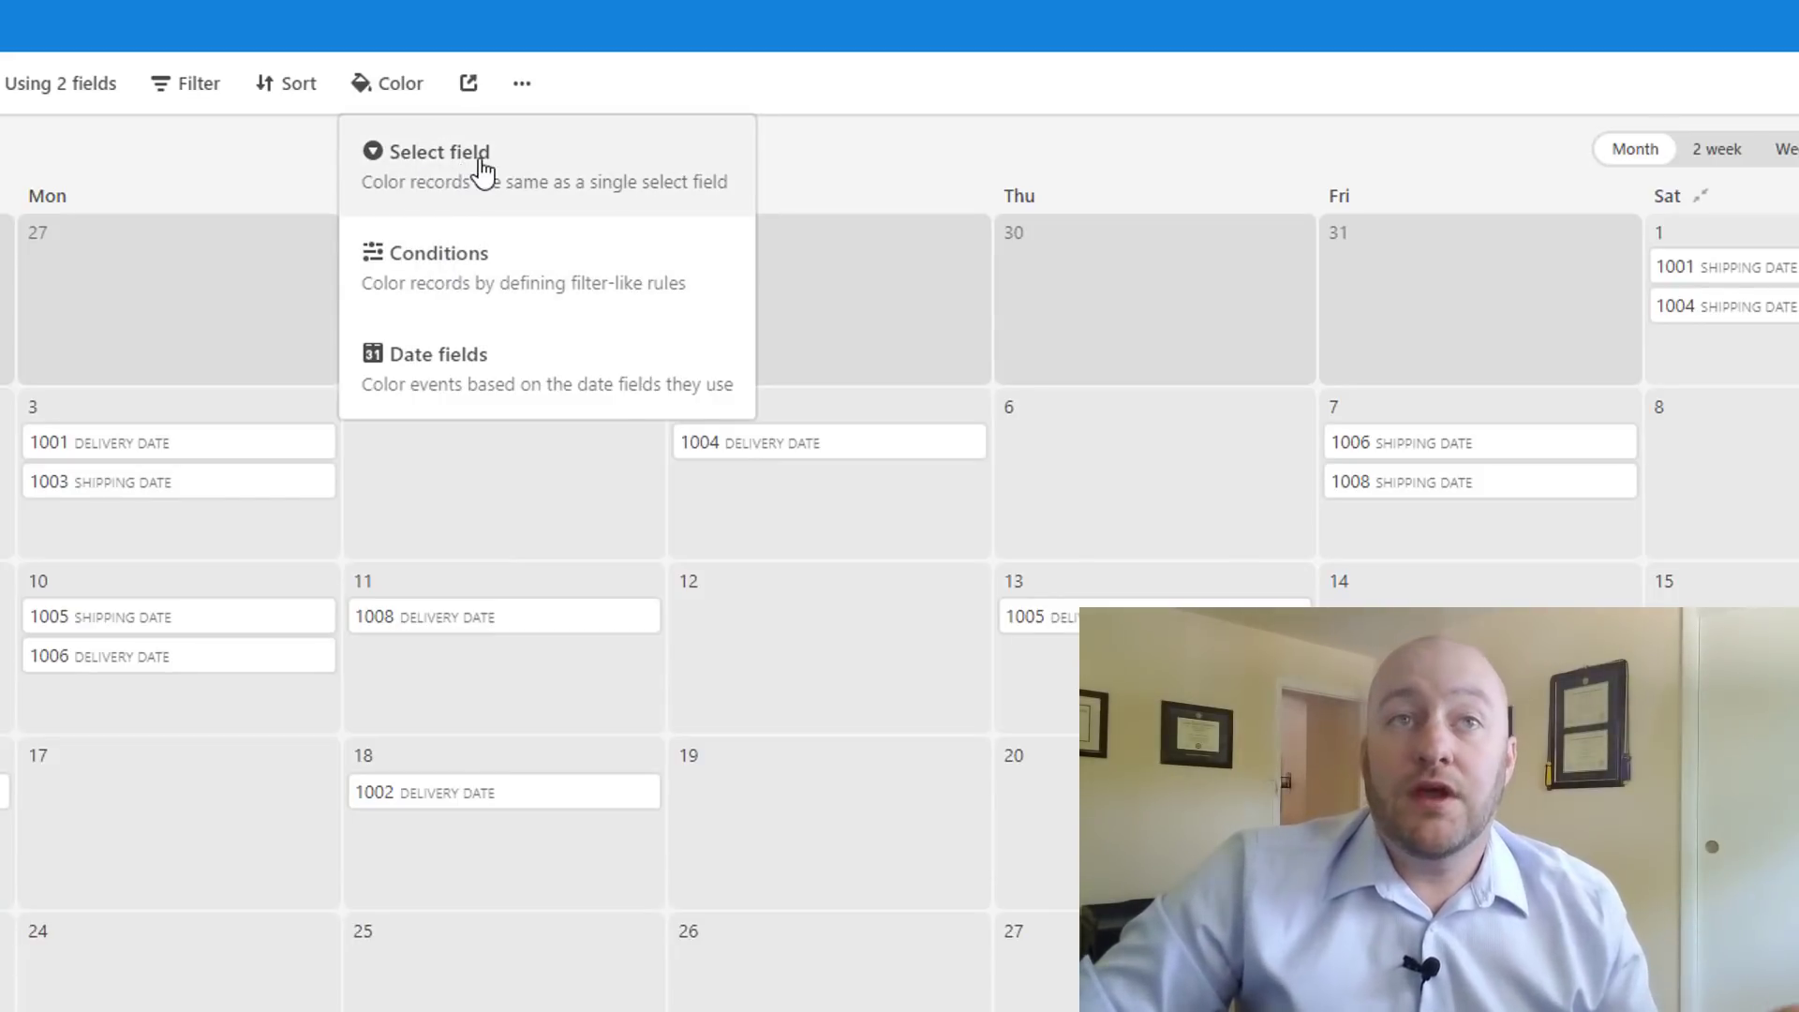
{"action": "left_click", "coordinate": [439, 152]}
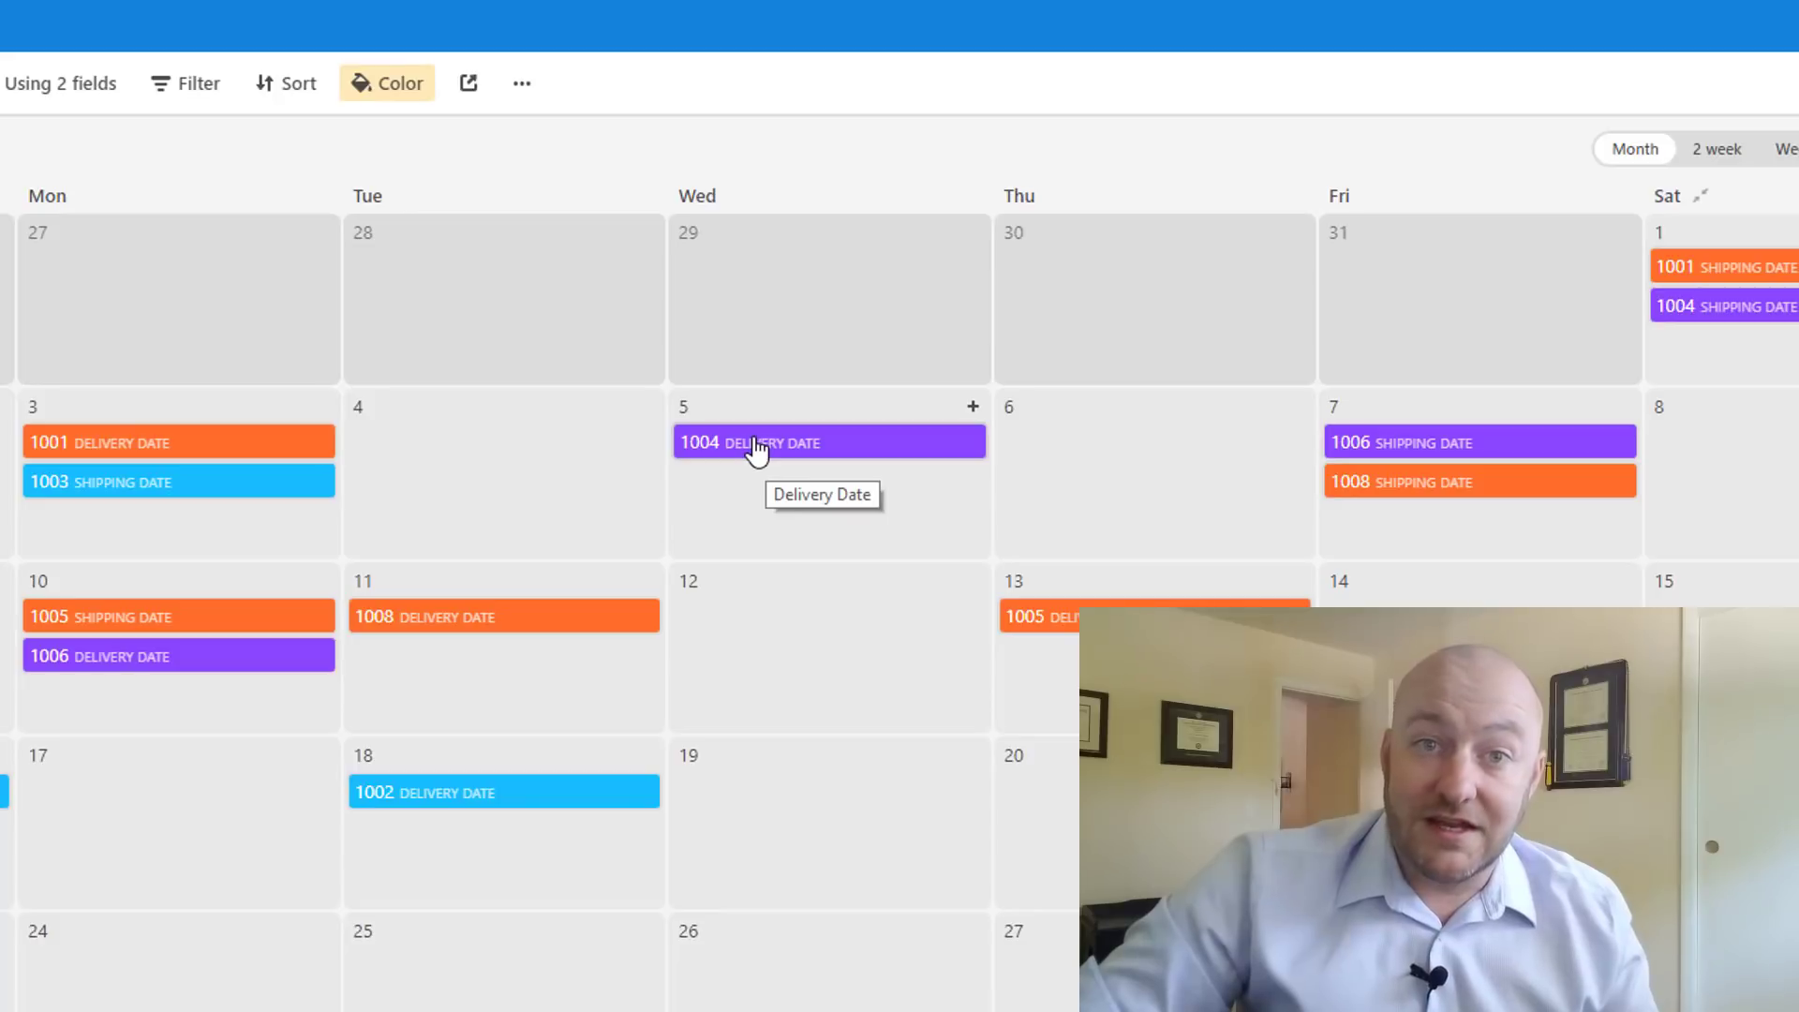
{"action": "mouse_move", "coordinate": [332, 390]}
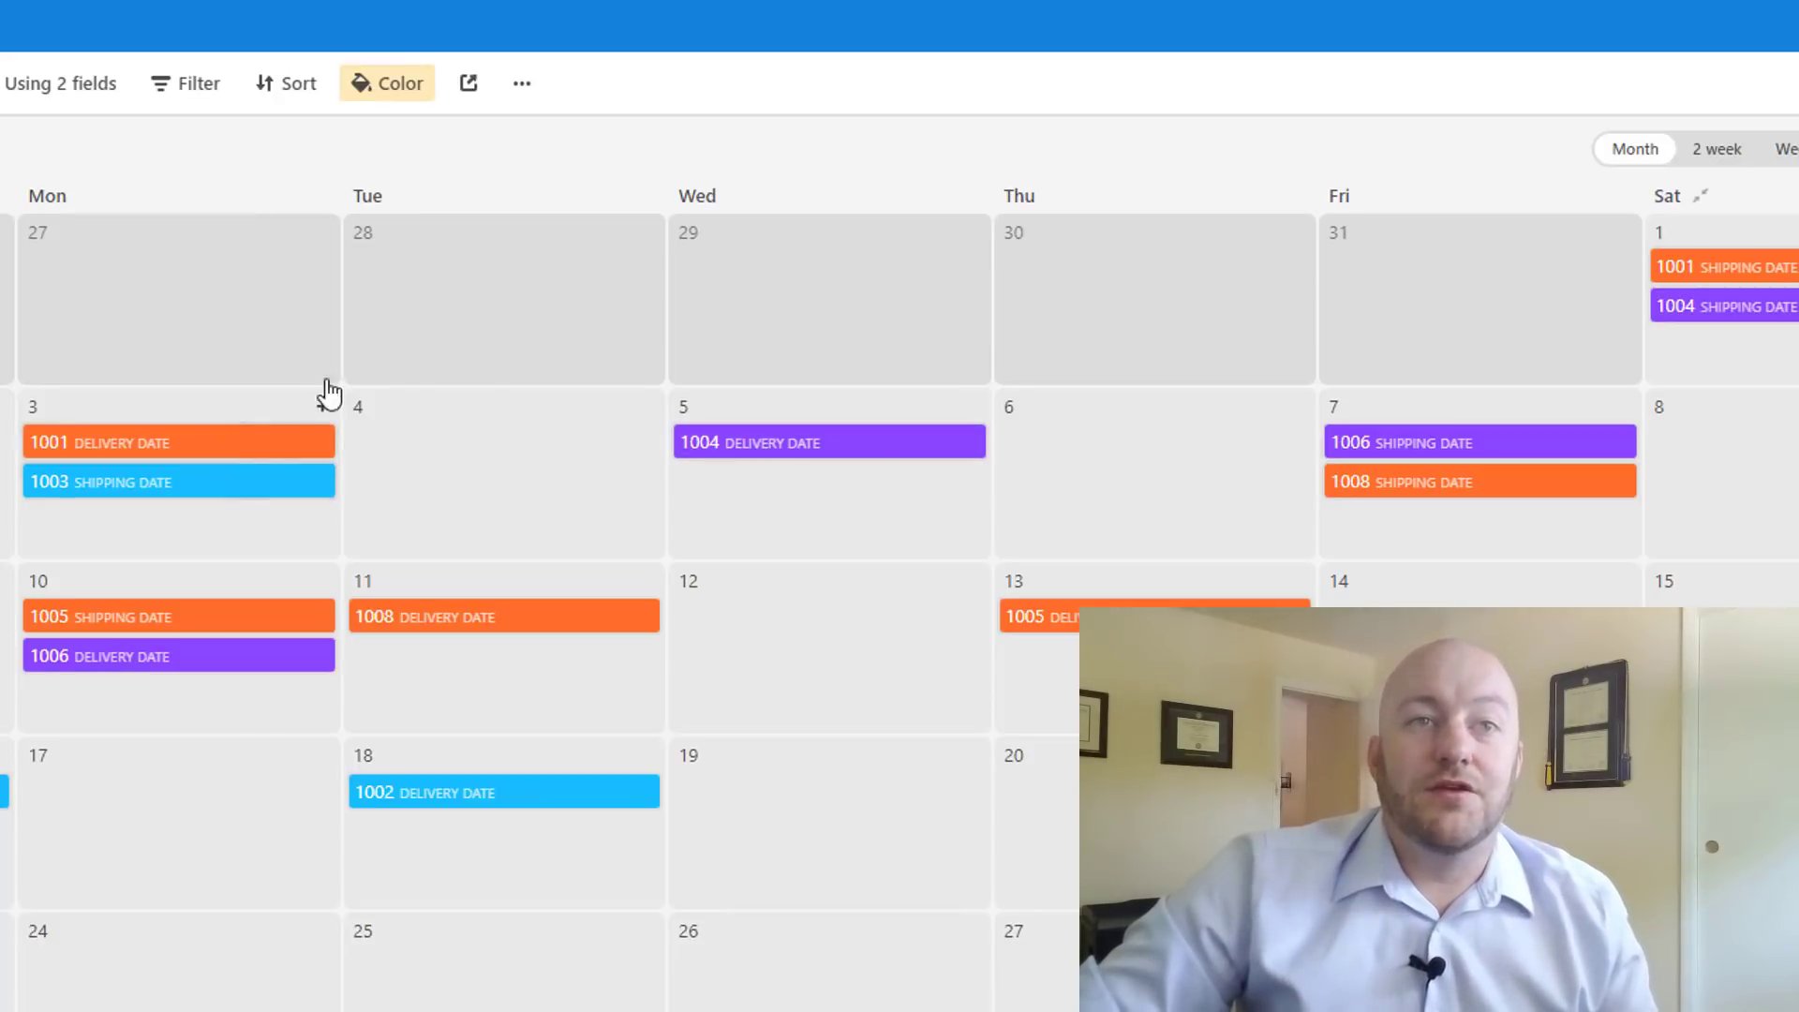
{"action": "left_click", "coordinate": [386, 82]}
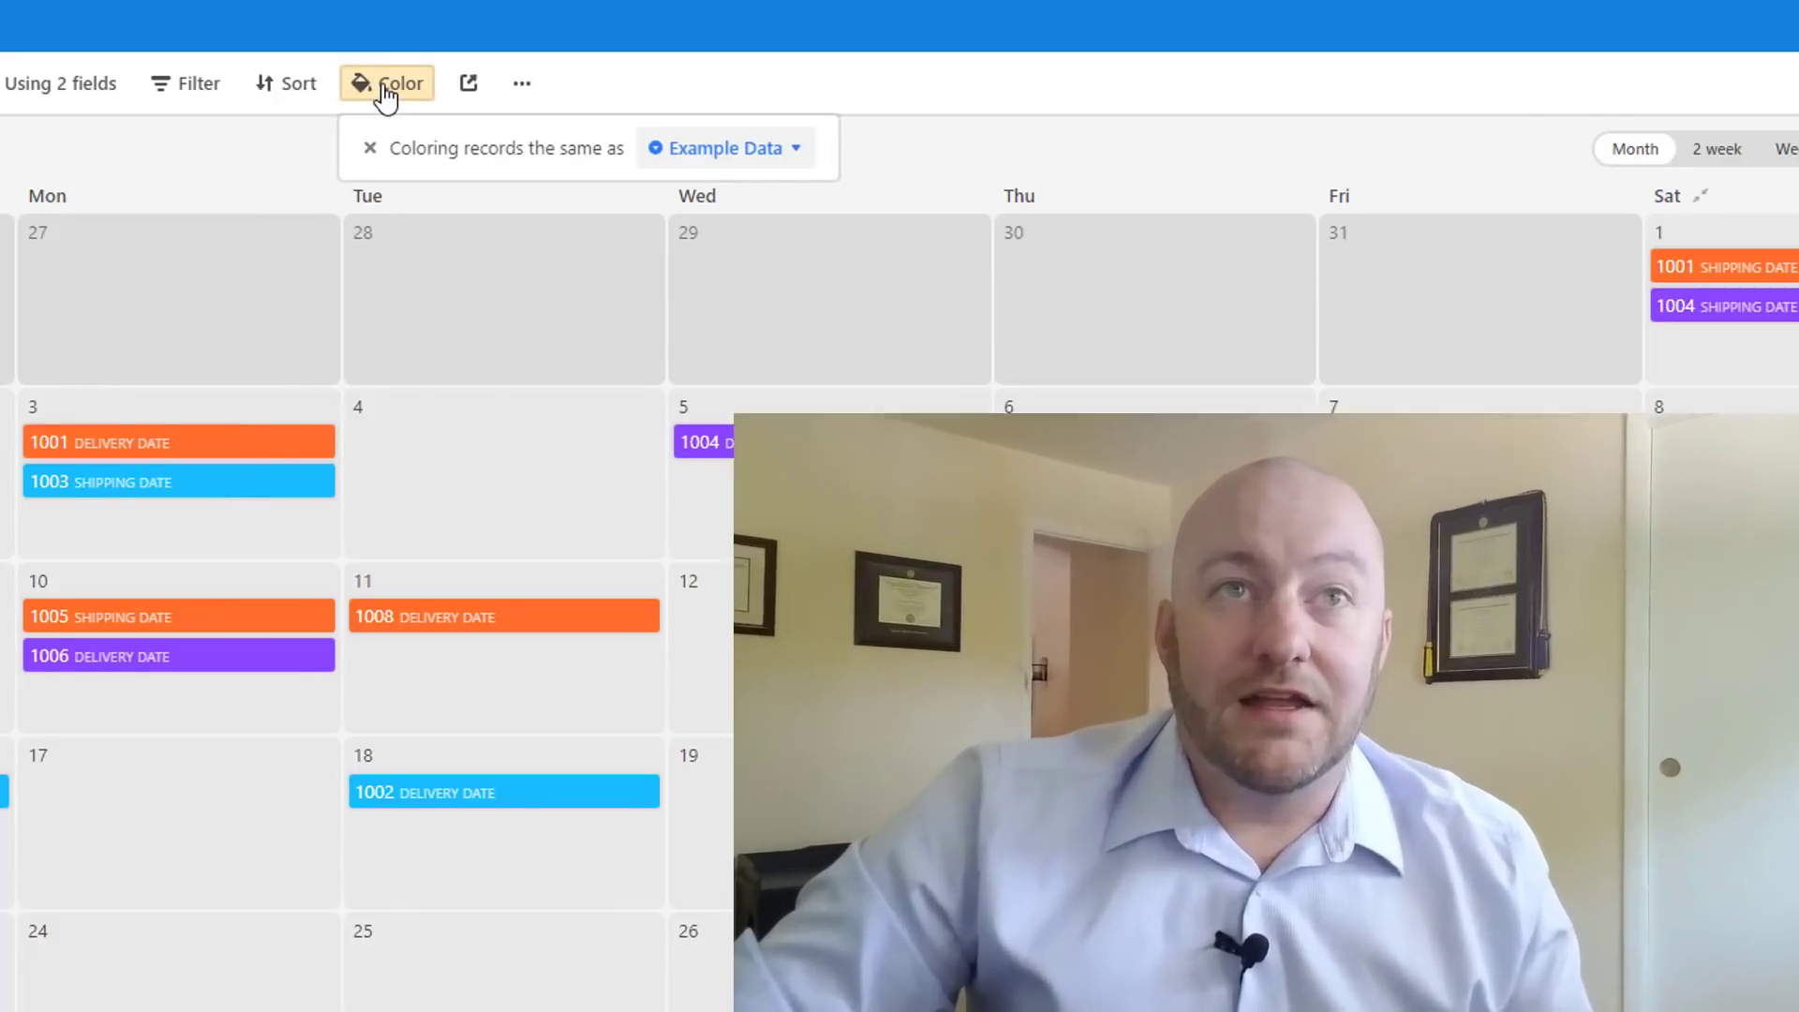